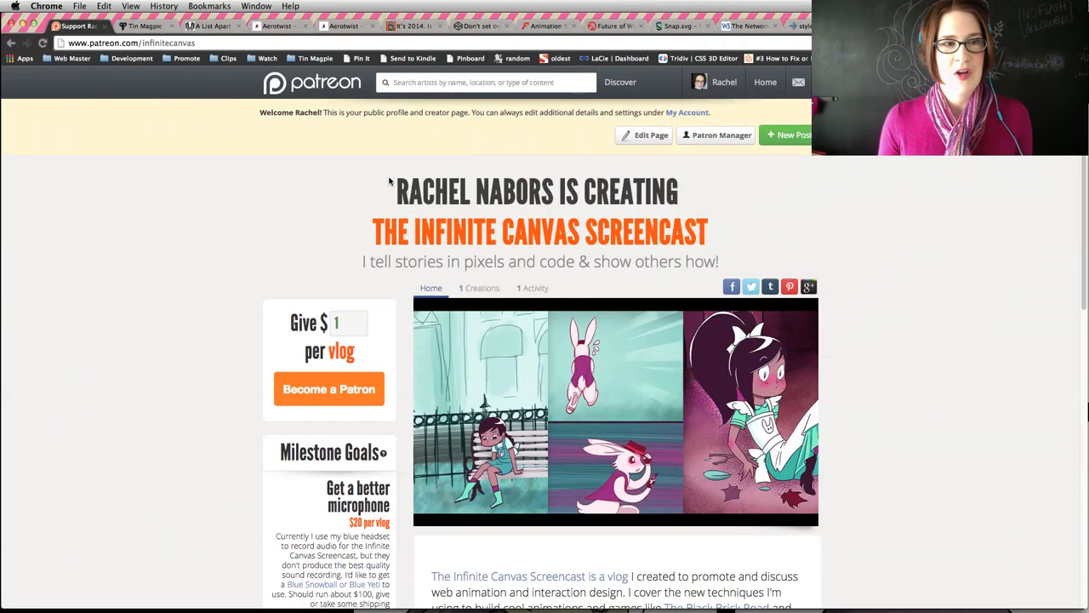
pyautogui.moveTo(311, 83)
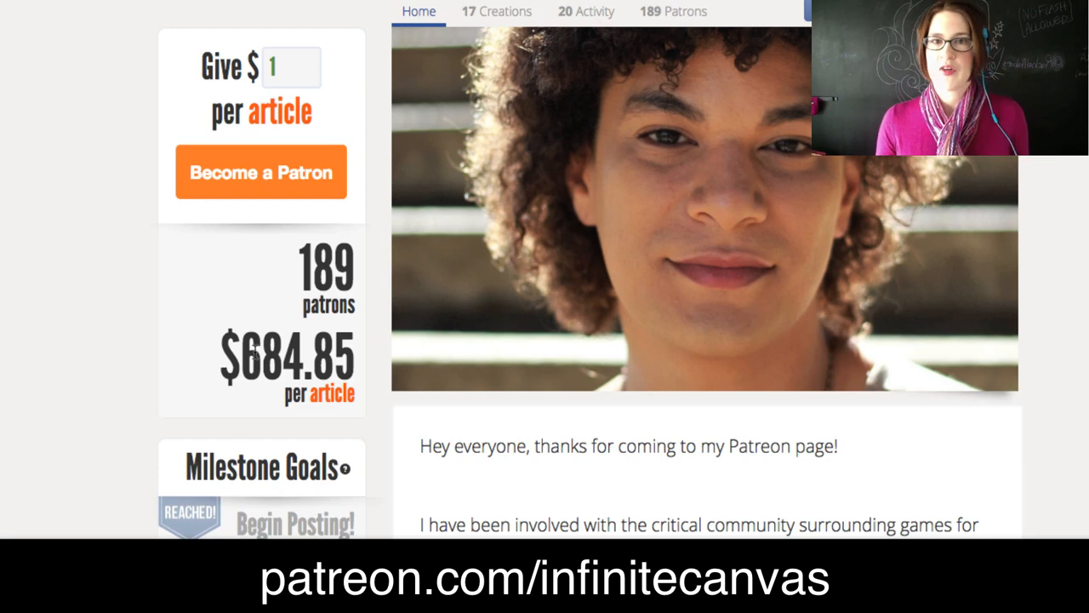
pyautogui.moveTo(681, 354)
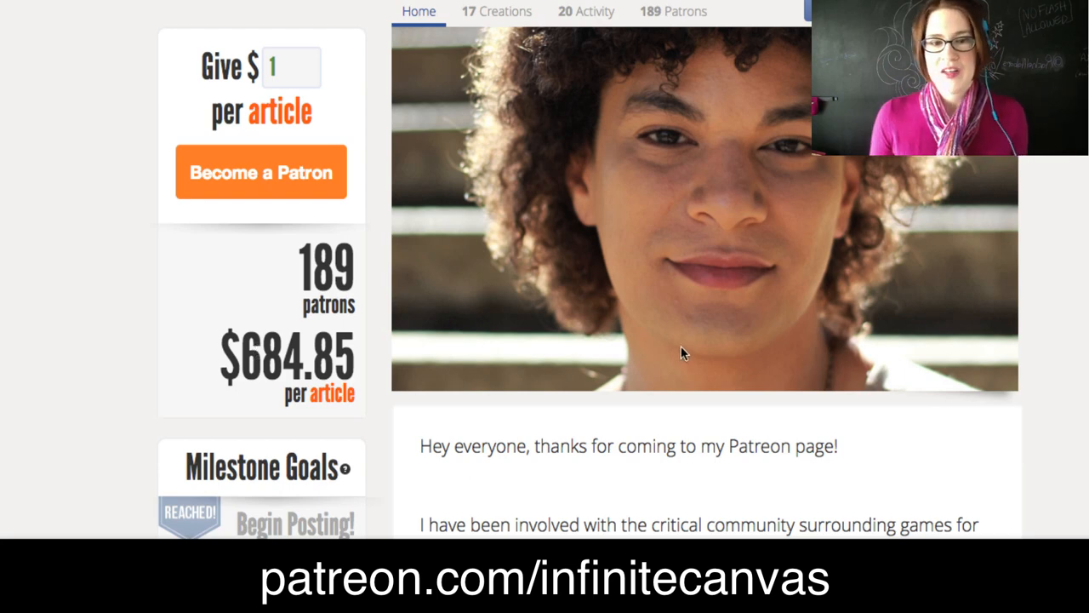
pyautogui.moveTo(646, 295)
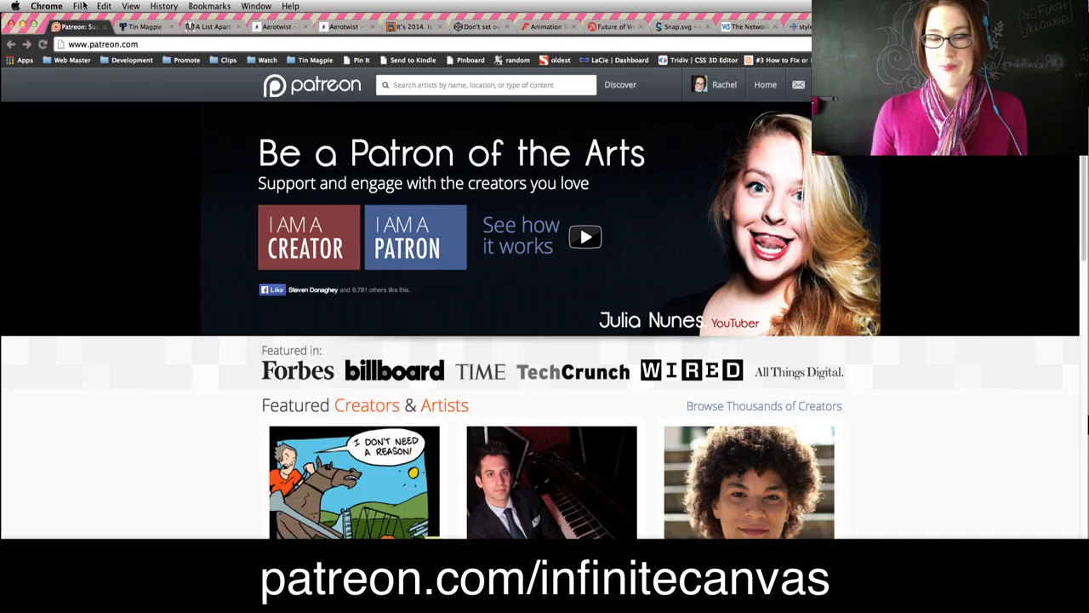
# Switch Chrome to the Tin Magpie tab at tinmagpie.com and scroll the page.
pyautogui.click(485, 84)
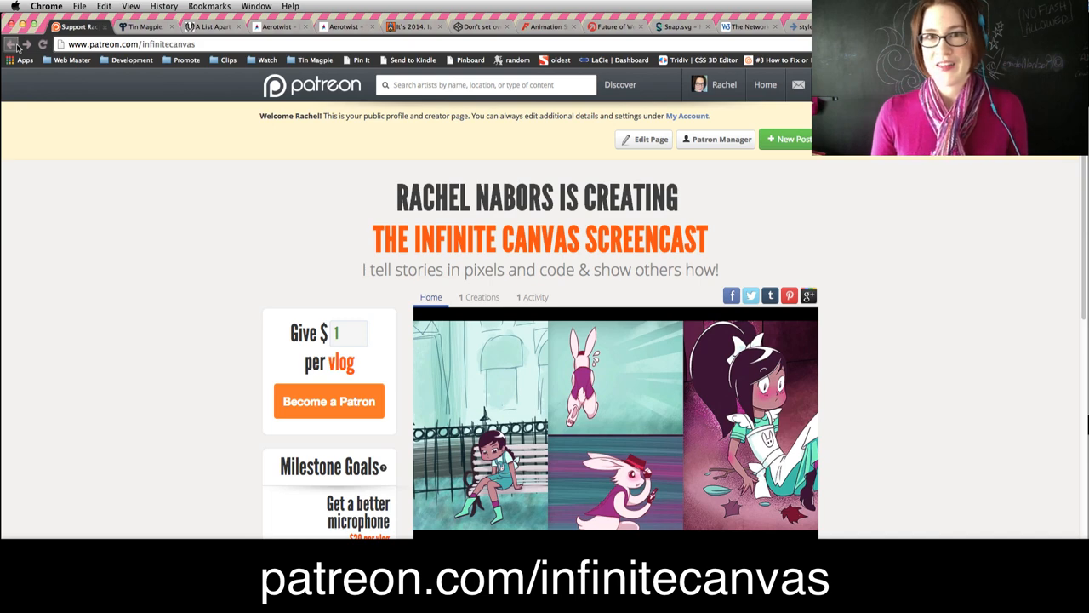
pyautogui.moveTo(293, 289)
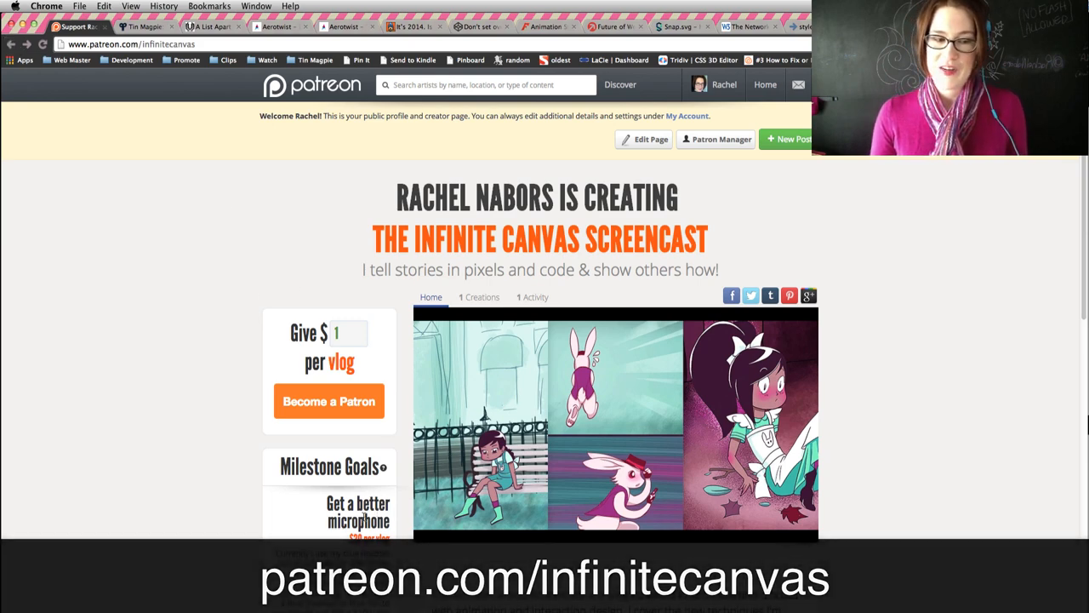
pyautogui.scroll(-3)
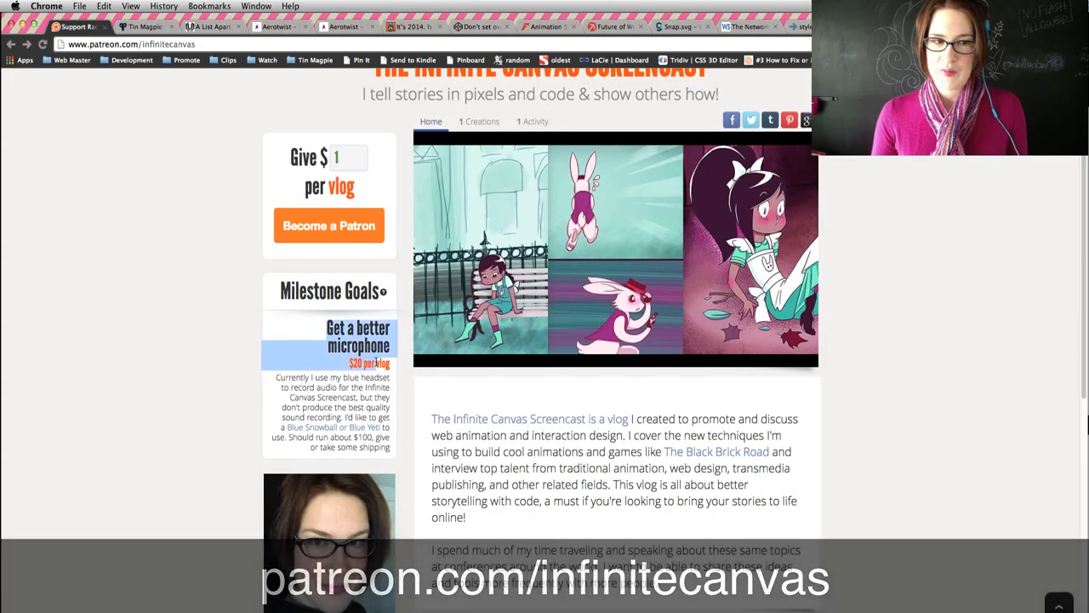
pyautogui.scroll(3)
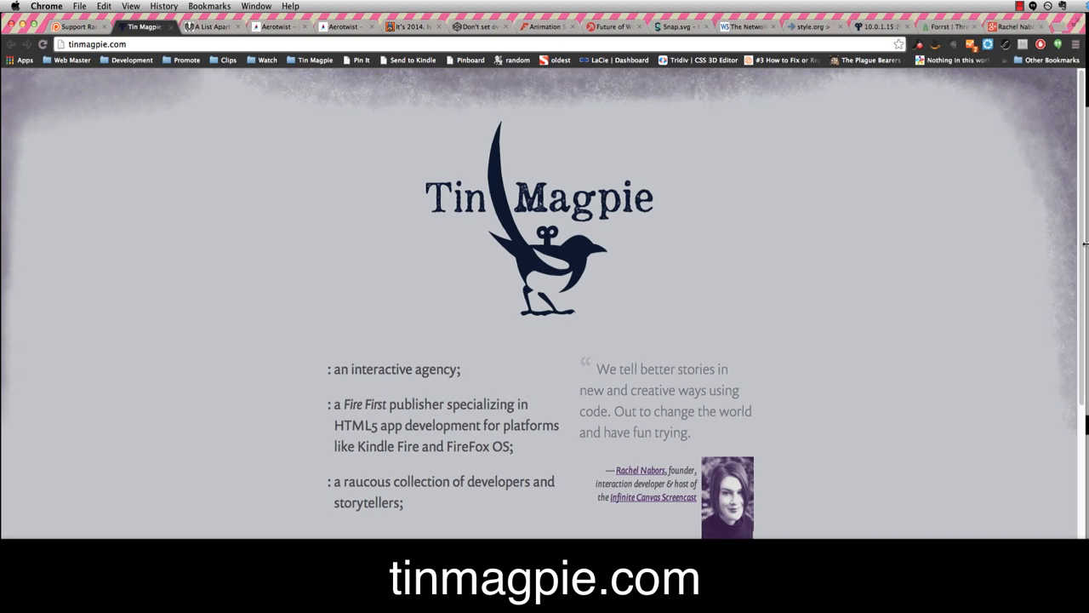
pyautogui.moveTo(1023, 204)
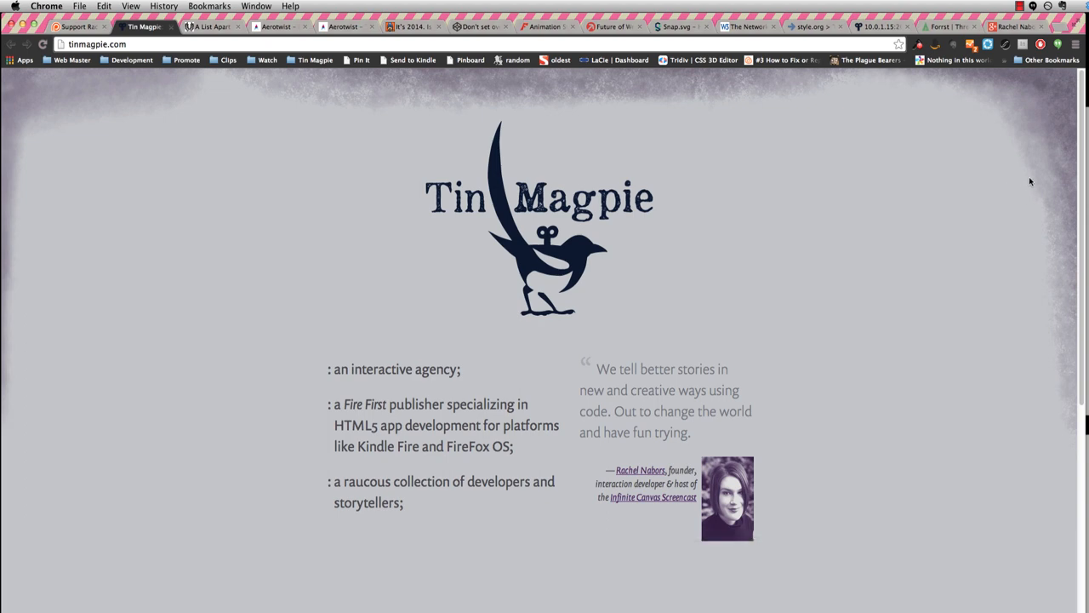
pyautogui.moveTo(1082, 165)
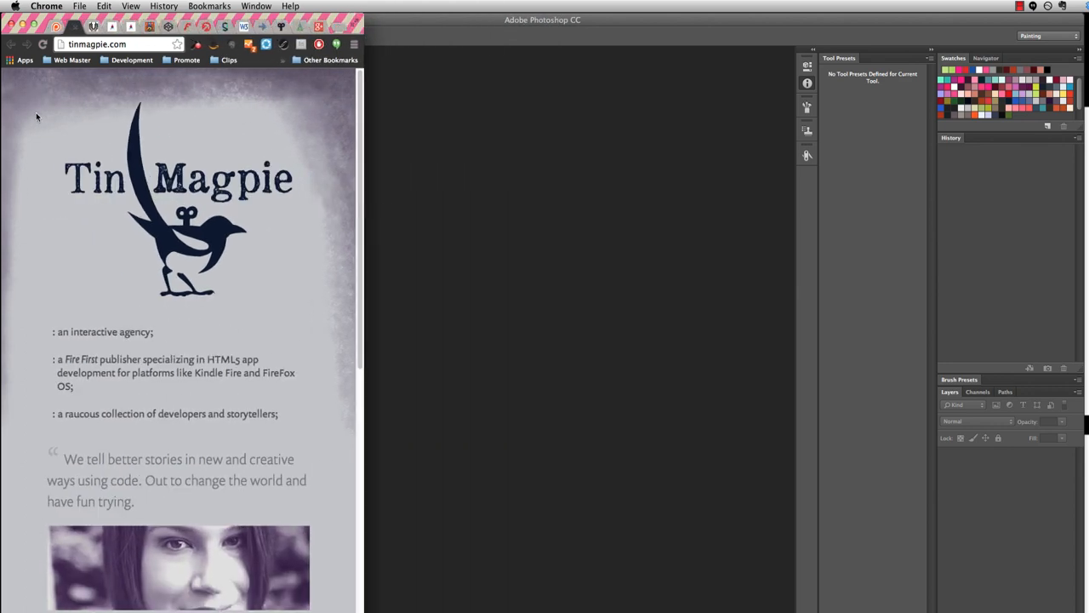
pyautogui.moveTo(359, 158)
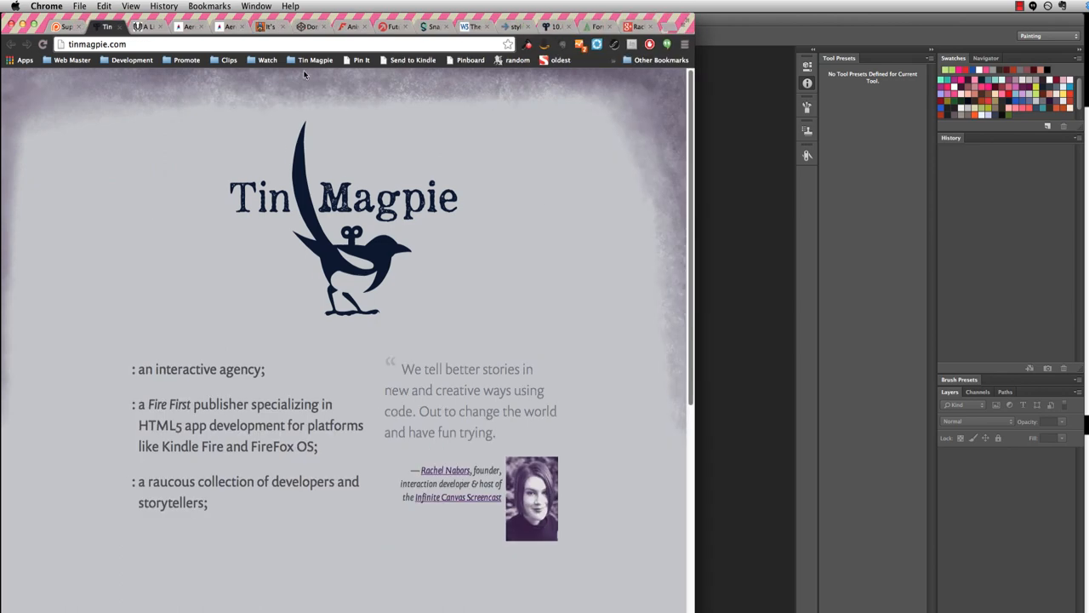
pyautogui.moveTo(229, 154)
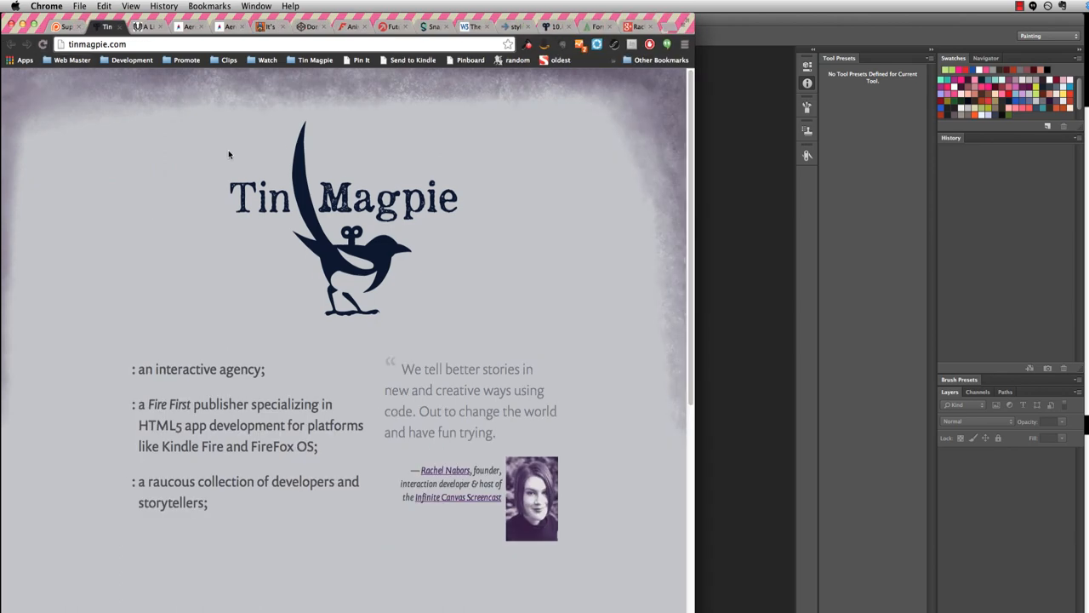
pyautogui.moveTo(268, 167)
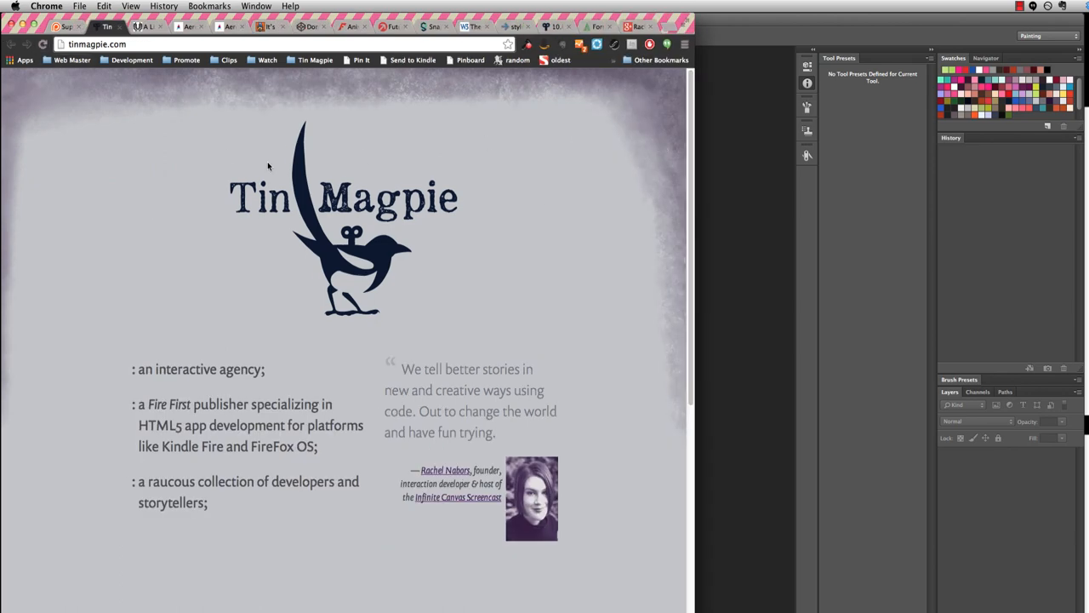
pyautogui.moveTo(668, 140)
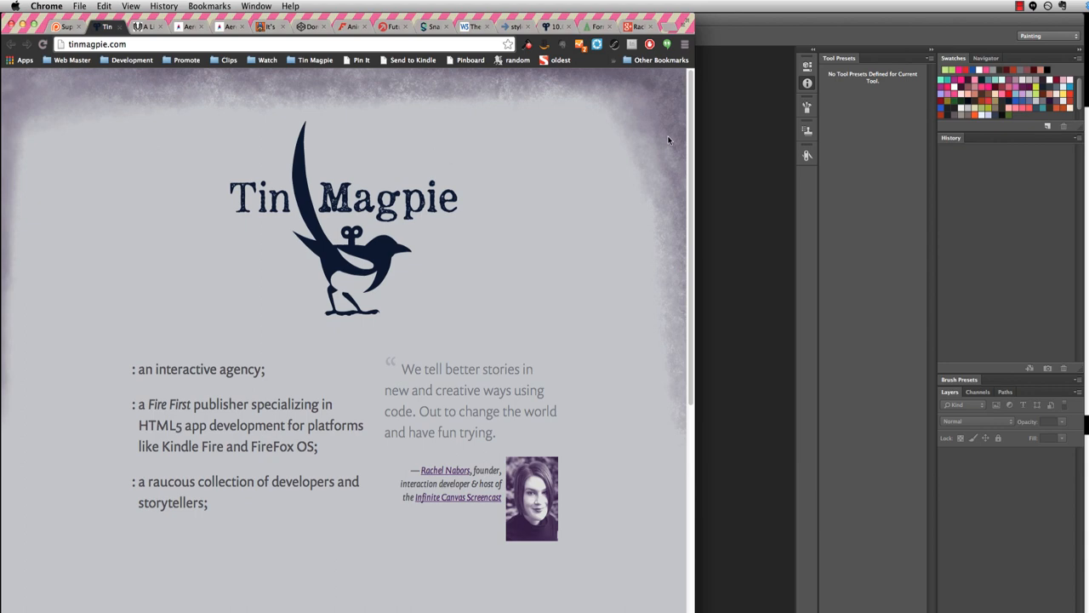
# Scroll the Tin Magpie site while narrowing the Chrome window beside Photoshop.
pyautogui.scroll(-3)
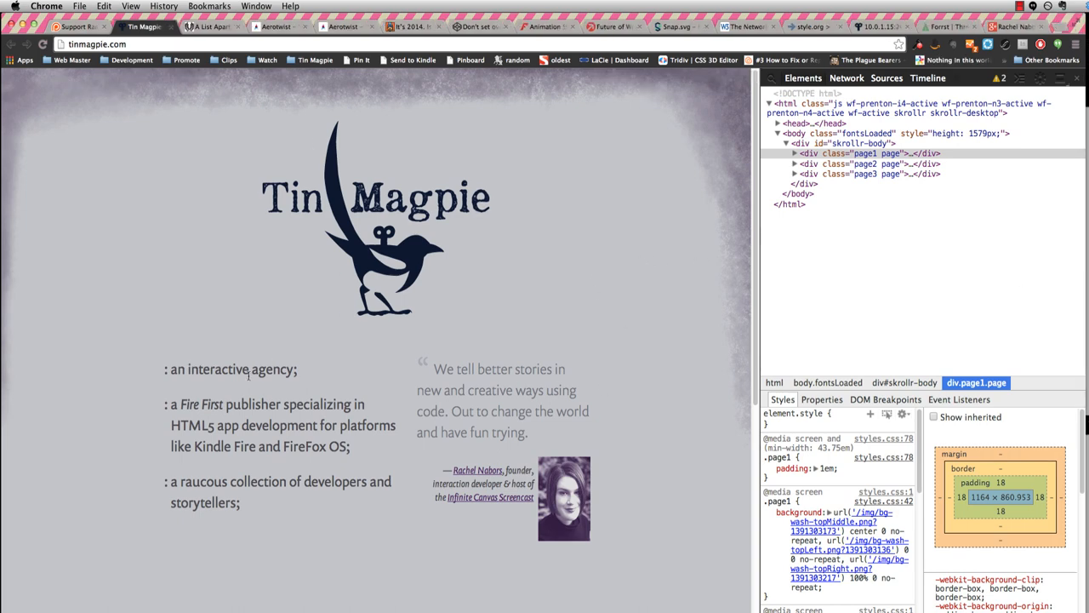
# Select div#skrollr-body in the Elements panel and scroll the page to watch the parallax.
pyautogui.click(855, 142)
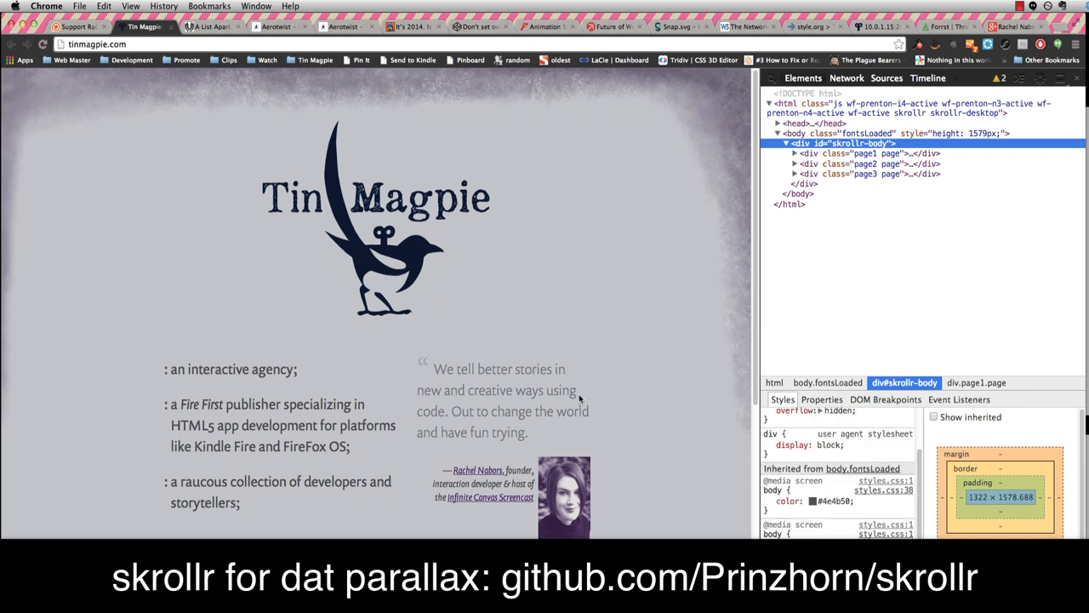
pyautogui.scroll(-3)
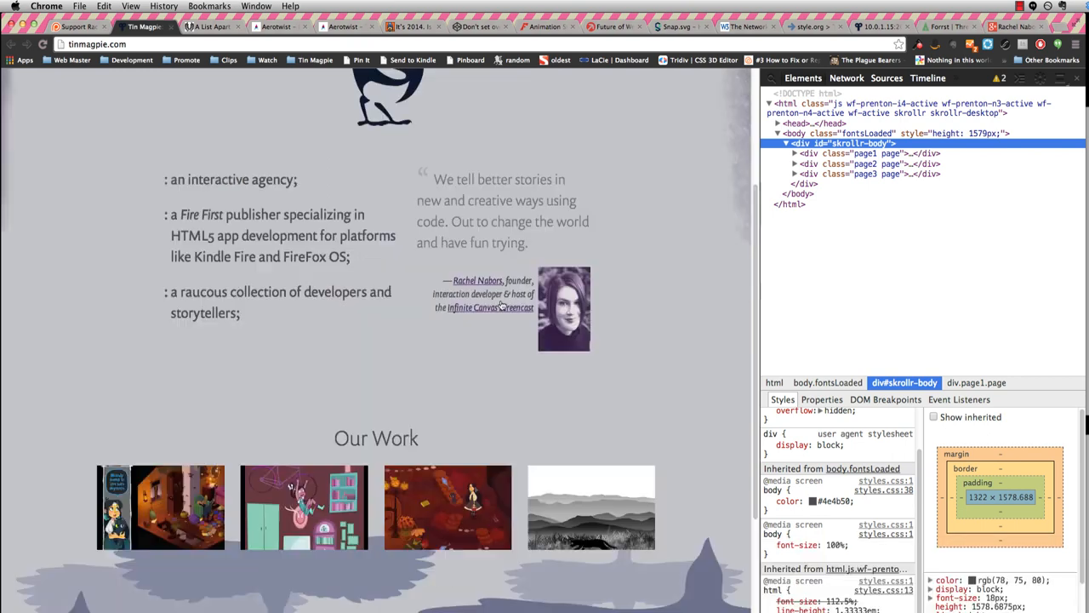
pyautogui.scroll(3)
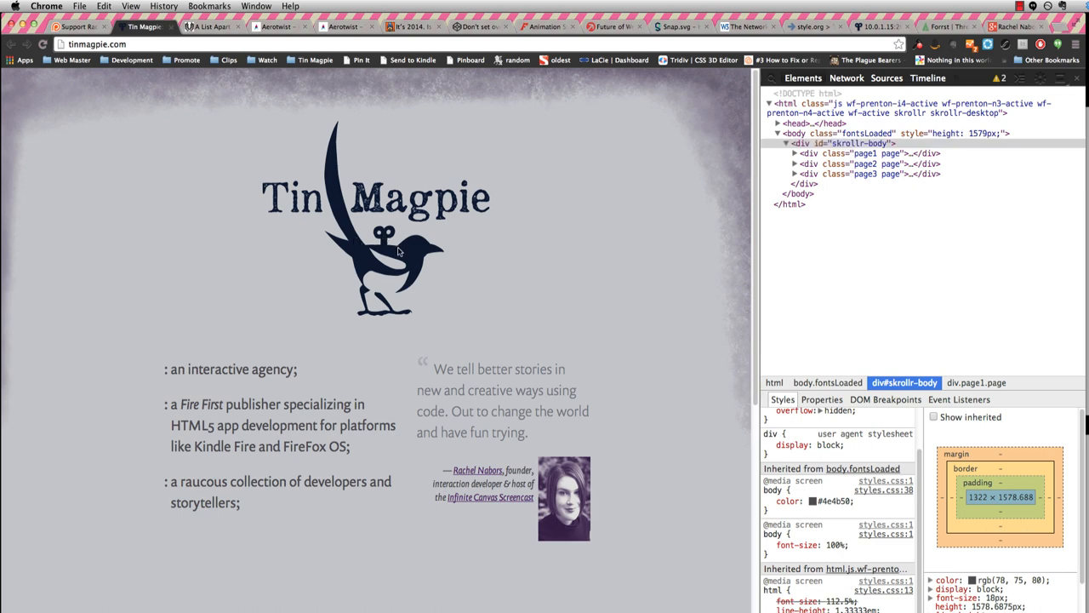
pyautogui.moveTo(572, 445)
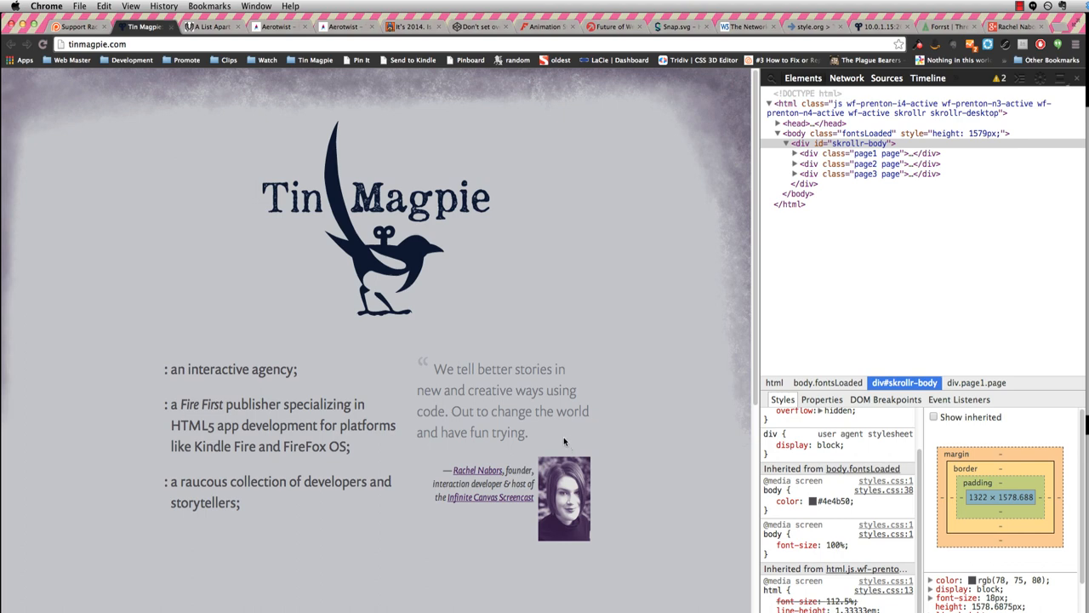
pyautogui.moveTo(657, 436)
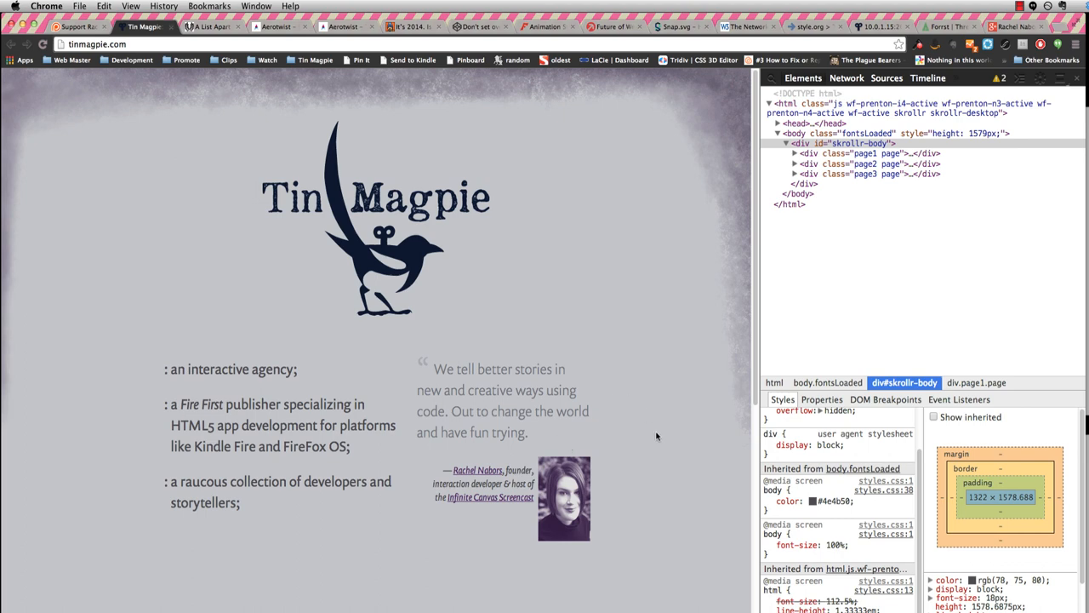
pyautogui.scroll(-3)
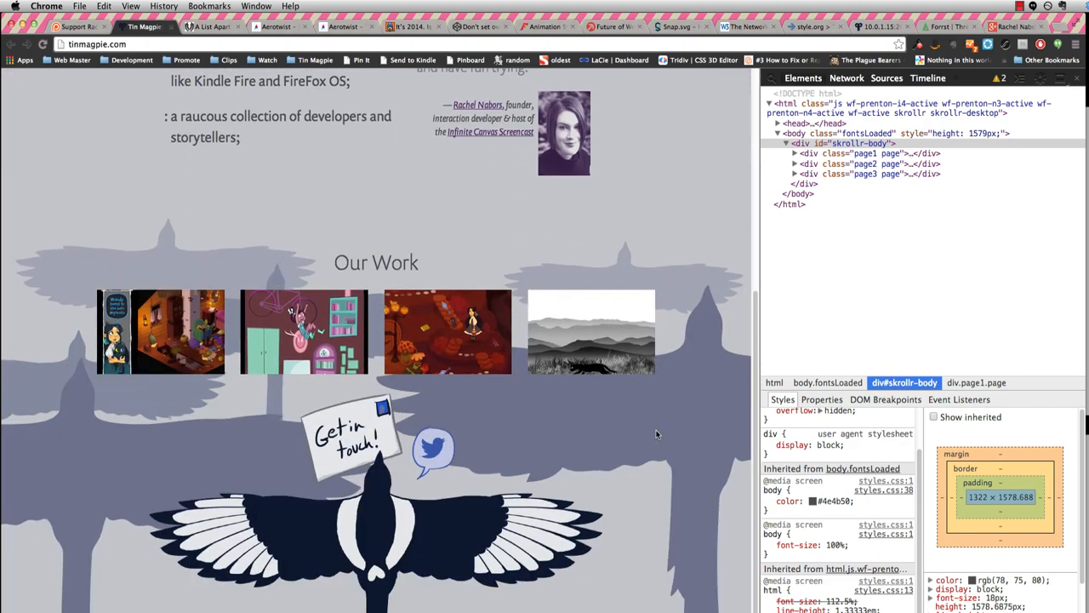
pyautogui.moveTo(593, 341)
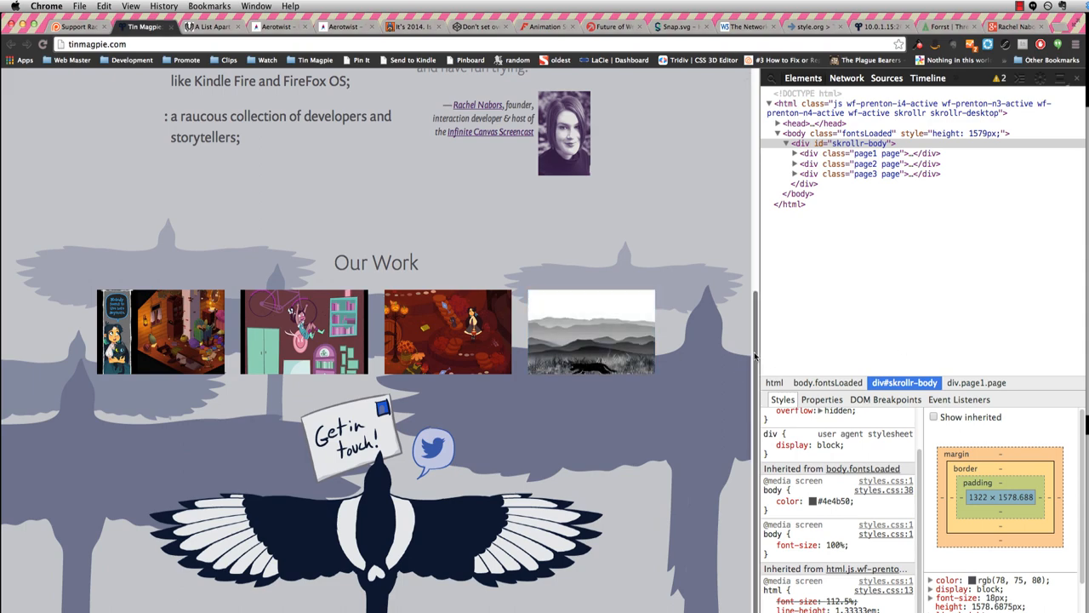
pyautogui.scroll(3)
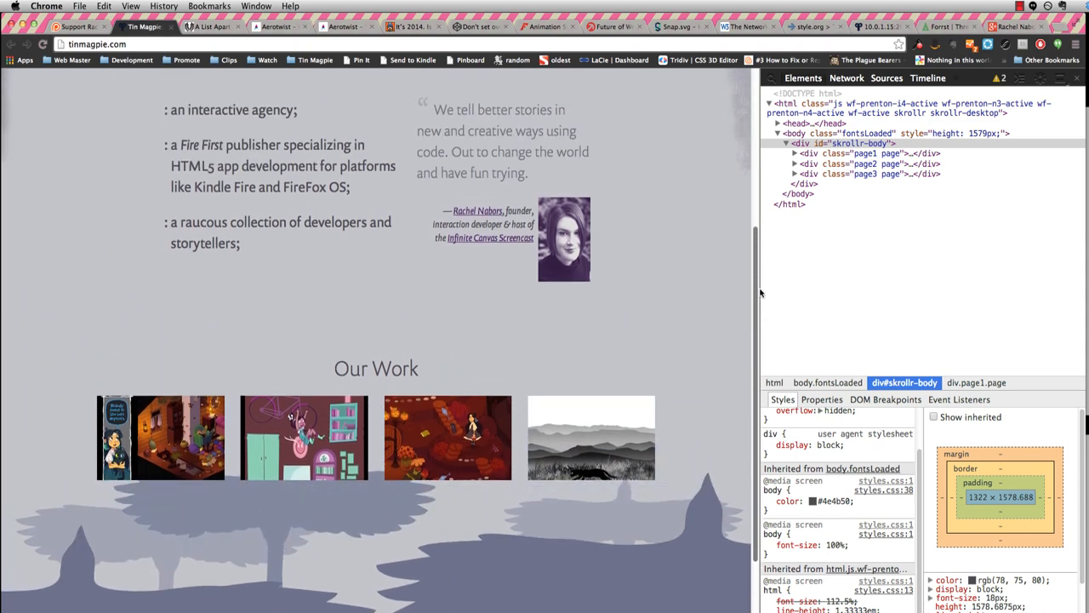
pyautogui.scroll(-3)
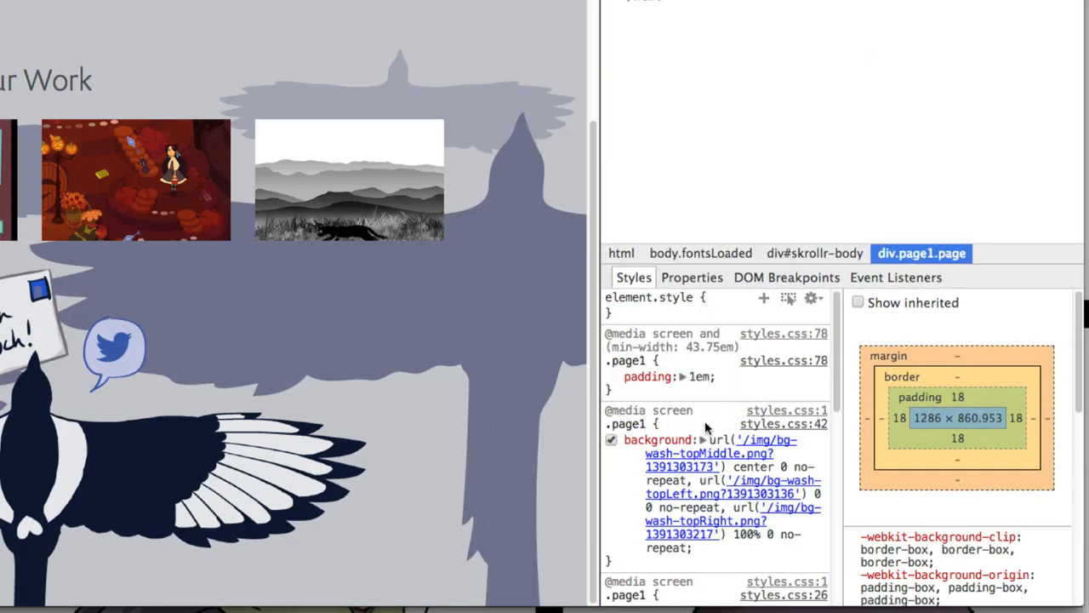
# Preview div.page1's three layered background-wash images from the Styles pane.
pyautogui.scroll(-3)
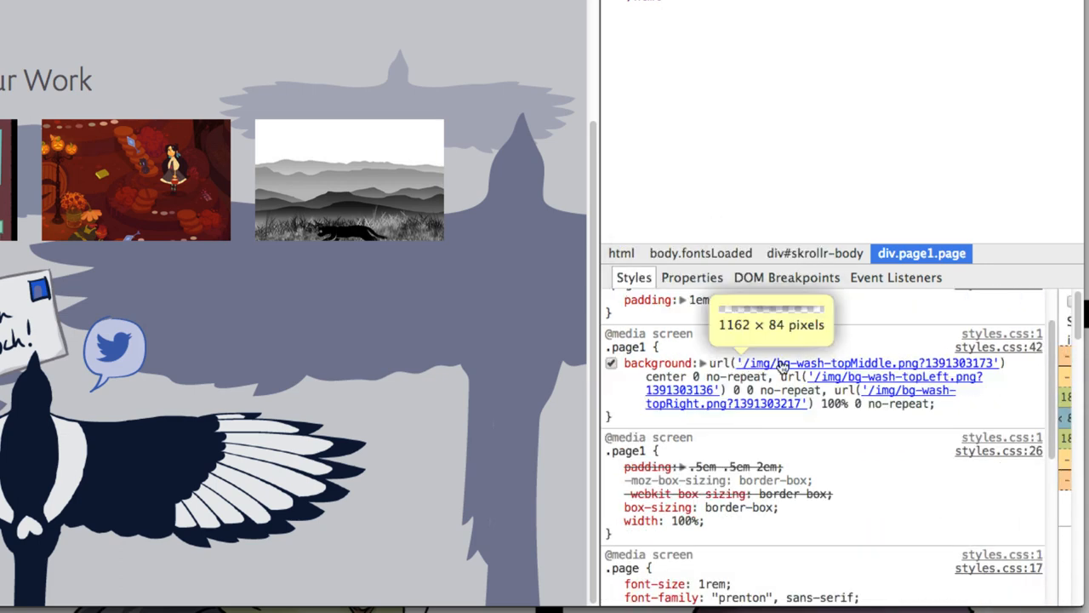
pyautogui.moveTo(824, 389)
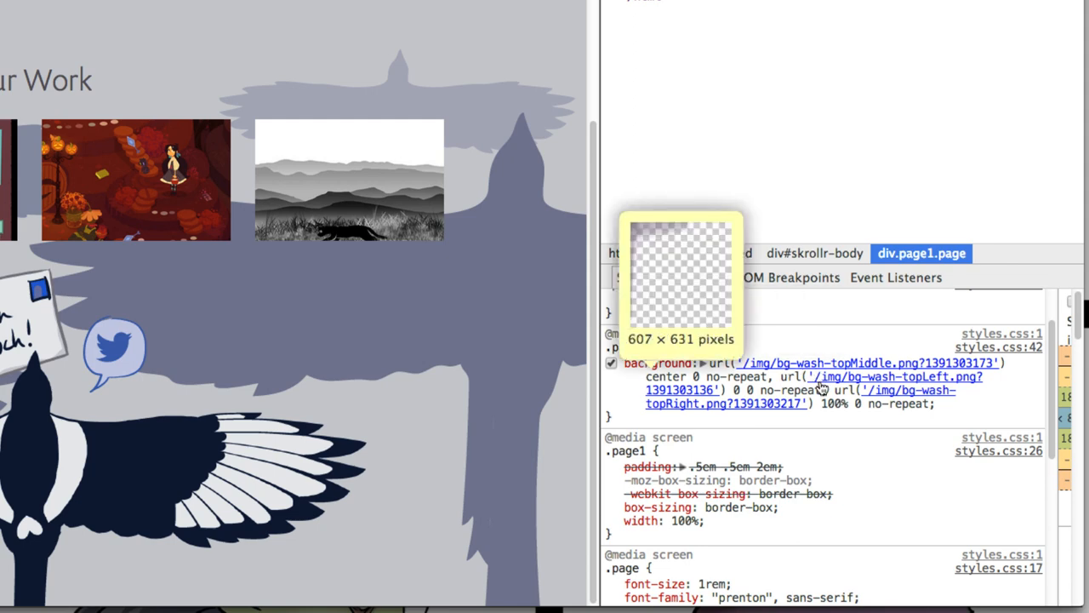
pyautogui.moveTo(826, 386)
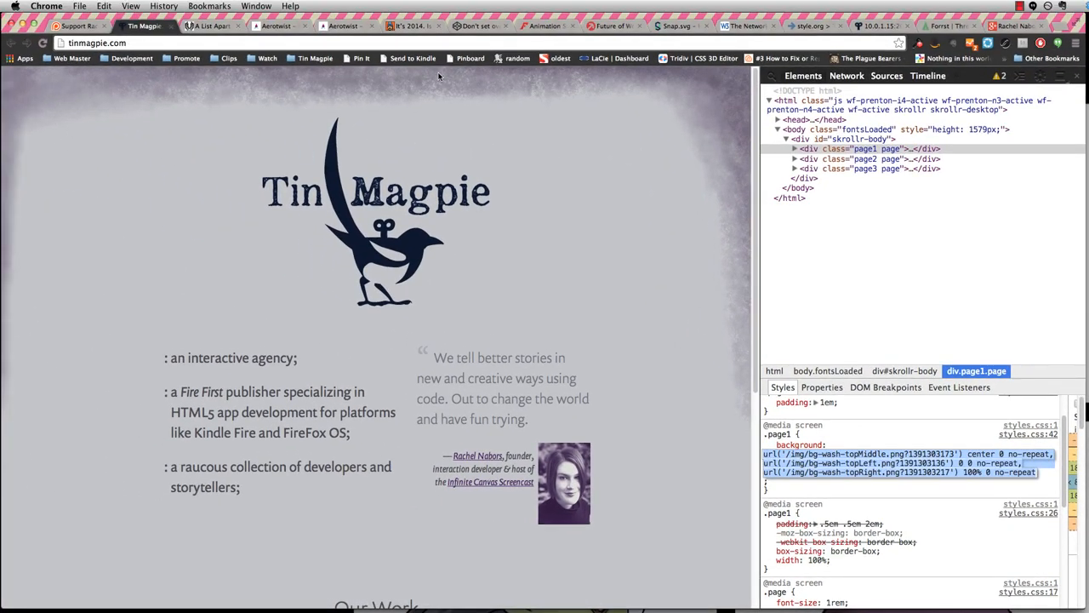
pyautogui.moveTo(275, 263)
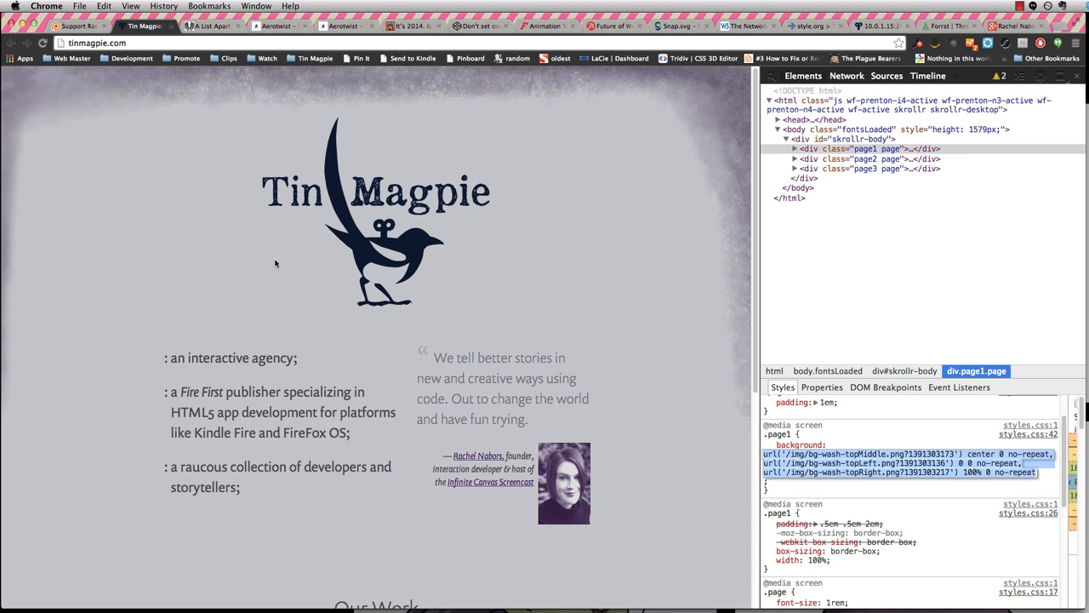
pyautogui.moveTo(624, 347)
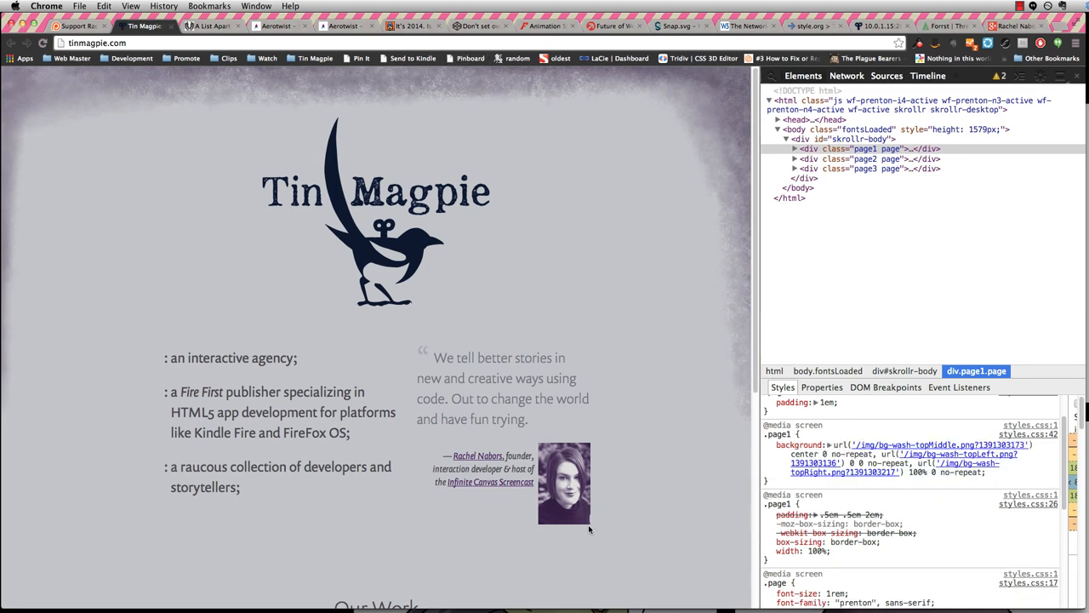
pyautogui.click(859, 148)
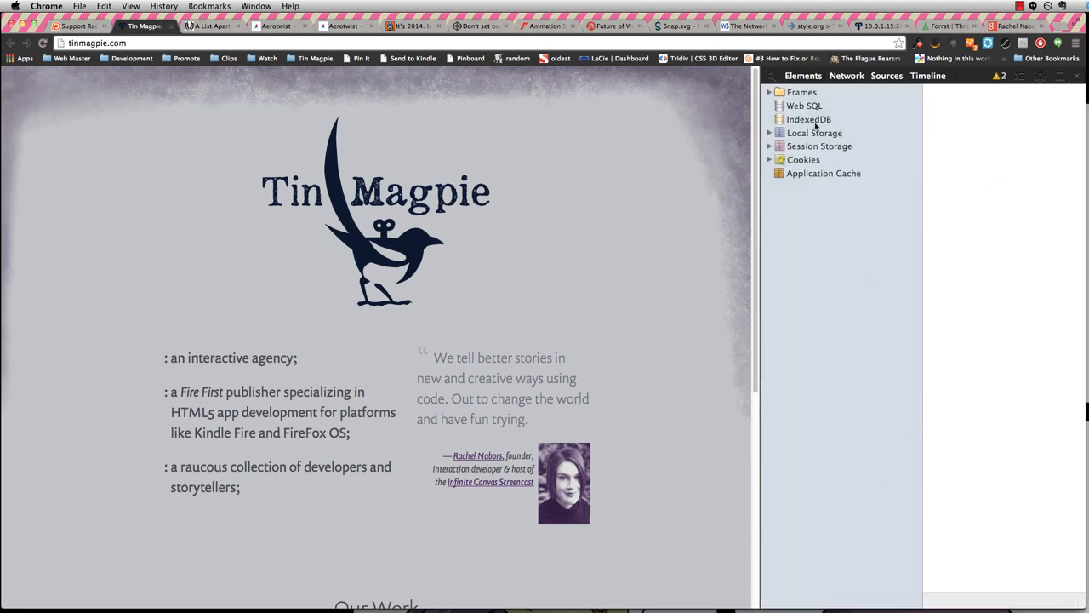
# Preview the 300×402 mask_rachelnabors.png image and widen the DevTools panel.
pyautogui.click(803, 76)
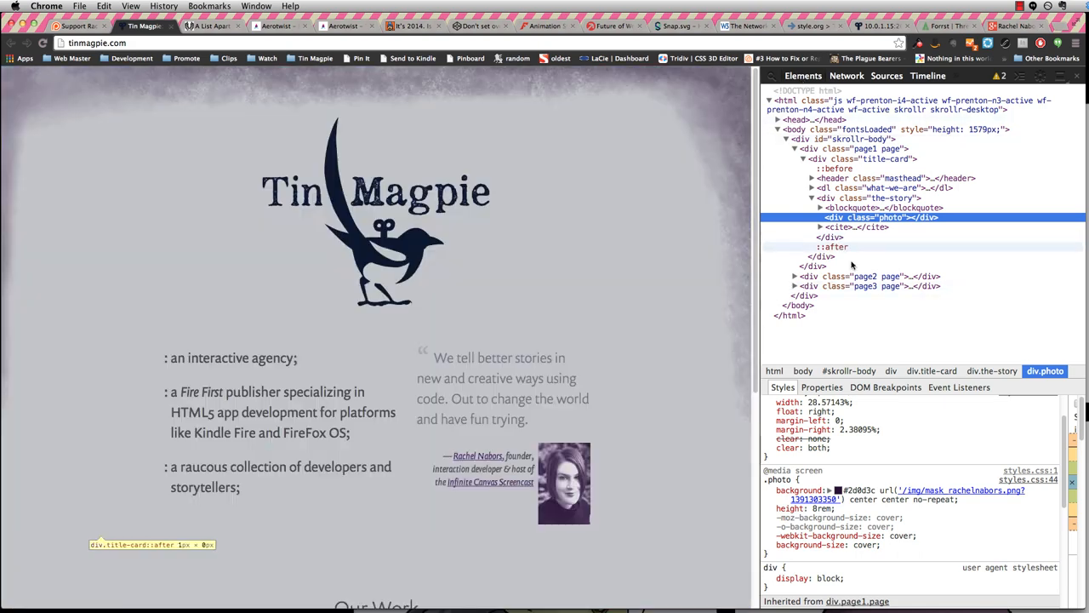
pyautogui.click(887, 75)
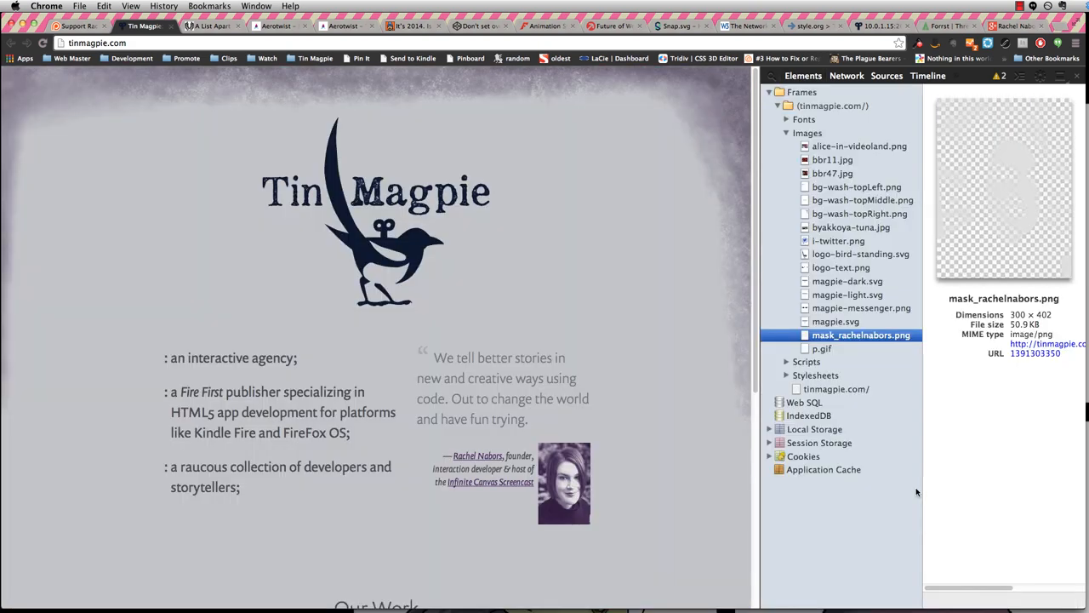
pyautogui.moveTo(1032, 194)
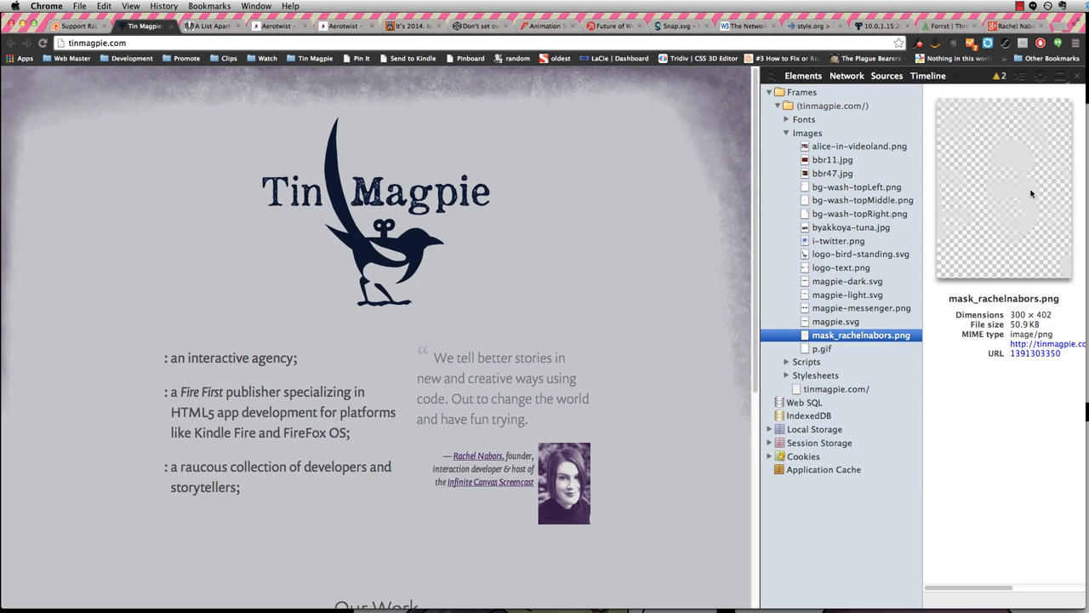
pyautogui.moveTo(569, 516)
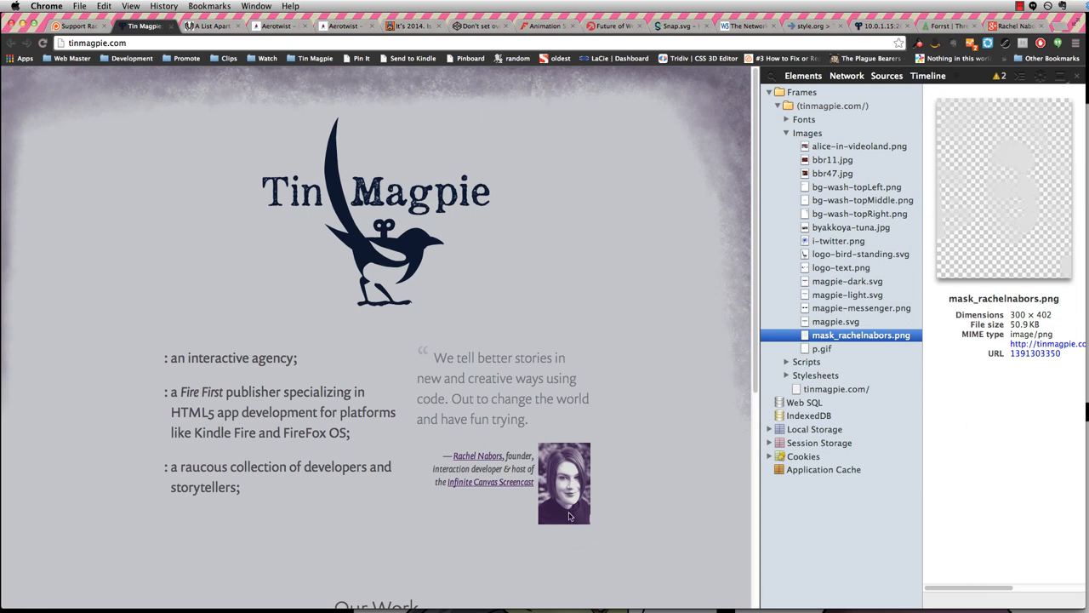
pyautogui.moveTo(585, 542)
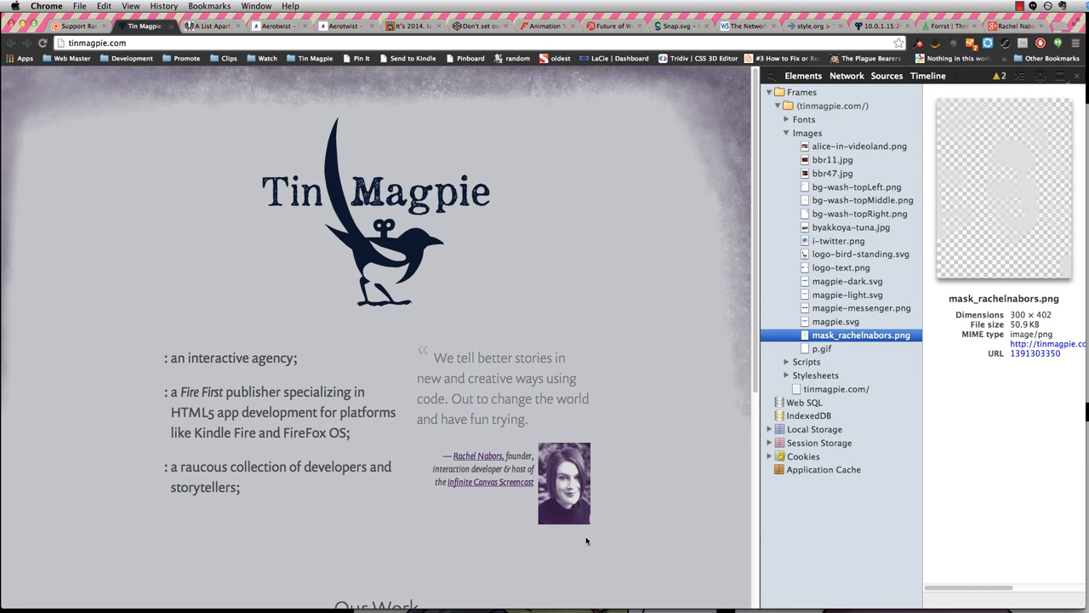
pyautogui.moveTo(713, 427)
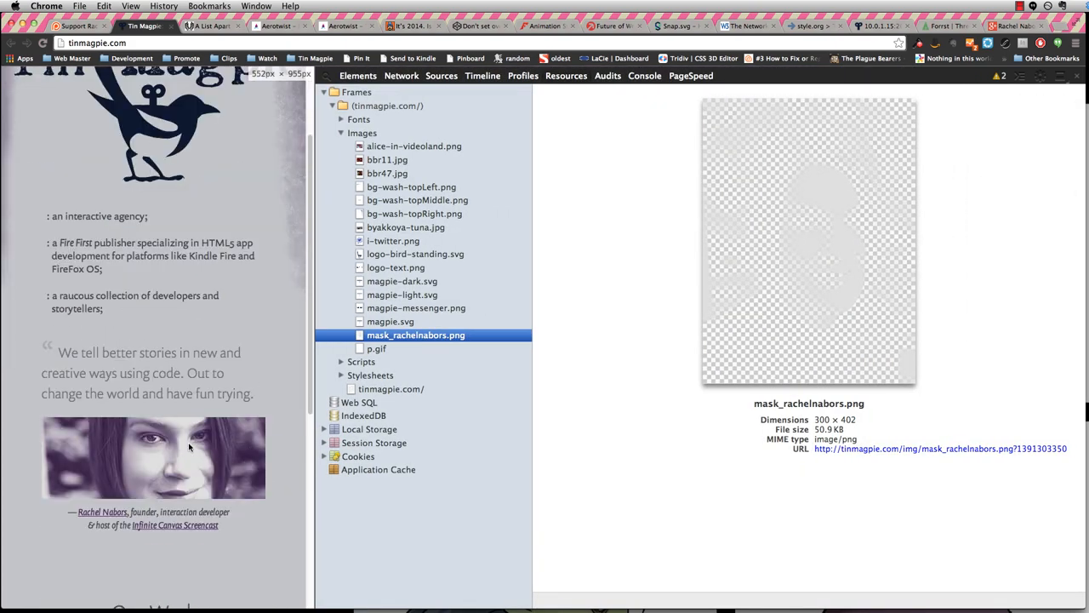
pyautogui.scroll(-3)
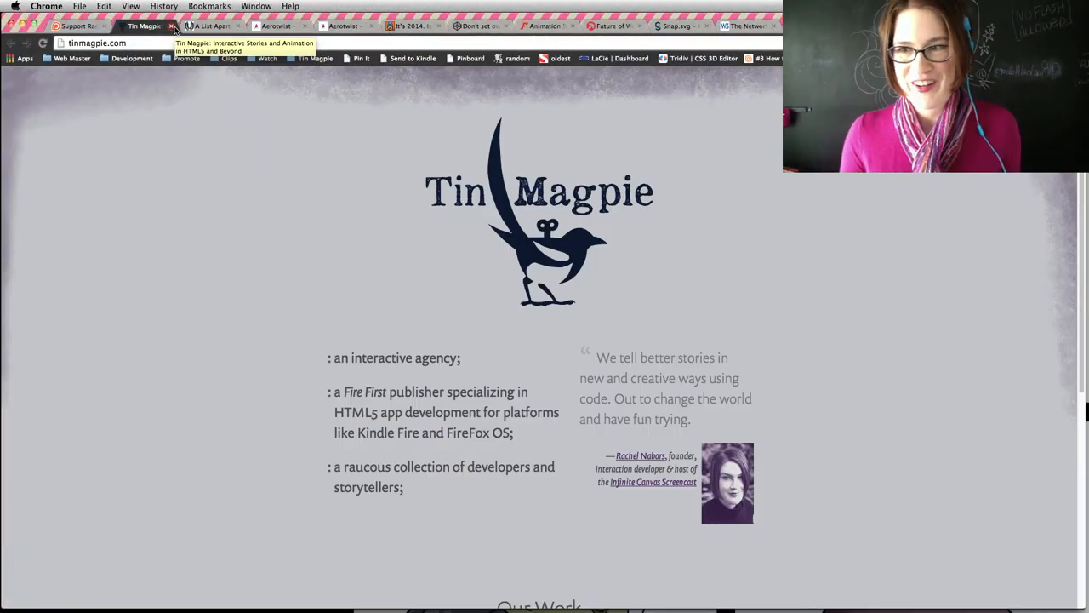
pyautogui.moveTo(144, 26)
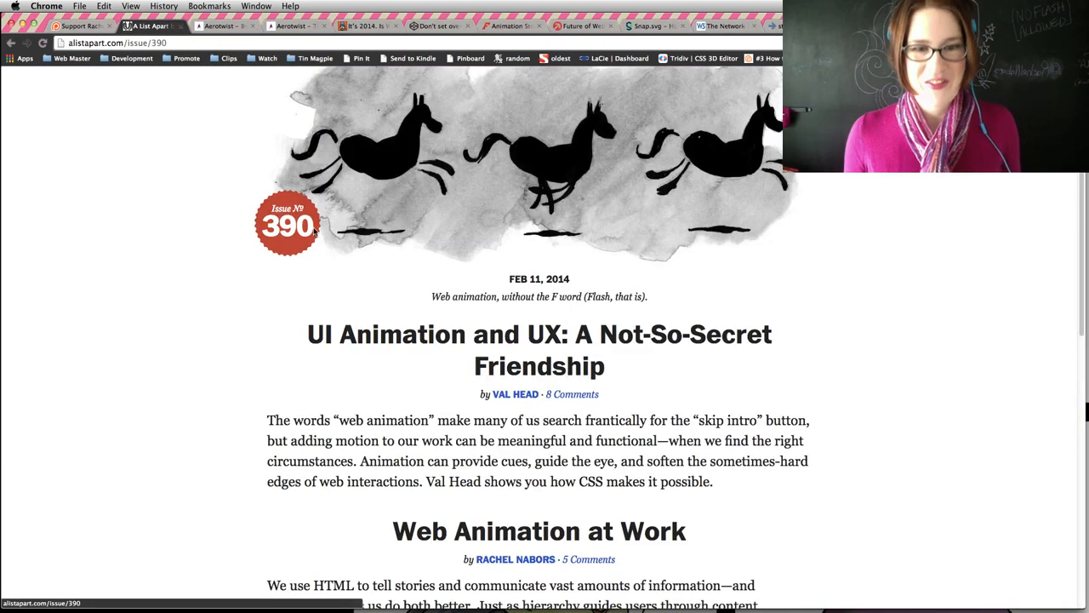
pyautogui.moveTo(664, 333)
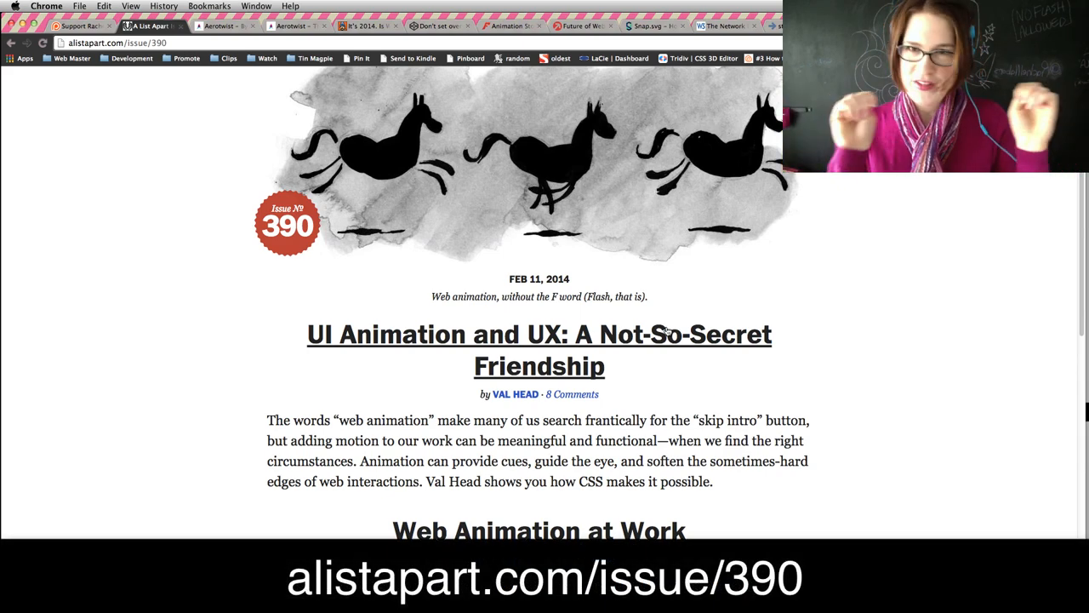
pyautogui.moveTo(862, 229)
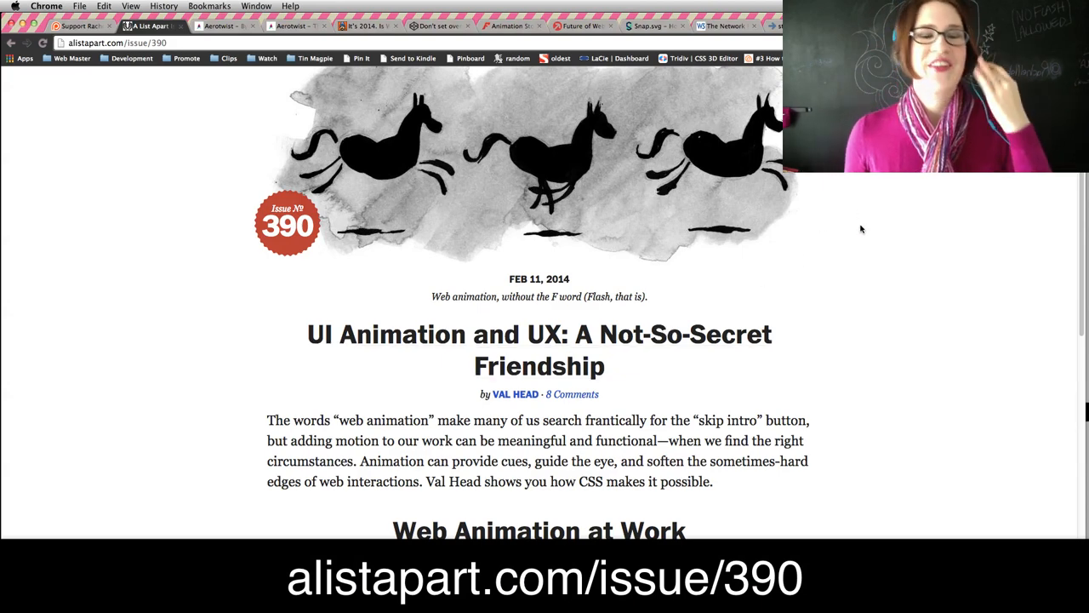
# Open 'UI Animation and UX: A Not-So-Secret Friendship' and scroll to its author bio and comments.
pyautogui.scroll(-3)
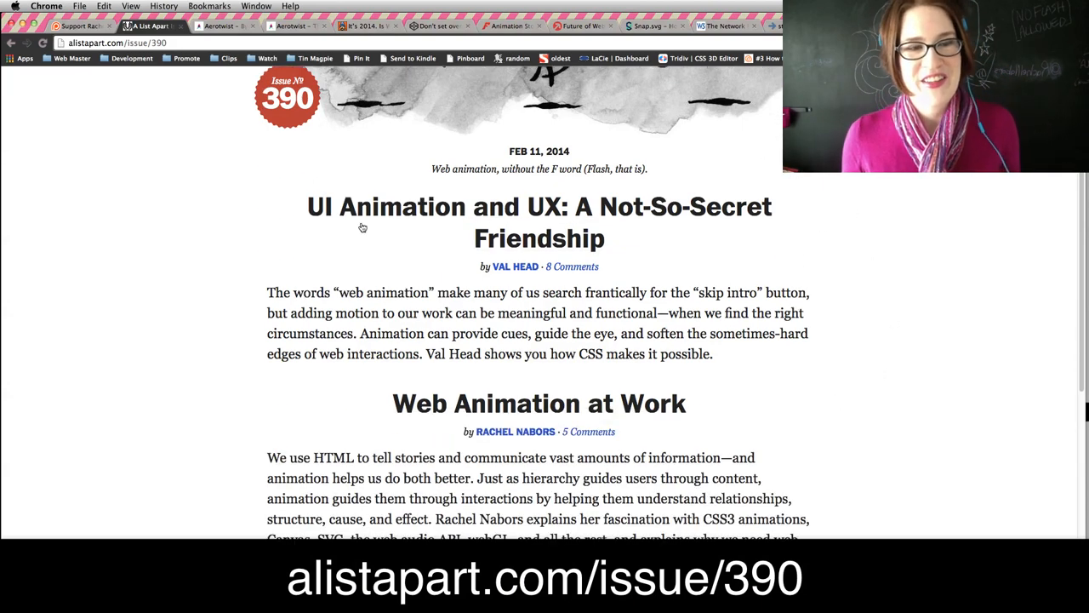
pyautogui.moveTo(562, 336)
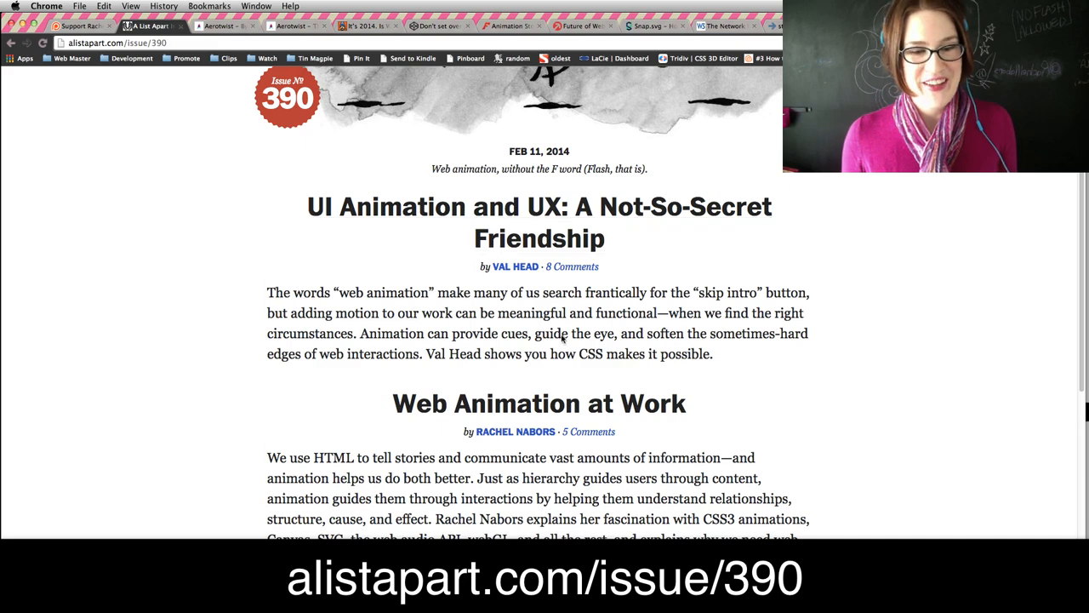
pyautogui.click(538, 222)
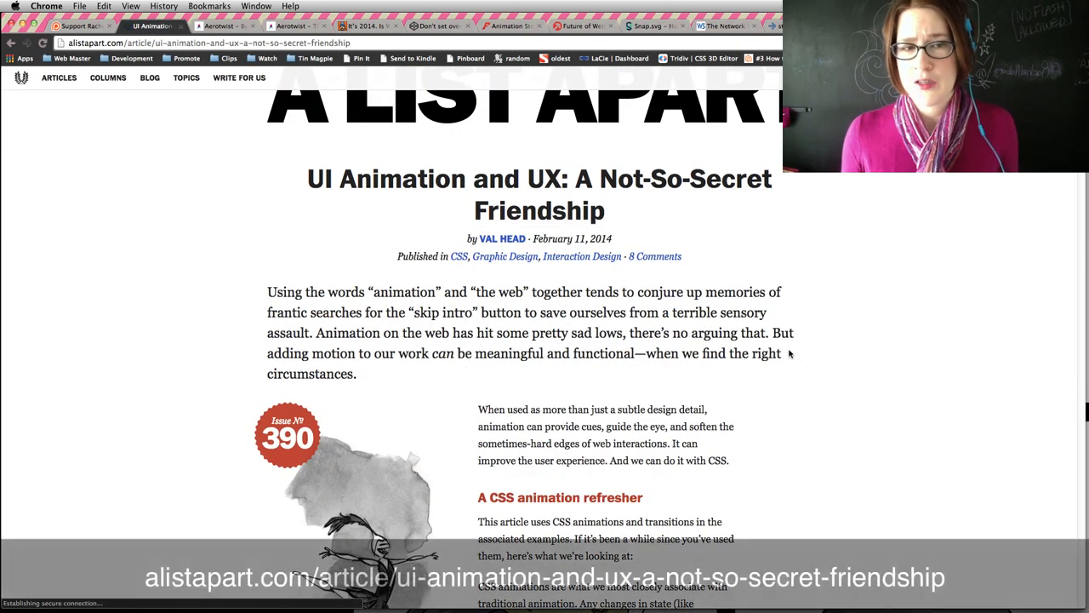
pyautogui.scroll(-3)
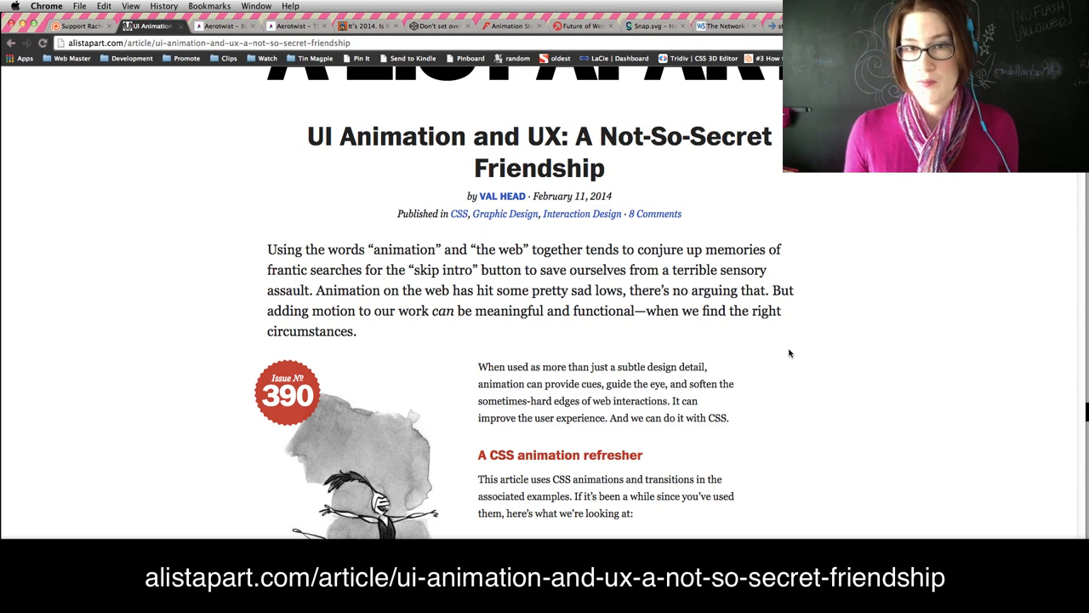
pyautogui.scroll(-3)
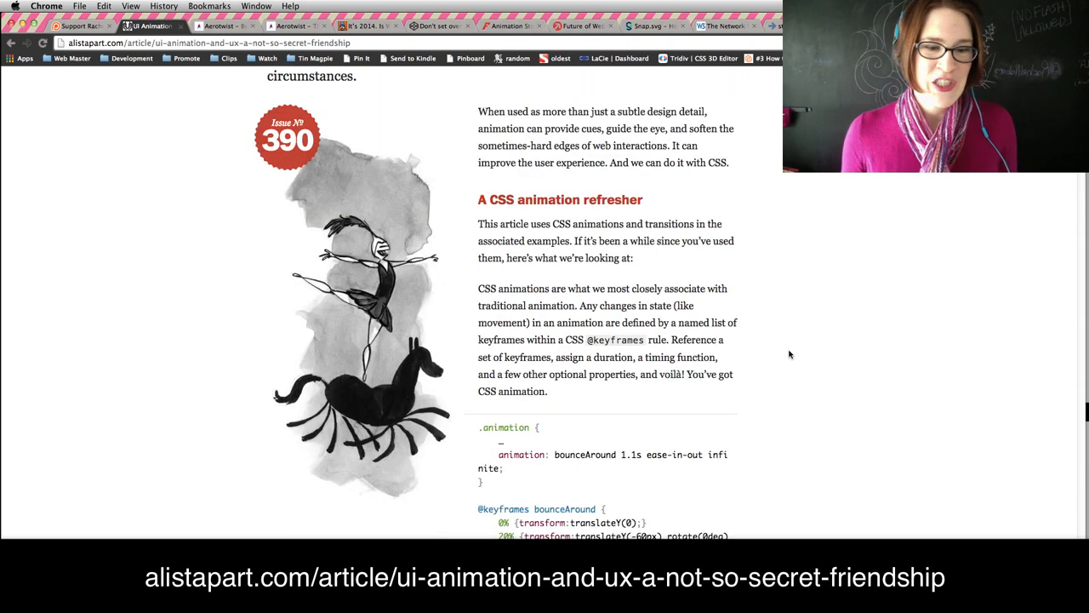
pyautogui.scroll(-3)
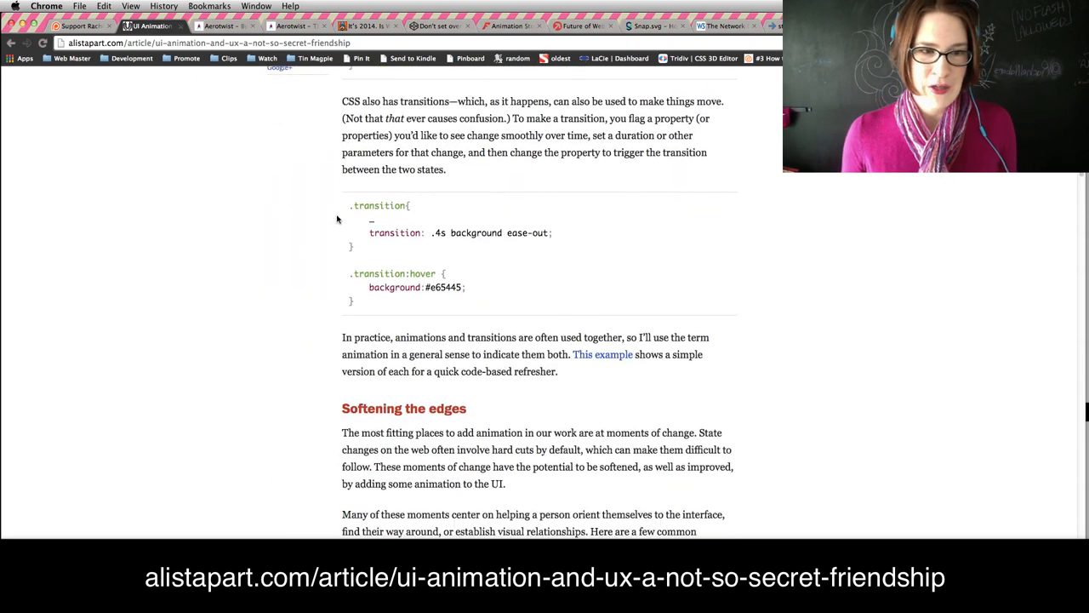
pyautogui.scroll(-3)
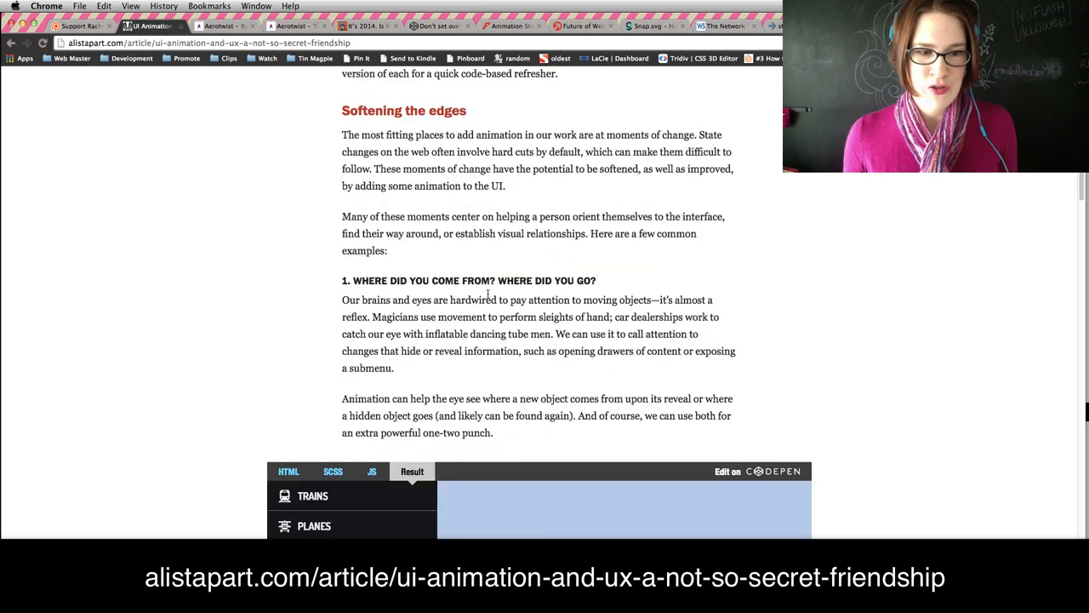
pyautogui.scroll(-3)
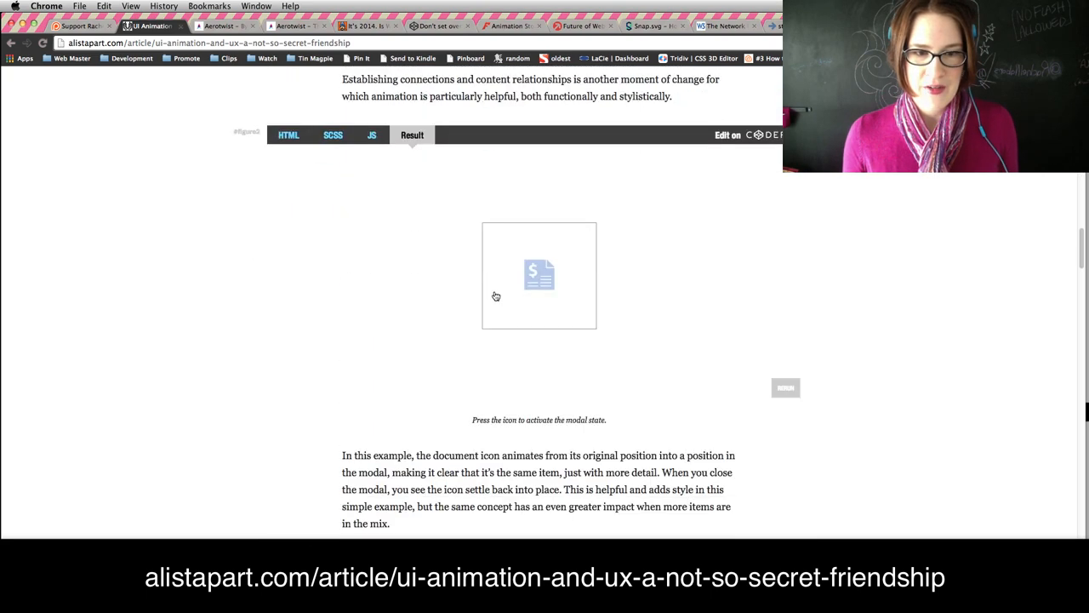
pyautogui.scroll(-3)
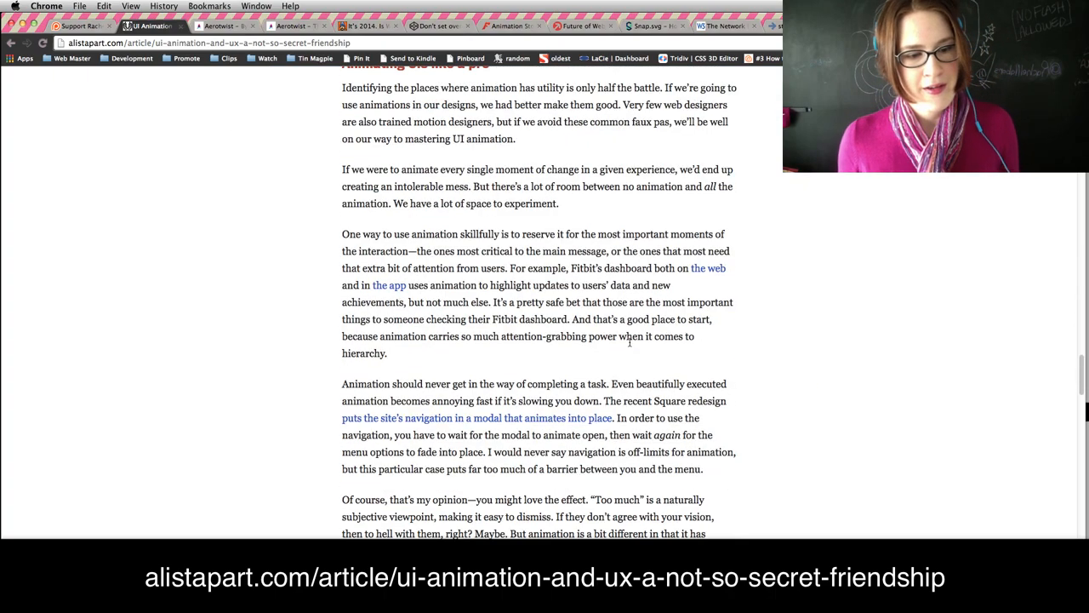
pyautogui.scroll(-3)
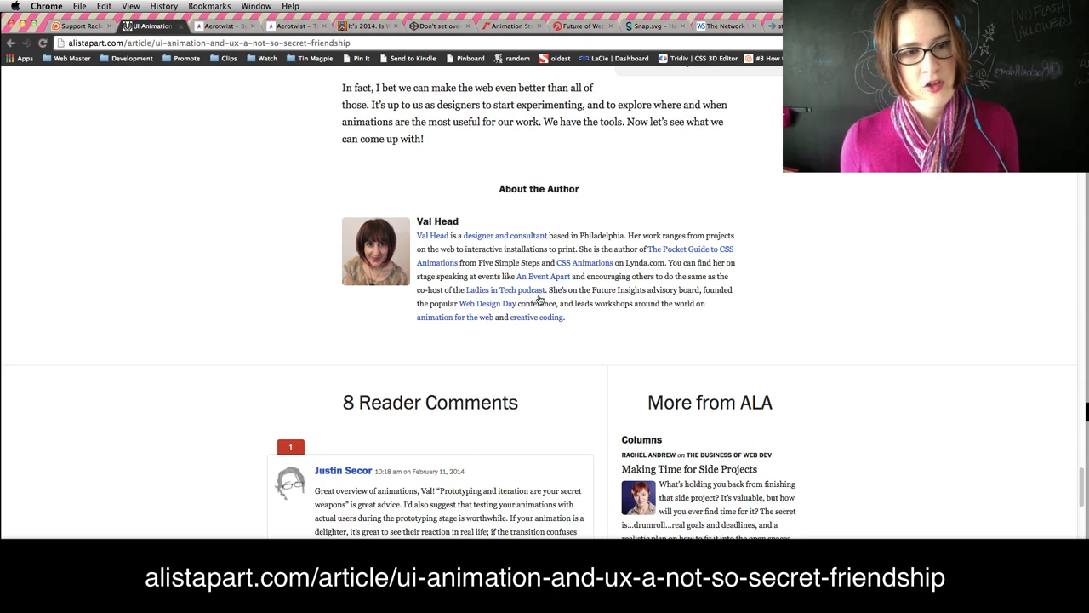
pyautogui.moveTo(709, 254)
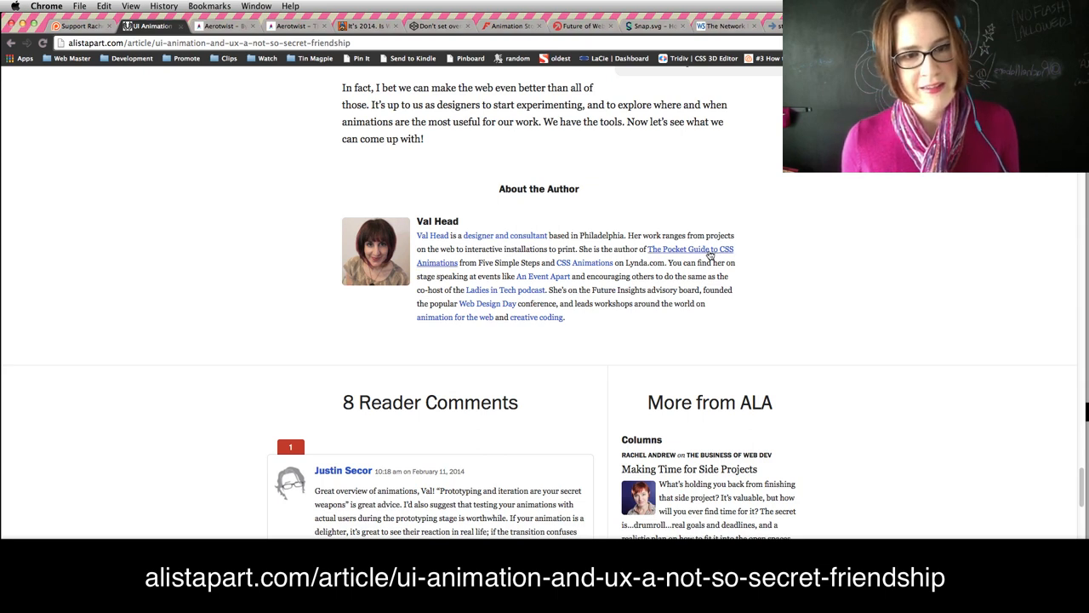
pyautogui.moveTo(570, 272)
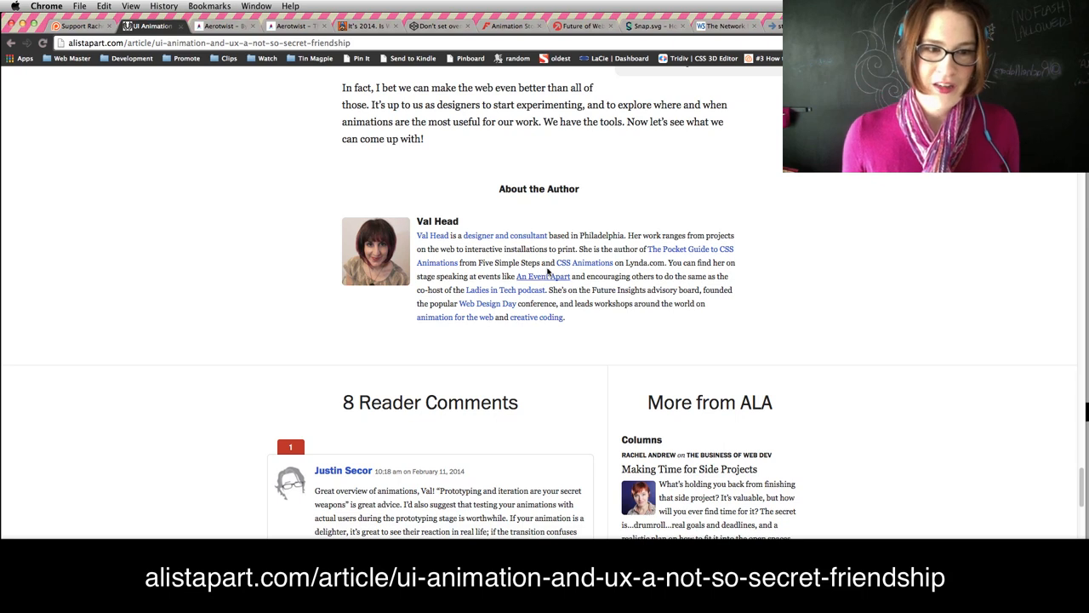
pyautogui.moveTo(522, 292)
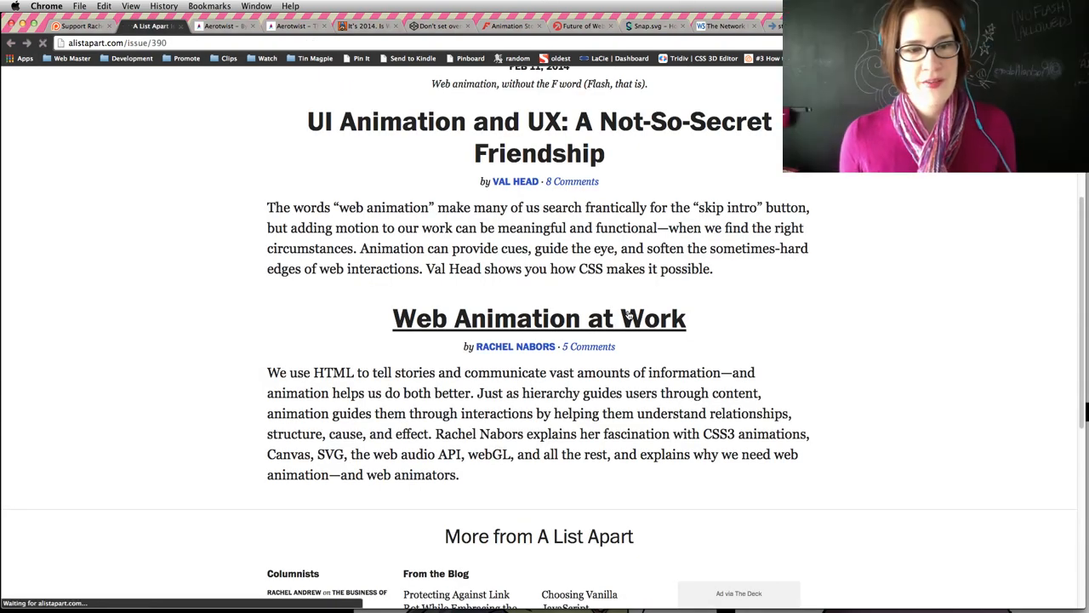
# Open Rachel Nabors' 'Web Animation at Work', scroll through it, then back to the top.
pyautogui.click(539, 318)
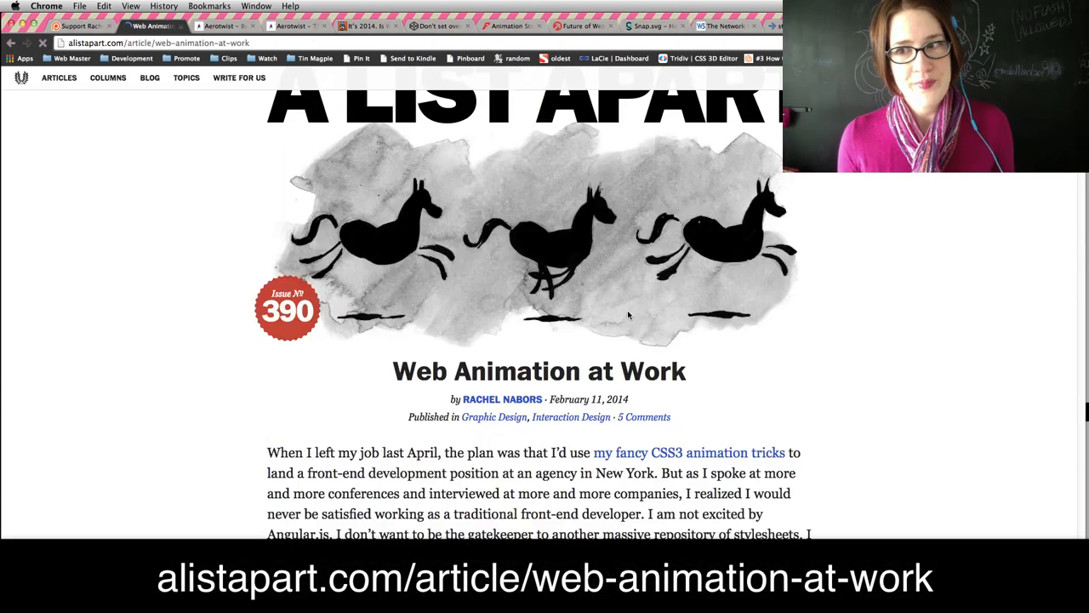
pyautogui.scroll(-3)
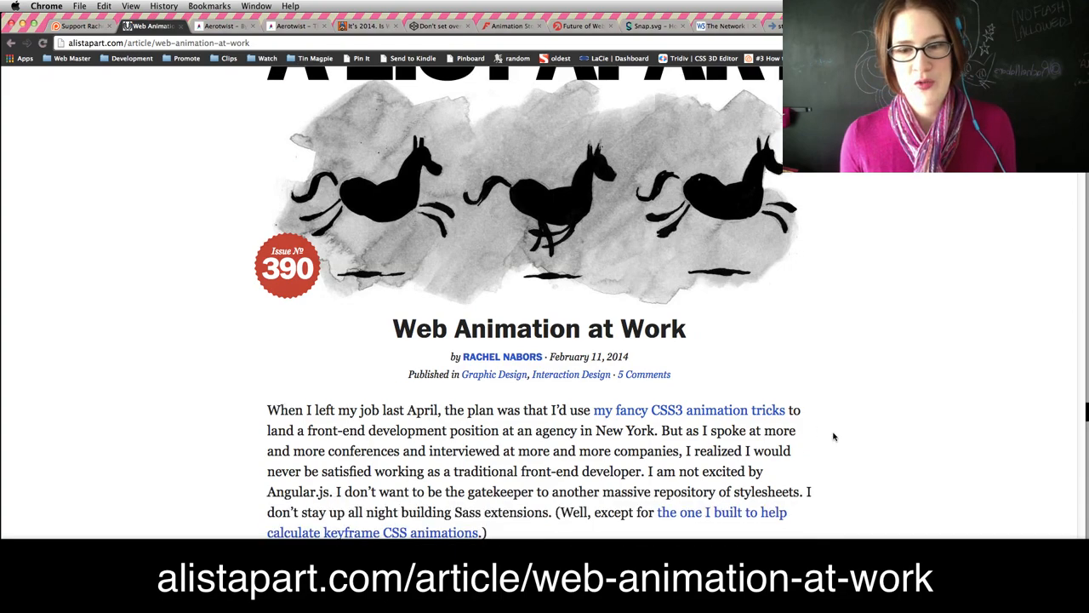
pyautogui.scroll(-3)
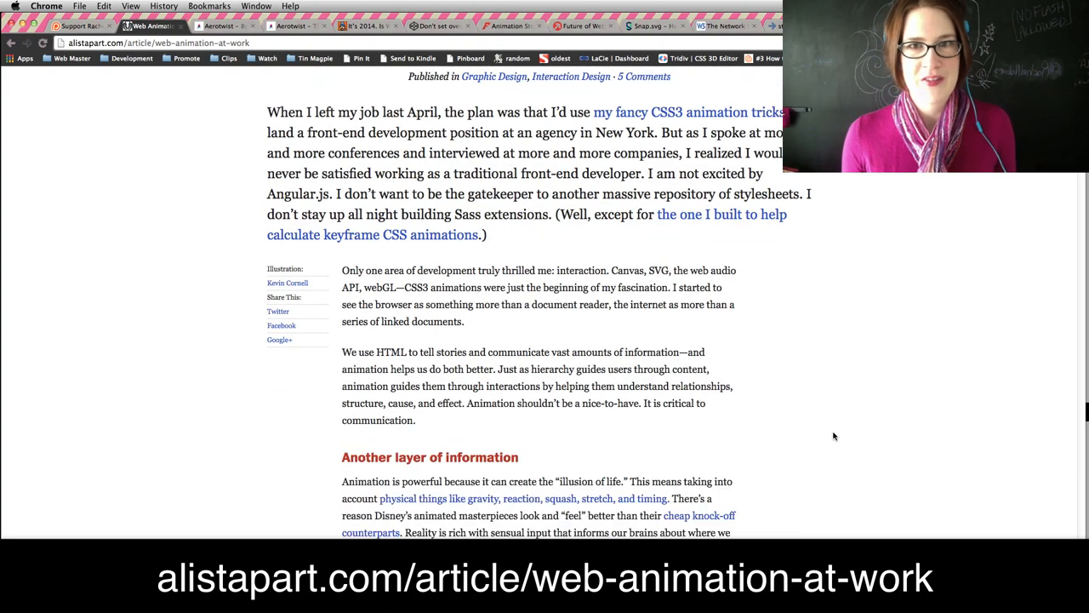
pyautogui.scroll(-3)
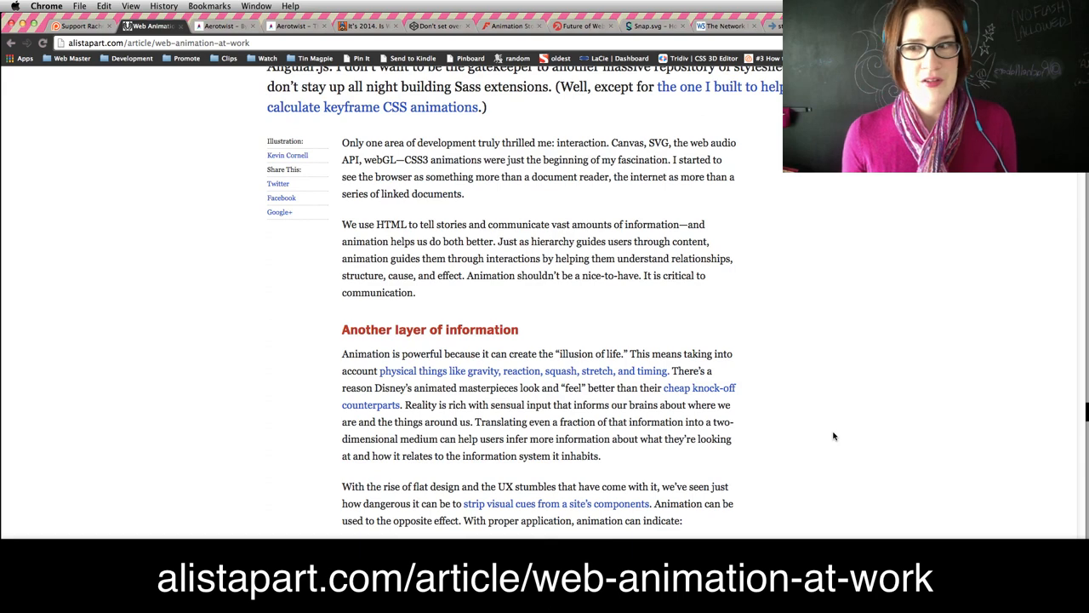
pyautogui.scroll(-3)
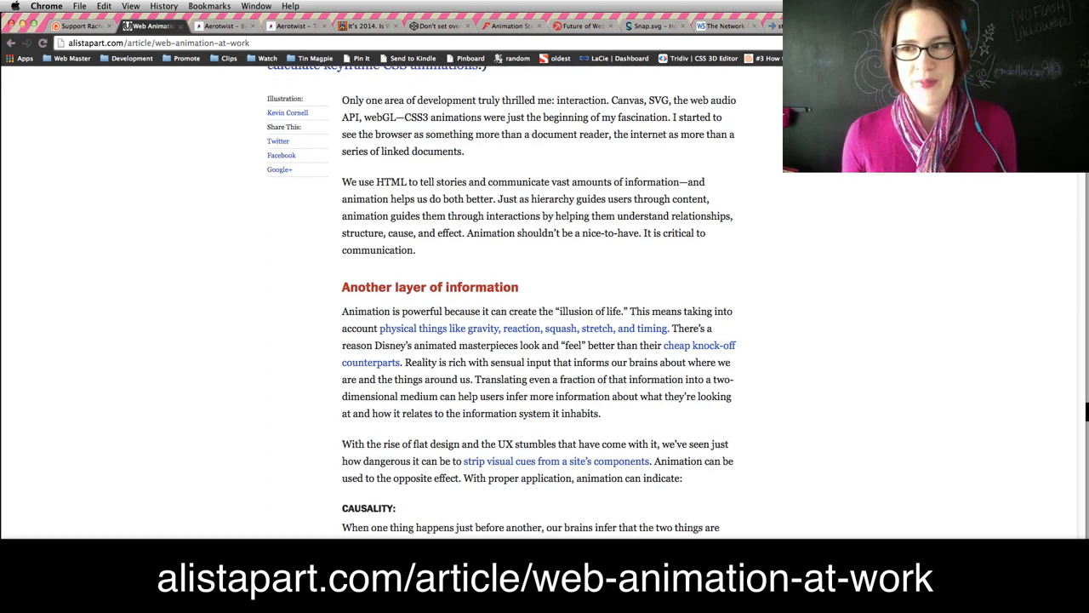
pyautogui.scroll(-3)
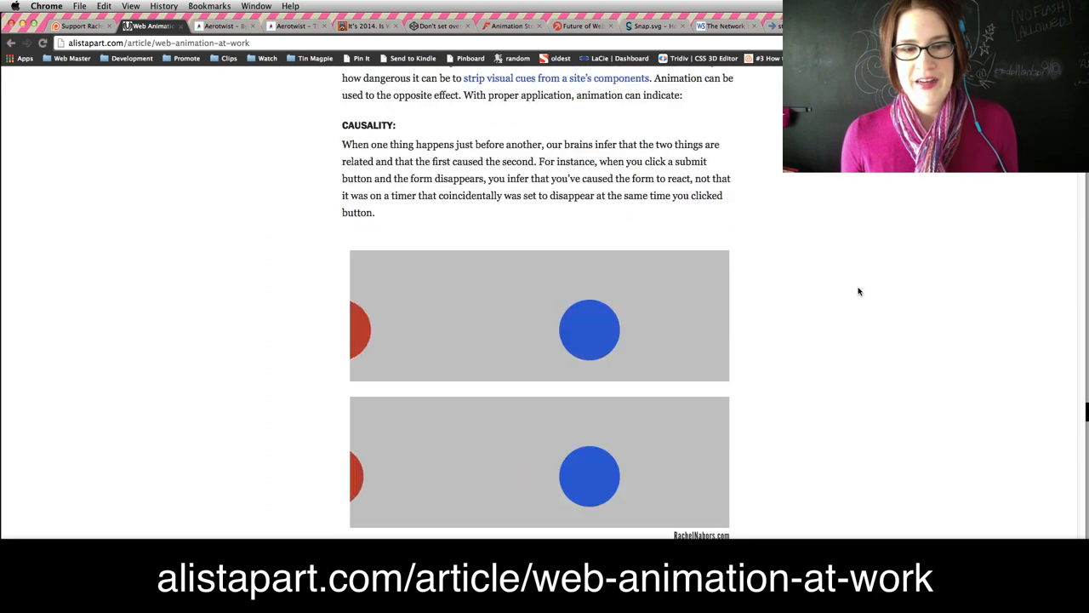
pyautogui.scroll(3)
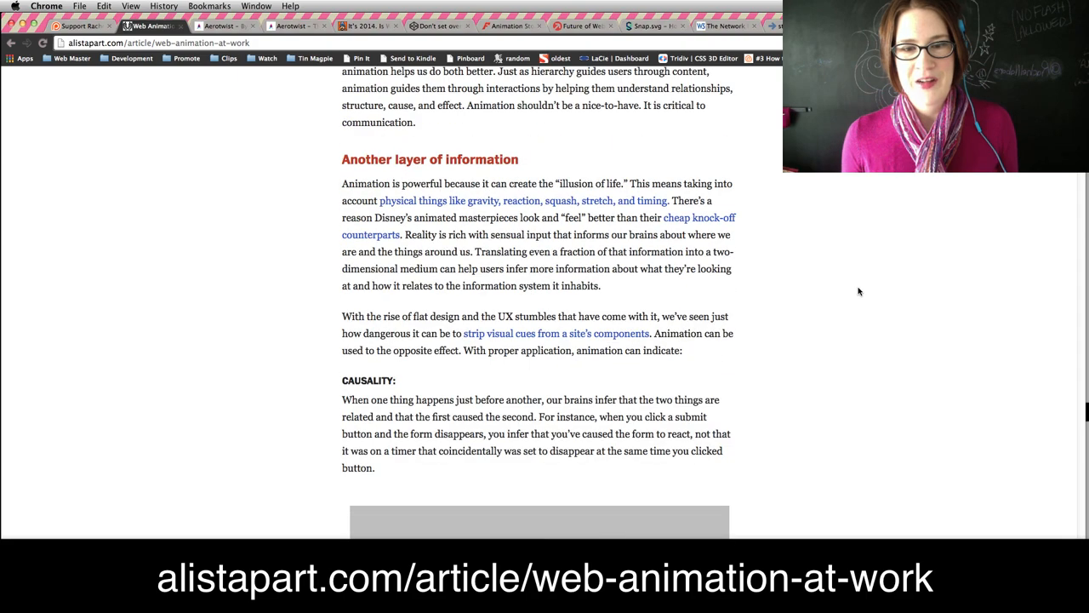
pyautogui.scroll(3)
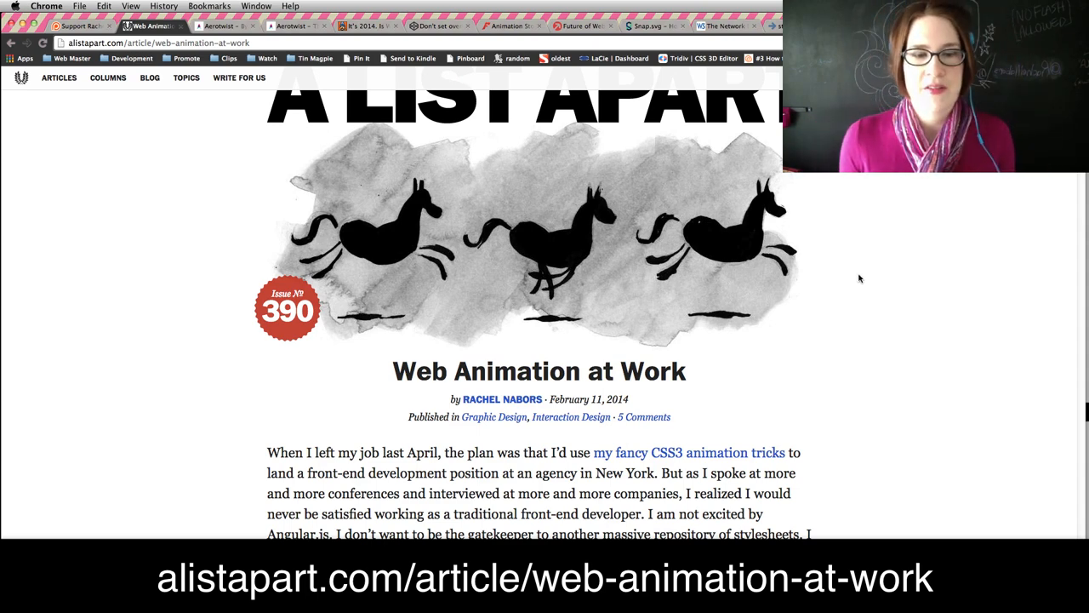
pyautogui.moveTo(855, 290)
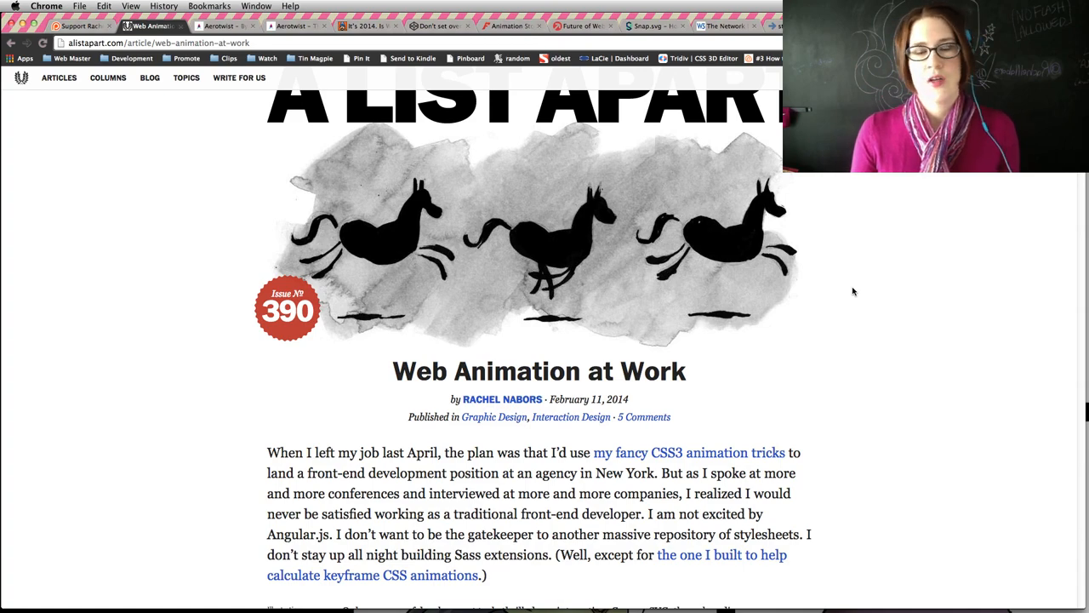
# Scroll down to the Causality section's animated bump and chase examples.
pyautogui.scroll(-3)
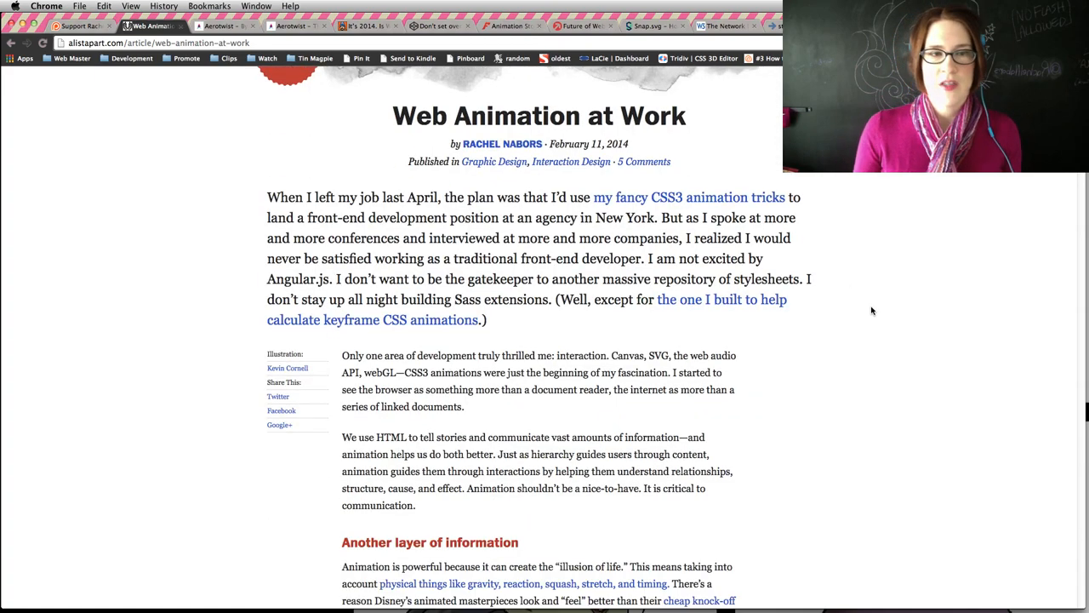
pyautogui.moveTo(604, 271)
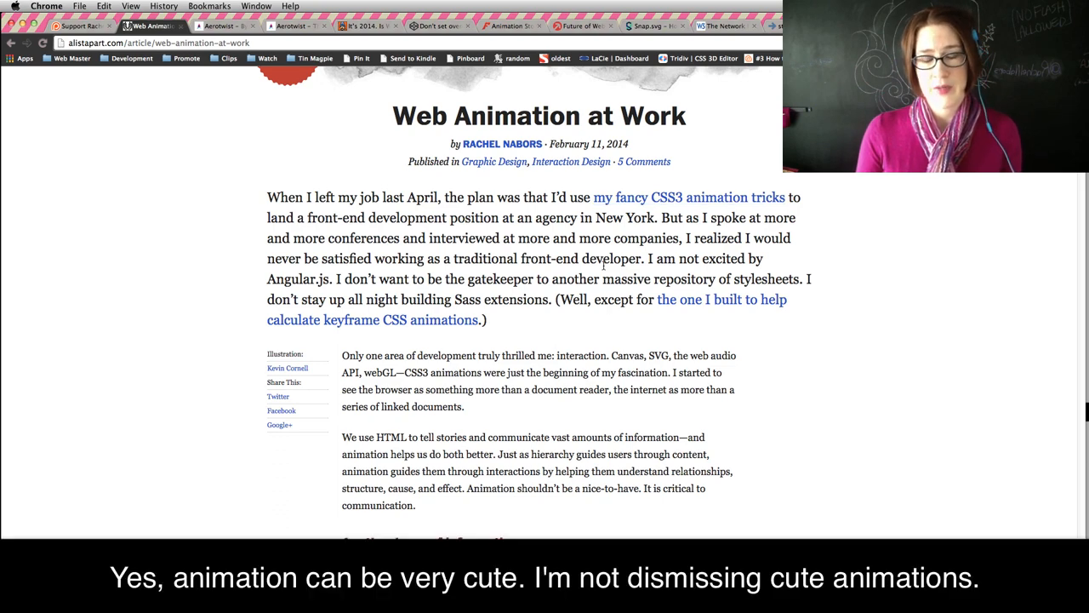
pyautogui.scroll(-3)
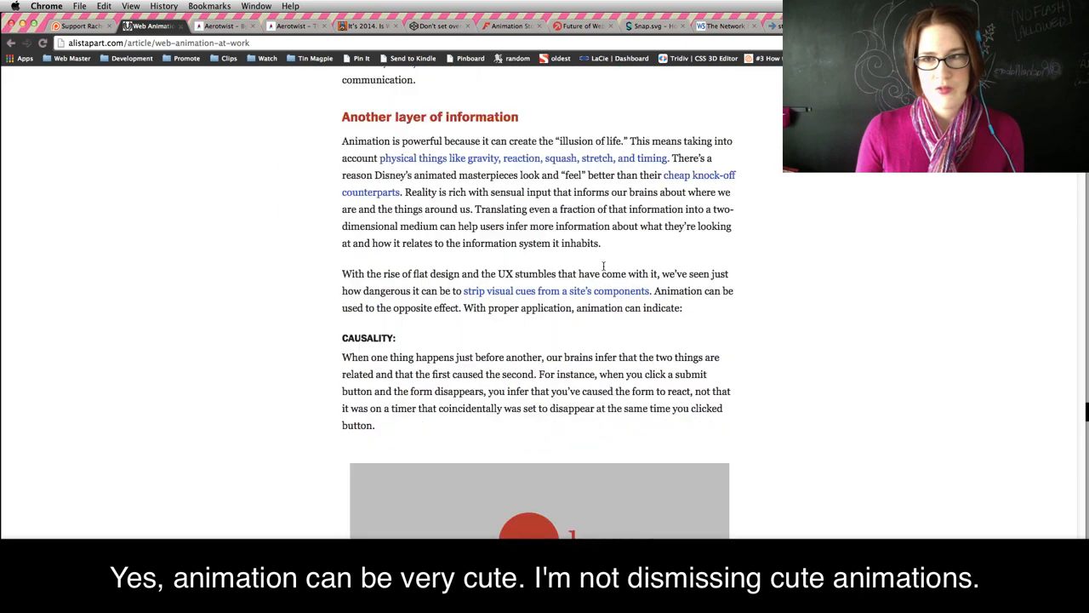
pyautogui.scroll(-3)
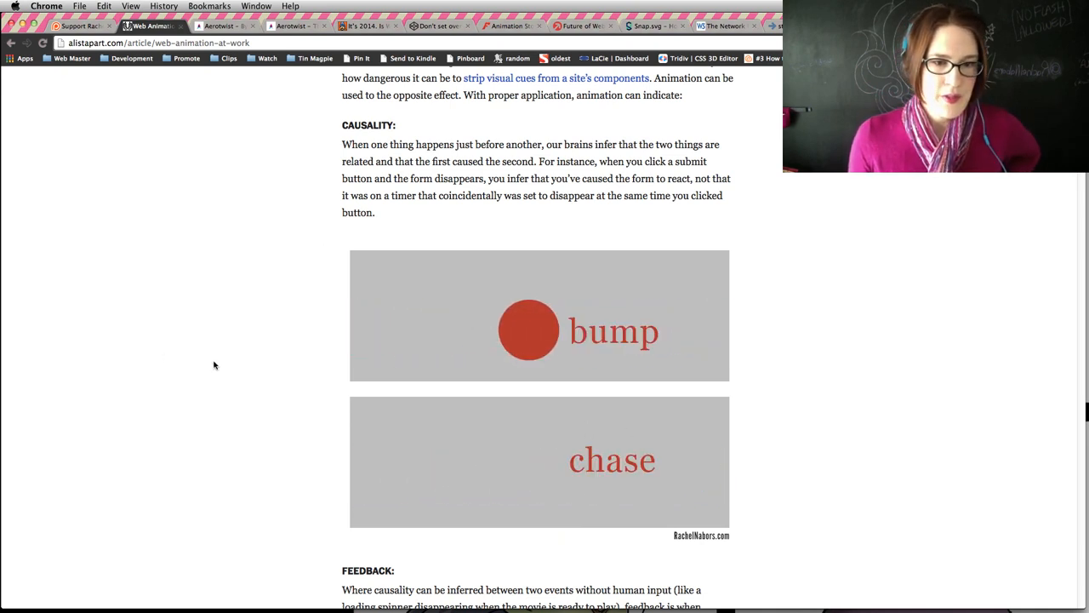
pyautogui.moveTo(213, 342)
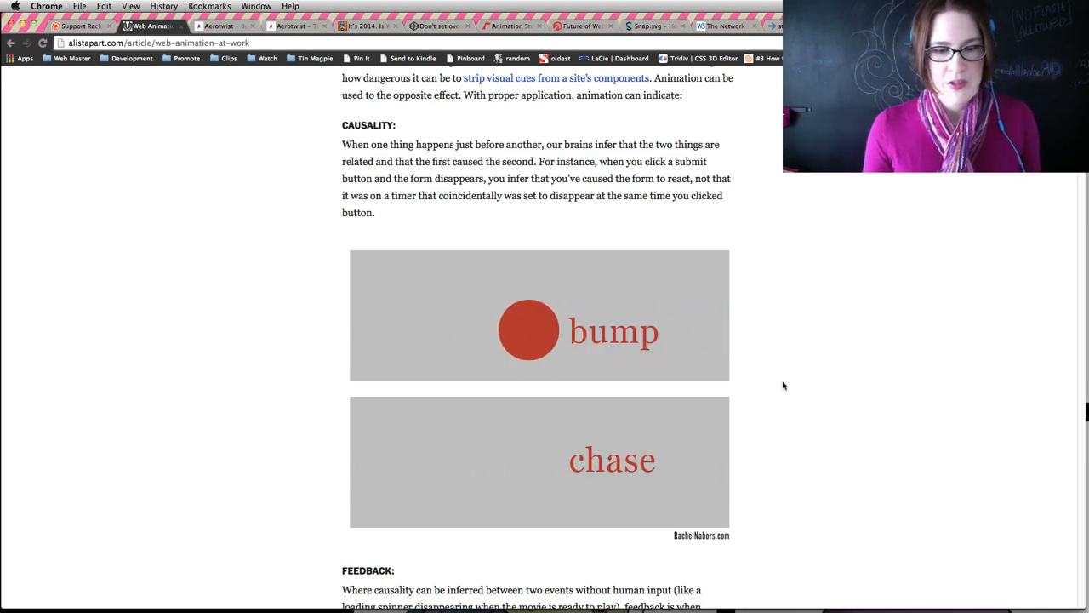
pyautogui.moveTo(630, 468)
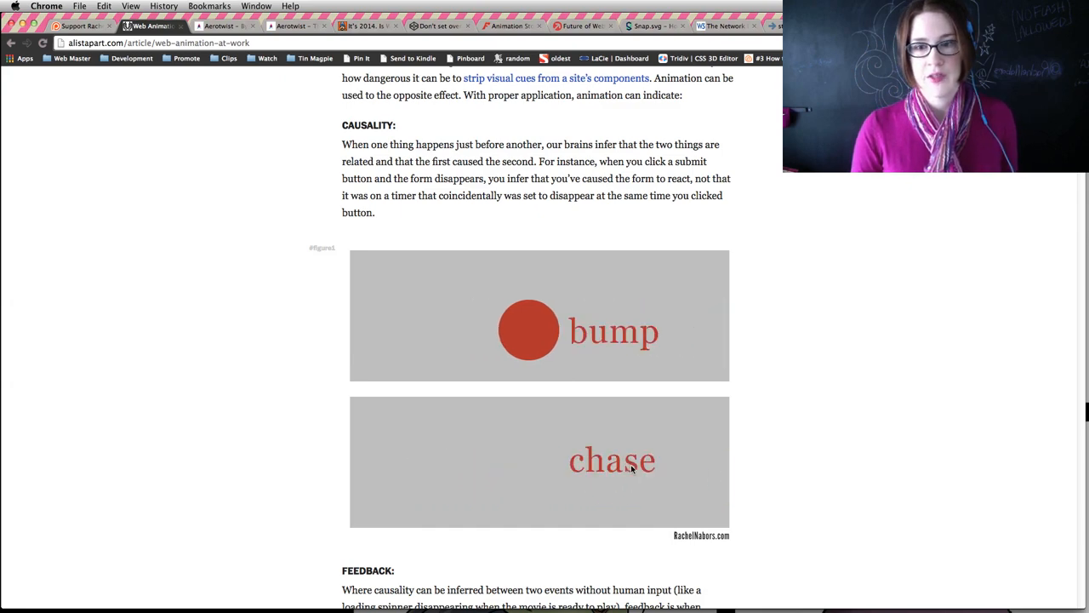
# Scroll past Feedback, Progression, Physics and Transition to 'So you want to be a (web) animator?'.
pyautogui.scroll(-3)
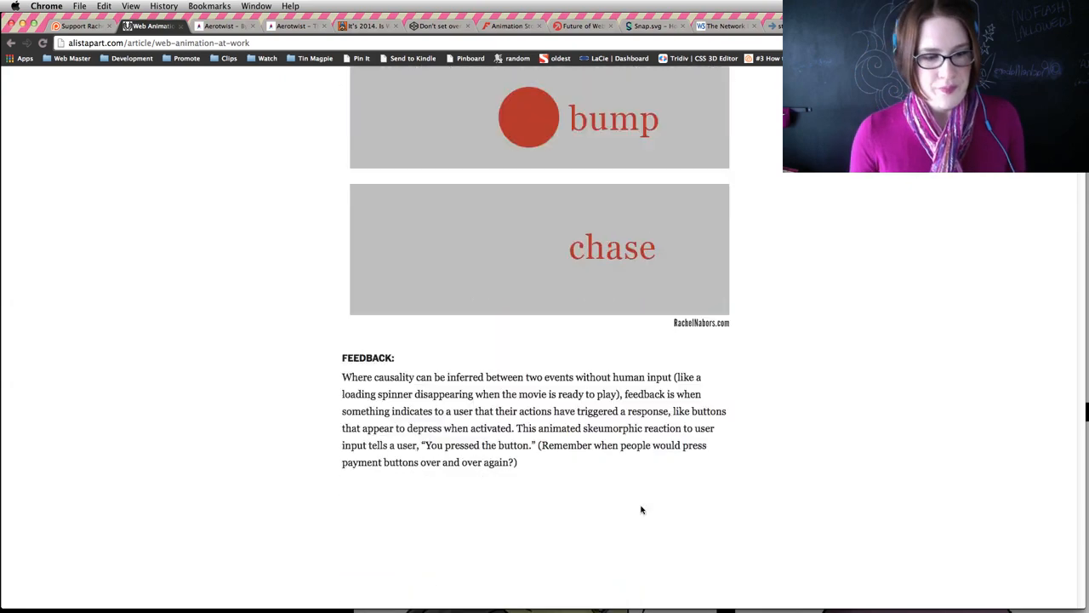
pyautogui.scroll(-3)
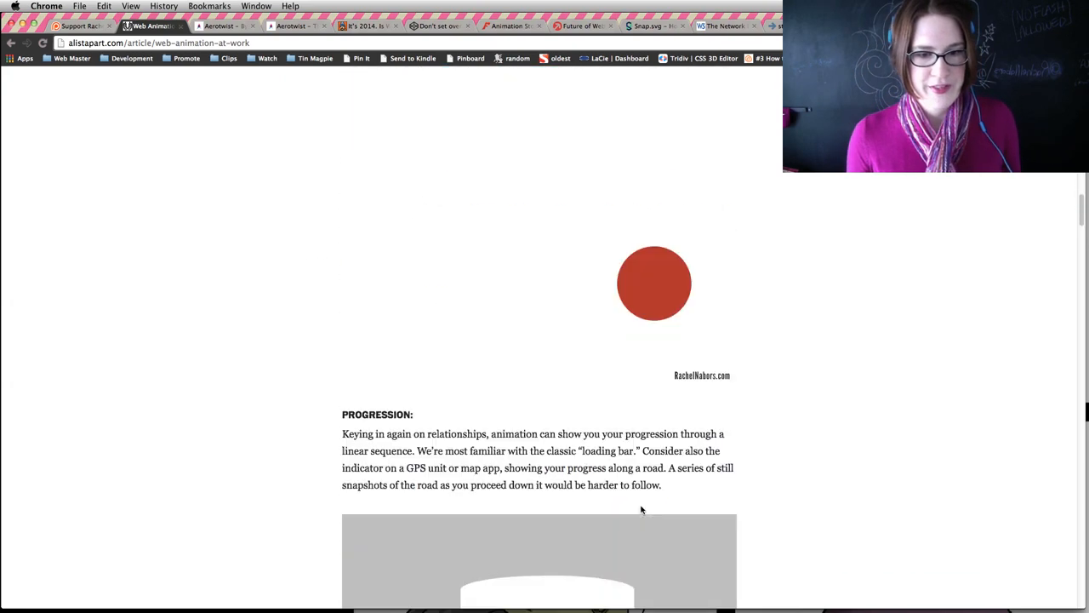
pyautogui.scroll(-3)
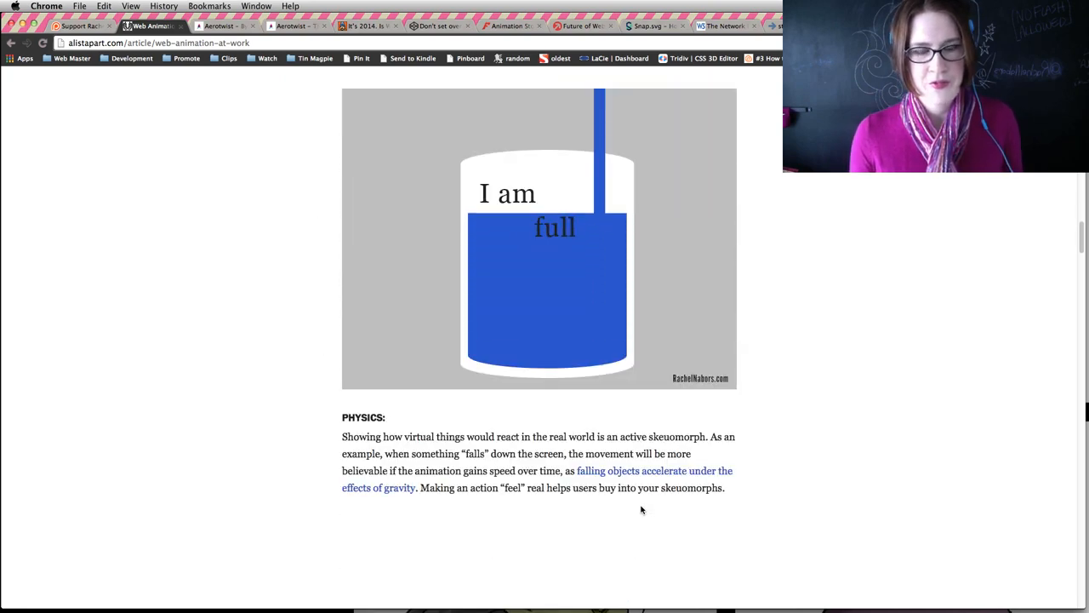
pyautogui.scroll(-3)
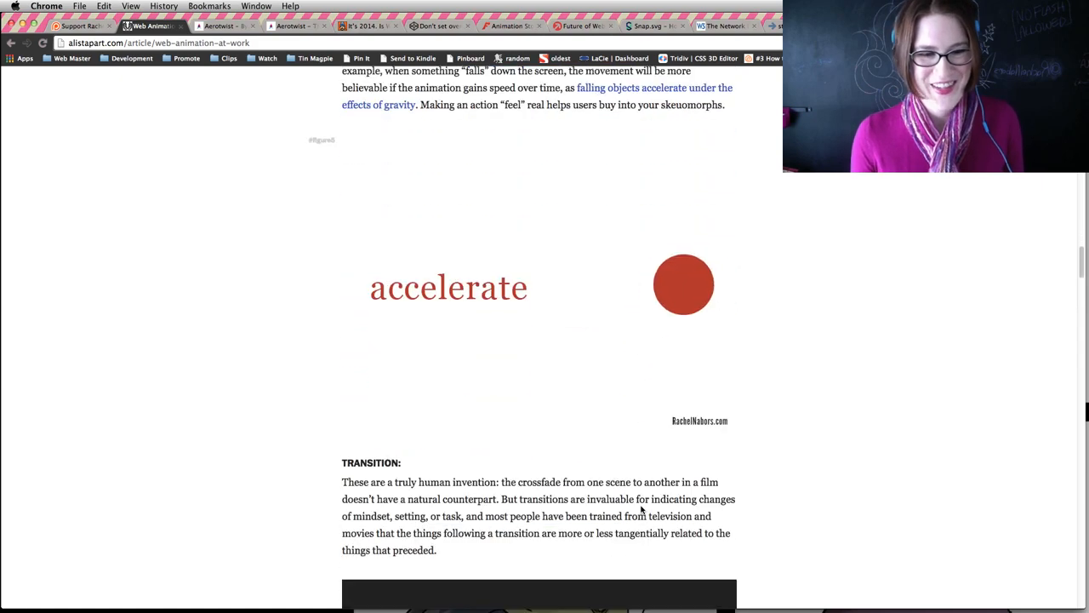
pyautogui.scroll(-3)
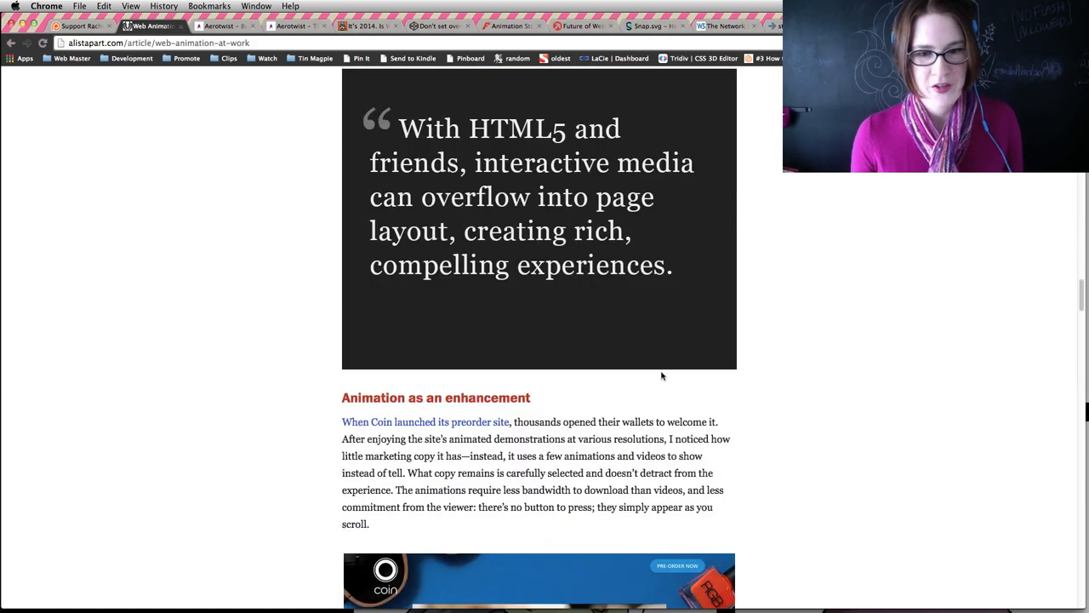
pyautogui.scroll(-3)
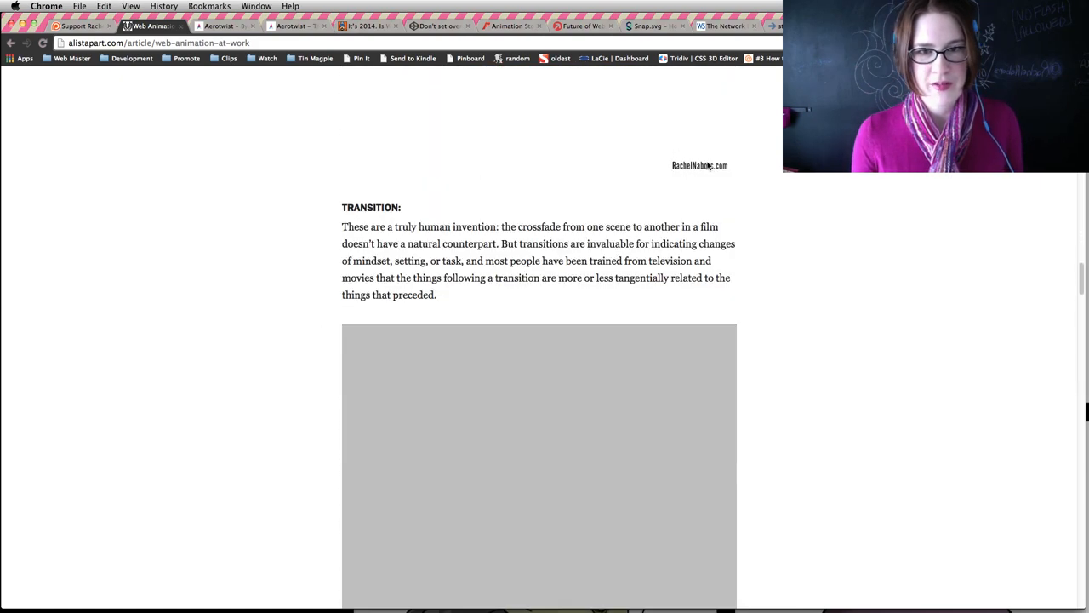
pyautogui.scroll(-3)
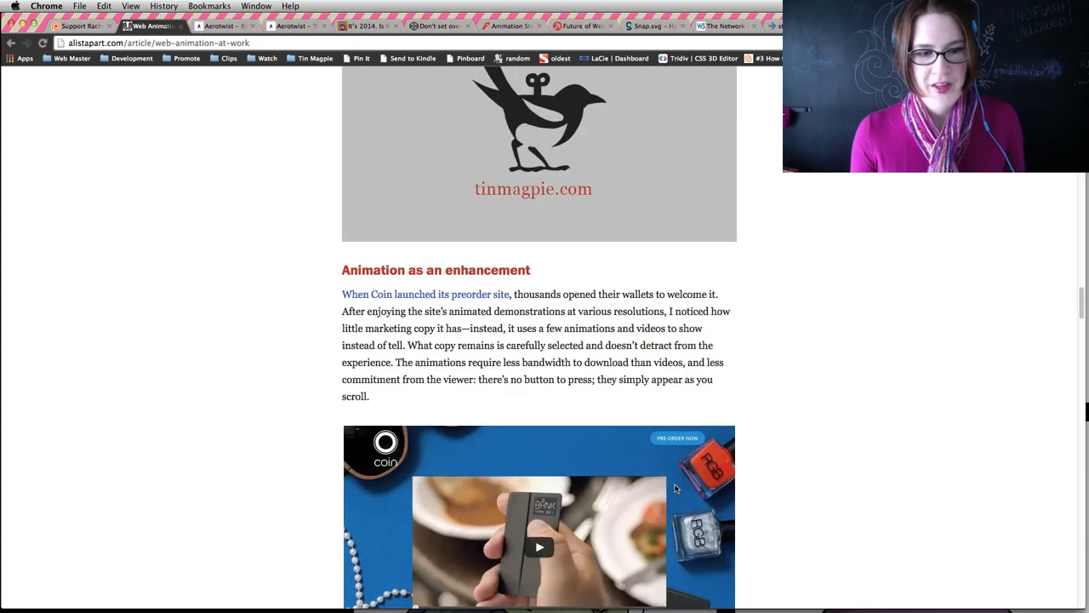
pyautogui.scroll(-3)
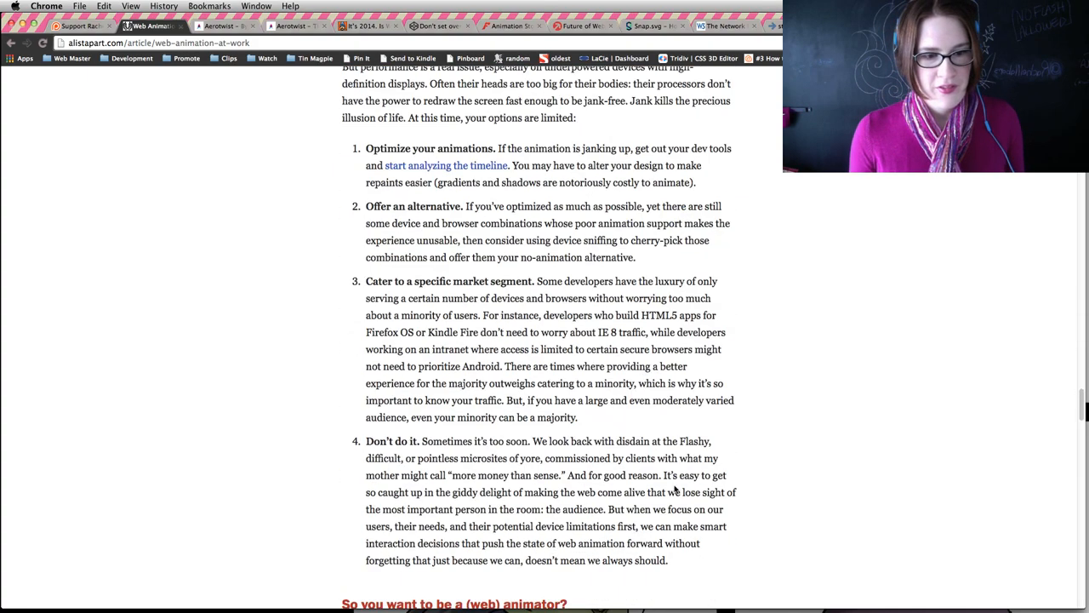
pyautogui.scroll(-3)
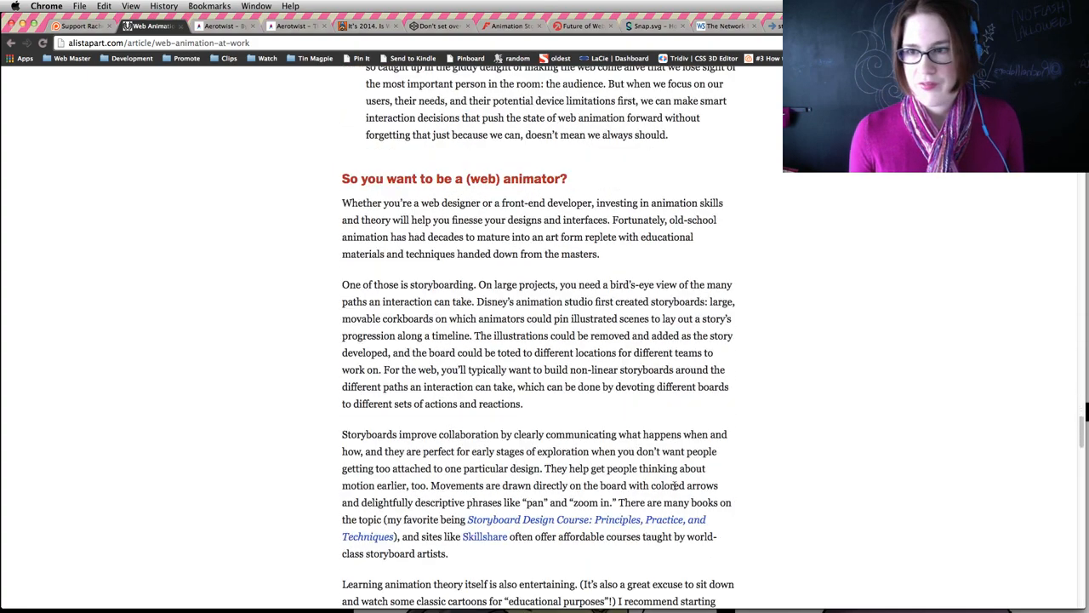
pyautogui.scroll(-3)
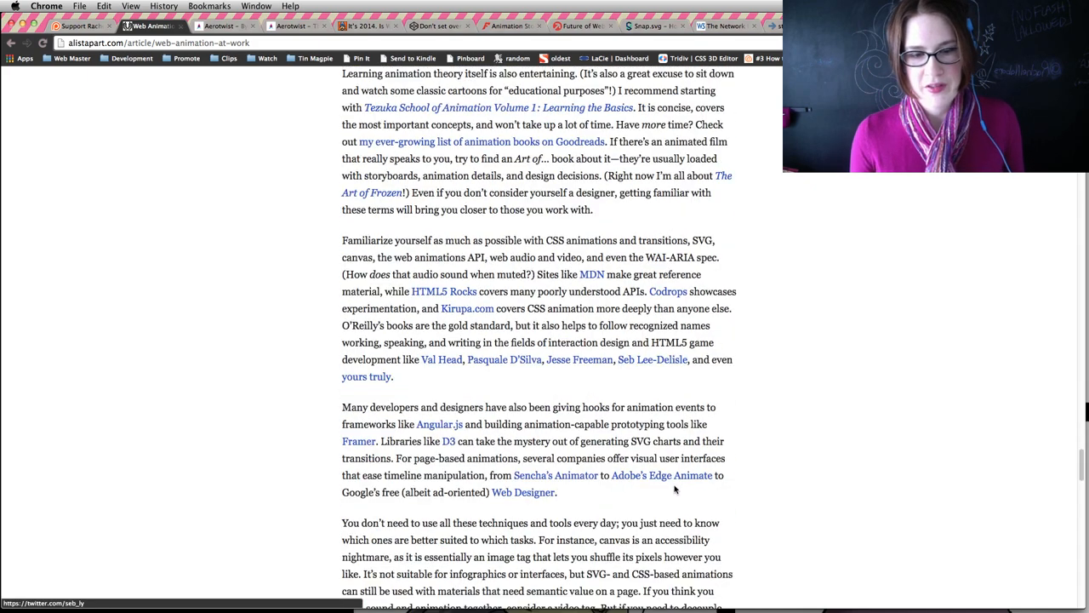
pyautogui.moveTo(1047, 522)
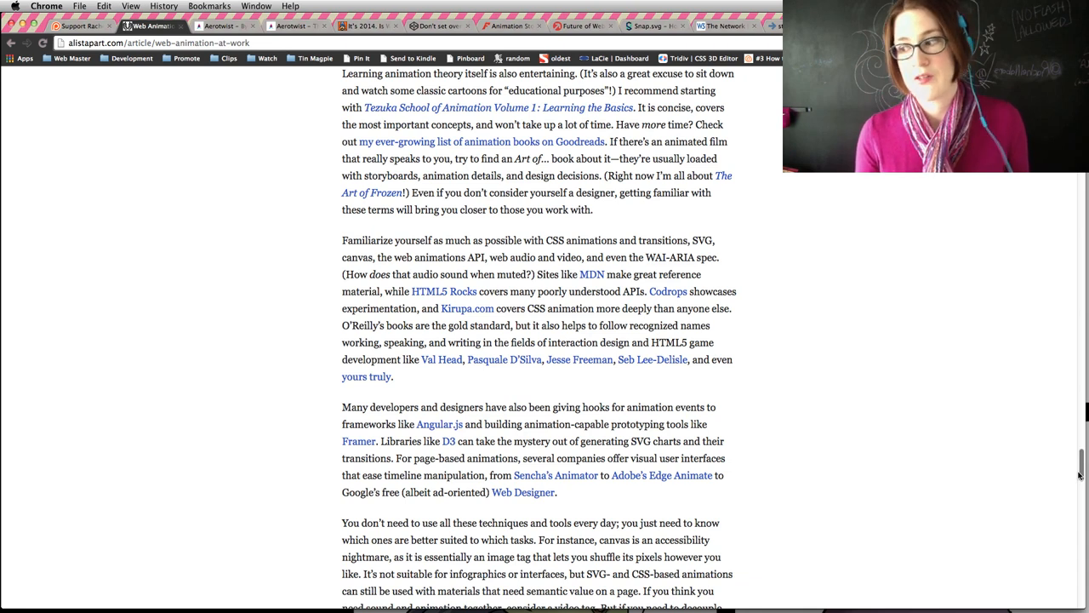
pyautogui.moveTo(1076, 472)
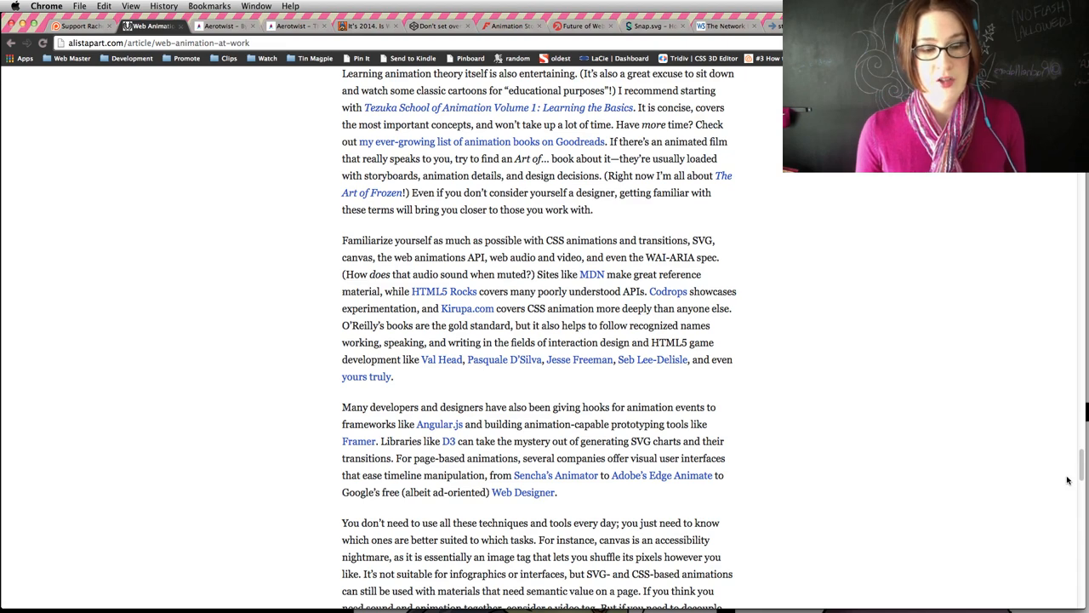
# Scroll down to the reader comments at the article's bottom.
pyautogui.scroll(-3)
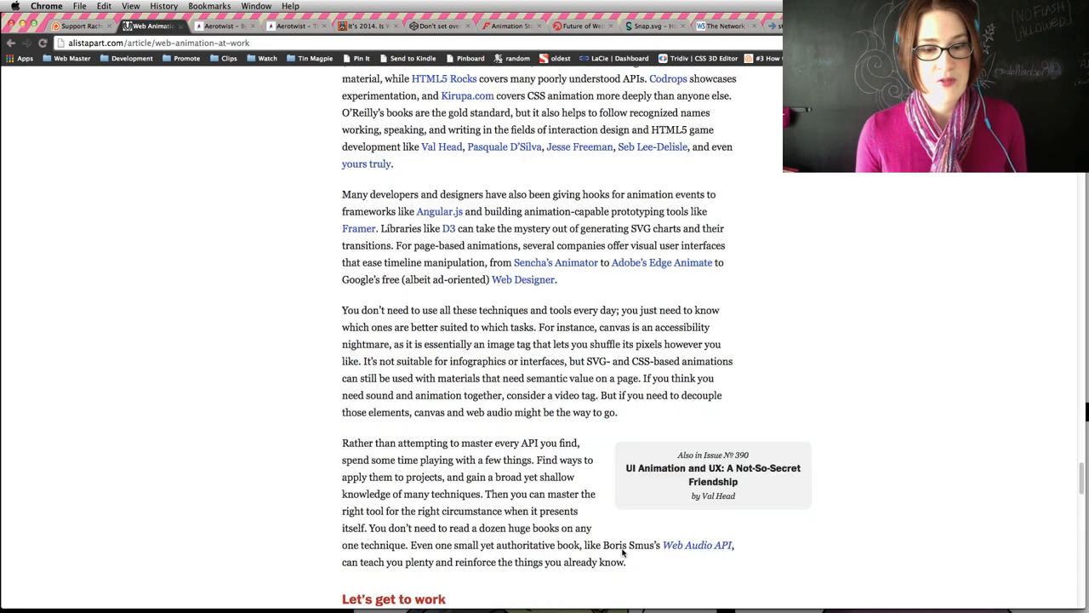
pyautogui.scroll(-3)
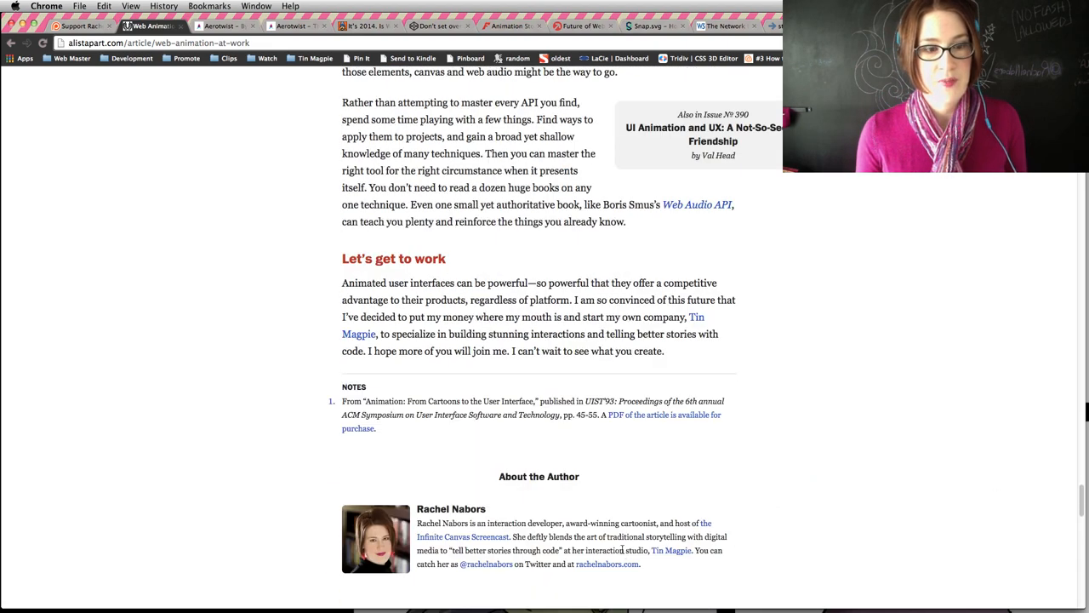
pyautogui.scroll(-3)
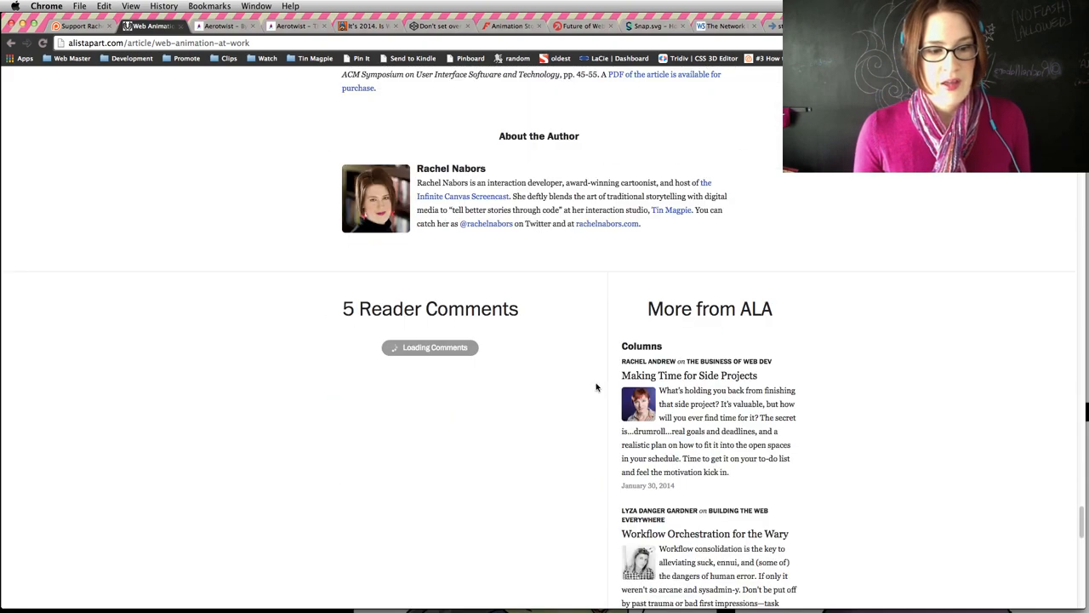
pyautogui.scroll(-3)
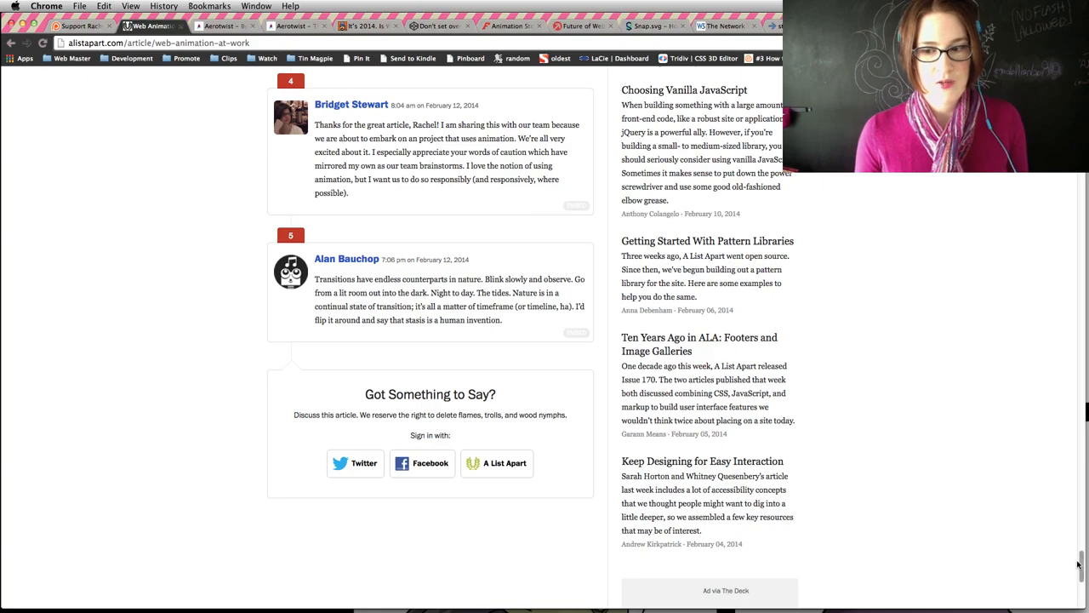
# Scroll back up past Transition to the performance options list ending 'Don't do it.'.
pyautogui.scroll(3)
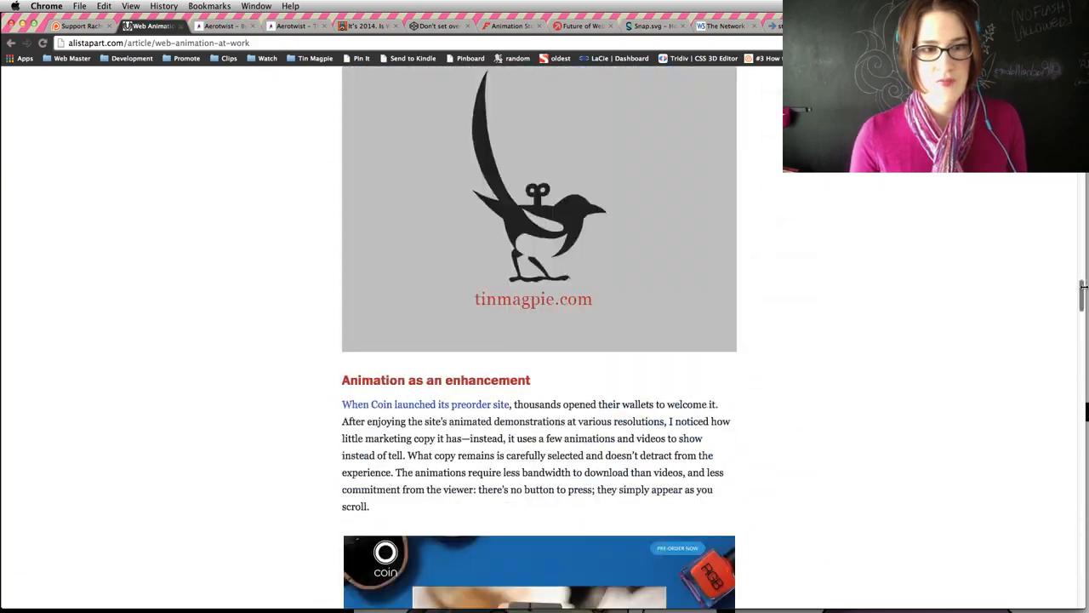
pyautogui.scroll(-3)
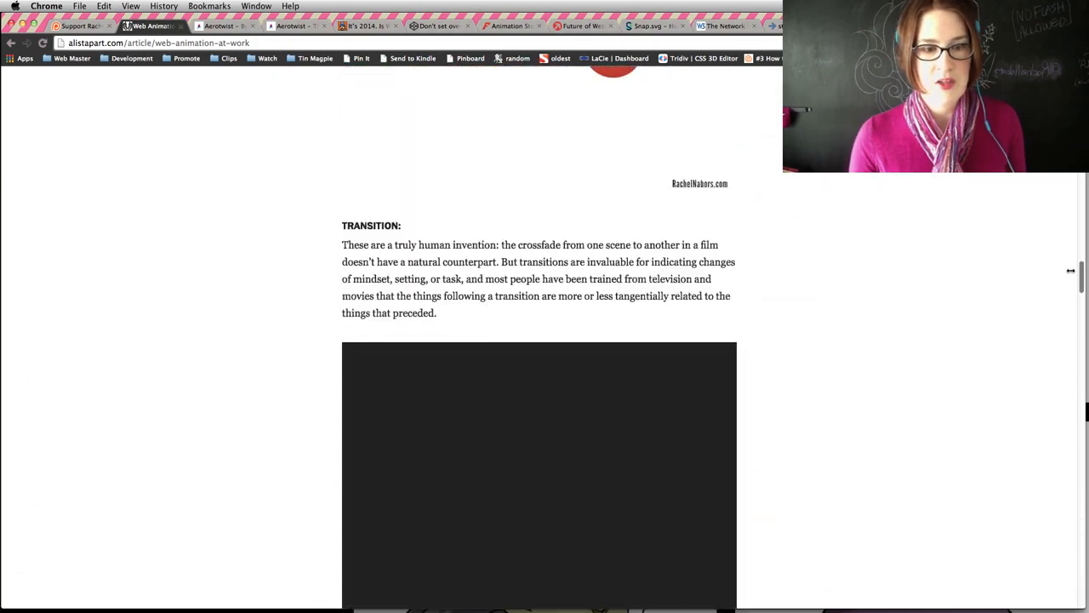
pyautogui.scroll(-3)
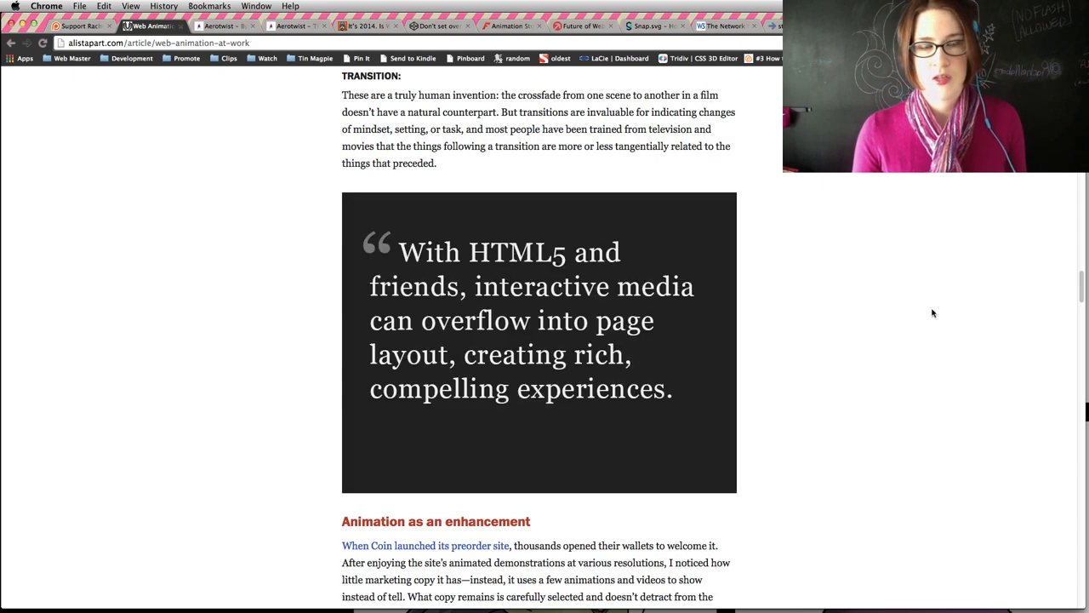
pyautogui.scroll(3)
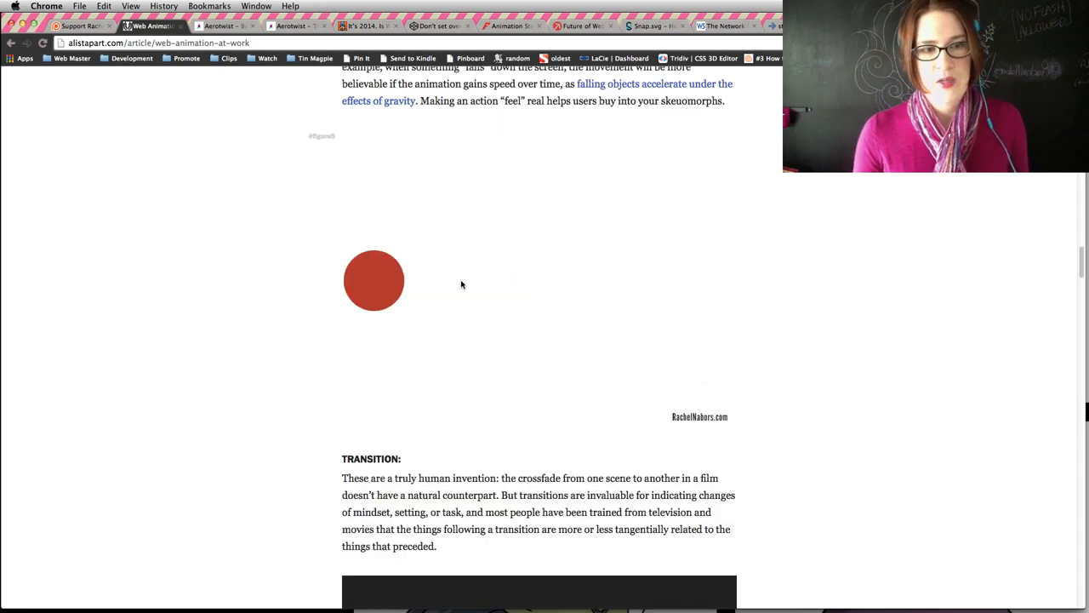
pyautogui.scroll(3)
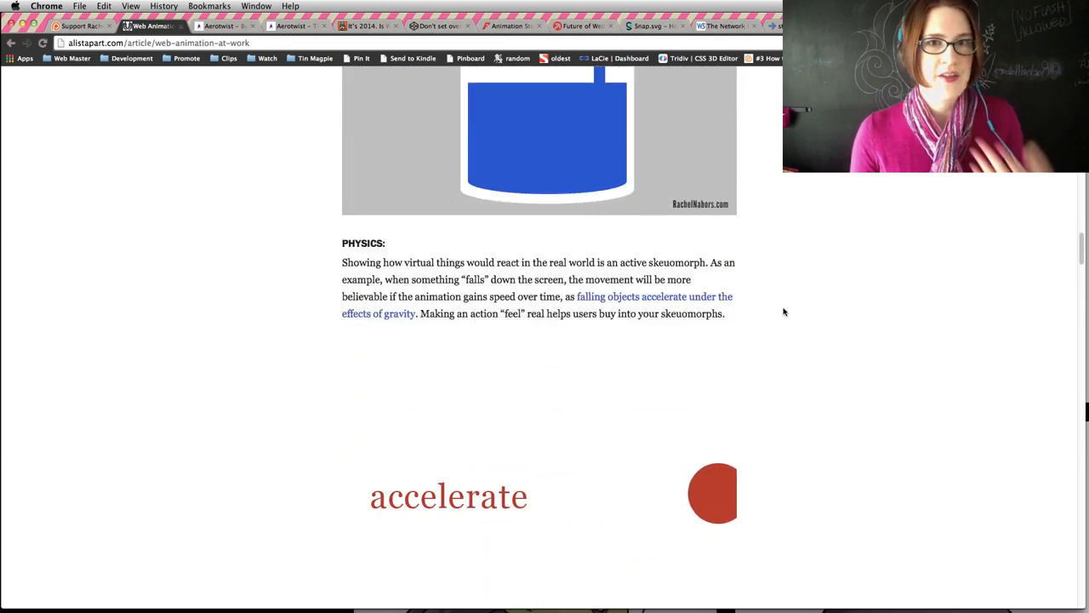
pyautogui.scroll(-3)
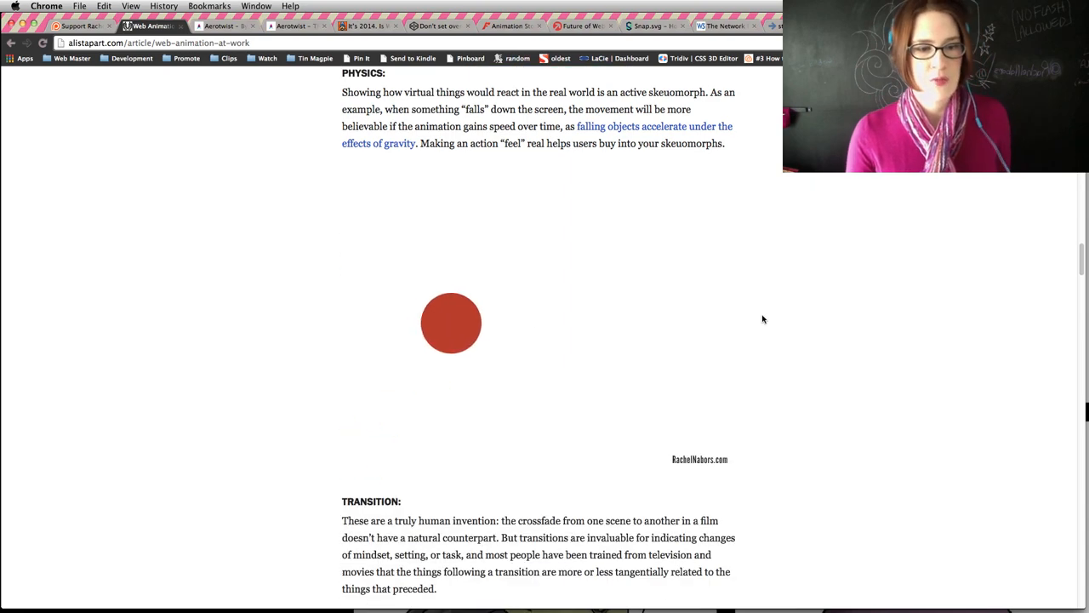
pyautogui.scroll(-3)
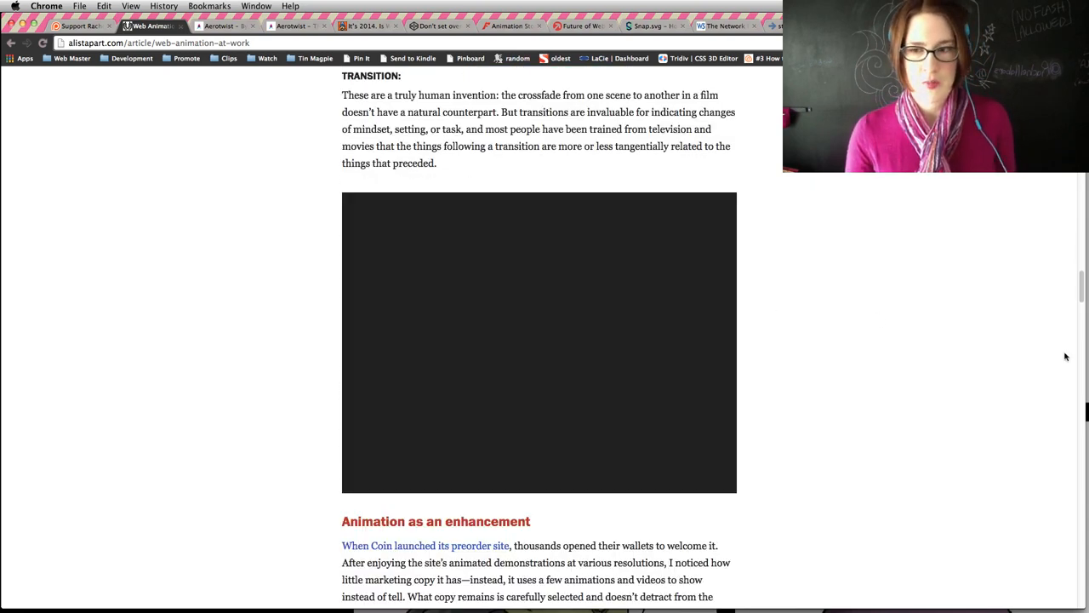
pyautogui.scroll(-3)
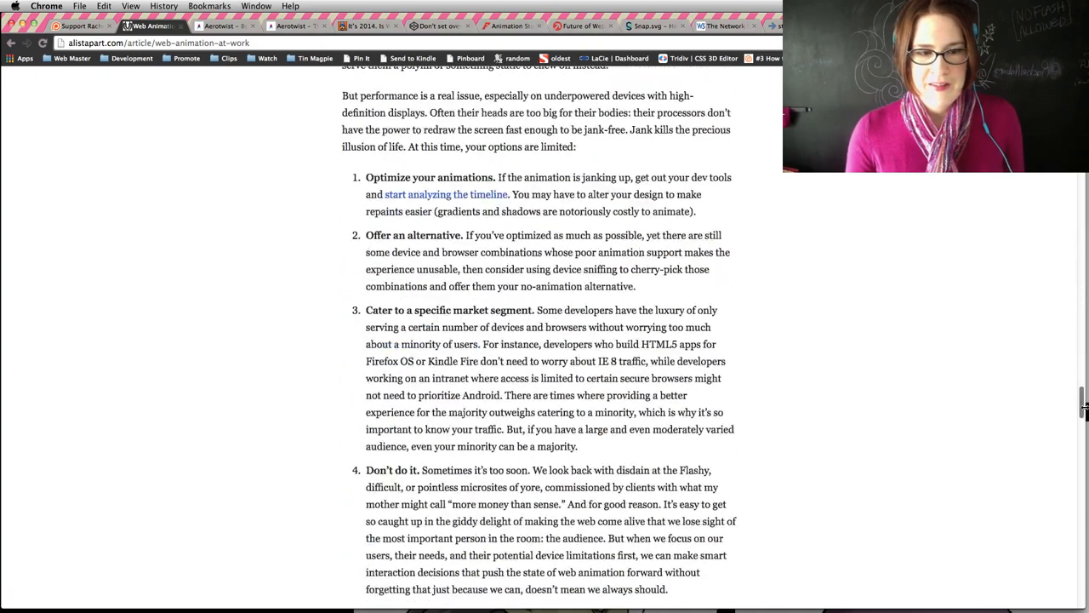
# Scroll the article down to the reader comments and the commenting sign-in prompt.
pyautogui.scroll(-3)
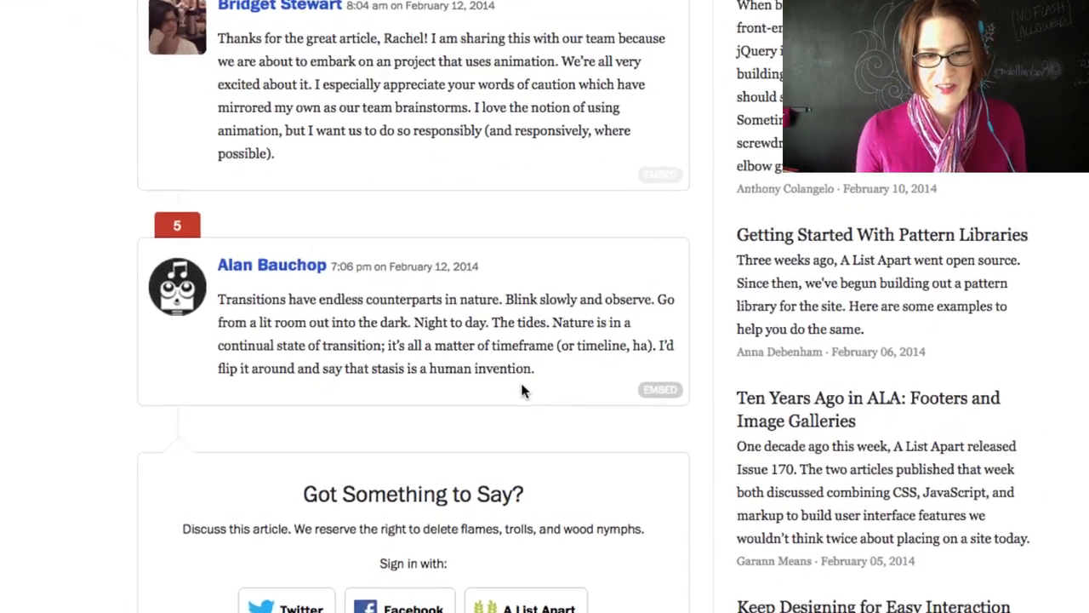
pyautogui.scroll(-3)
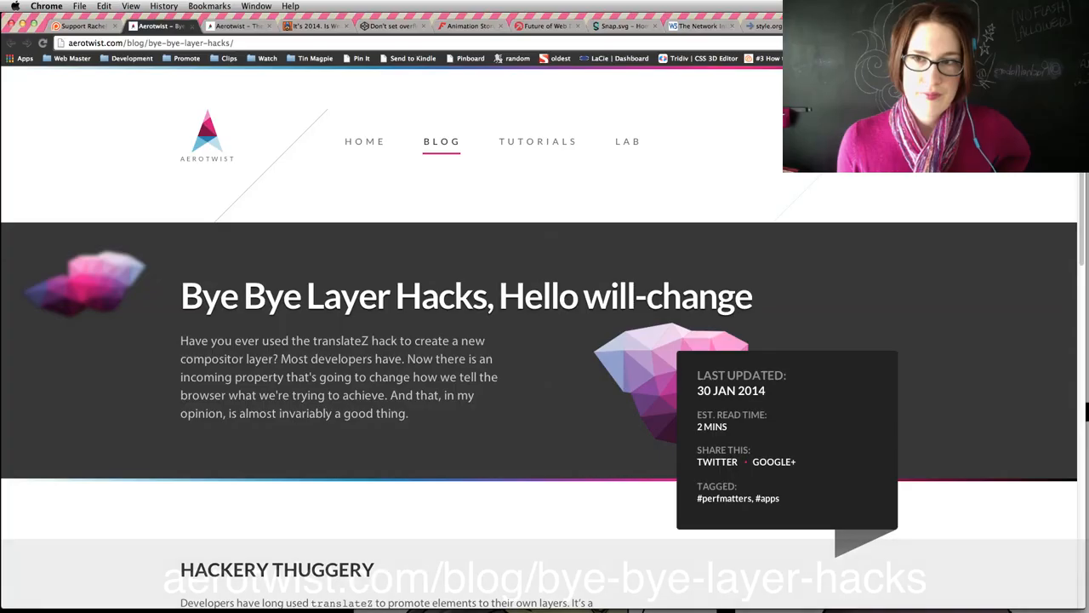
pyautogui.scroll(-3)
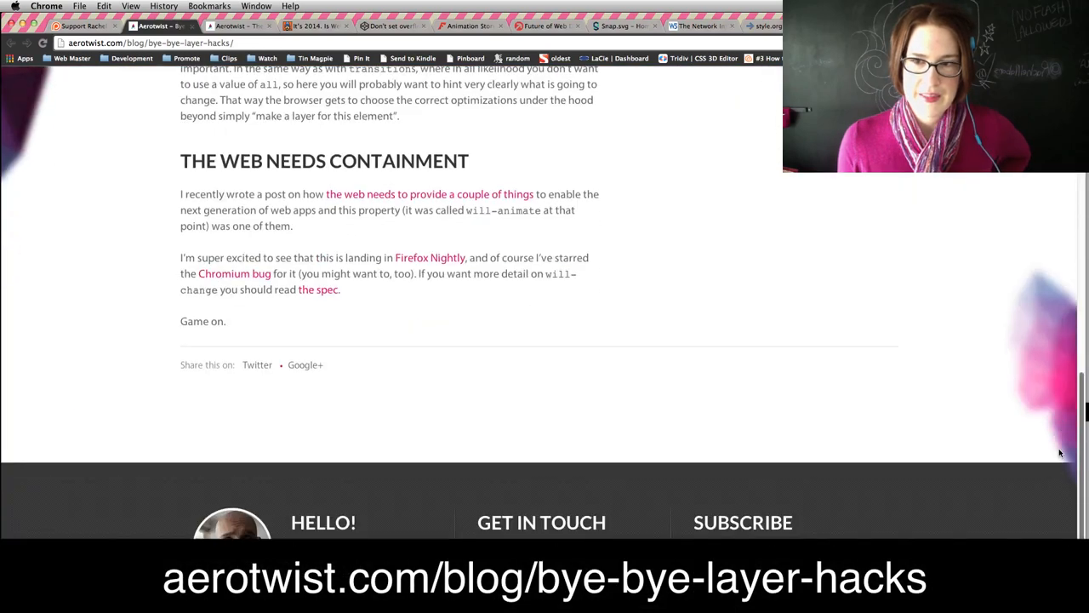
pyautogui.scroll(-3)
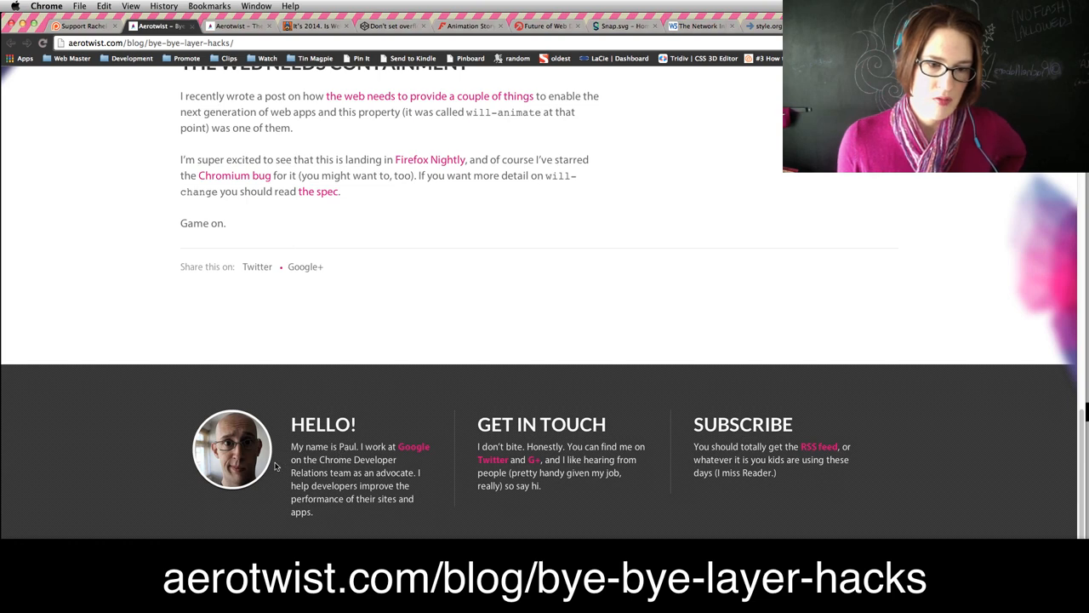
pyautogui.moveTo(422, 454)
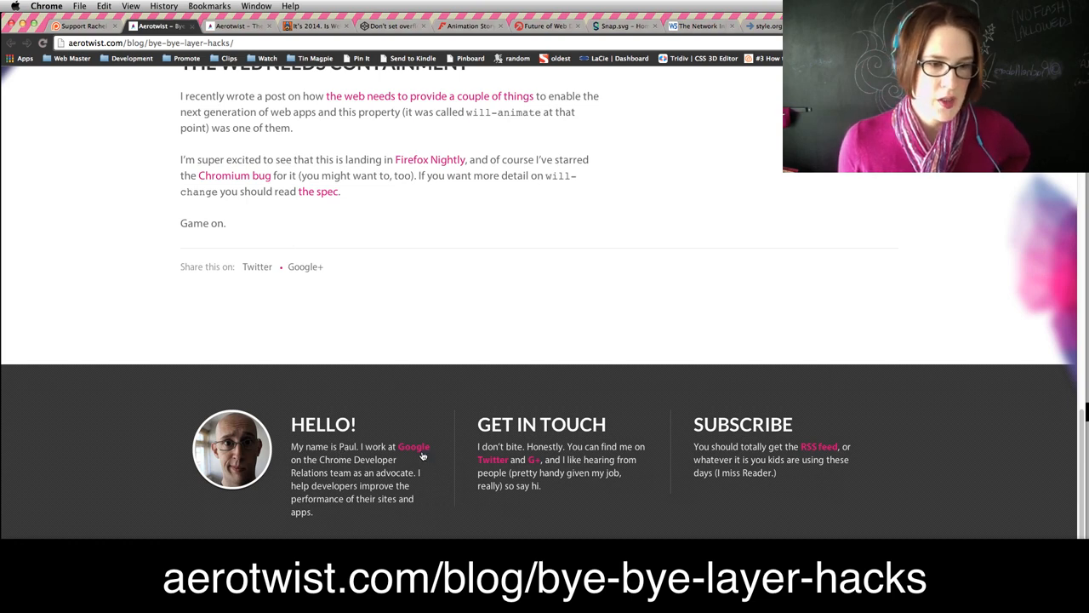
pyautogui.moveTo(1047, 470)
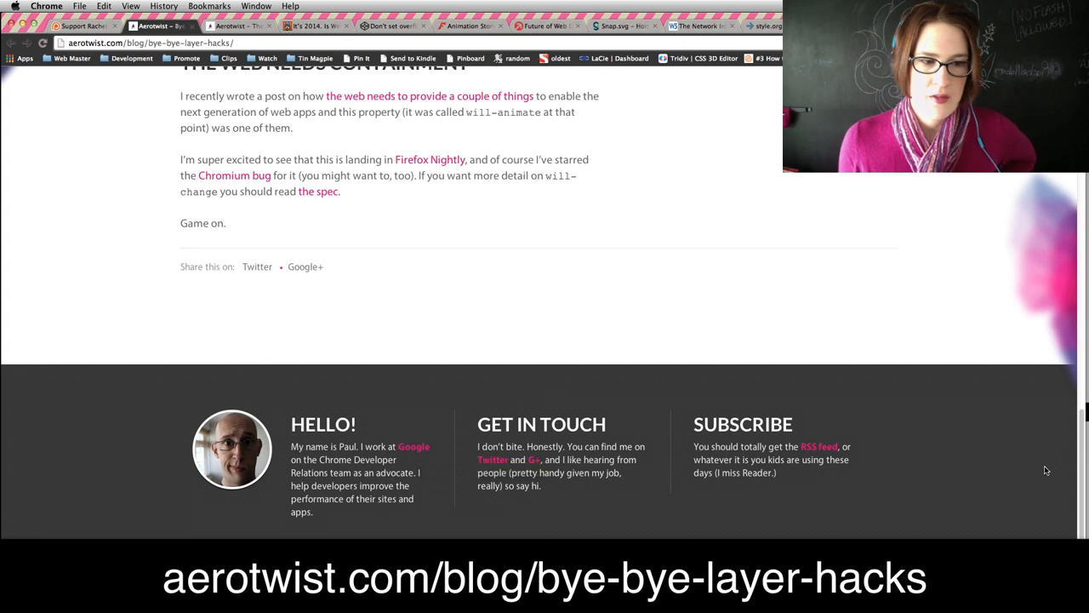
pyautogui.moveTo(1079, 448)
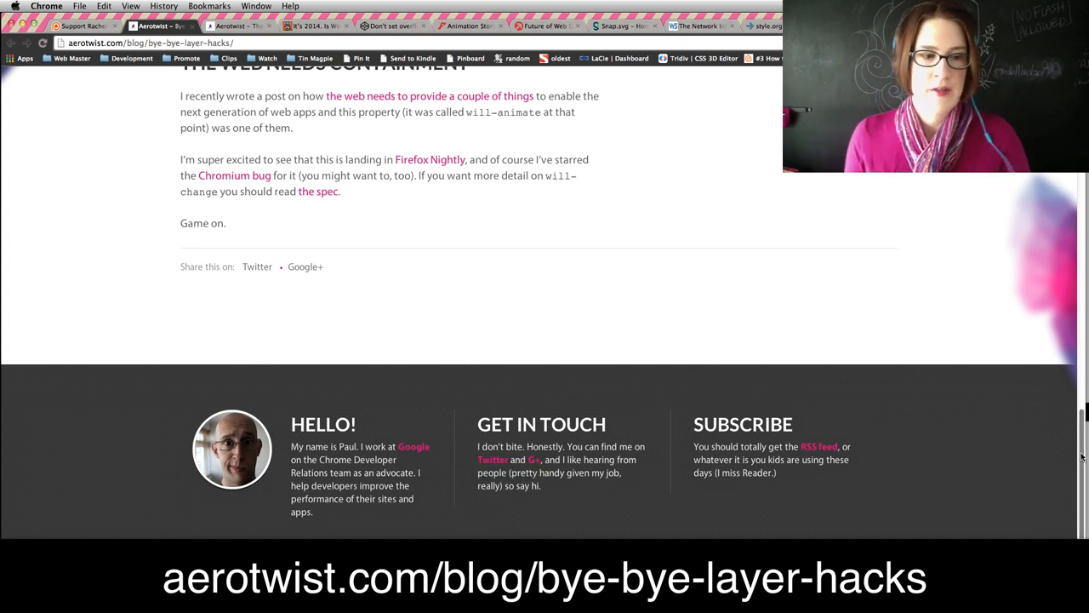
pyautogui.scroll(3)
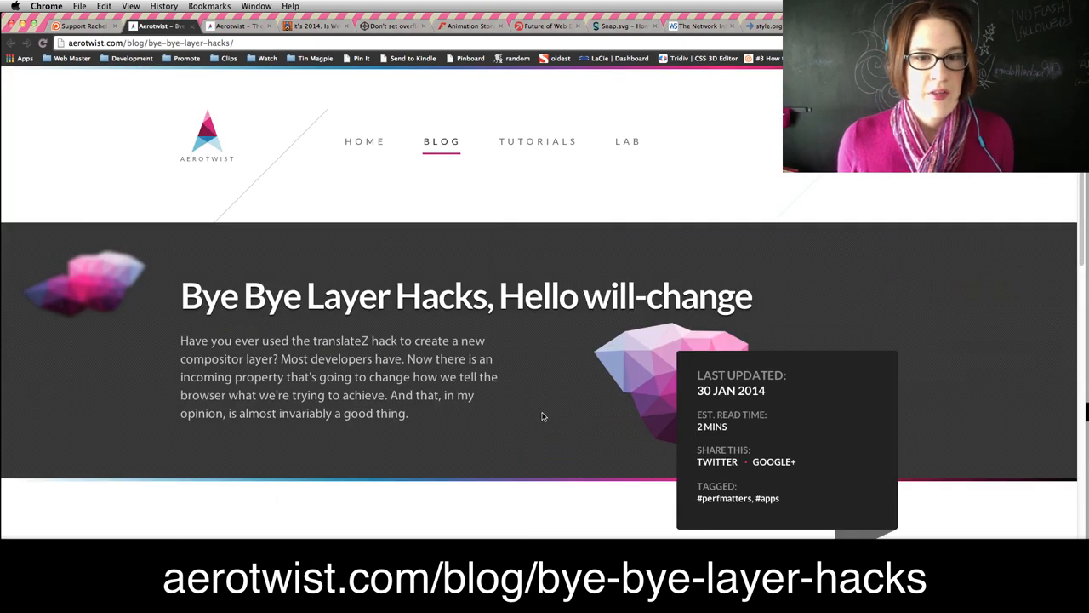
pyautogui.moveTo(591, 308)
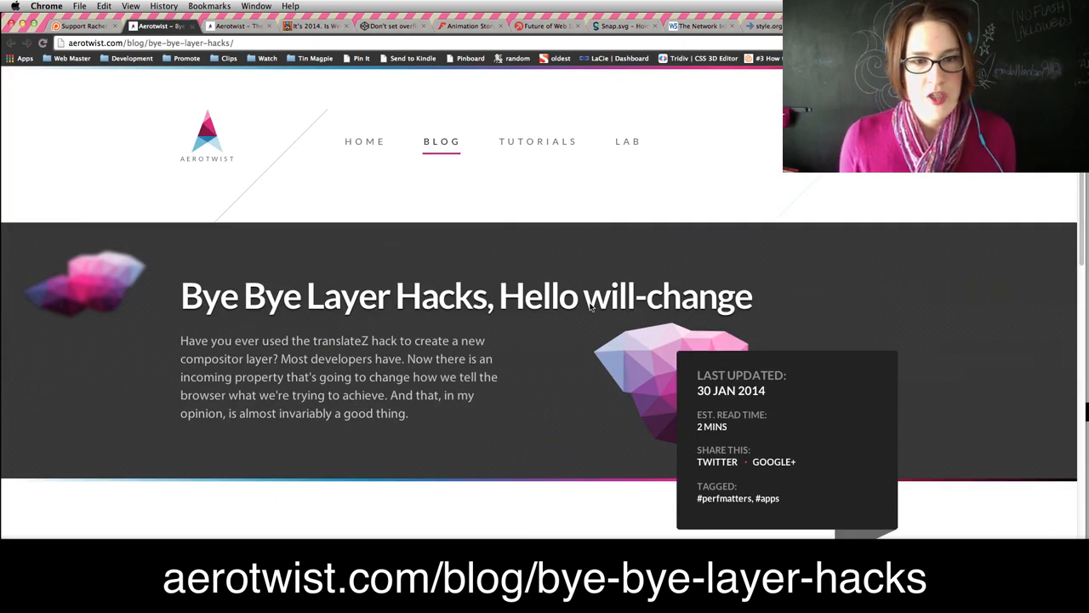
pyautogui.scroll(-3)
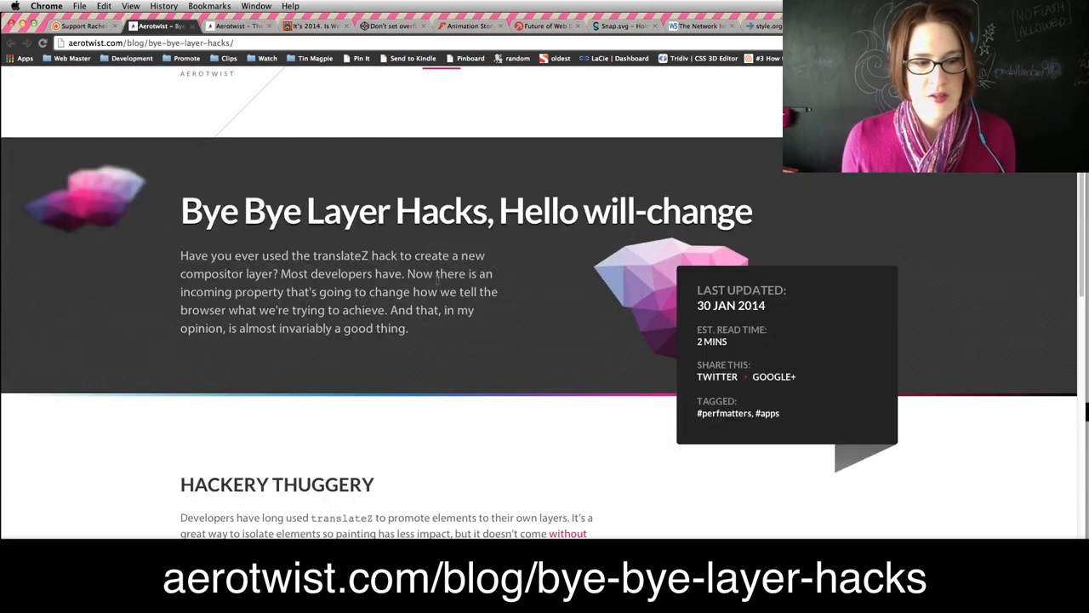
pyautogui.scroll(-3)
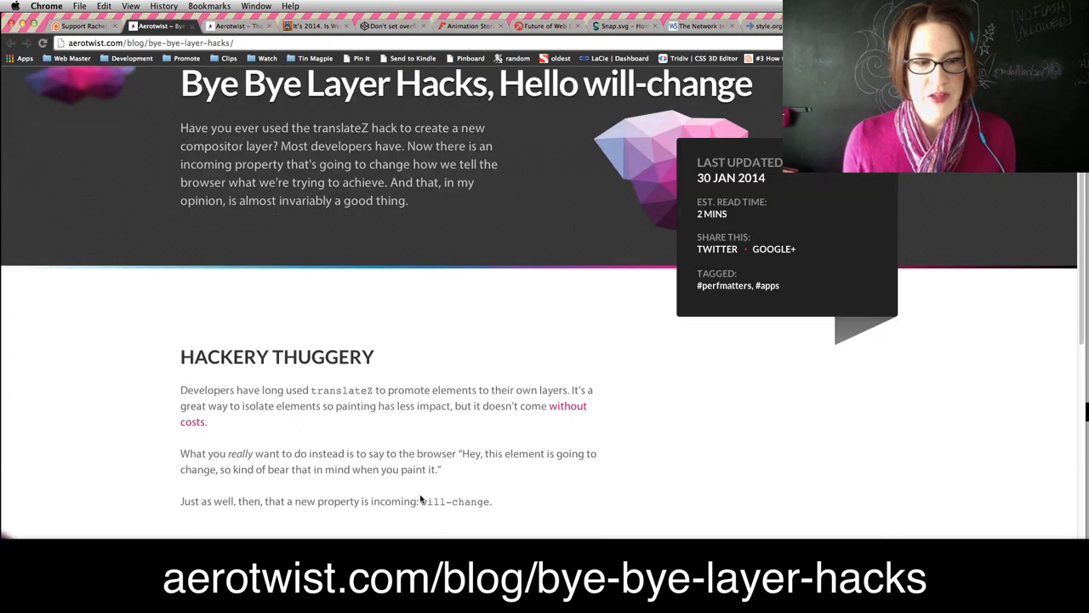
pyautogui.moveTo(414, 497)
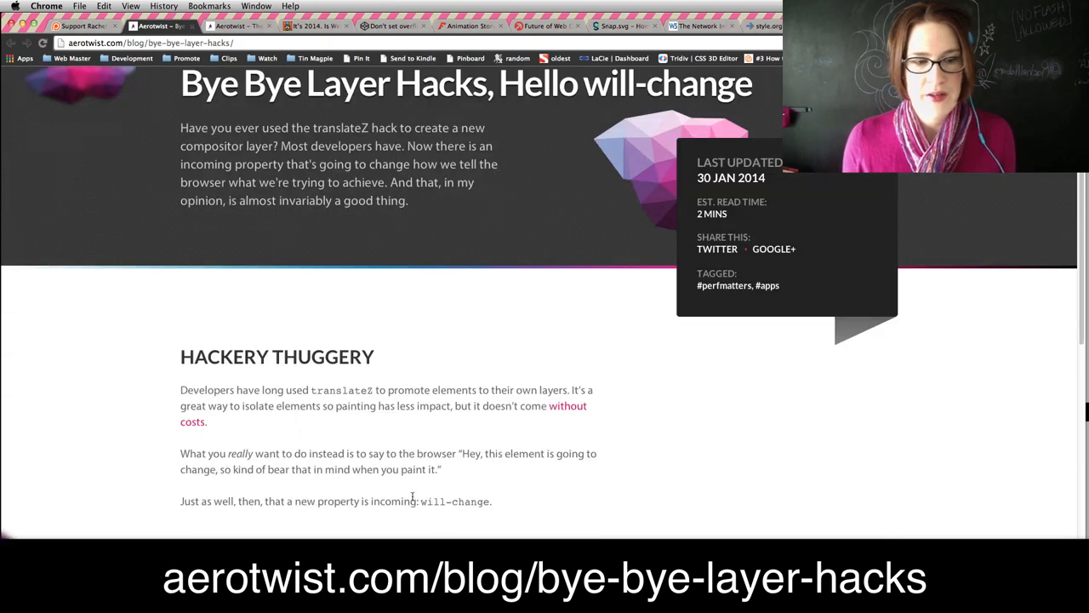
pyautogui.moveTo(413, 500)
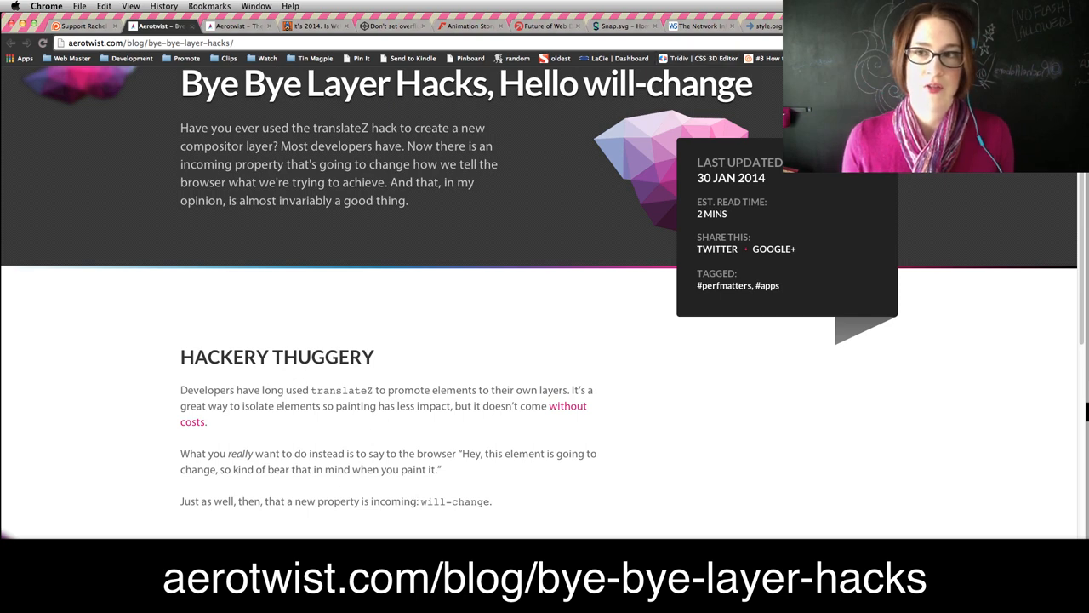
pyautogui.write('rachelnabors.com')
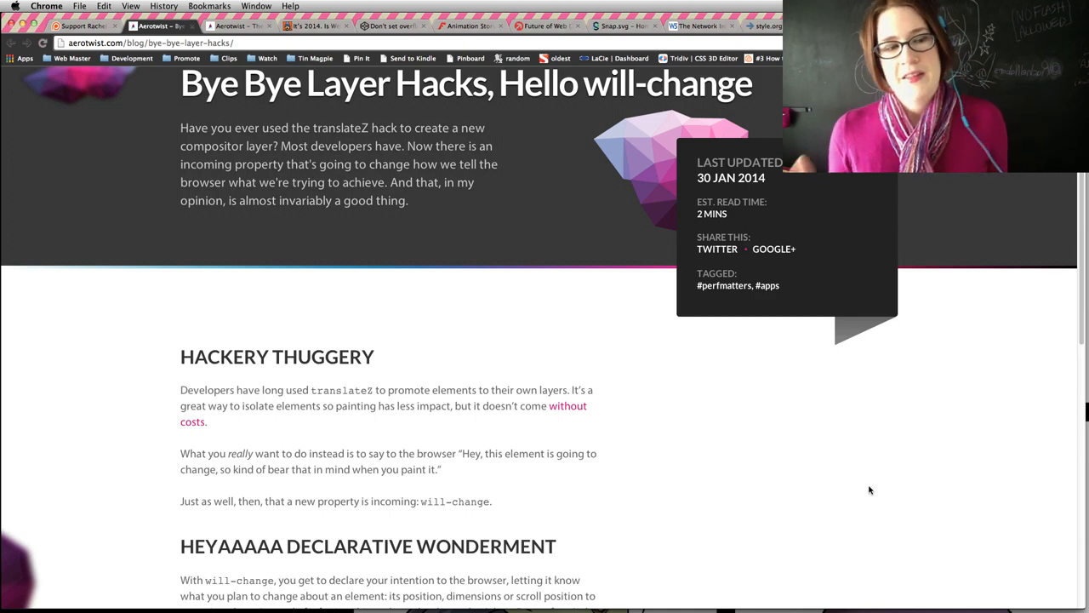
pyautogui.moveTo(723, 419)
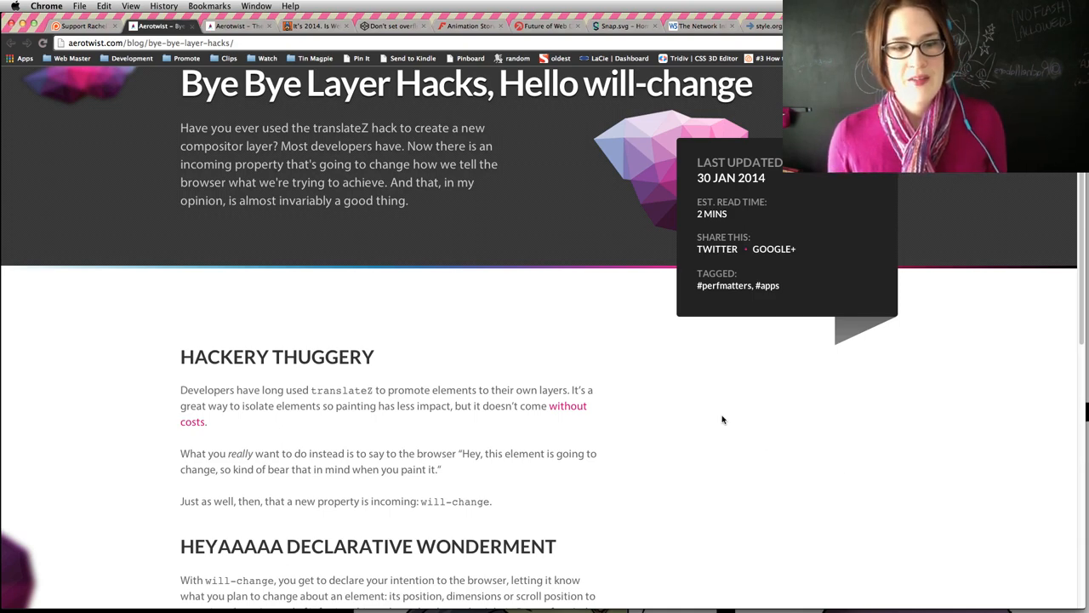
# Select 'will-change' in the article and scroll to the 'the web needs to provide a couple of things' link.
pyautogui.scroll(-3)
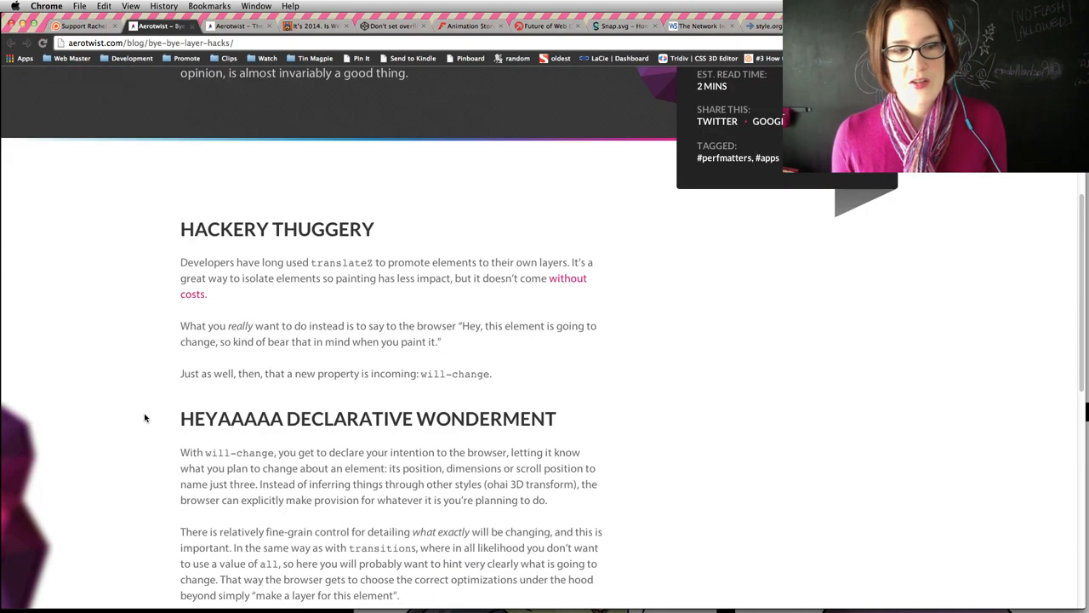
pyautogui.doubleClick(455, 374)
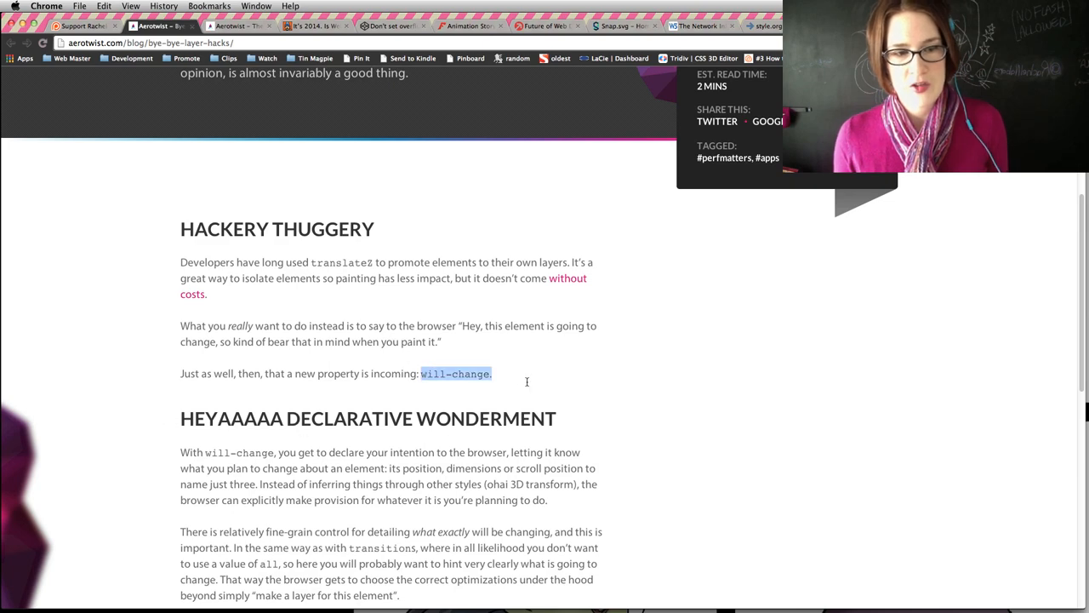
pyautogui.scroll(-3)
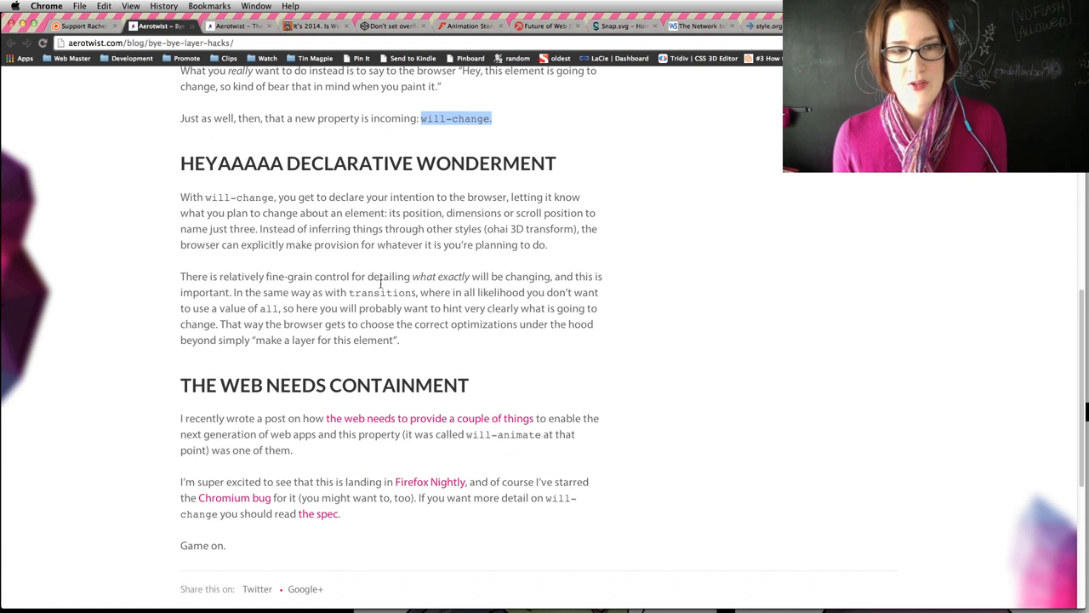
pyautogui.moveTo(468, 147)
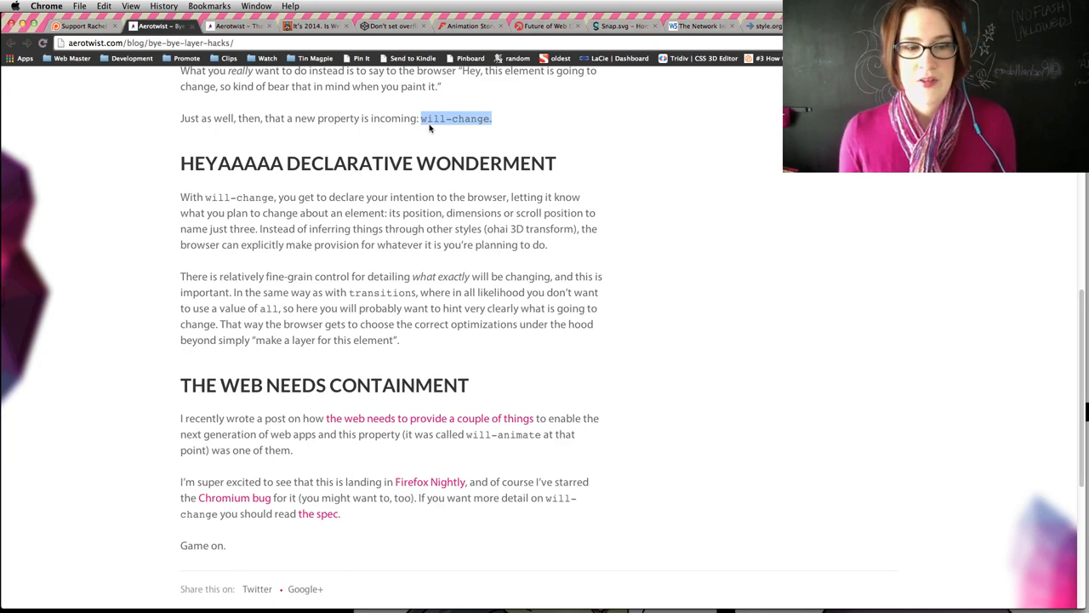
pyautogui.scroll(3)
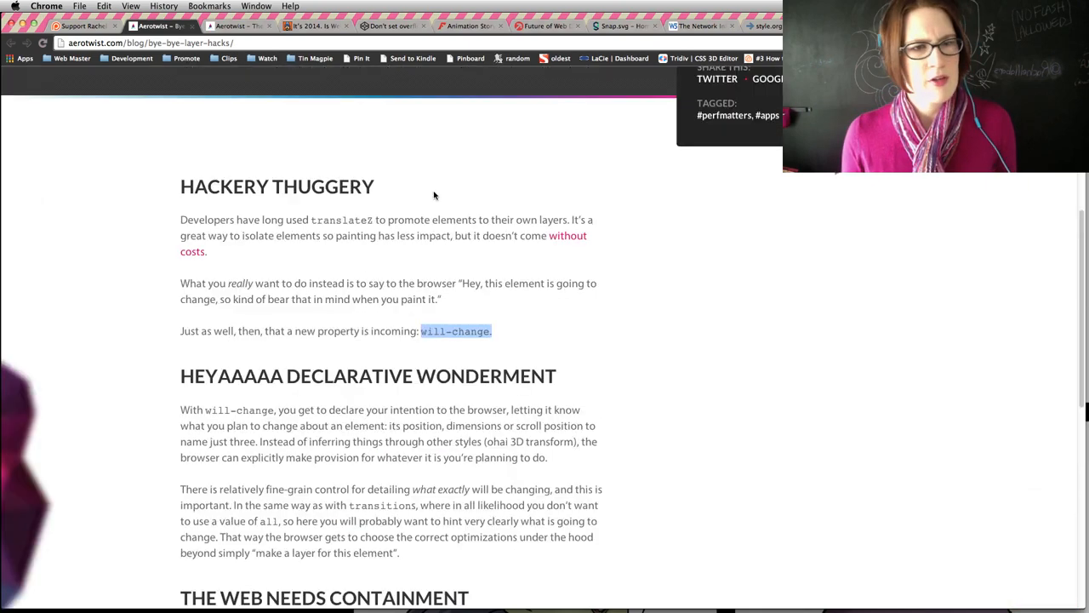
pyautogui.scroll(3)
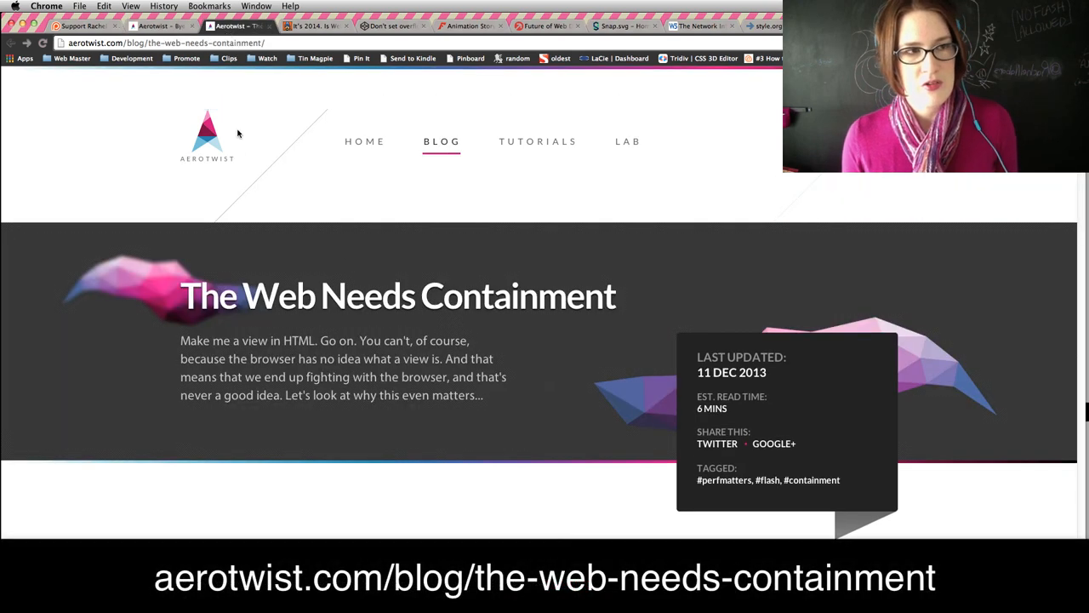
pyautogui.moveTo(611, 410)
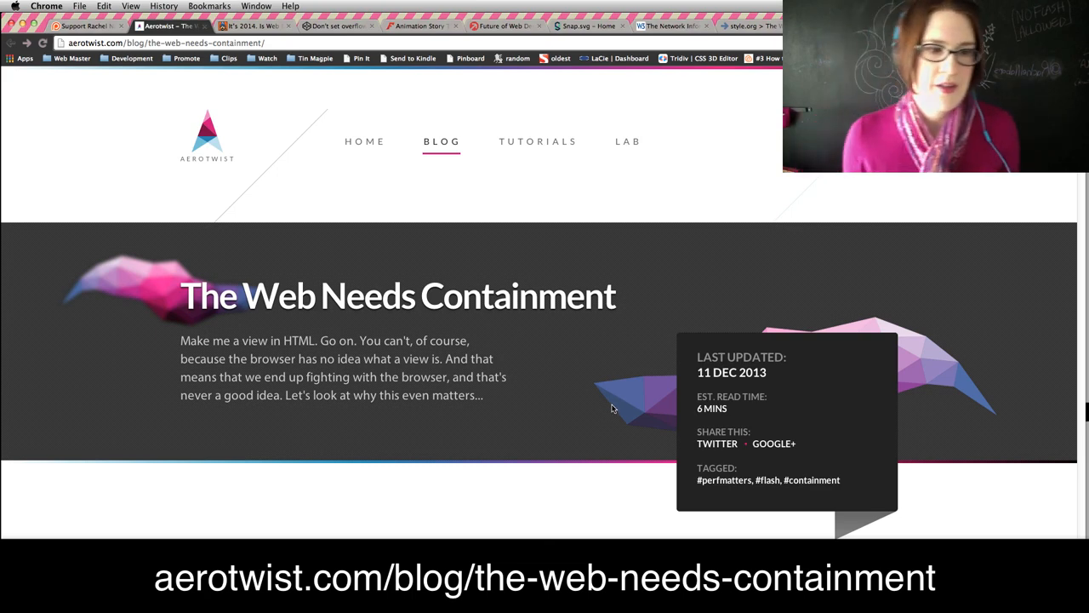
pyautogui.scroll(-3)
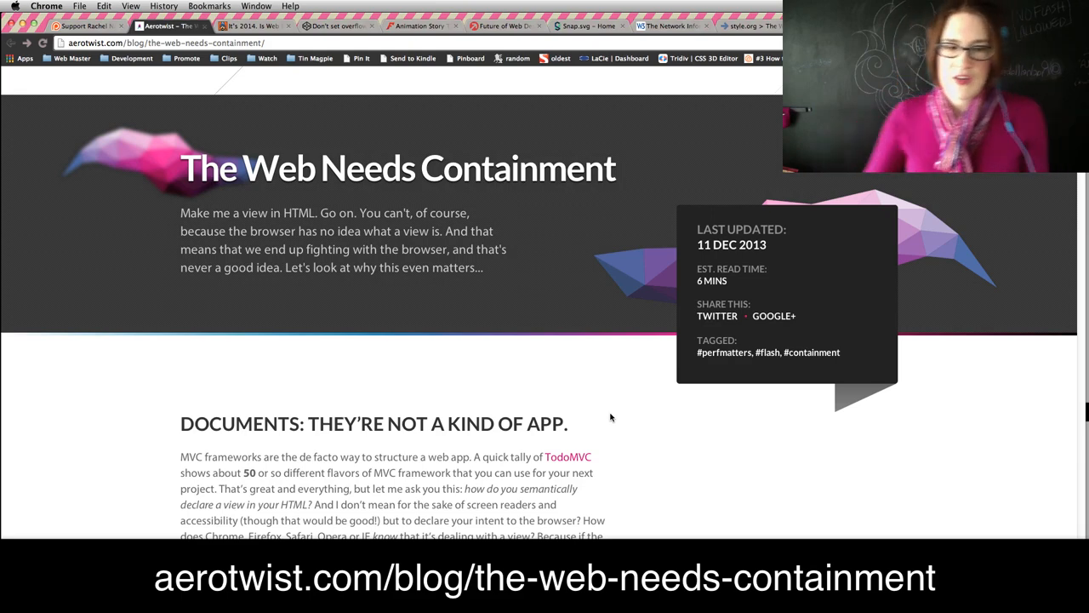
pyautogui.scroll(-3)
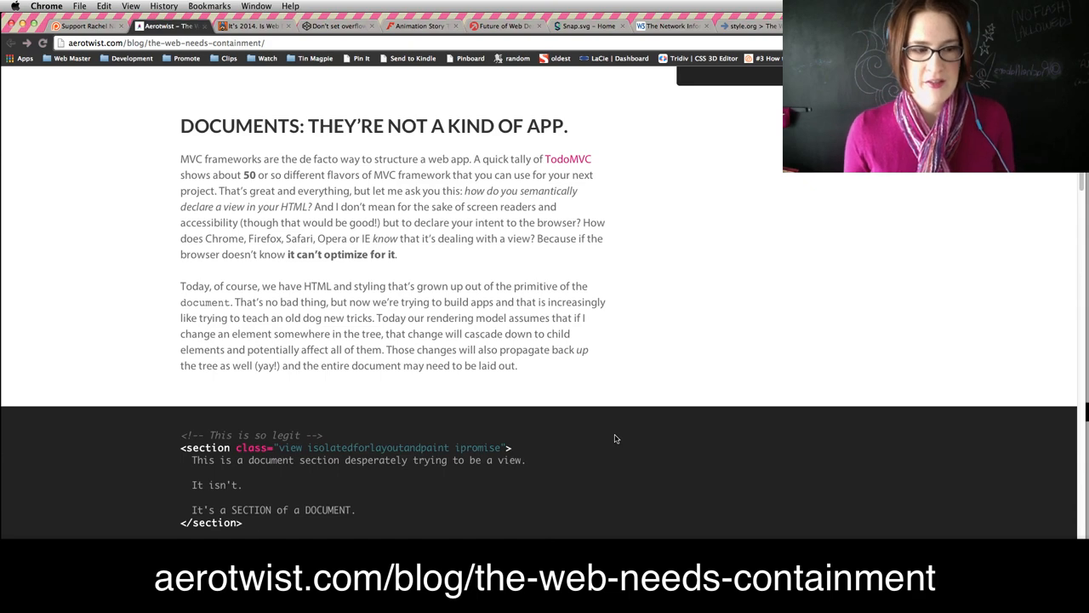
pyautogui.scroll(-3)
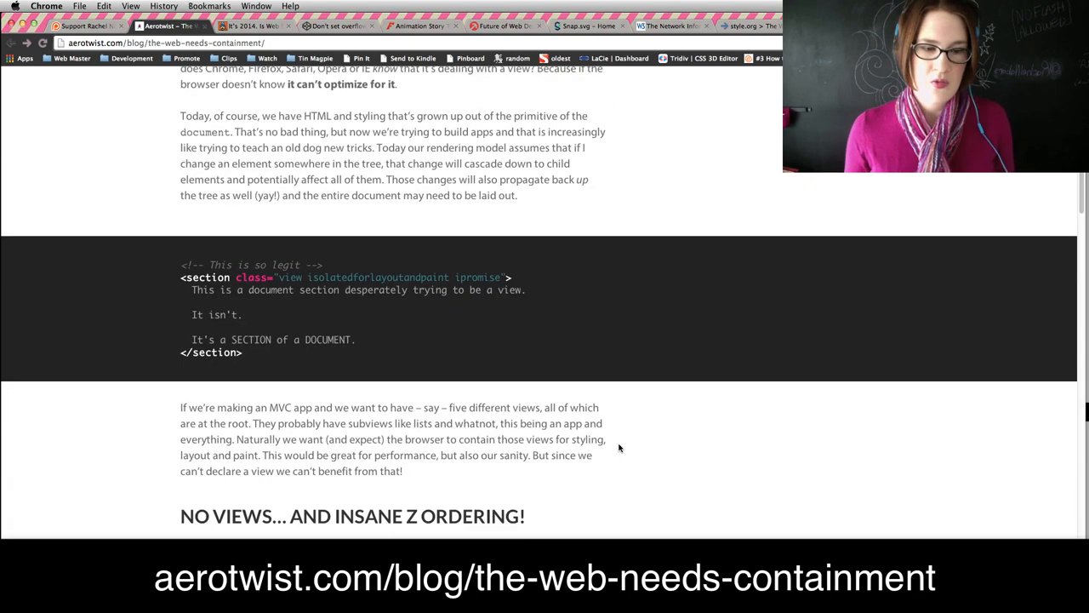
pyautogui.scroll(-3)
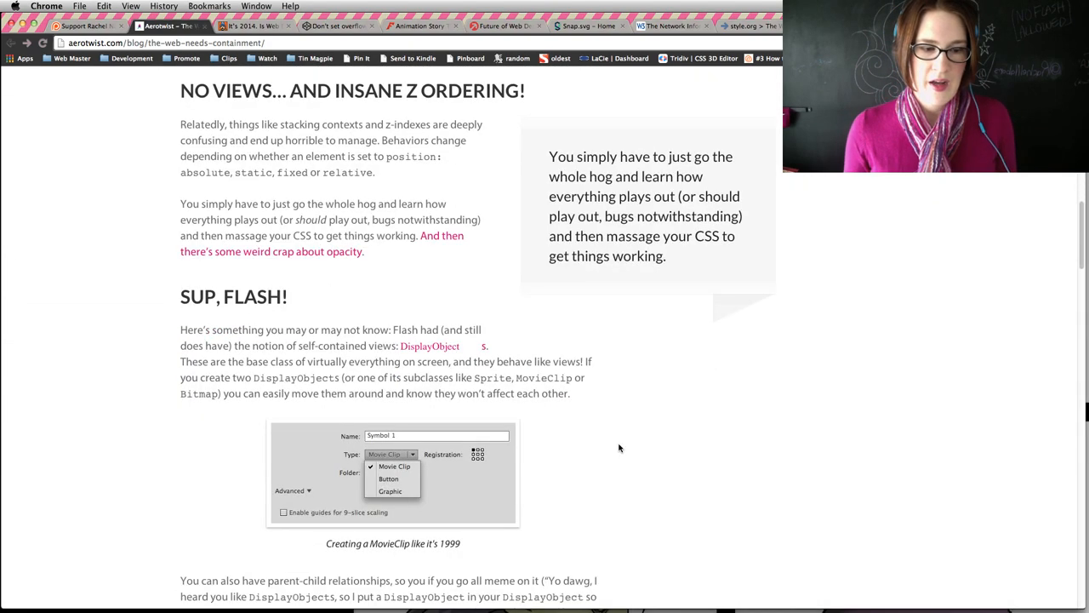
pyautogui.moveTo(410, 425)
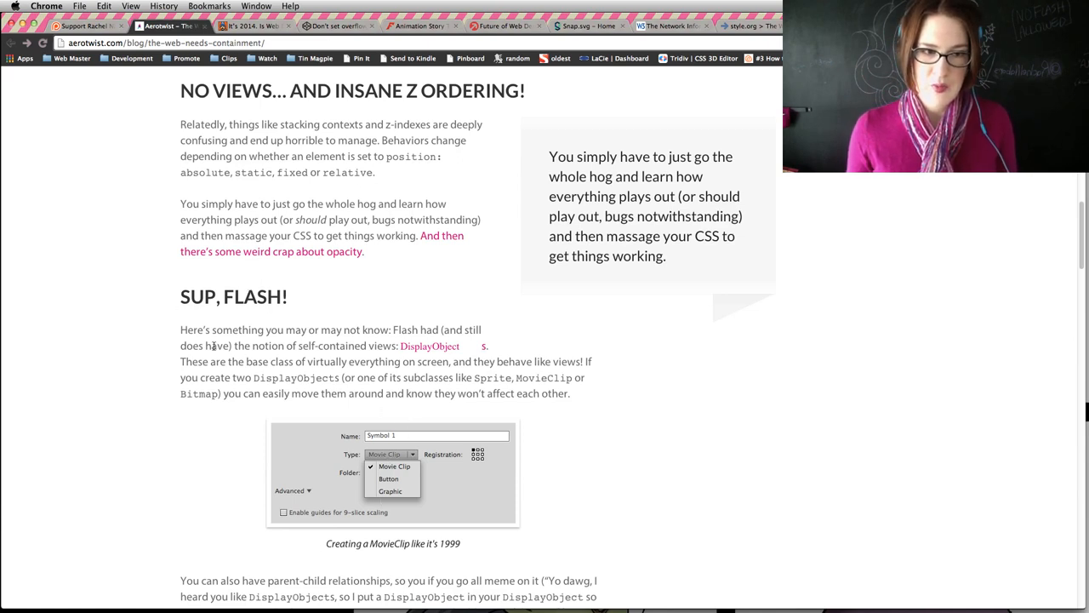
pyautogui.scroll(-3)
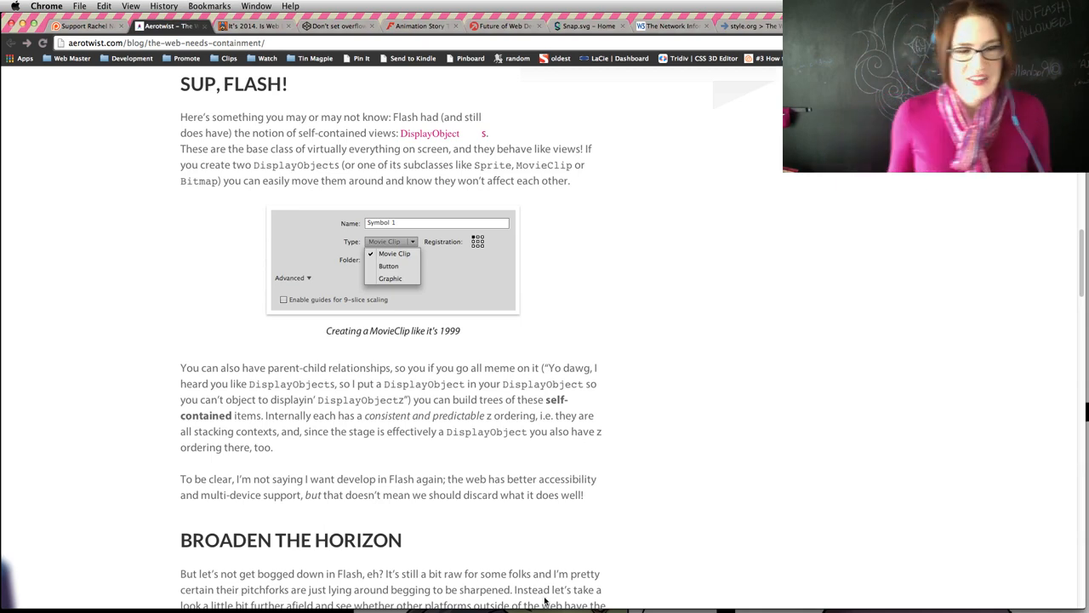
# Scroll the containment post past Web Components and iframes to the 'Lazy Block Layout, CSS-Containment and Will-Animate' section.
pyautogui.scroll(-3)
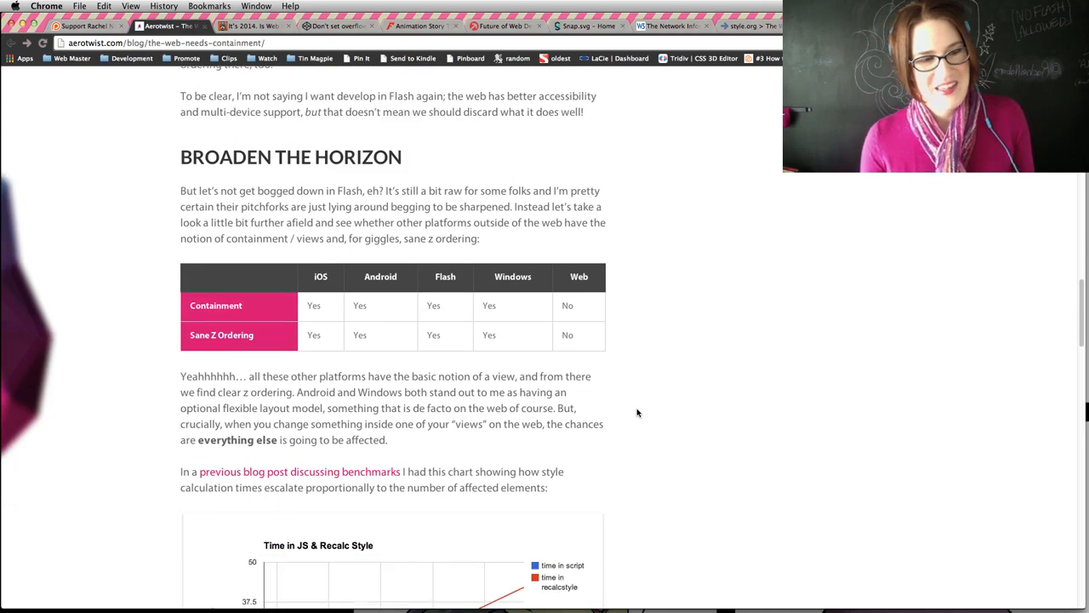
pyautogui.scroll(-3)
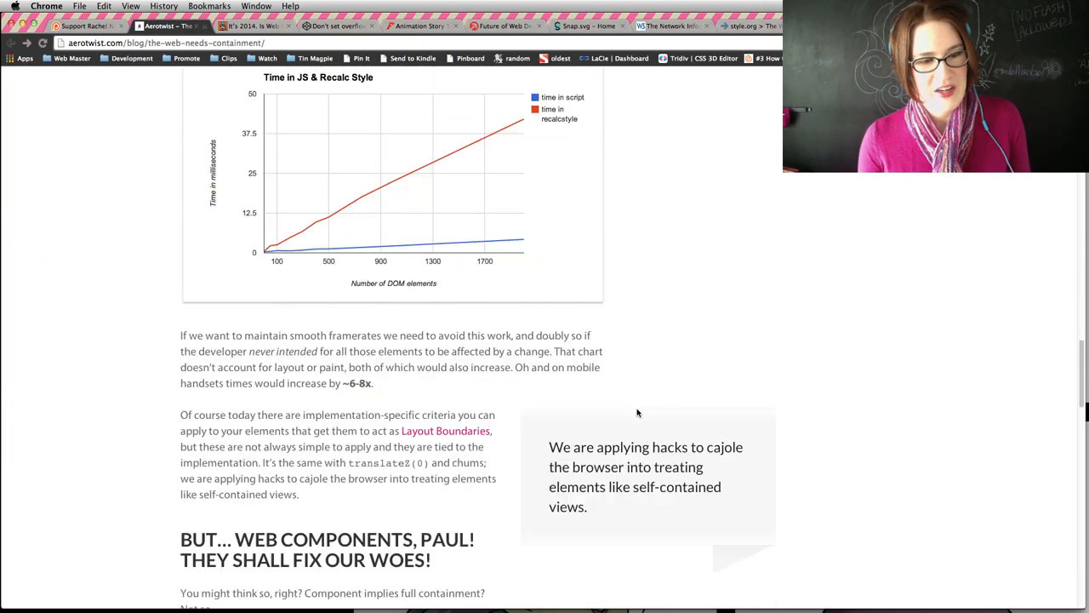
pyautogui.scroll(-3)
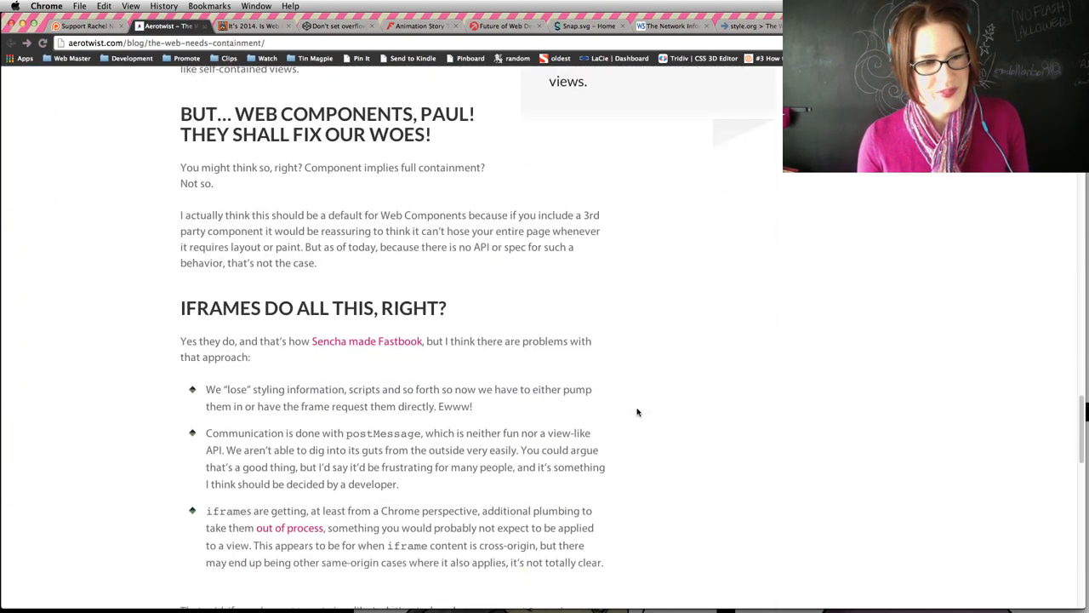
pyautogui.scroll(-3)
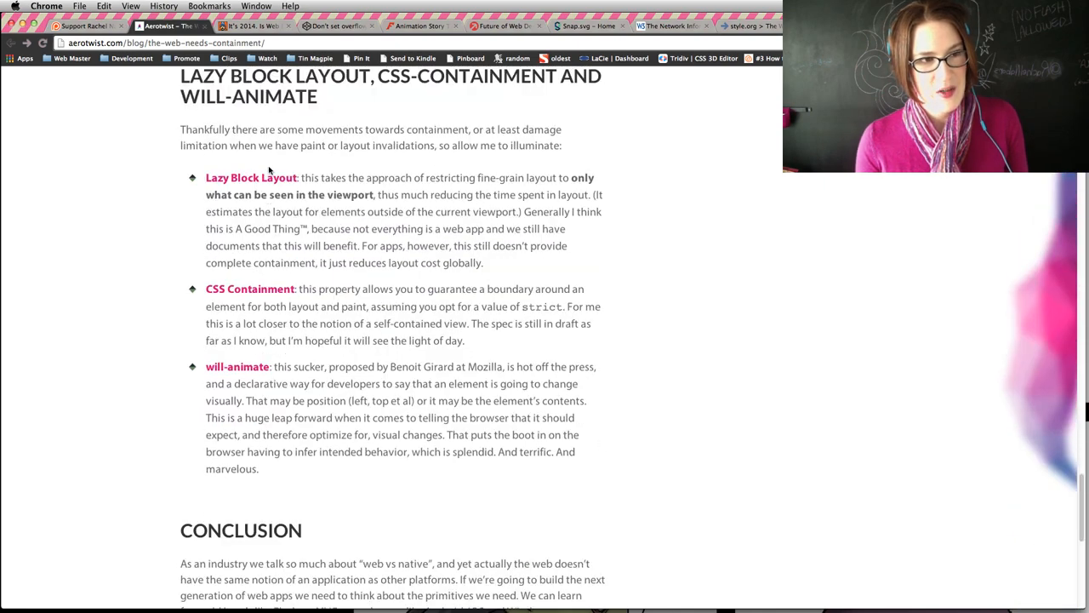
pyautogui.scroll(3)
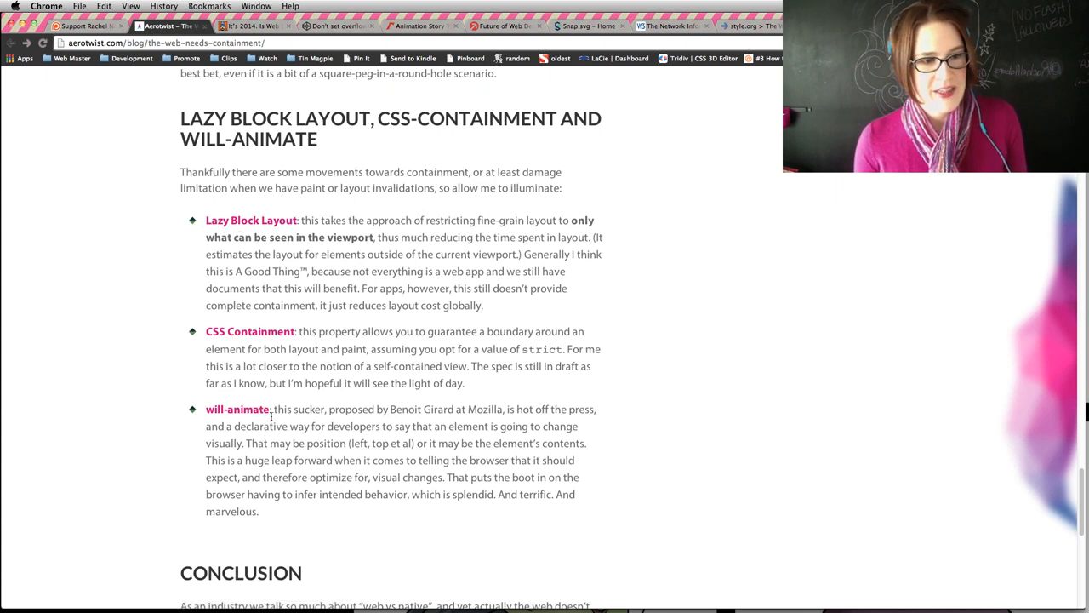
pyautogui.moveTo(506, 390)
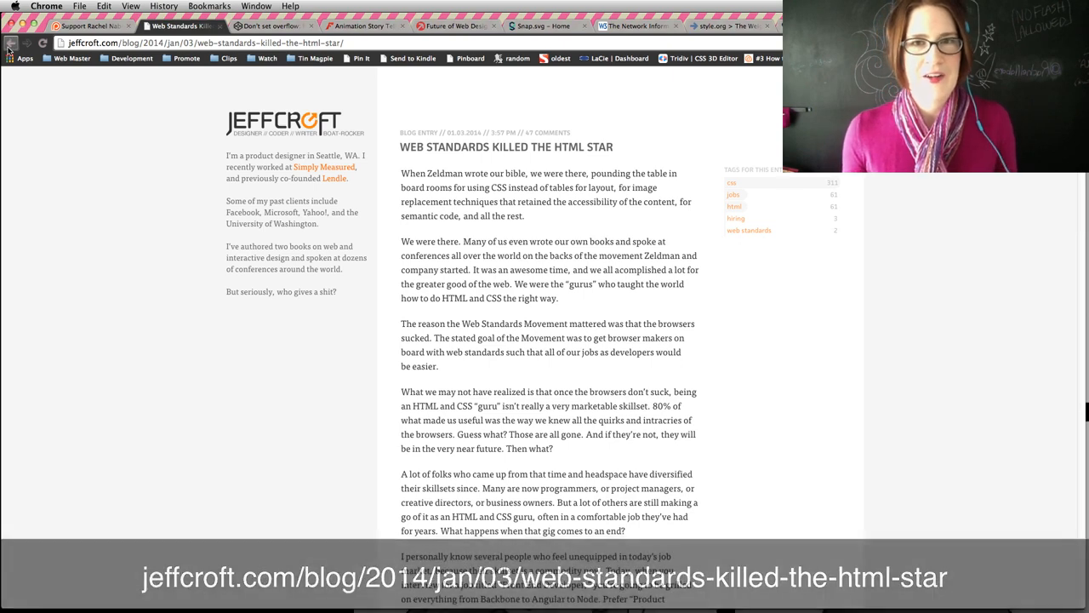
pyautogui.moveTo(11, 44)
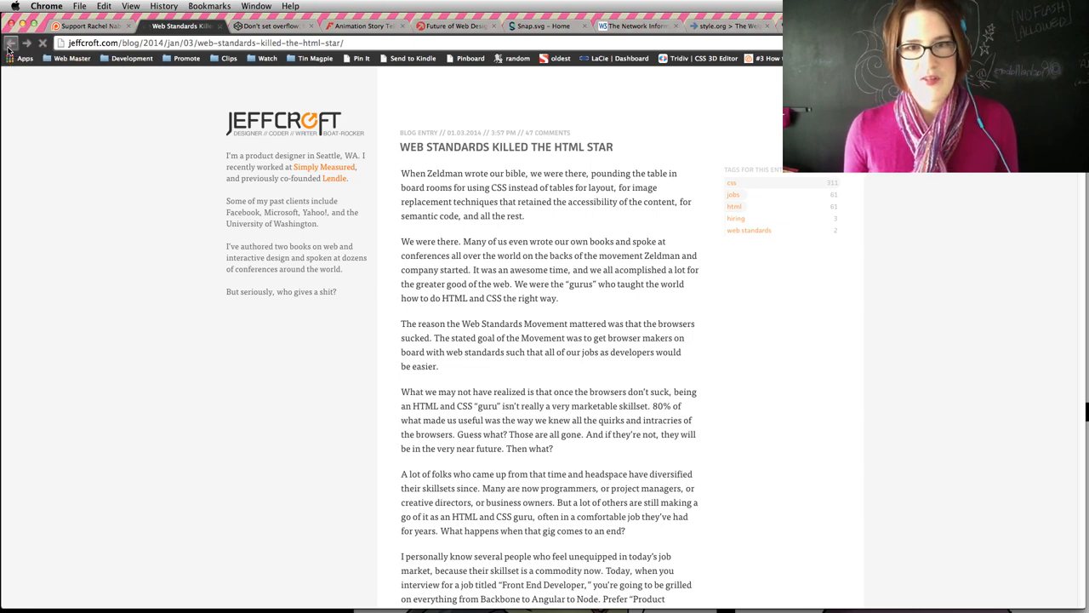
# Go back from Jeff Croft's article to zeldman.com's 'It's 2014. Is Web Design Dead?' post.
pyautogui.click(9, 42)
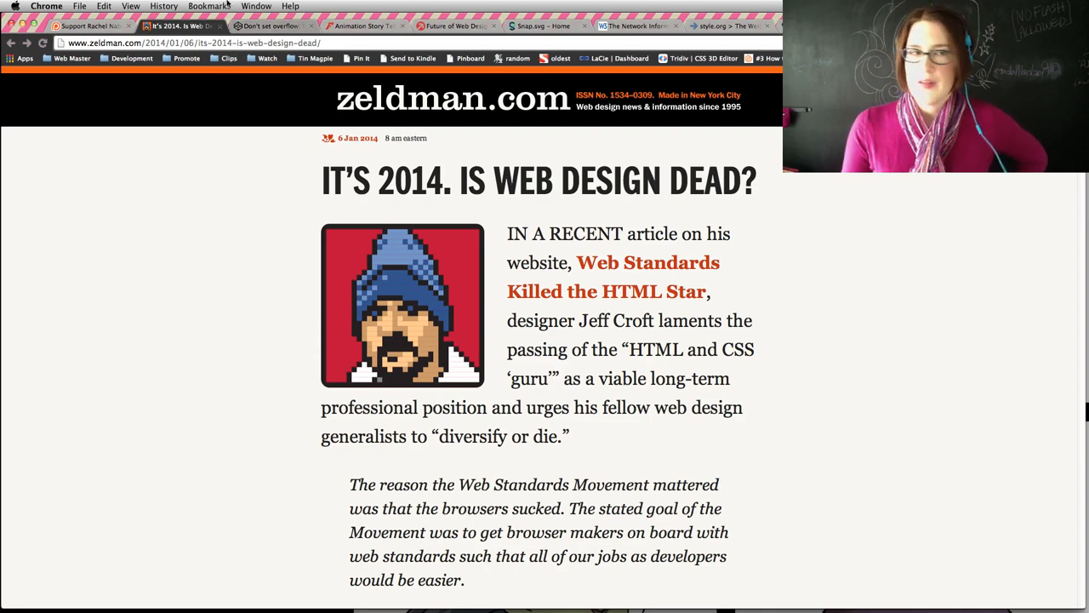
# Switch to Ana Tudor's CodePen tab 'Don't set overflow: hidden on elements with 3D transformed children'.
pyautogui.click(271, 25)
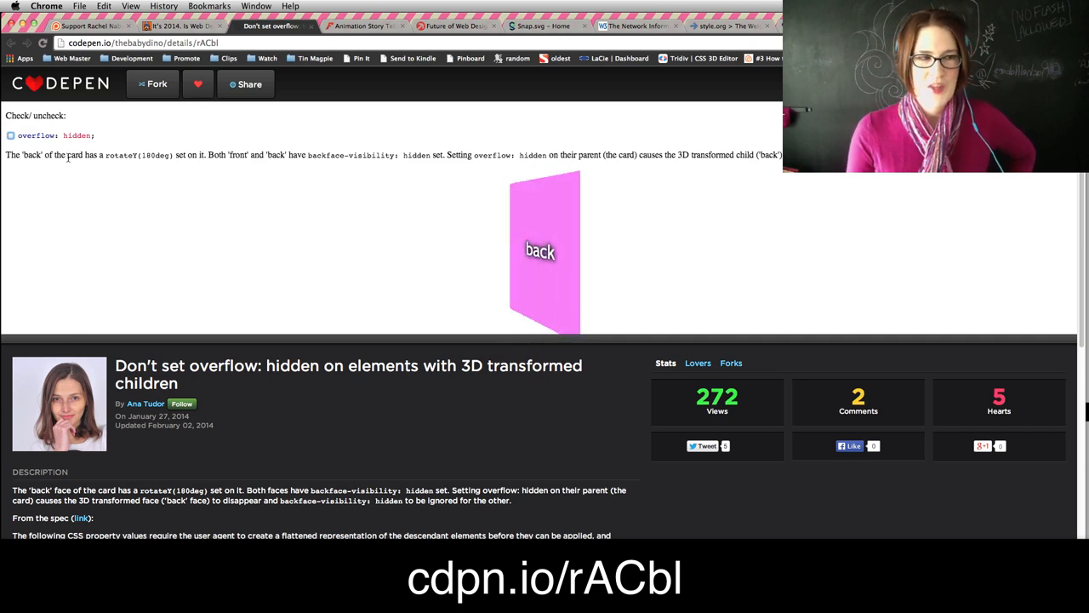
# Toggle overflow: hidden on and off for the flipping 3D card, then close the CodePen tab.
pyautogui.click(11, 136)
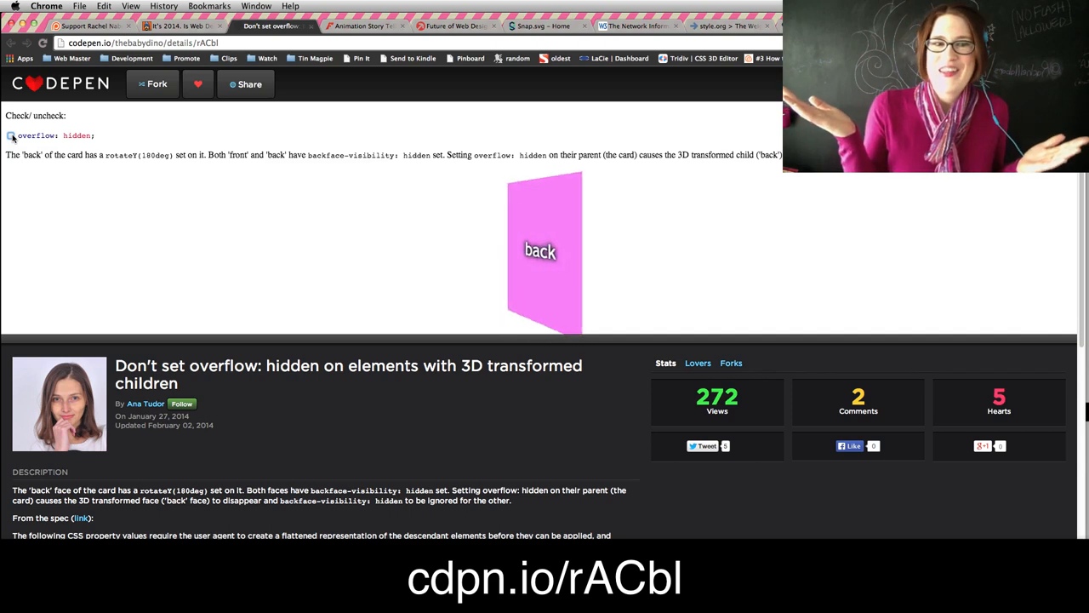
pyautogui.click(11, 135)
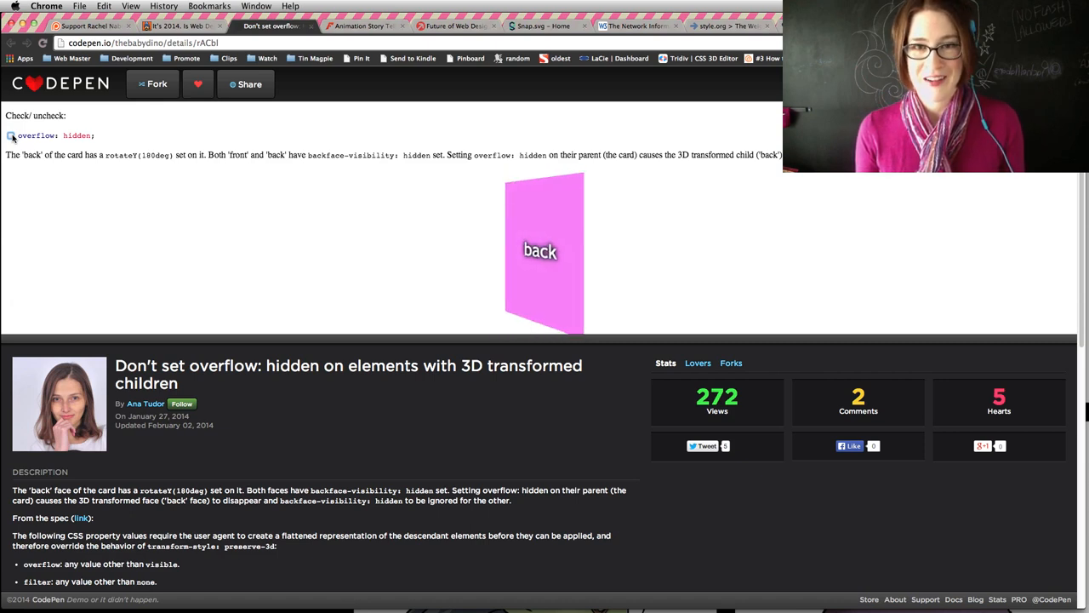
pyautogui.click(11, 136)
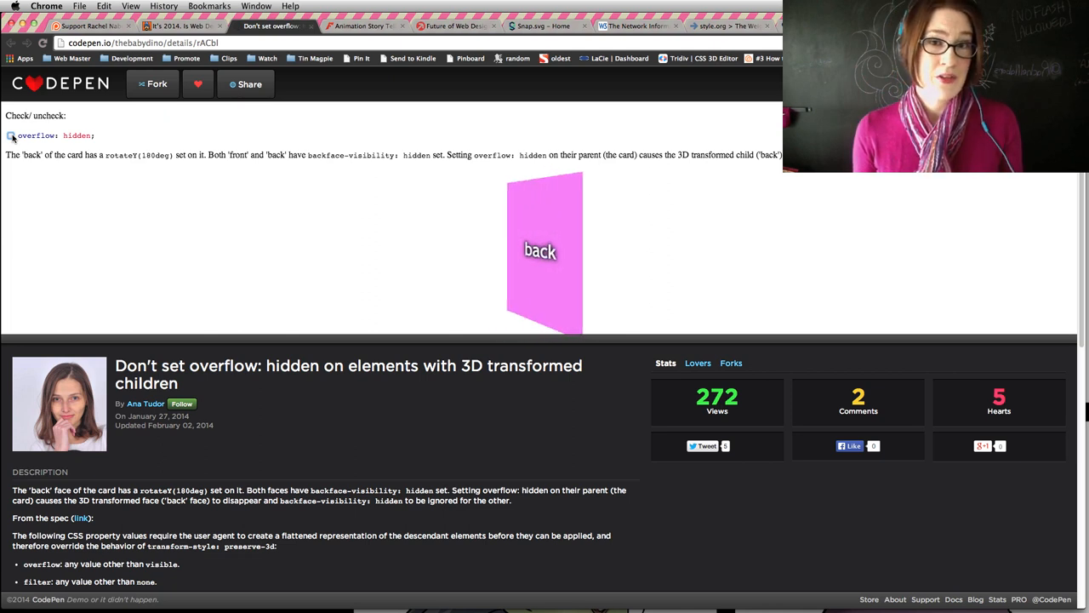
pyautogui.click(11, 136)
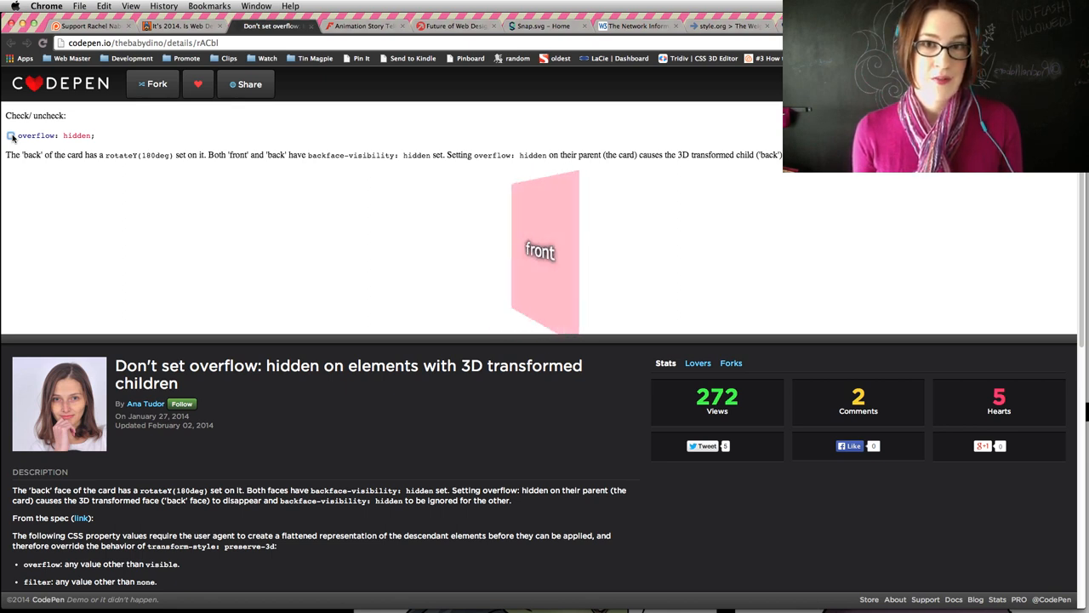
pyautogui.click(183, 26)
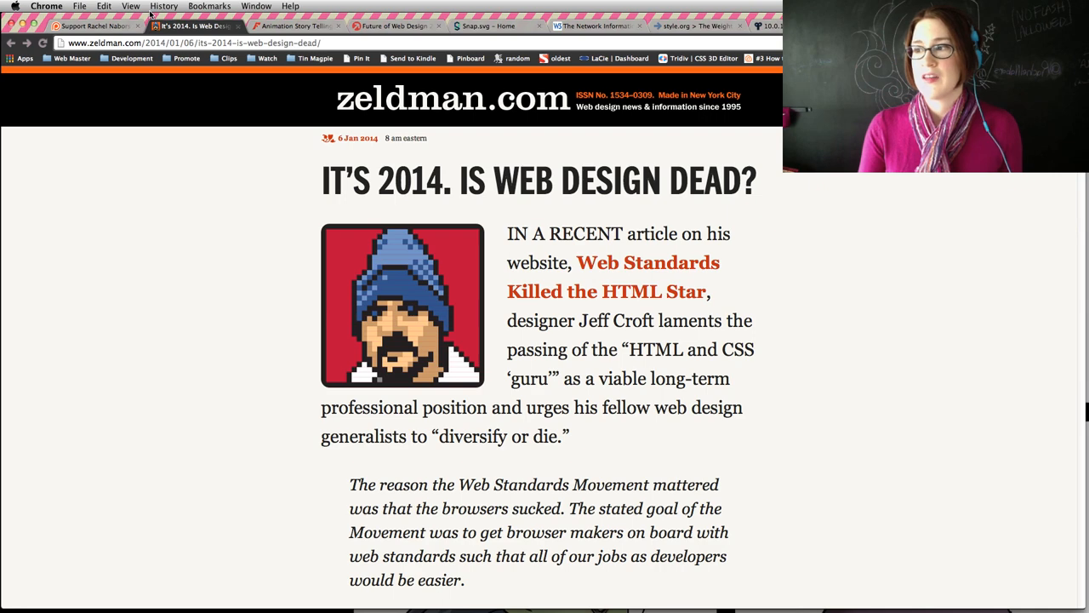
# Switch to the W3C Network Information API tab, scroll through the spec, and close it.
pyautogui.click(595, 26)
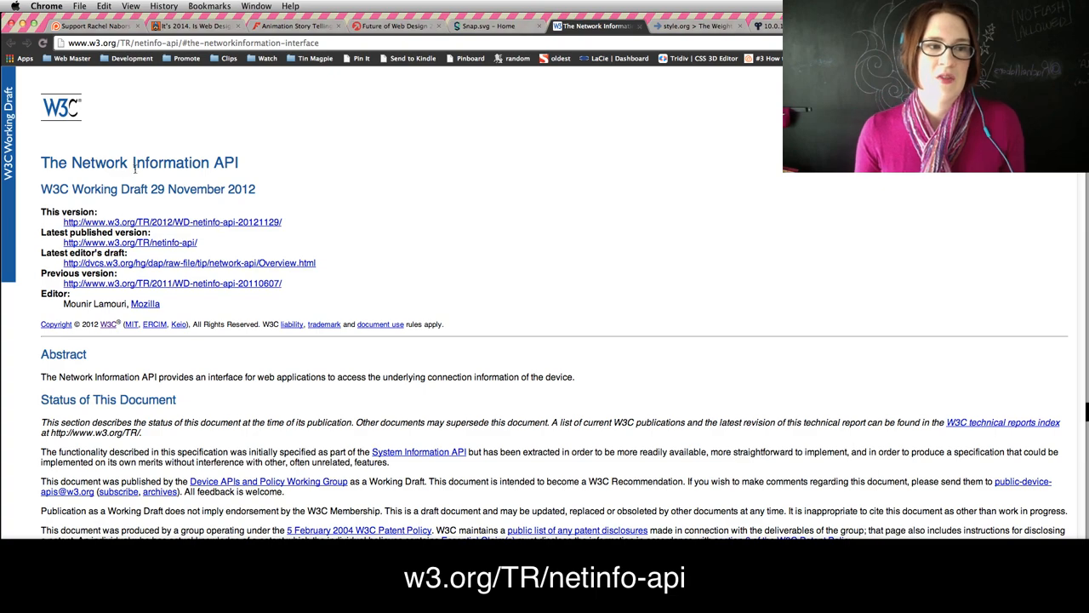
pyautogui.scroll(-3)
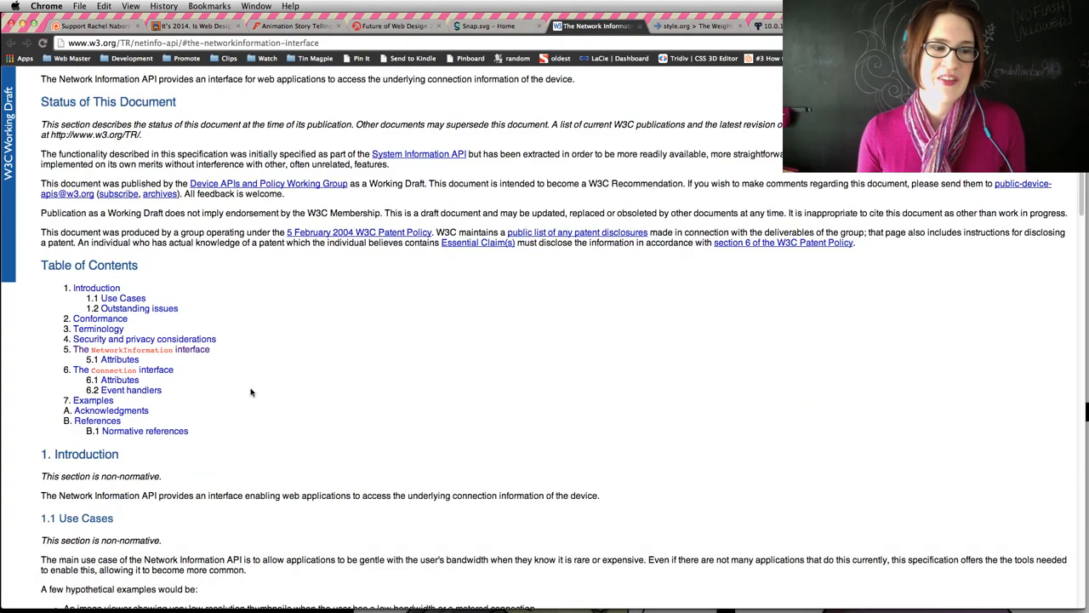
pyautogui.scroll(-3)
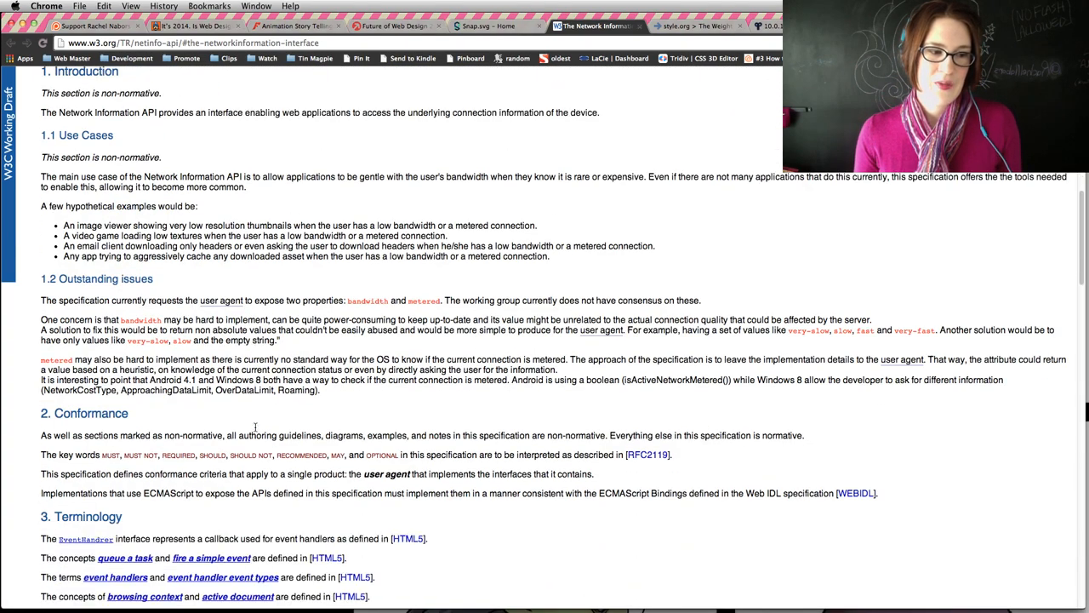
pyautogui.scroll(-3)
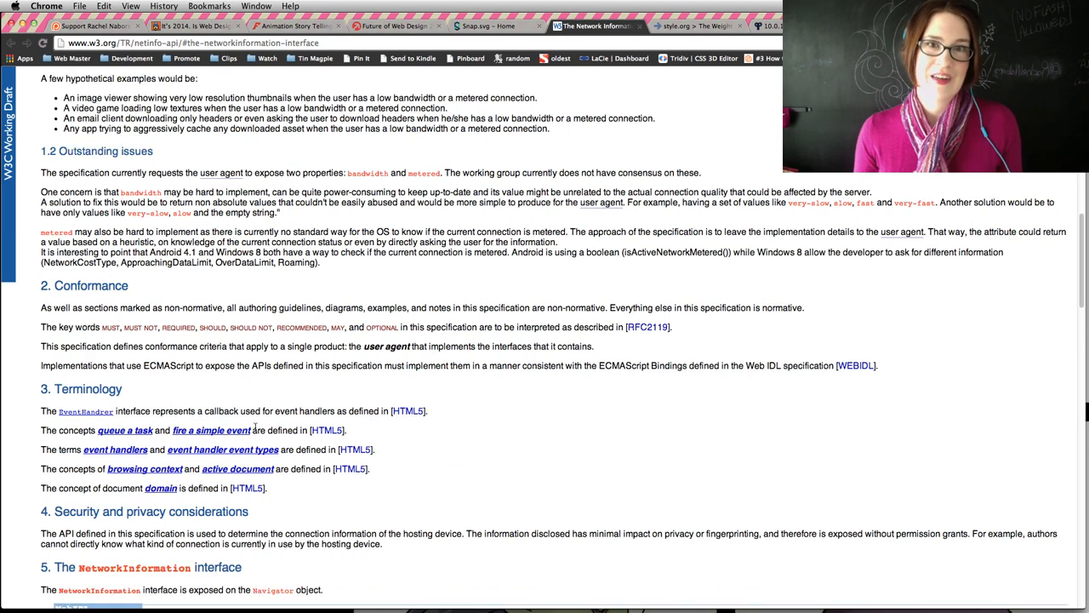
pyautogui.moveTo(319, 389)
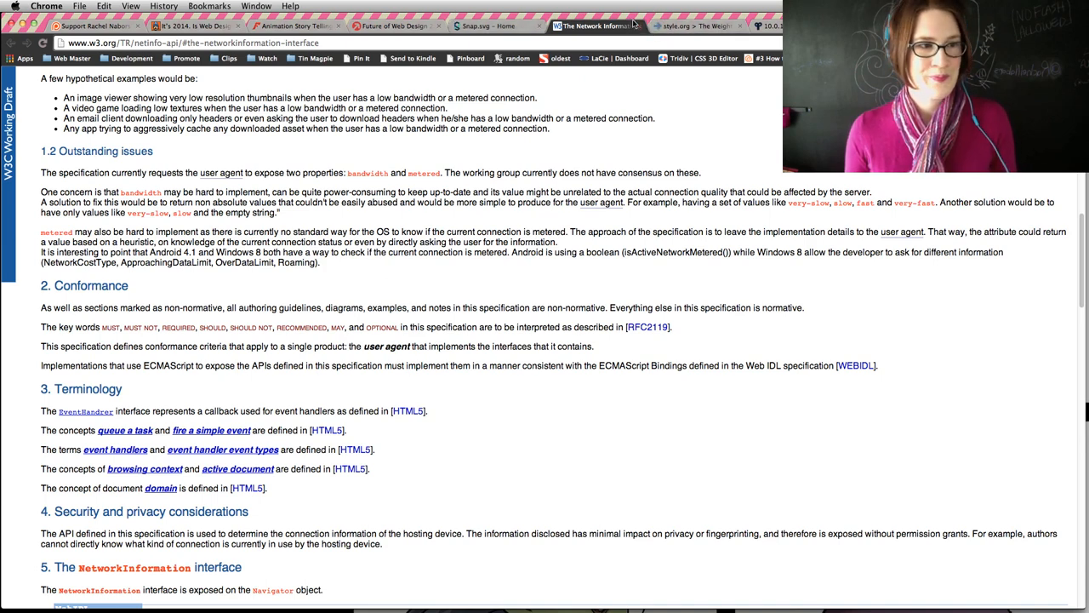
pyautogui.click(208, 26)
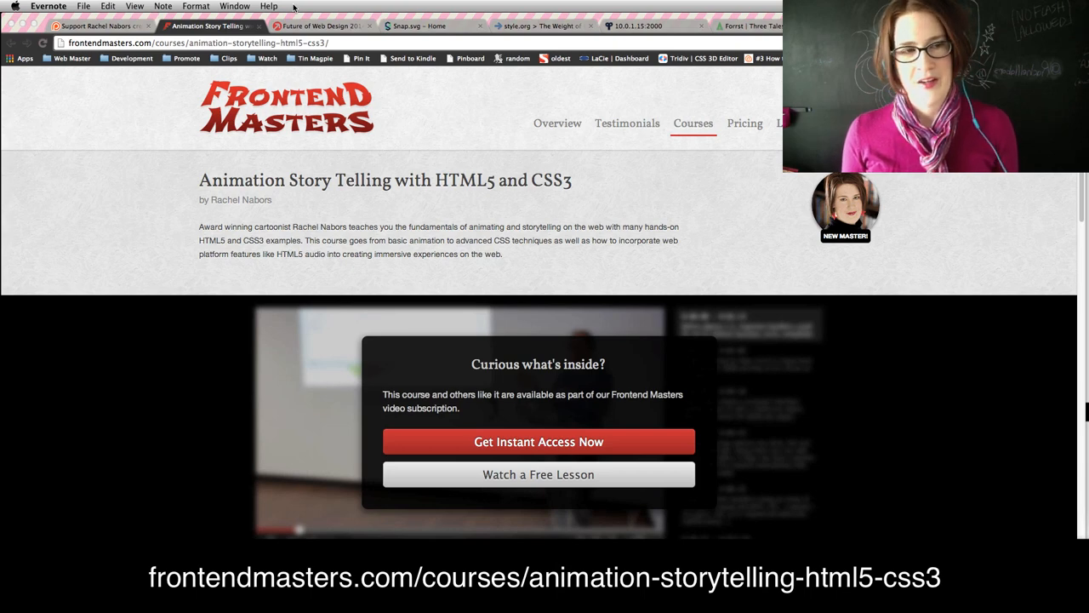
pyautogui.moveTo(445, 199)
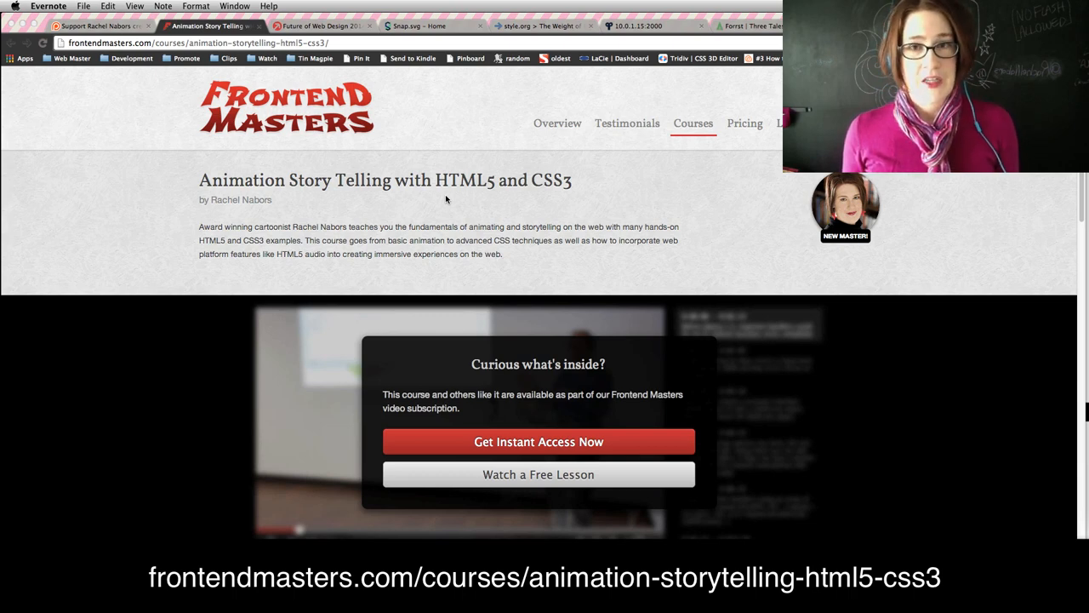
pyautogui.moveTo(676, 227)
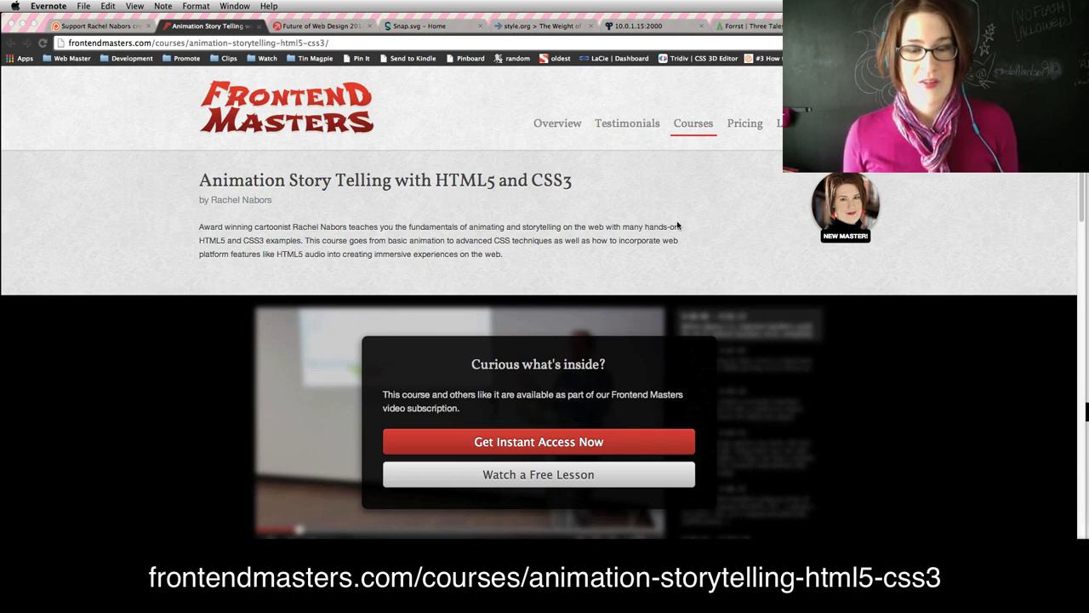
pyautogui.moveTo(612, 402)
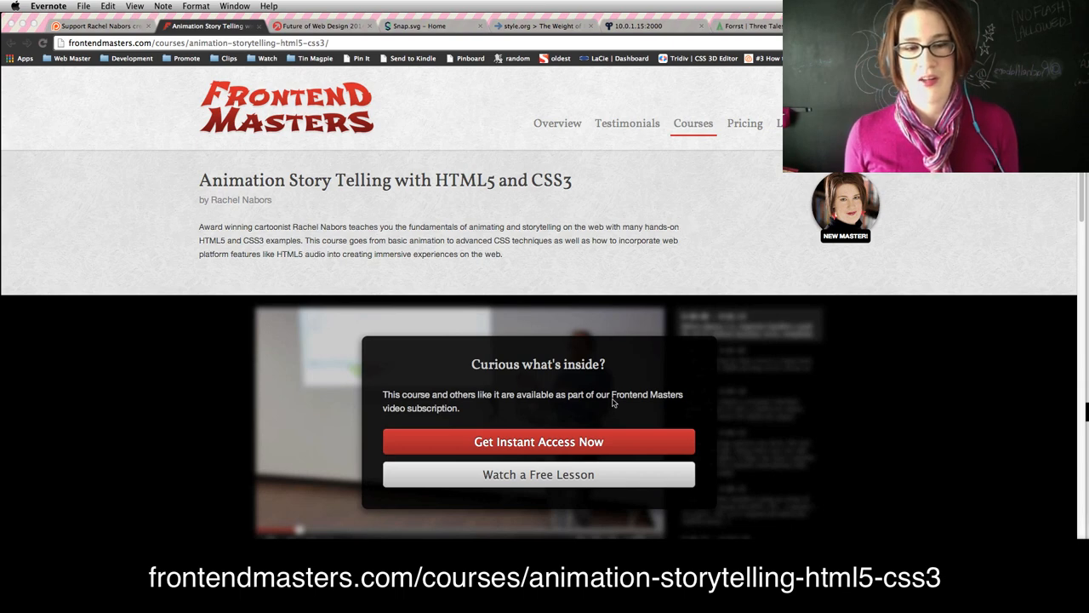
# Scroll through the Animation Story Telling course's table of contents, then go to Courses.
pyautogui.scroll(-3)
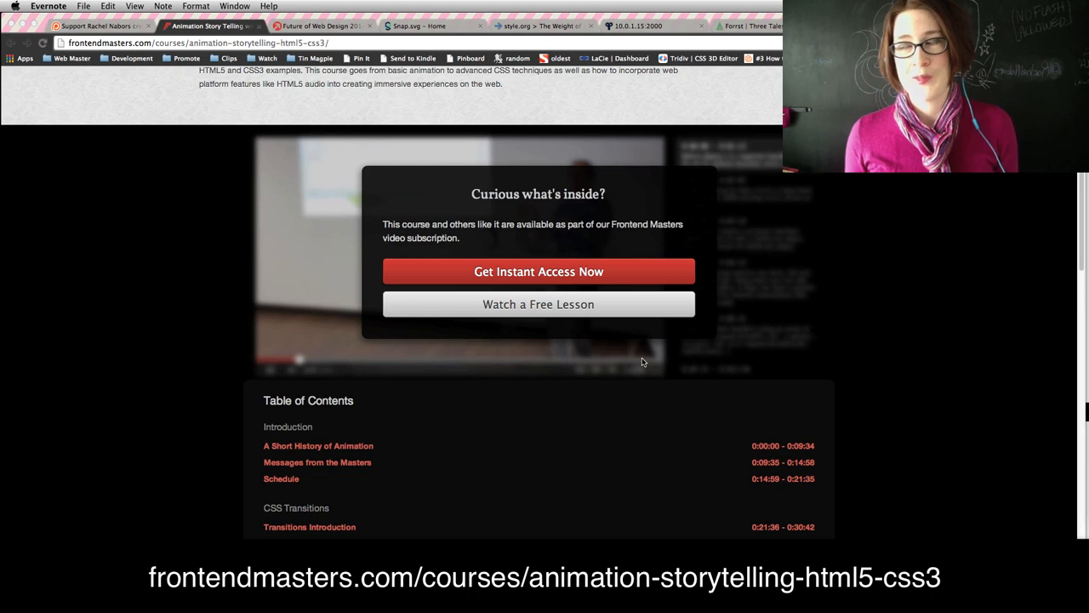
pyautogui.scroll(-3)
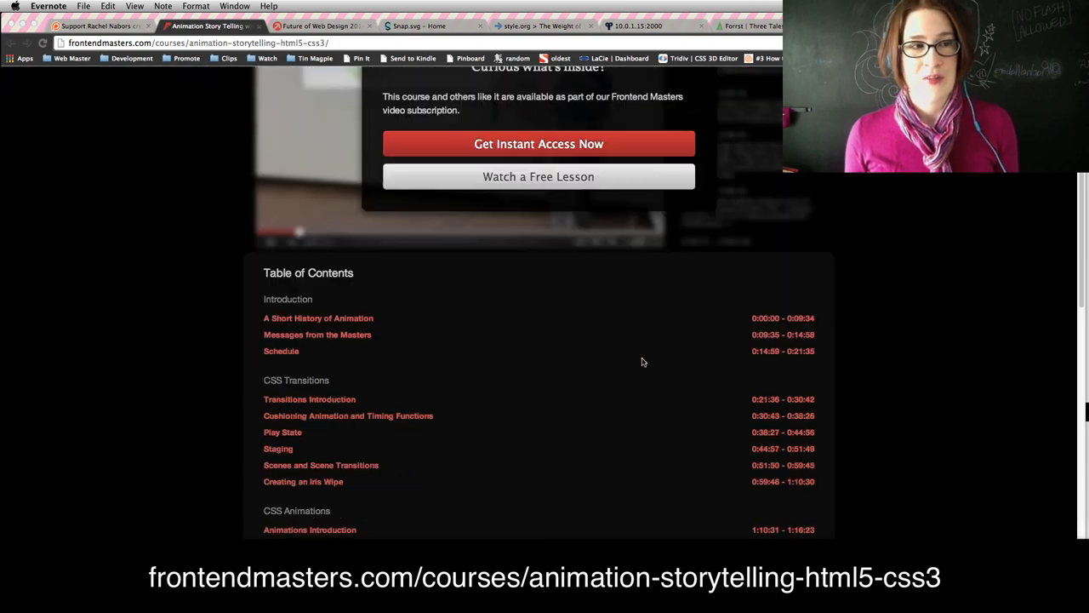
pyautogui.scroll(-3)
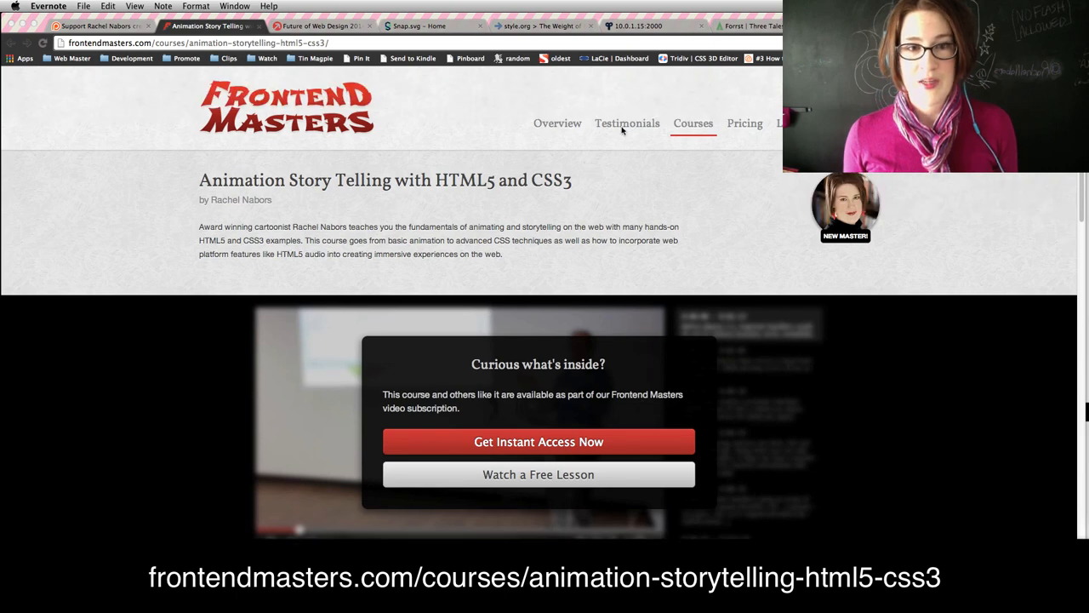
pyautogui.click(693, 124)
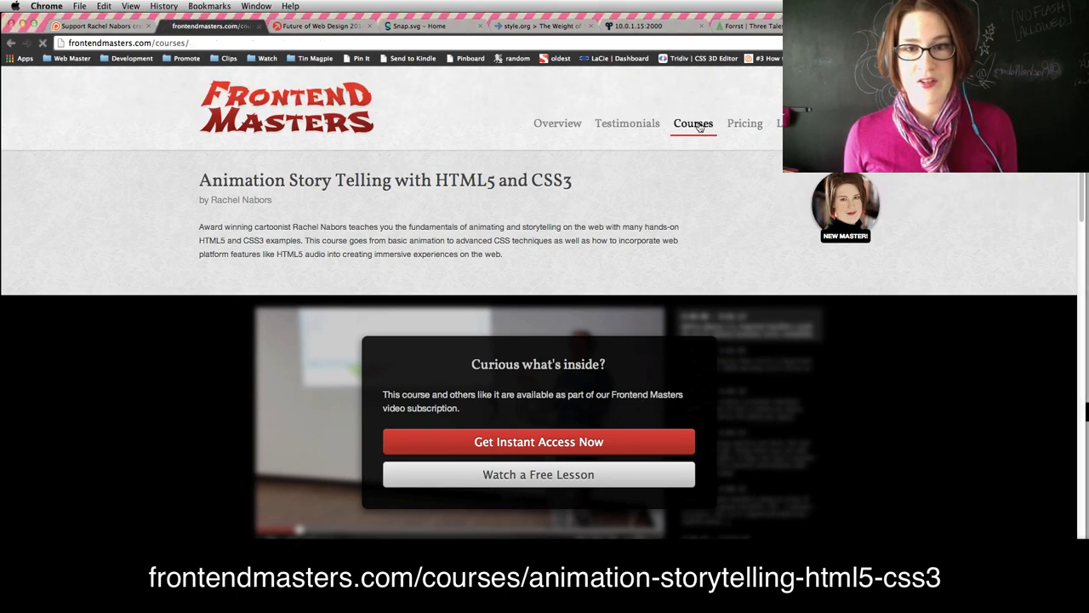
pyautogui.click(692, 124)
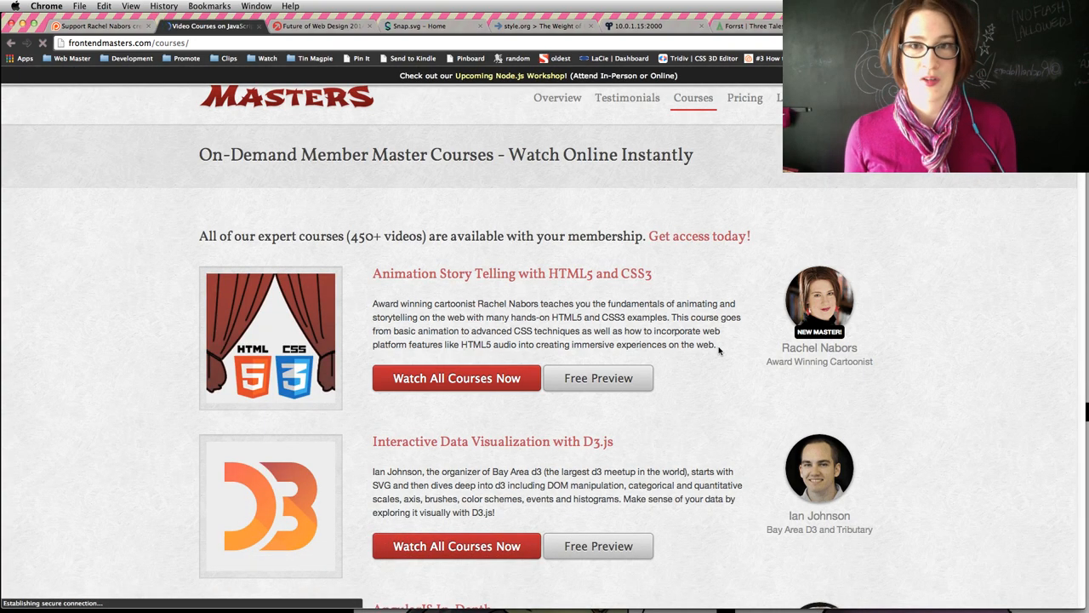
pyautogui.scroll(-3)
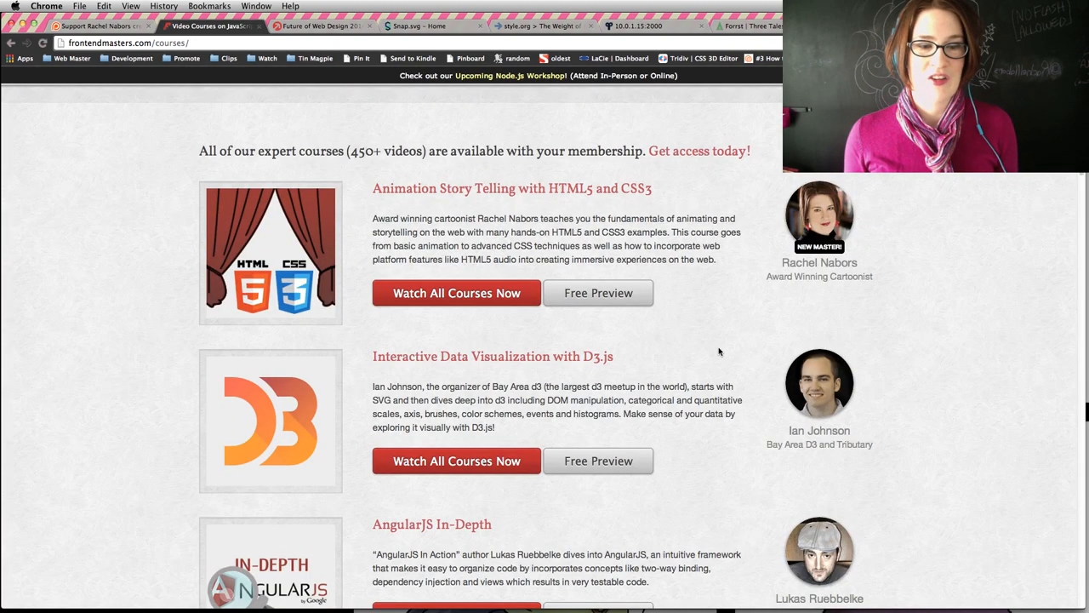
pyautogui.scroll(-3)
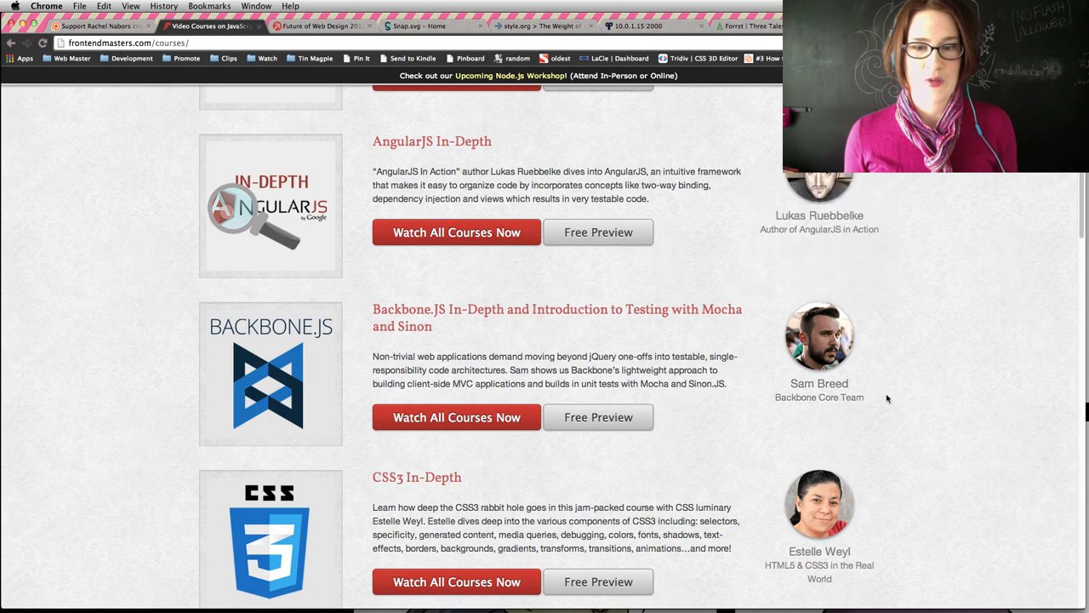
pyautogui.scroll(-3)
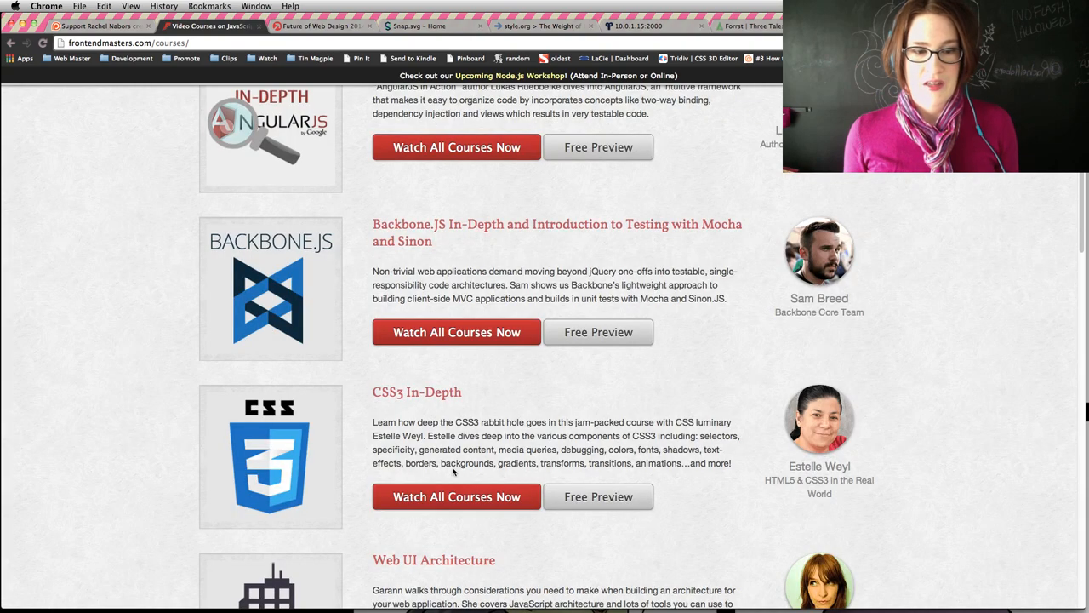
pyautogui.moveTo(389, 405)
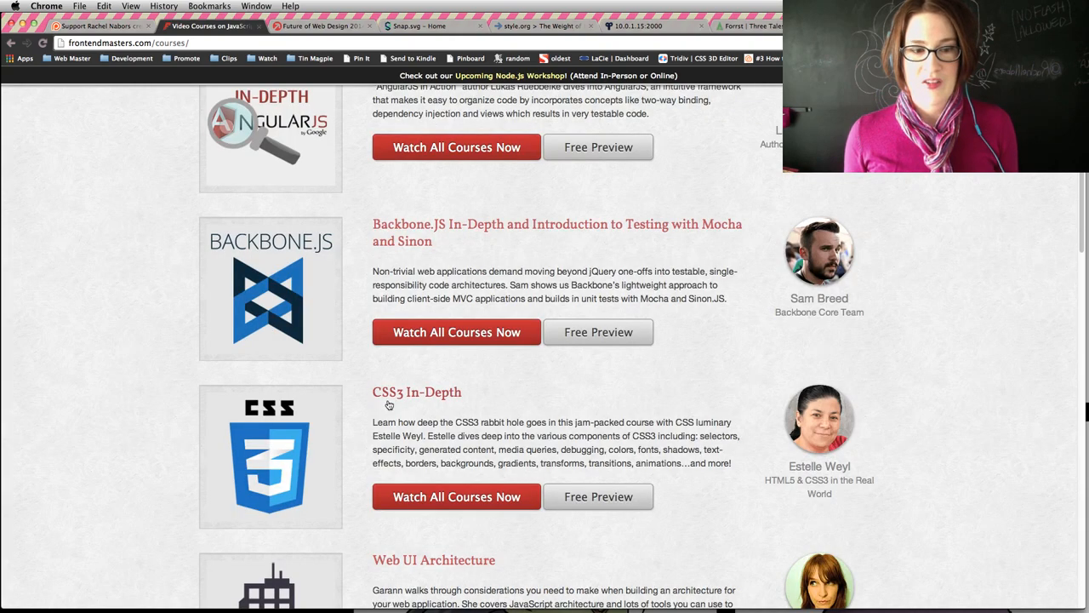
pyautogui.scroll(-3)
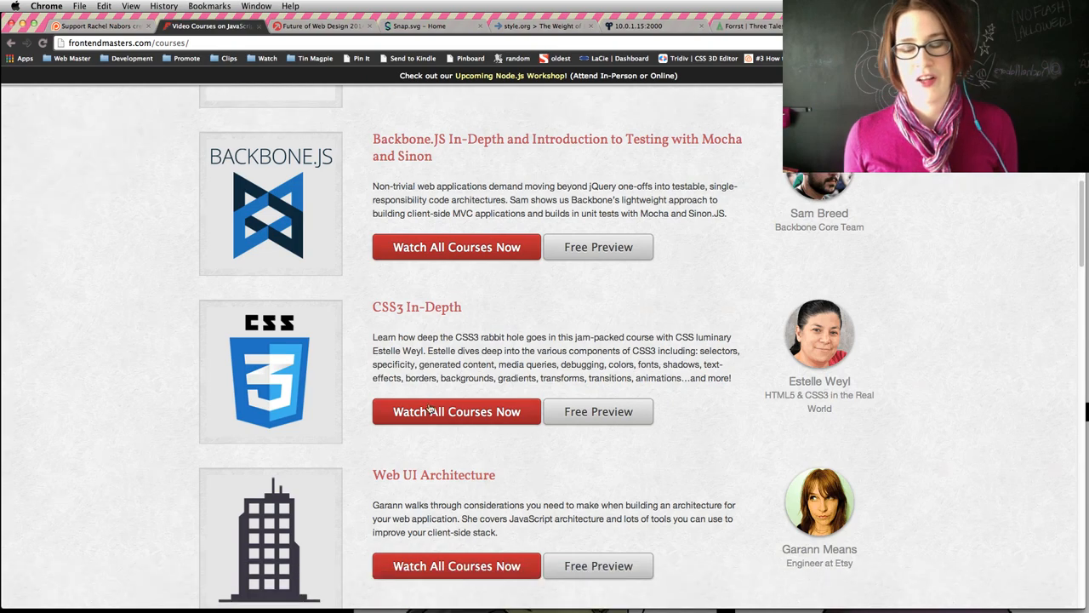
pyautogui.scroll(-3)
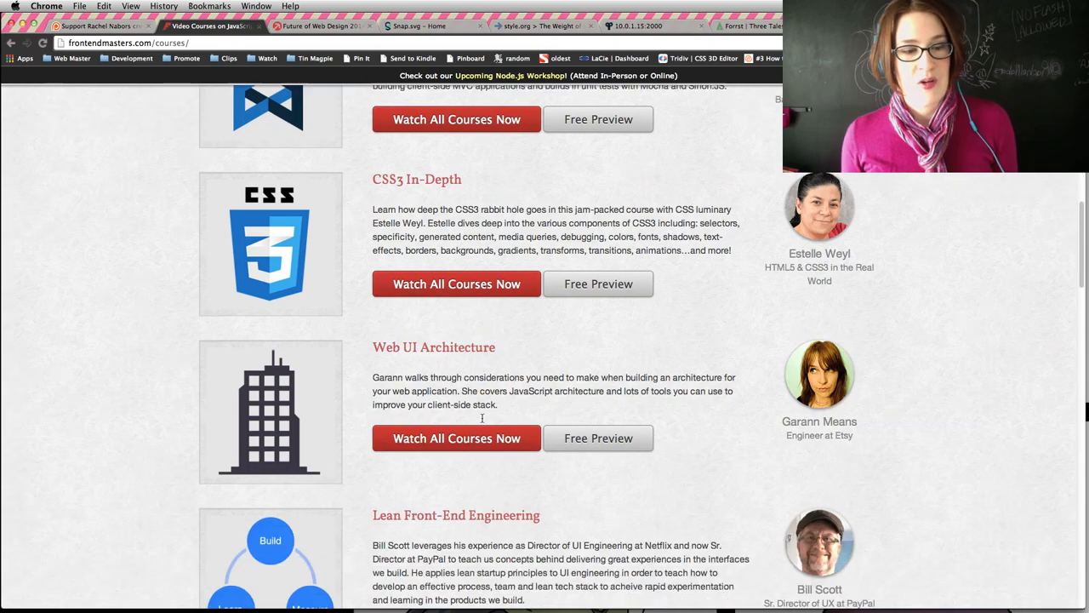
pyautogui.scroll(-3)
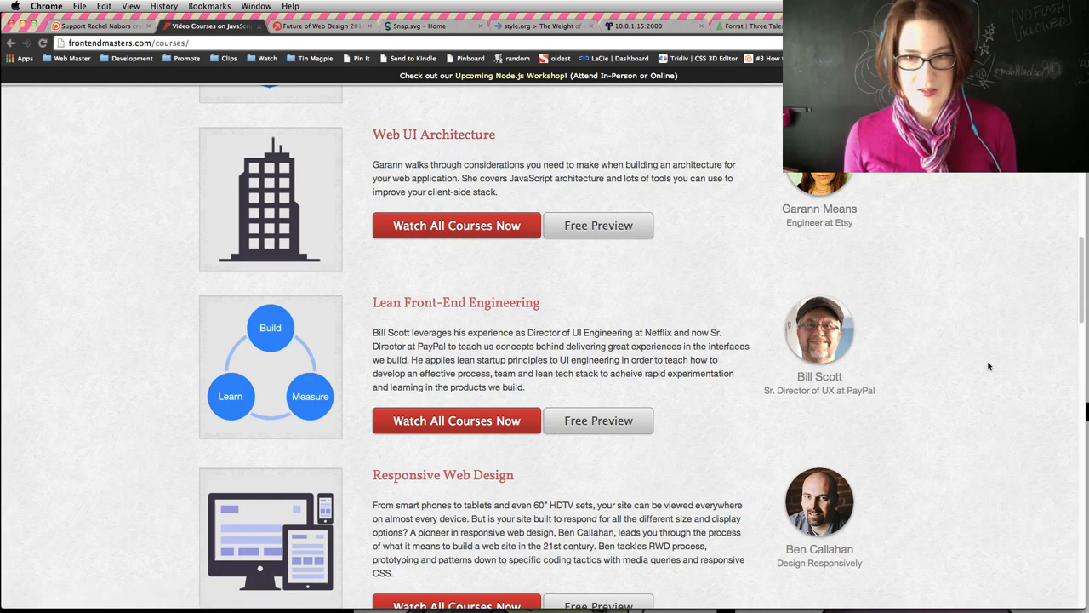
pyautogui.scroll(-3)
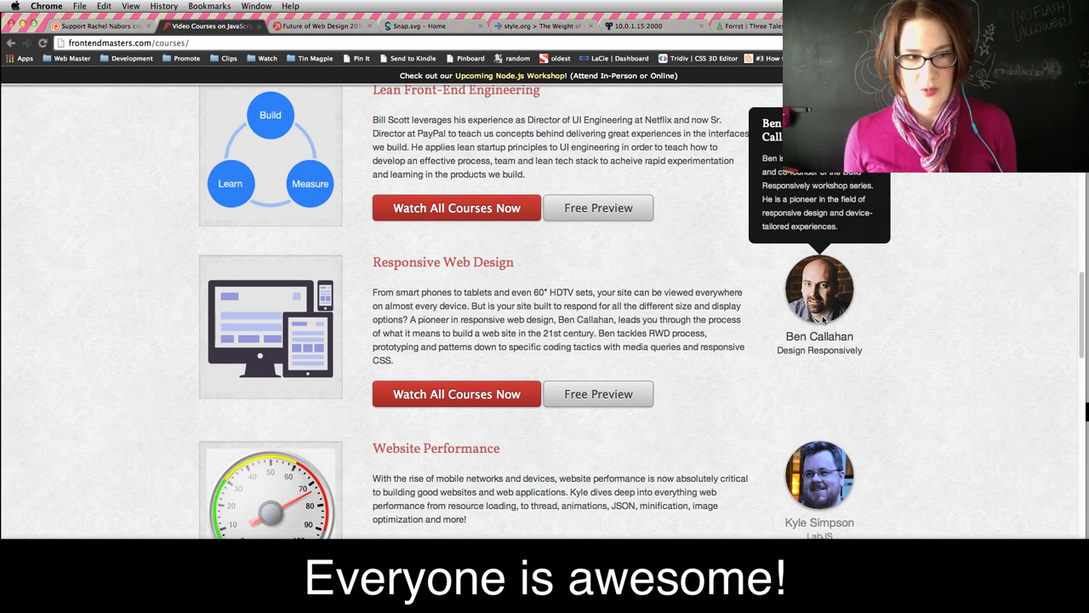
pyautogui.scroll(-3)
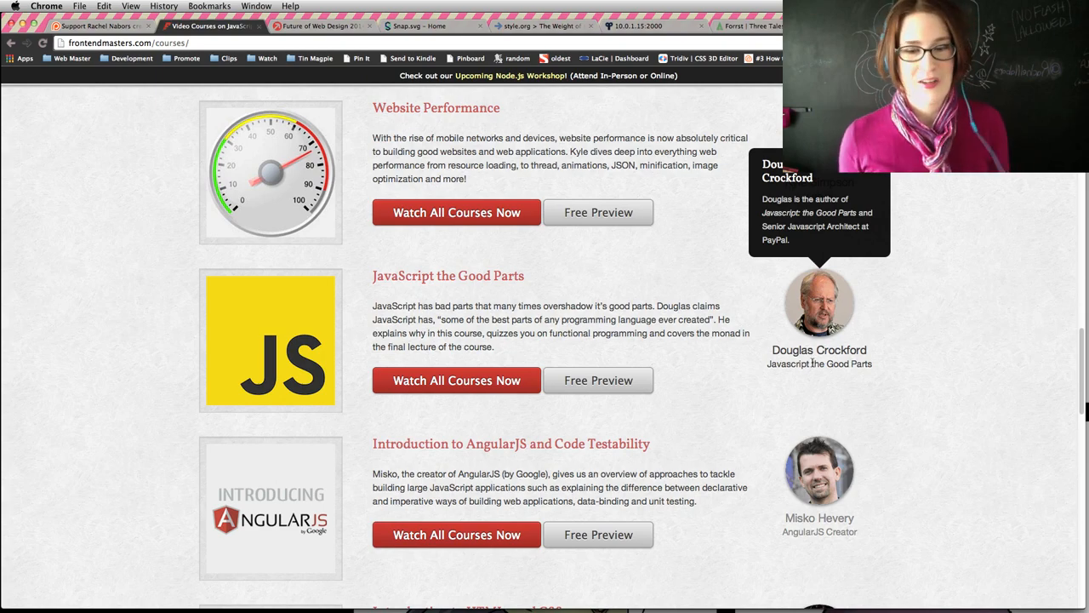
pyautogui.scroll(-3)
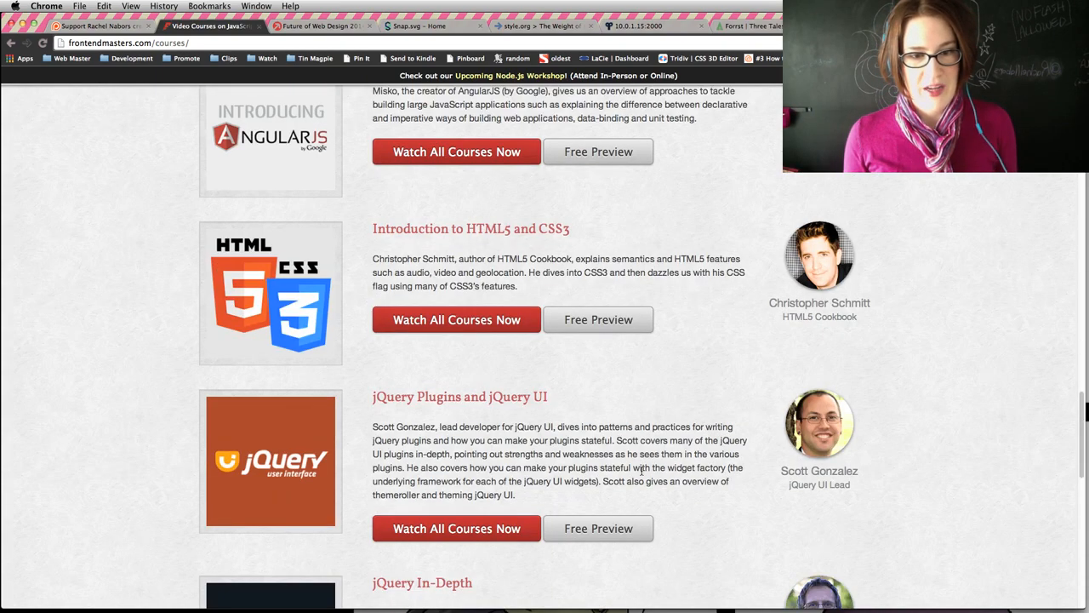
pyautogui.scroll(3)
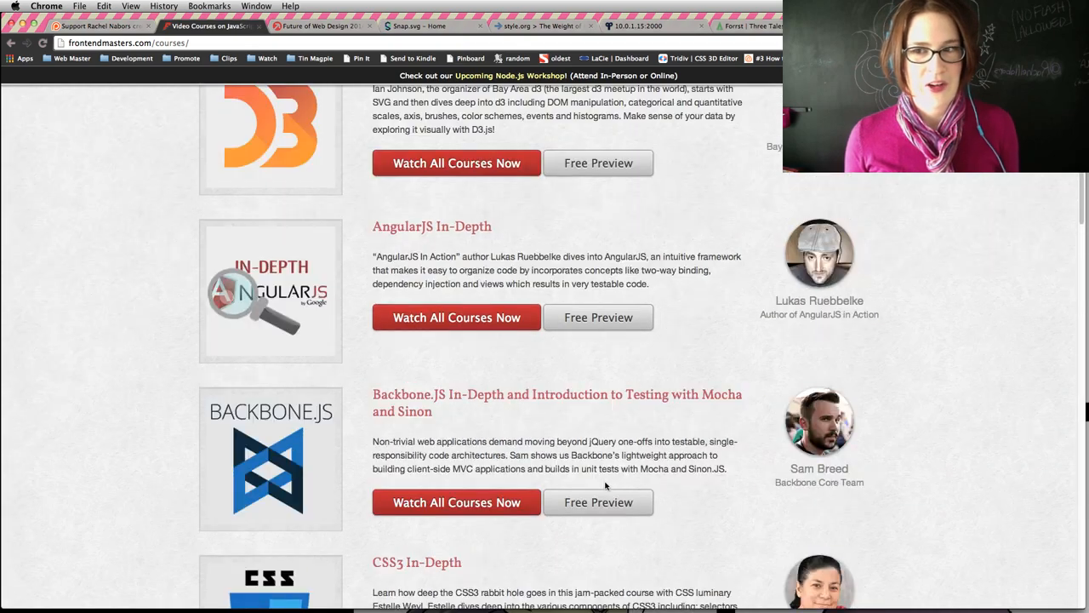
pyautogui.scroll(3)
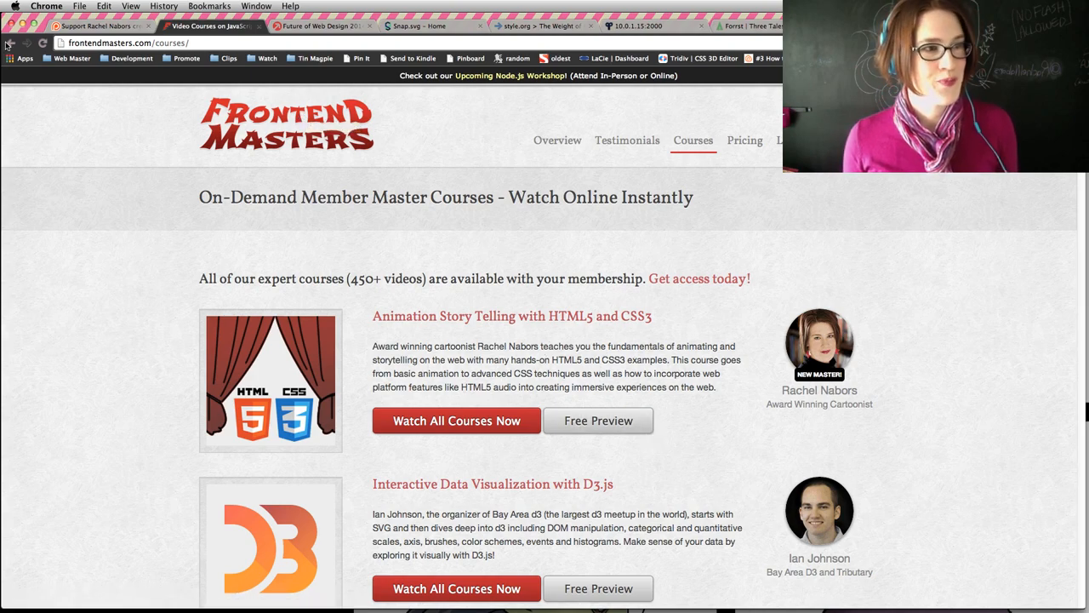
pyautogui.click(512, 316)
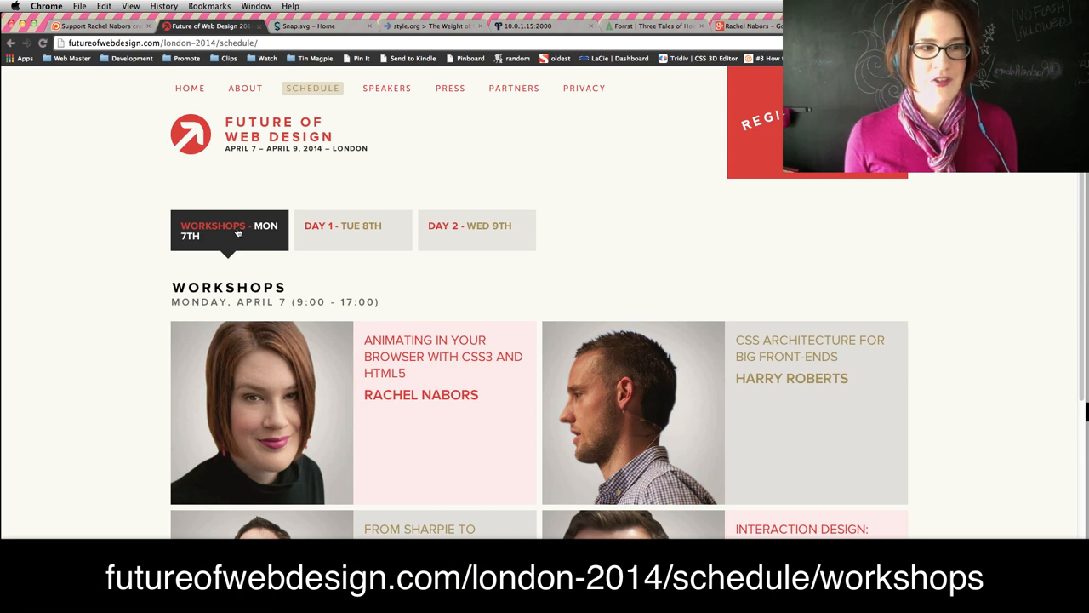
pyautogui.moveTo(381, 142)
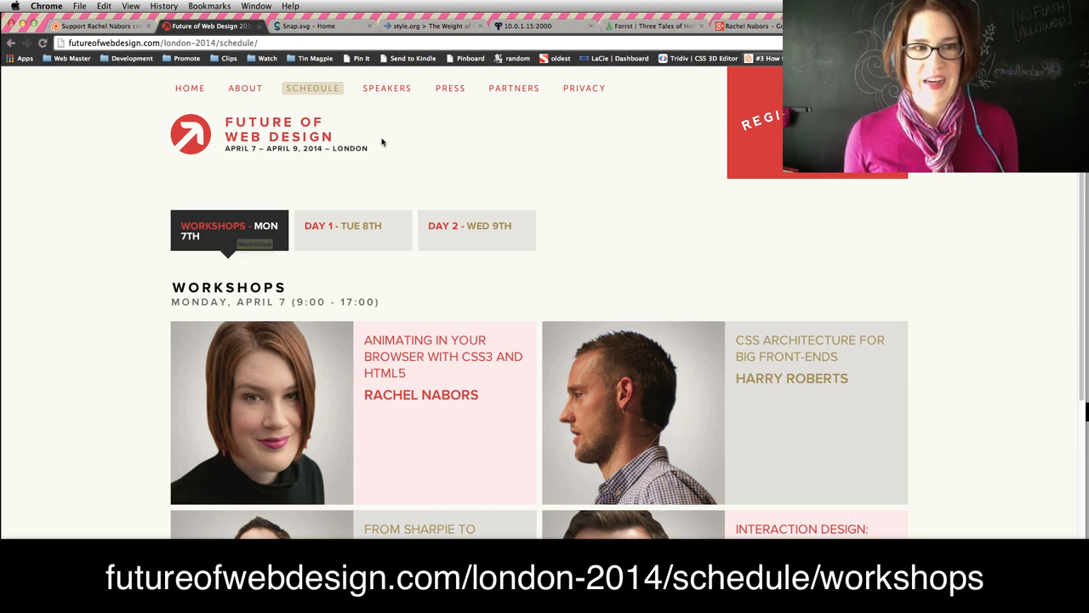
pyautogui.moveTo(307, 412)
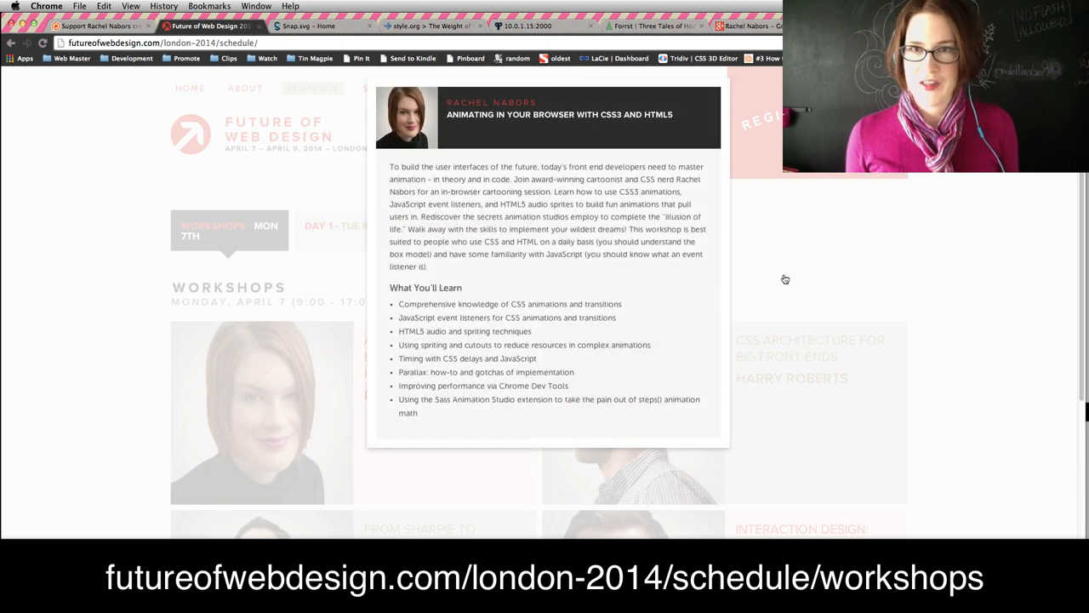
pyautogui.moveTo(405, 171)
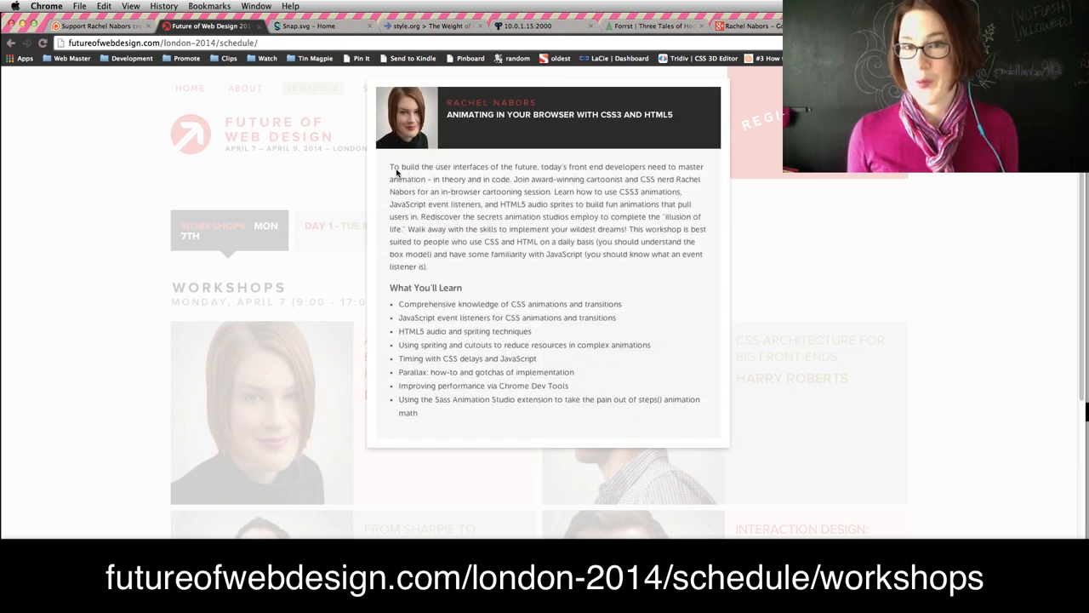
# Close the Future of Web Design schedule tab, leaving the Snap.svg homepage showing.
pyautogui.click(204, 25)
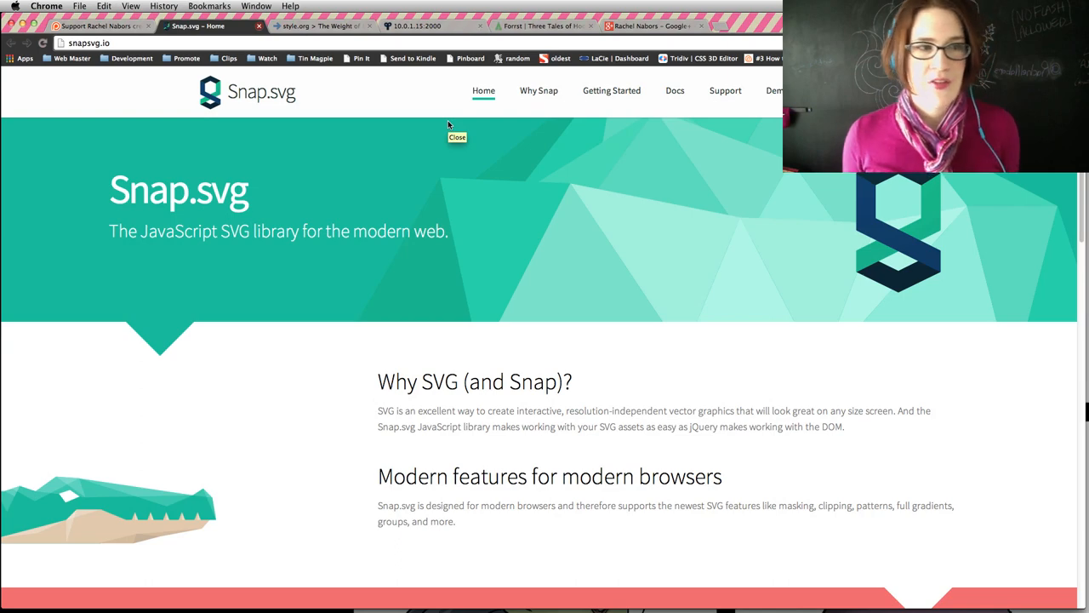
pyautogui.scroll(-3)
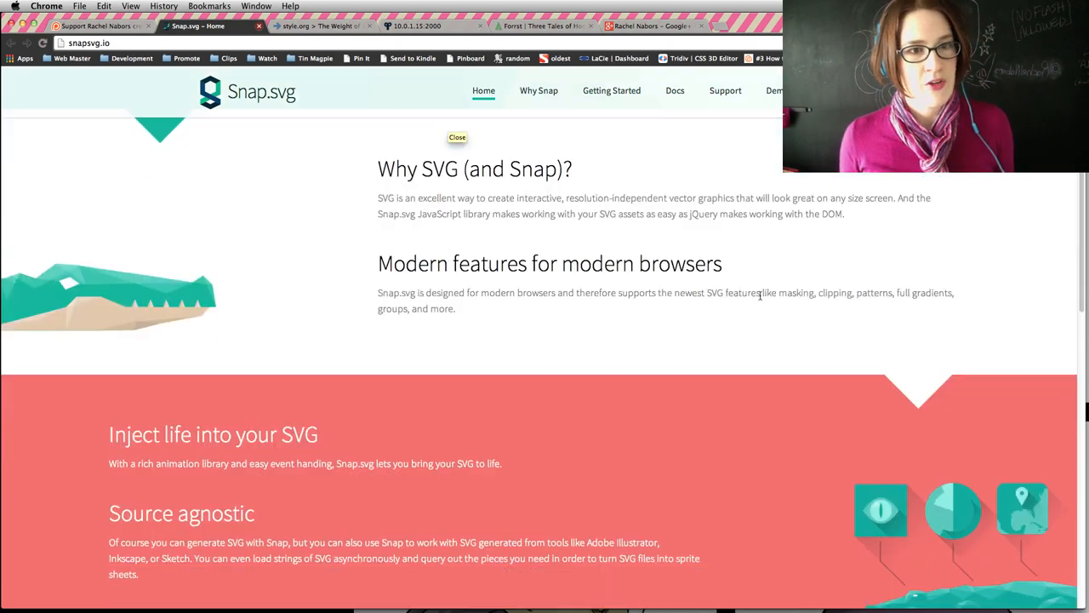
pyautogui.scroll(-3)
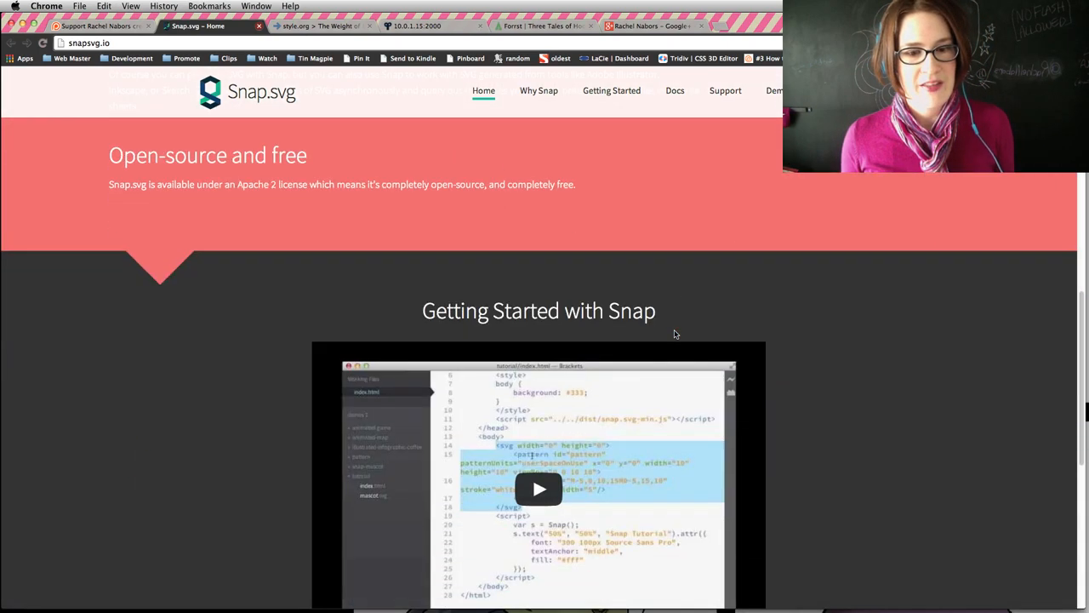
pyautogui.scroll(-3)
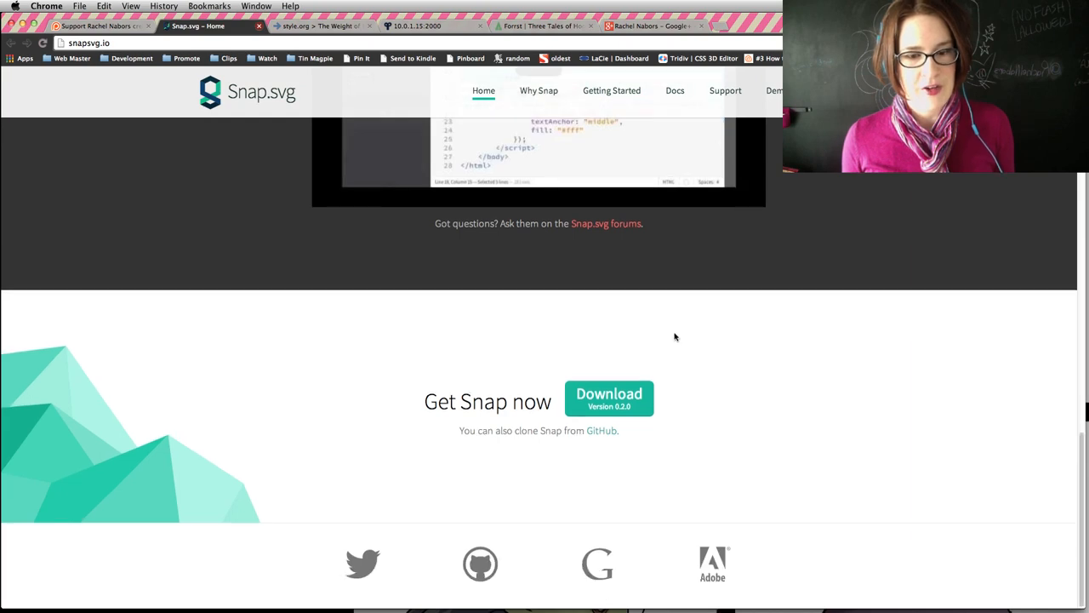
pyautogui.moveTo(606, 562)
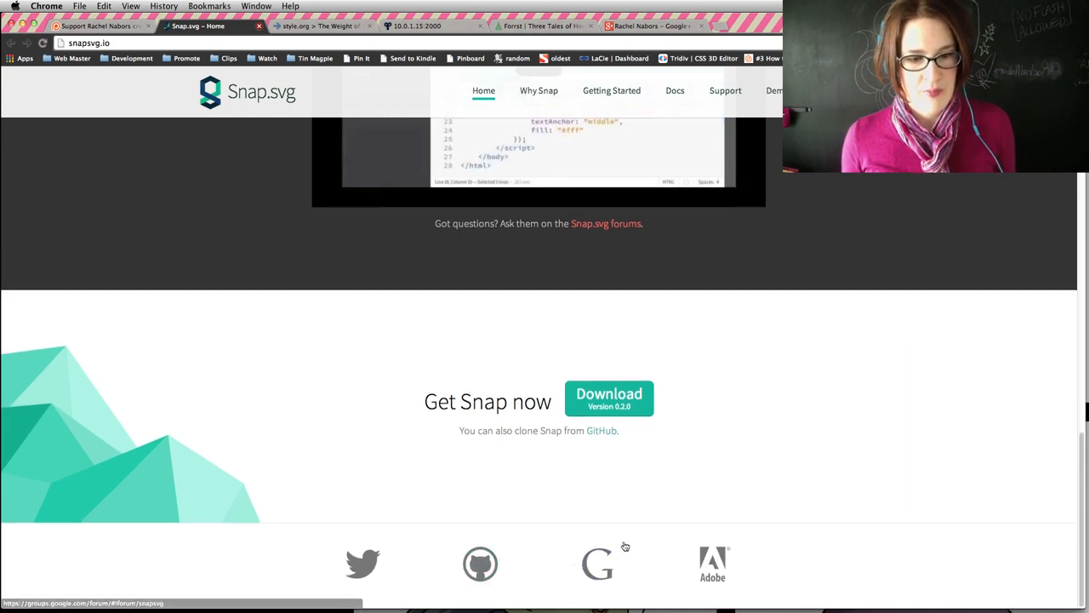
pyautogui.moveTo(555, 559)
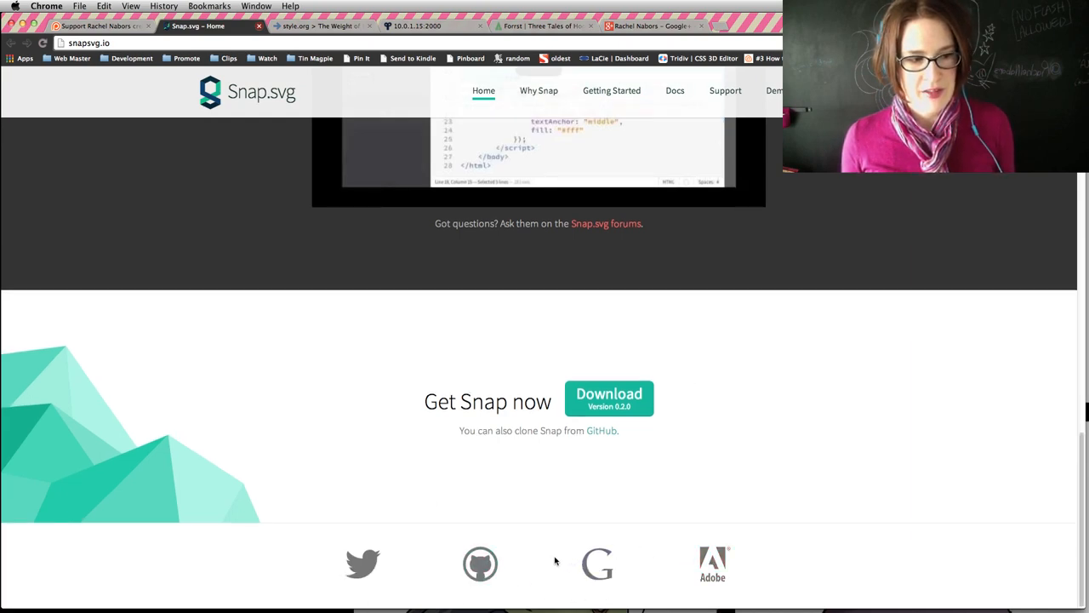
pyautogui.click(480, 564)
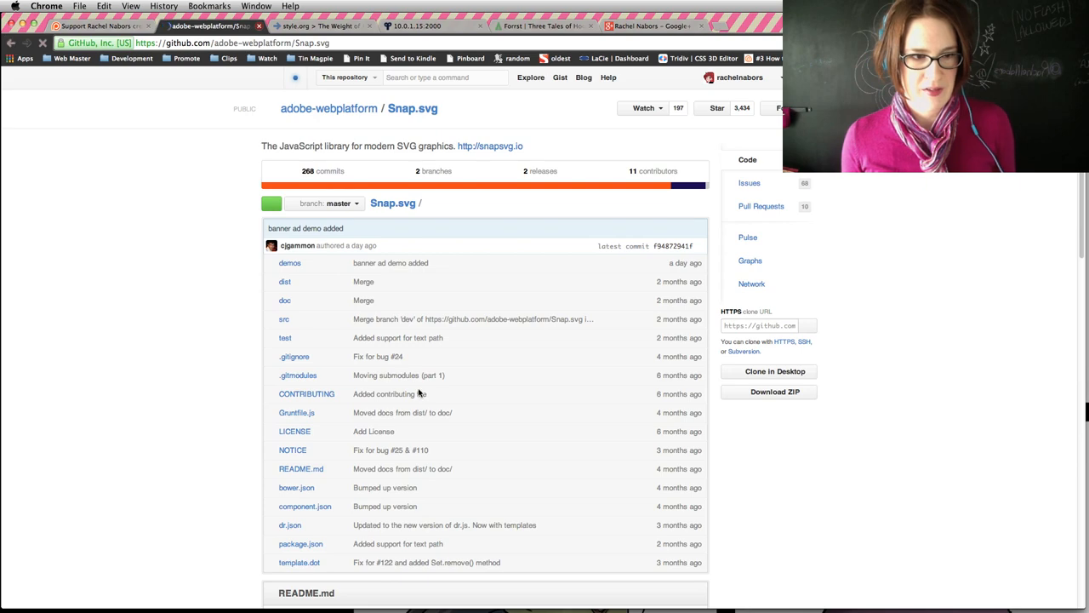
pyautogui.scroll(-3)
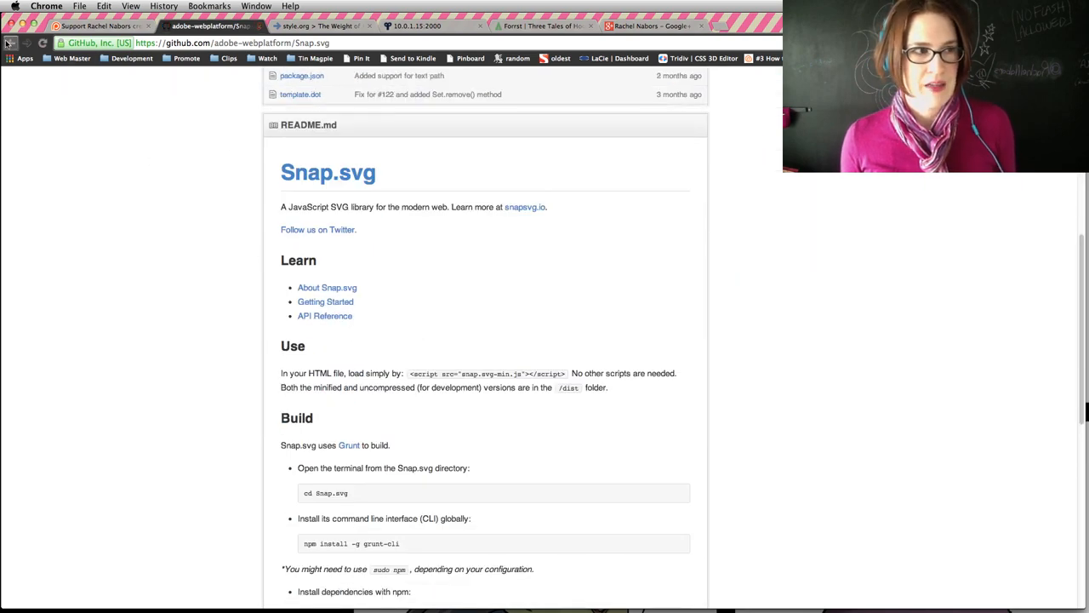
pyautogui.click(525, 206)
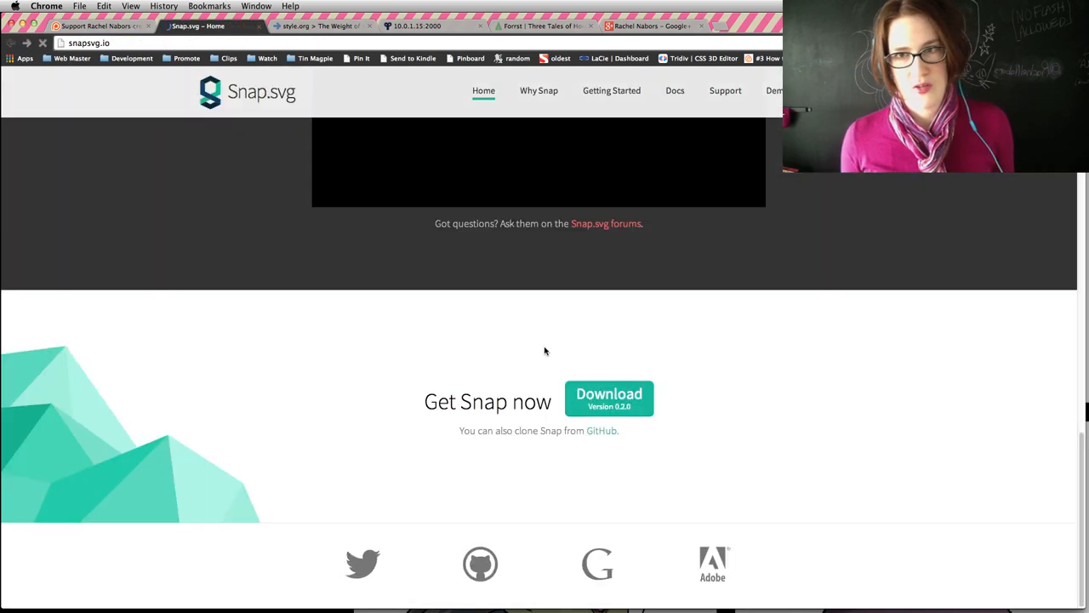
pyautogui.scroll(3)
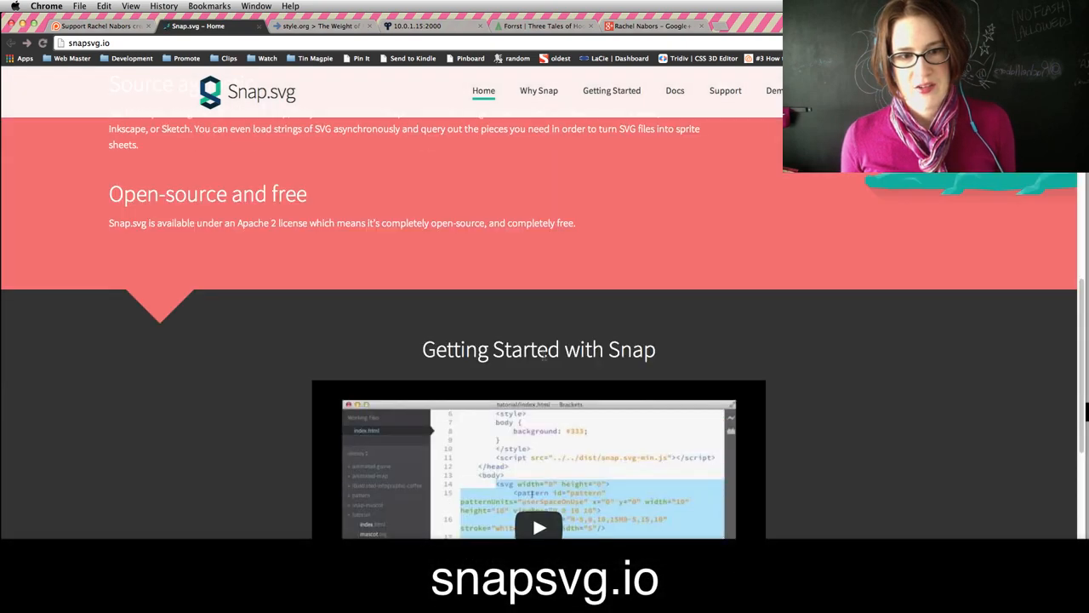
pyautogui.scroll(3)
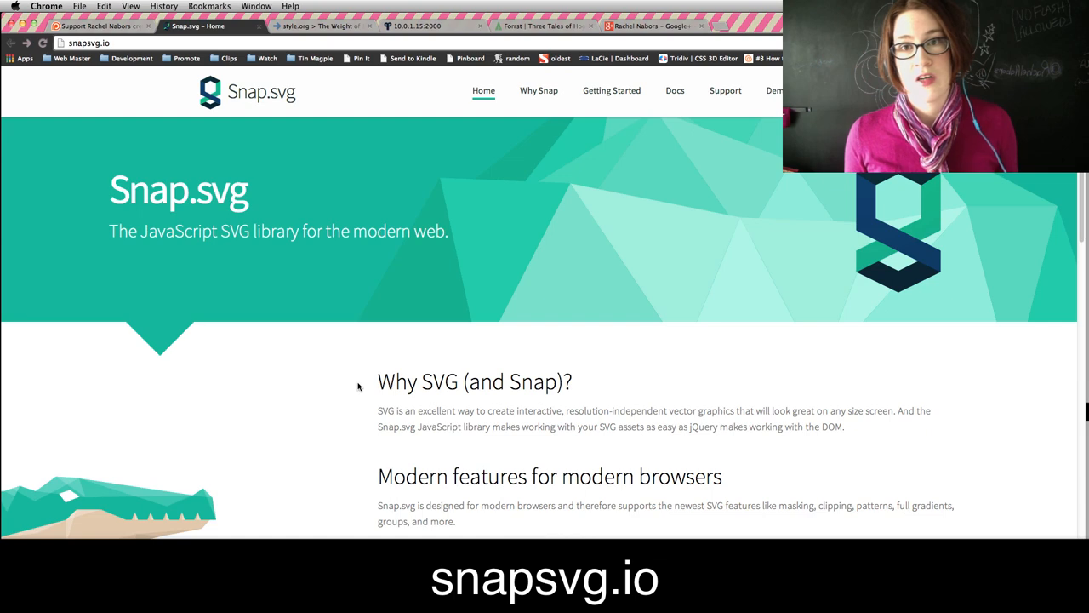
pyautogui.moveTo(788, 406)
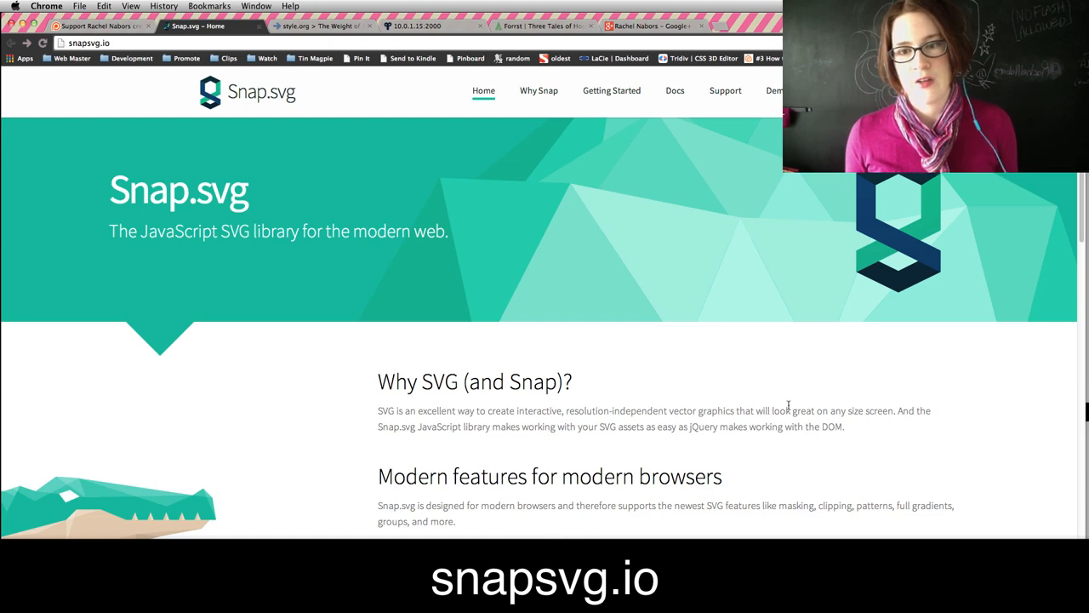
pyautogui.moveTo(596, 461)
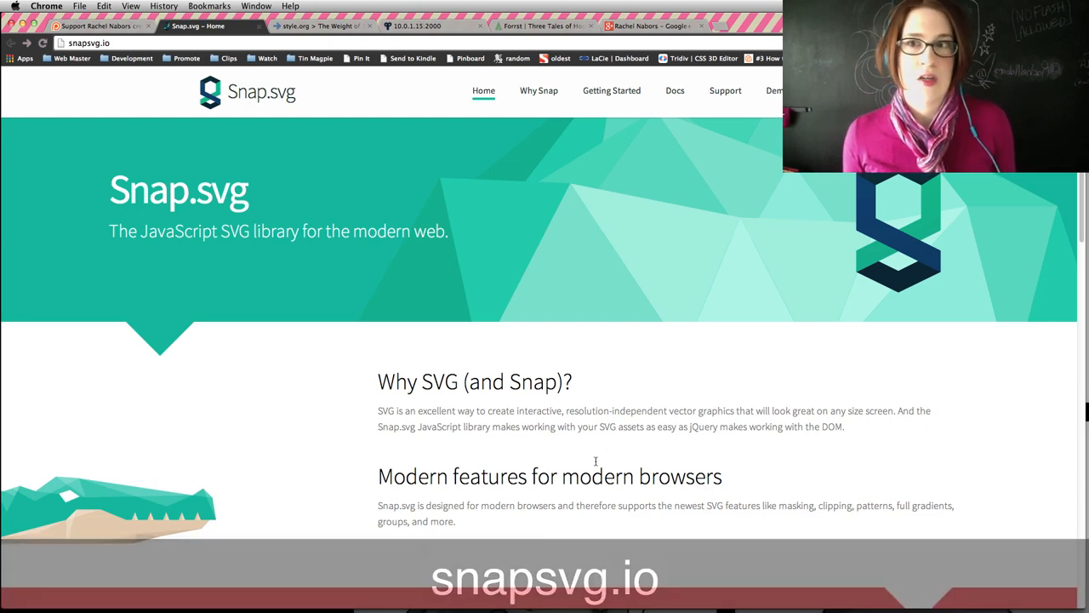
pyautogui.moveTo(273, 570)
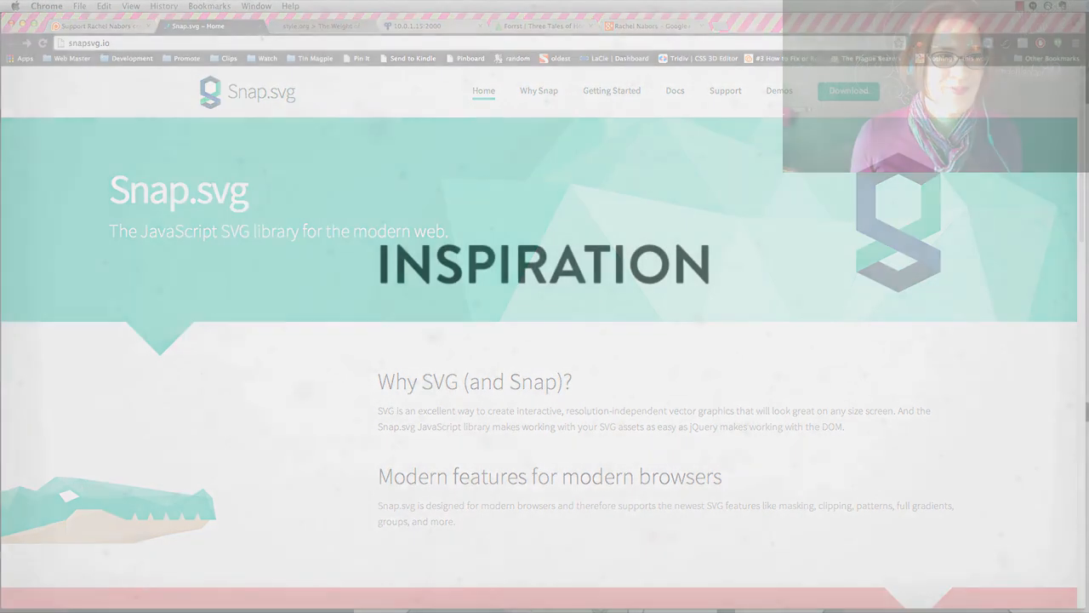
# Close the Snap.svg tab and scroll the Visualized 2014 page into its Storytellers section.
pyautogui.click(200, 25)
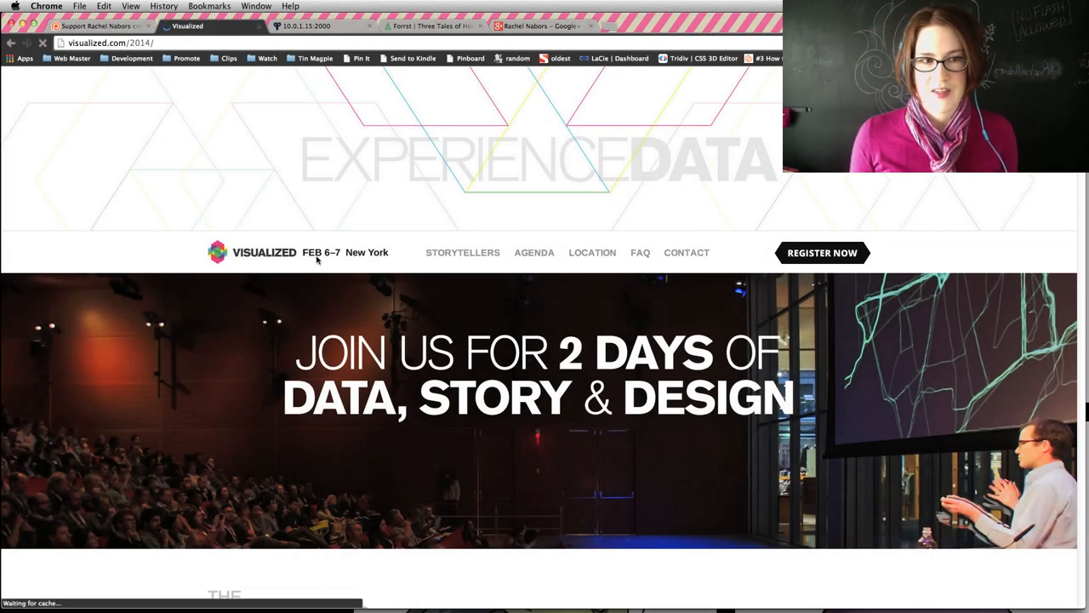
pyautogui.moveTo(525, 278)
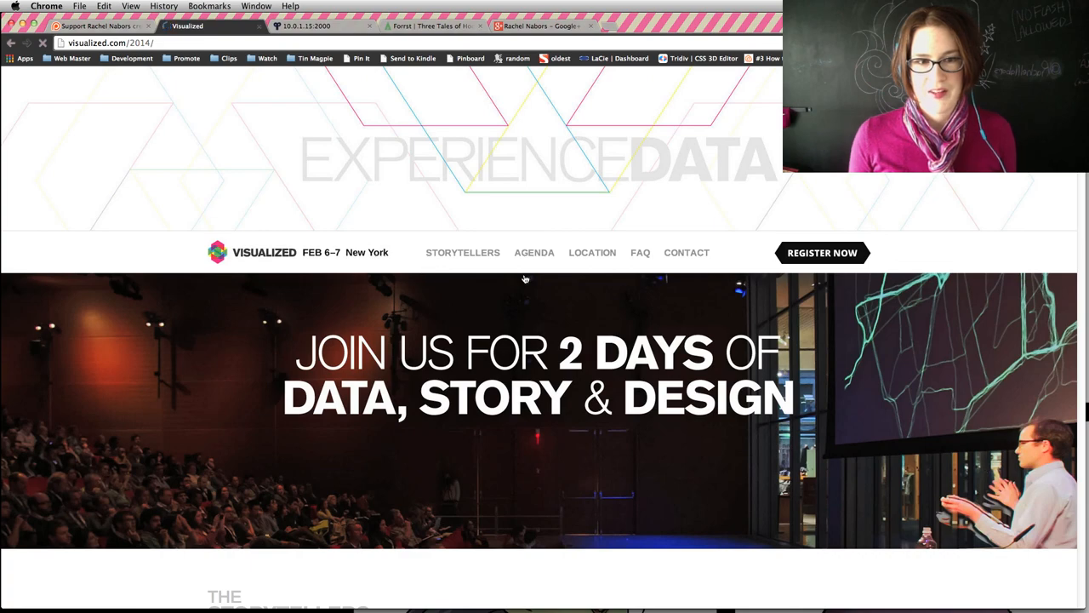
pyautogui.scroll(-3)
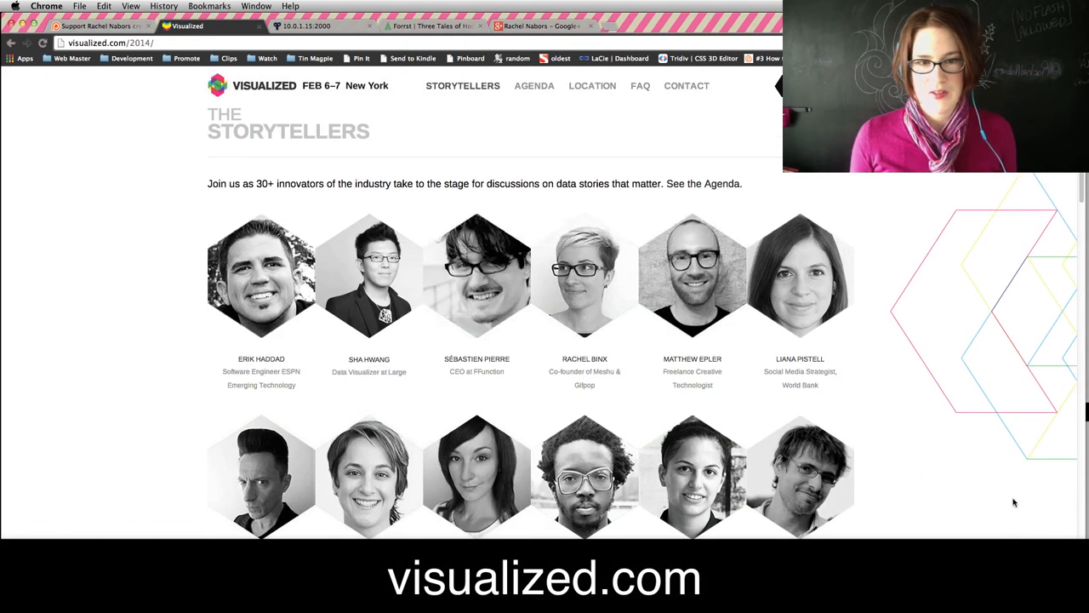
pyautogui.scroll(-3)
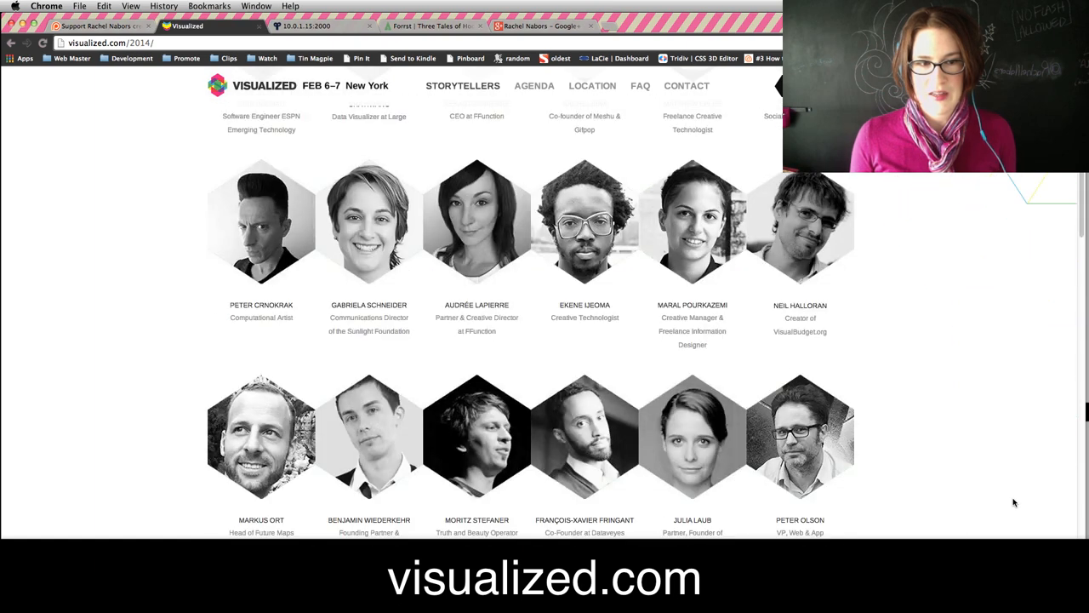
pyautogui.scroll(-3)
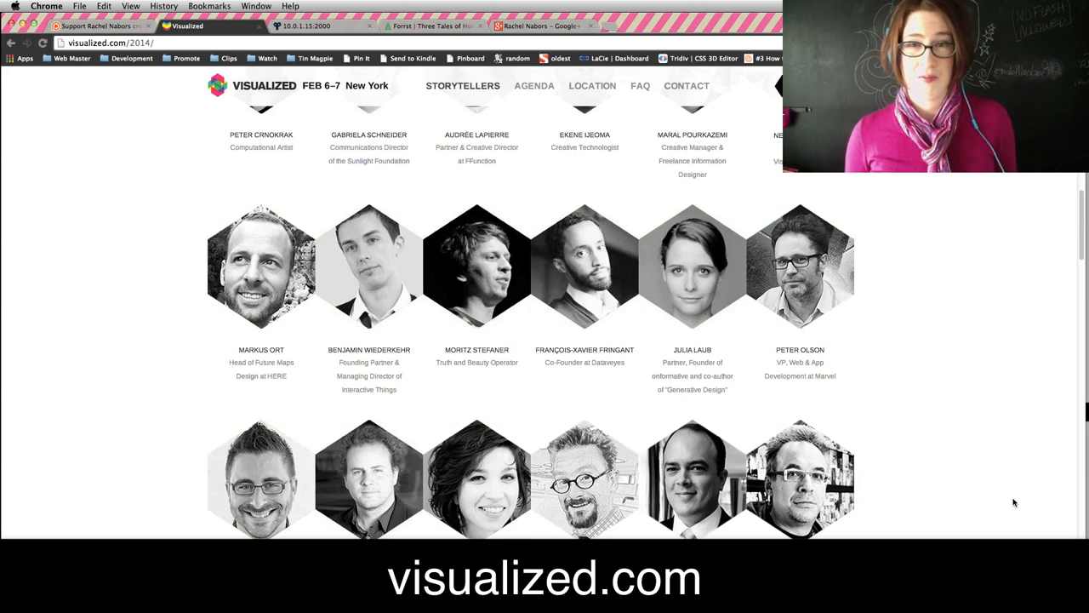
pyautogui.moveTo(1013, 499)
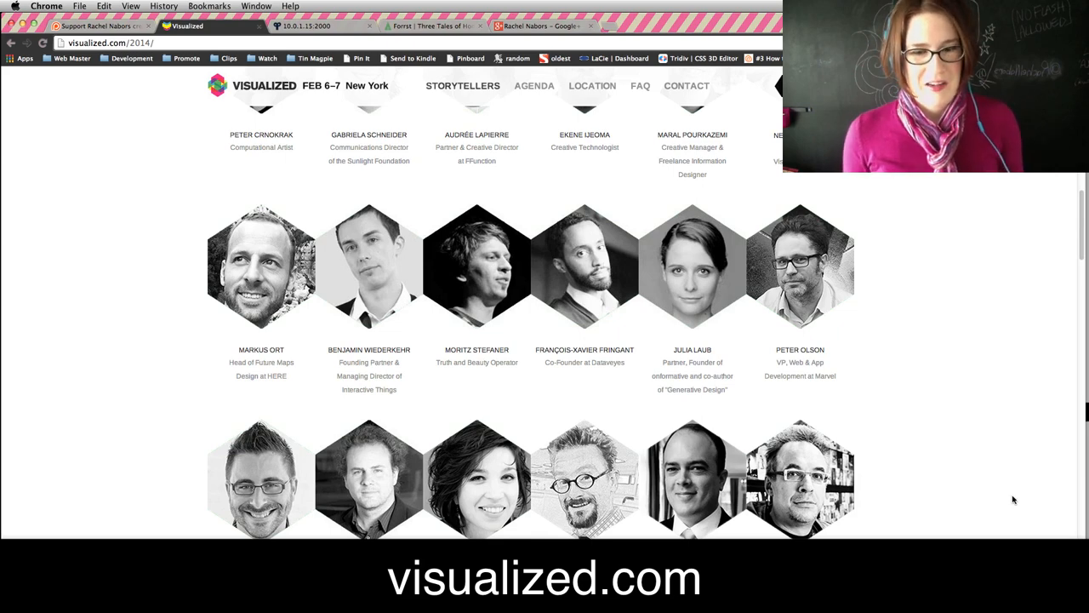
# Scroll through the When & Where venue details, then back up to the top banner.
pyautogui.scroll(-3)
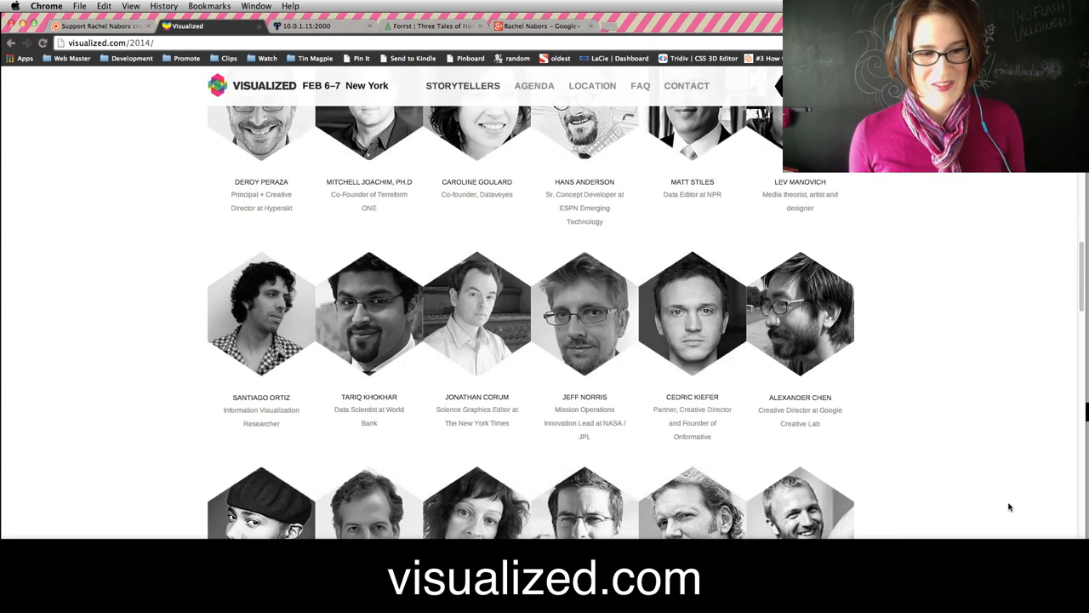
pyautogui.scroll(-3)
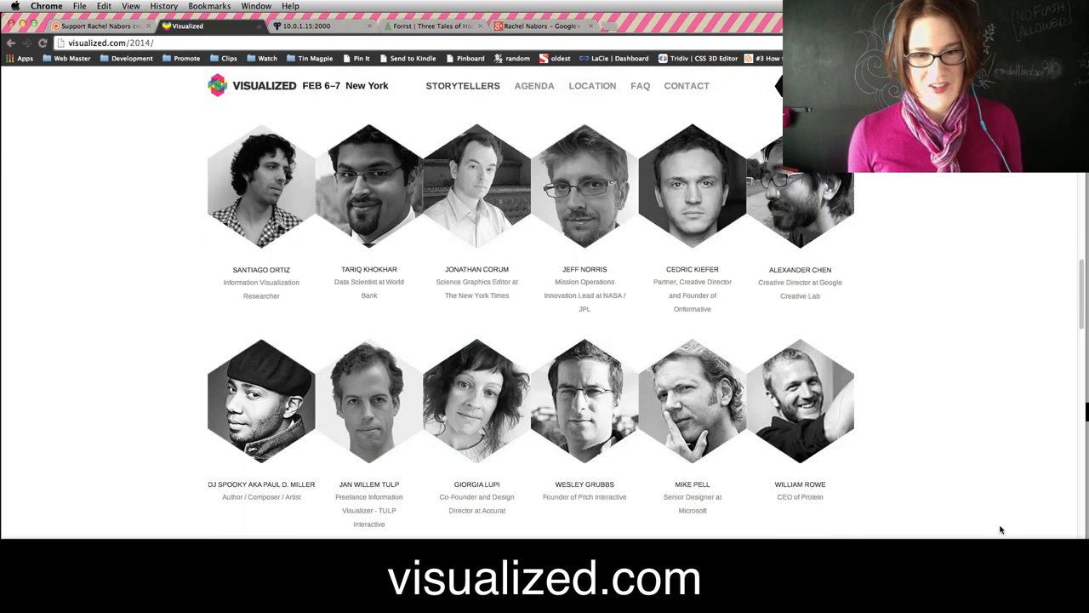
pyautogui.click(593, 85)
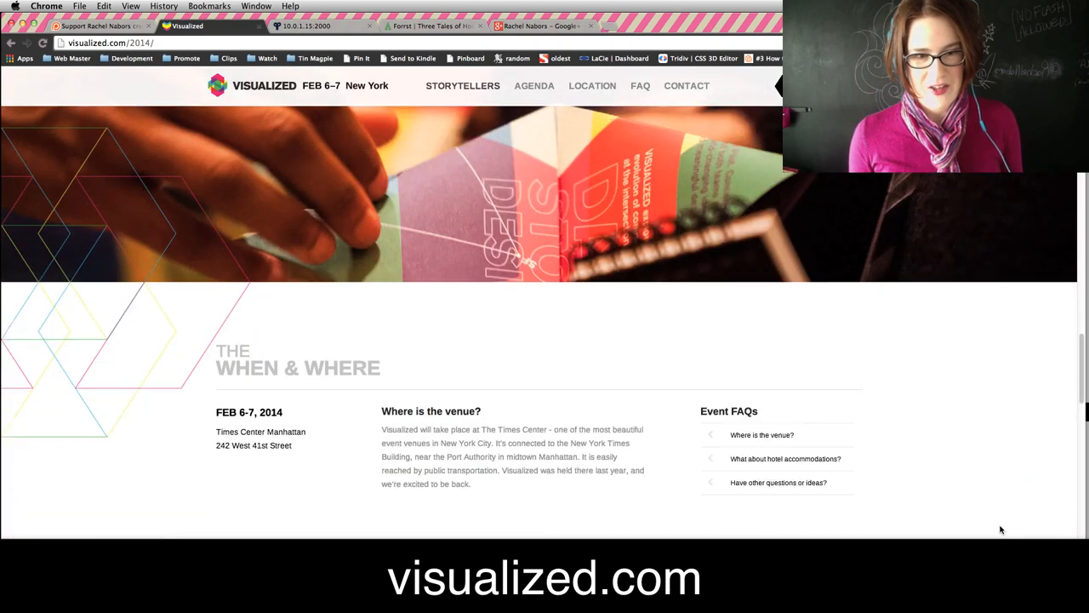
pyautogui.scroll(3)
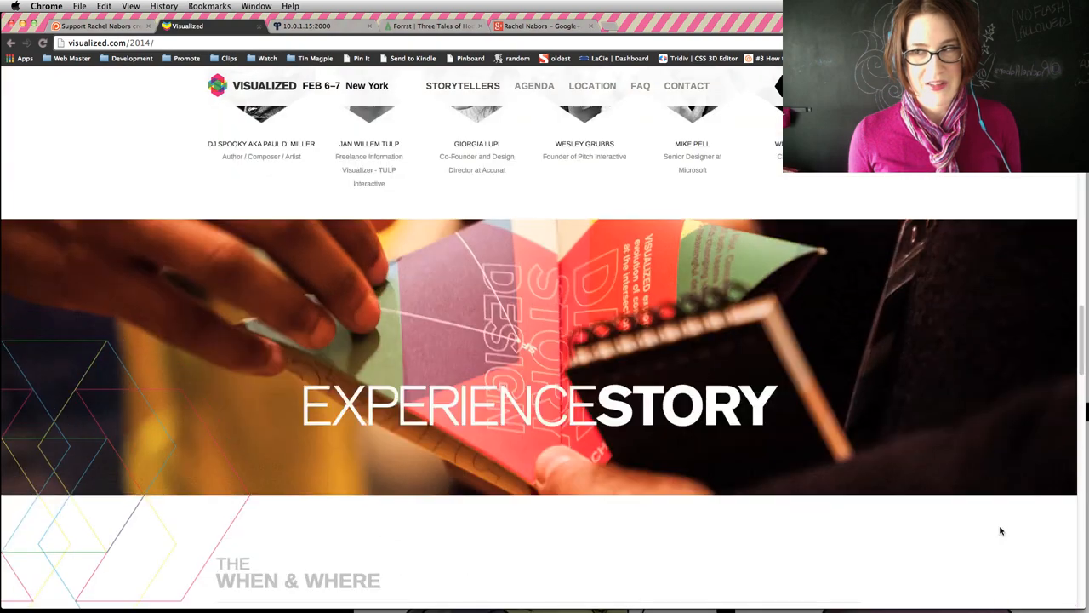
pyautogui.scroll(-3)
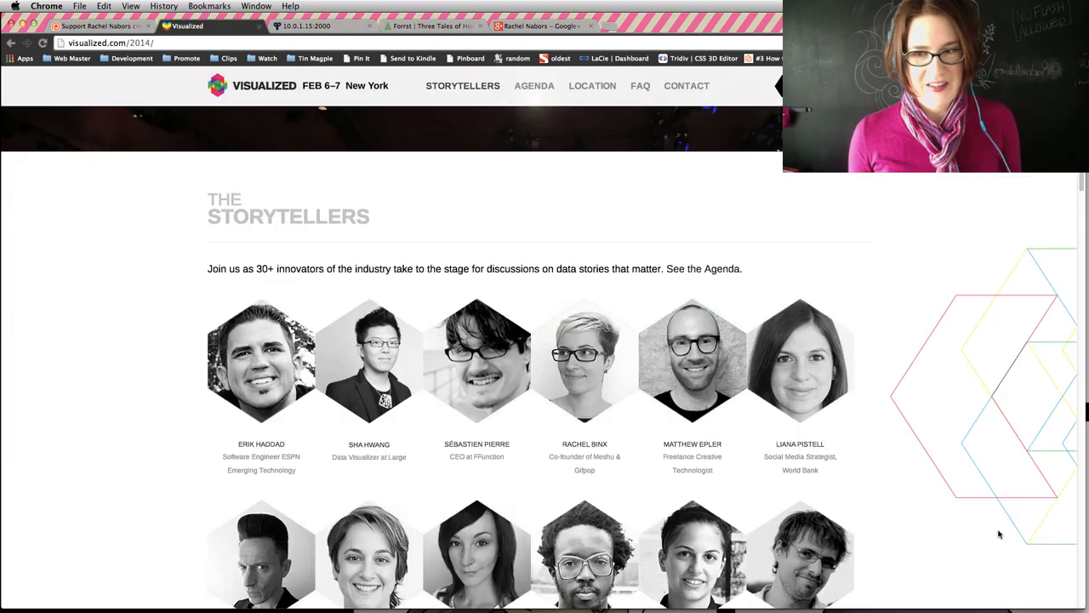
pyautogui.scroll(3)
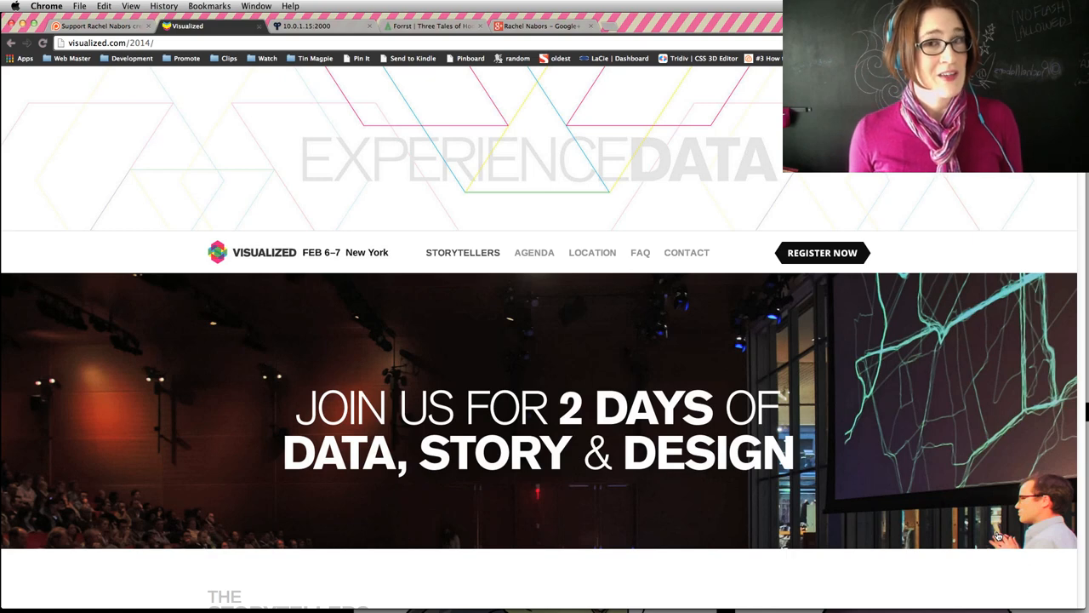
pyautogui.moveTo(668, 237)
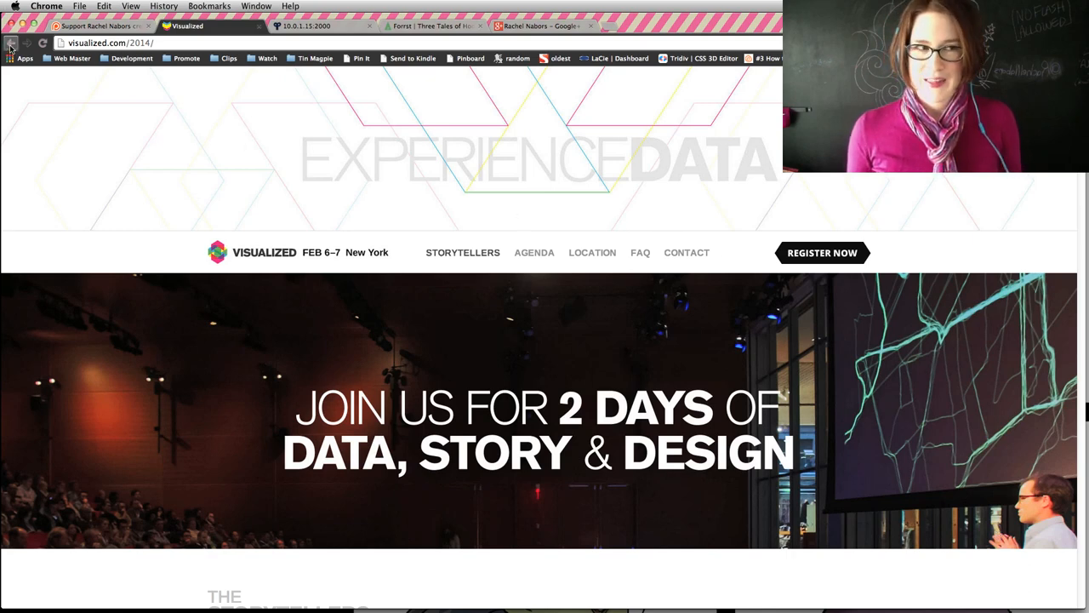
pyautogui.moveTo(11, 45)
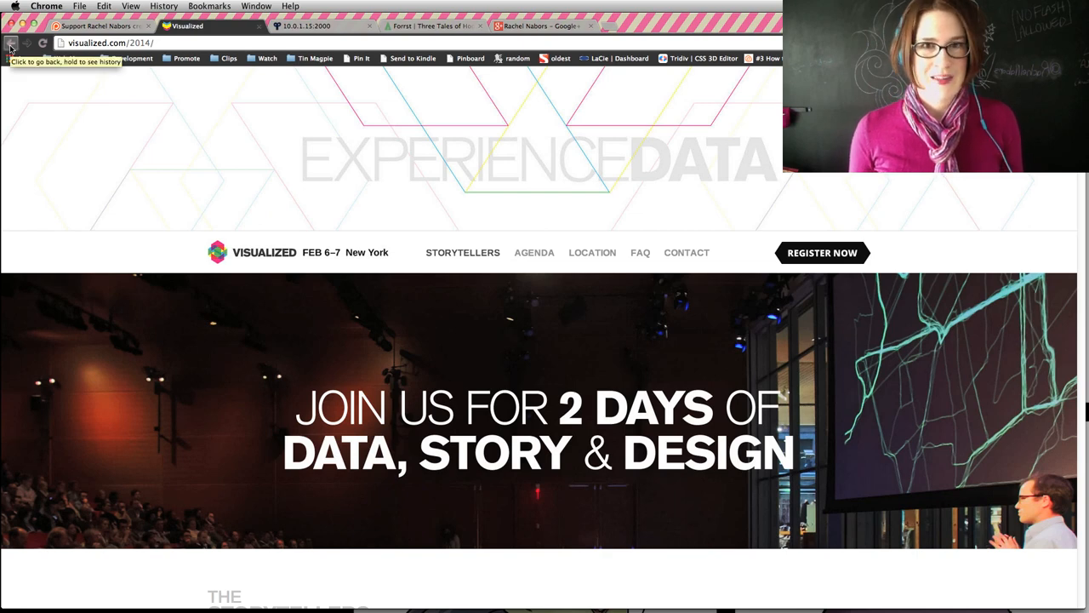
# Go back to The Weight of Rain talk and scroll through its birch-tree and sunlight images.
pyautogui.click(11, 44)
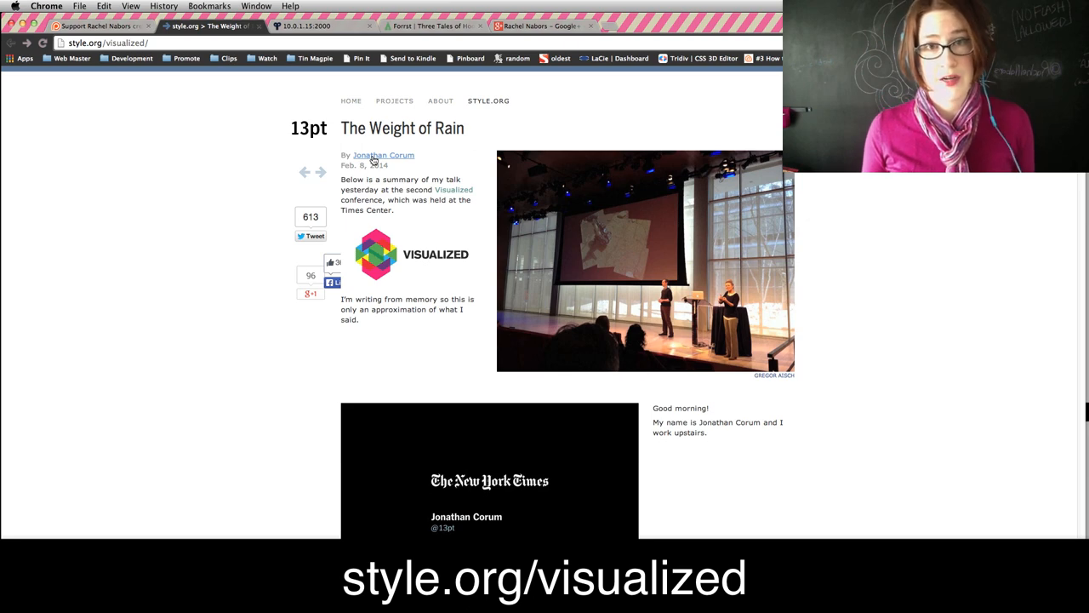
pyautogui.scroll(-3)
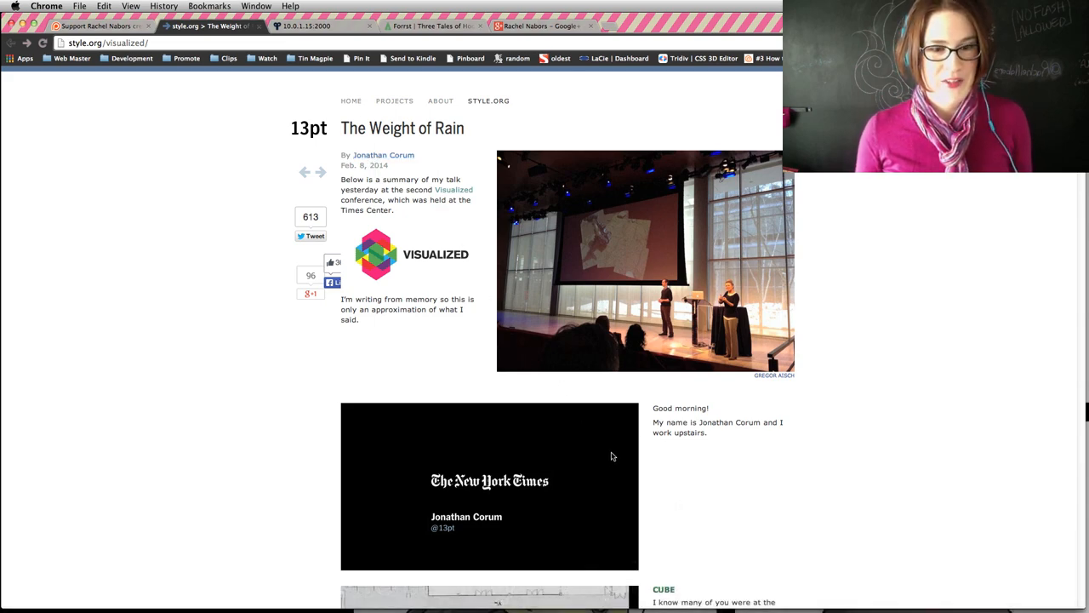
pyautogui.scroll(-3)
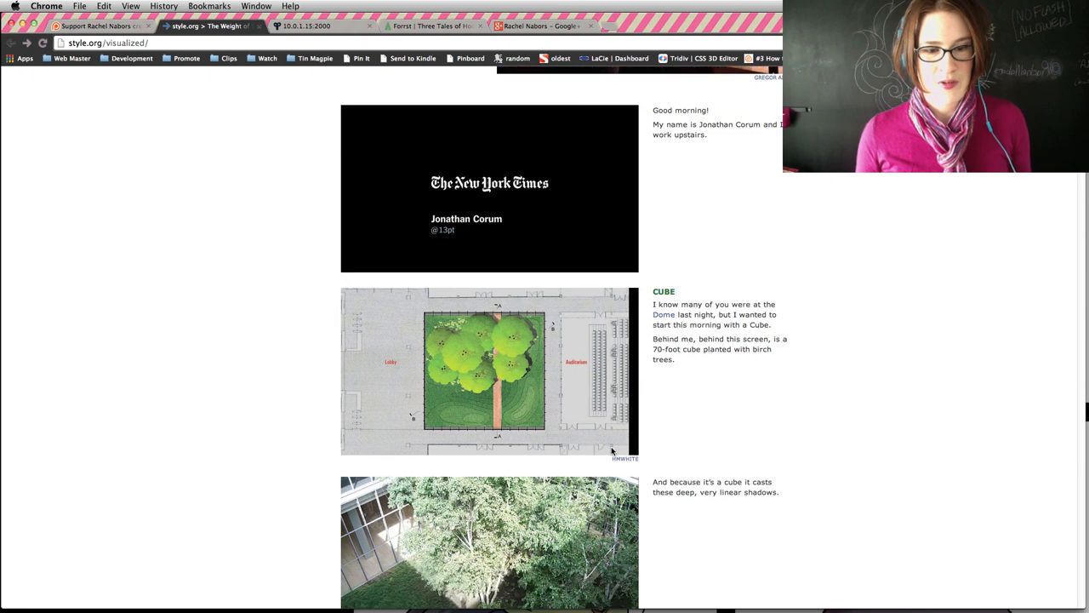
pyautogui.scroll(-3)
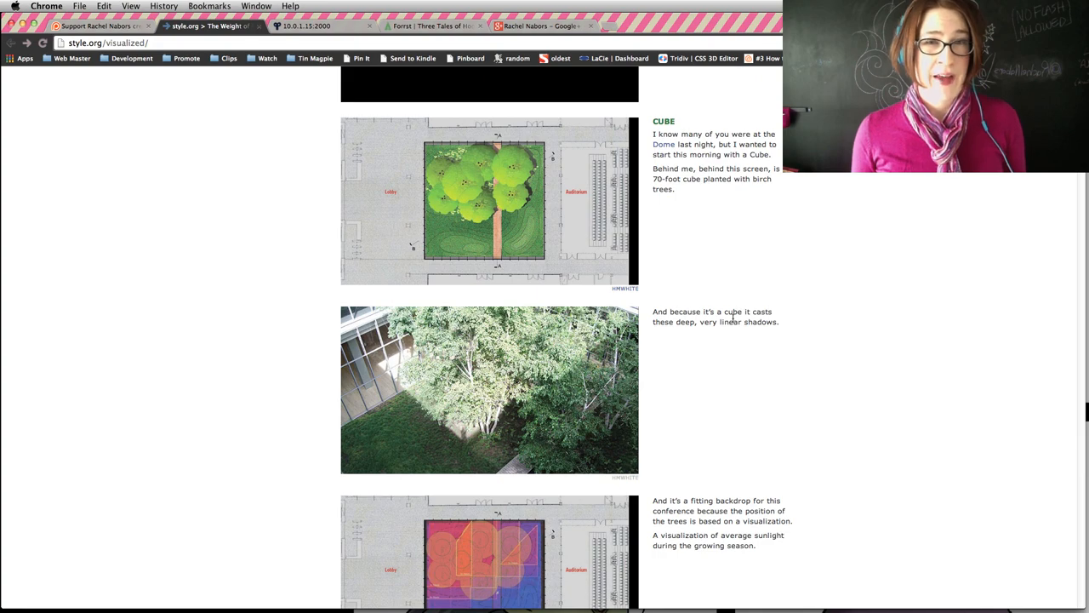
pyautogui.scroll(-3)
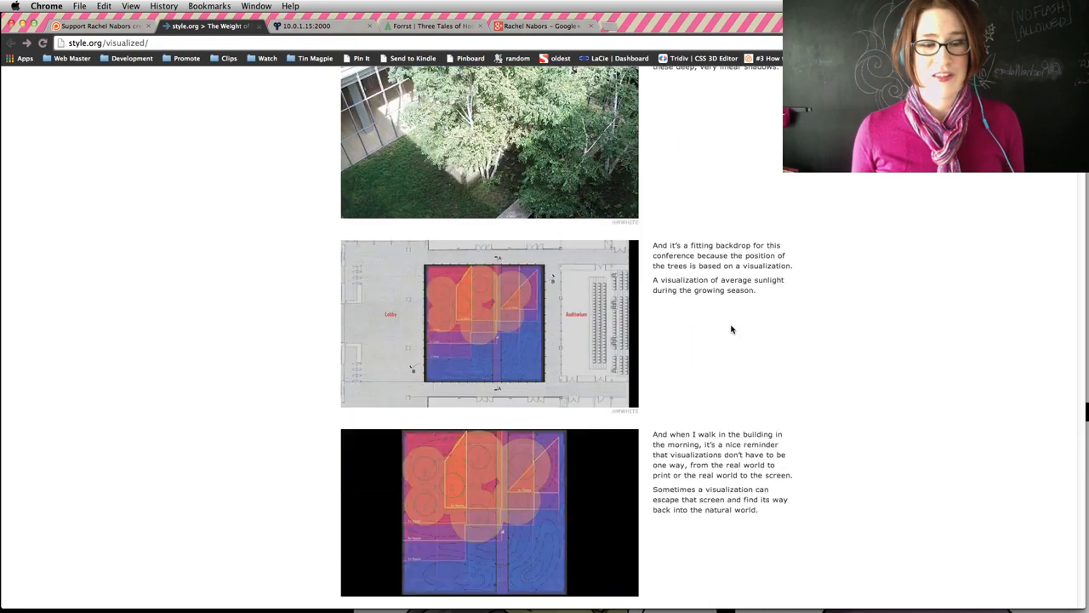
pyautogui.scroll(-3)
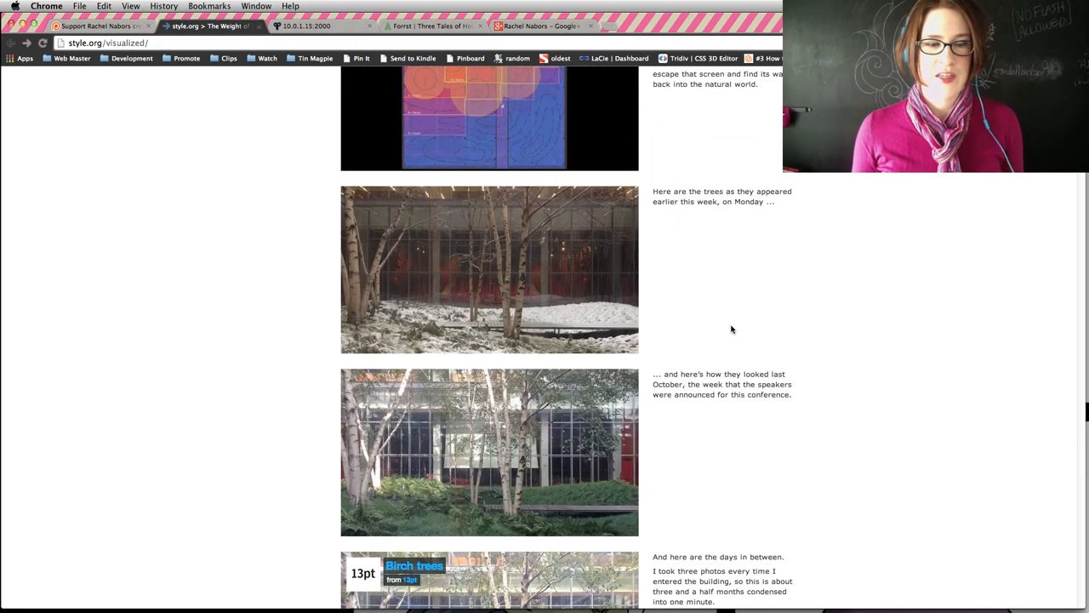
pyautogui.scroll(-3)
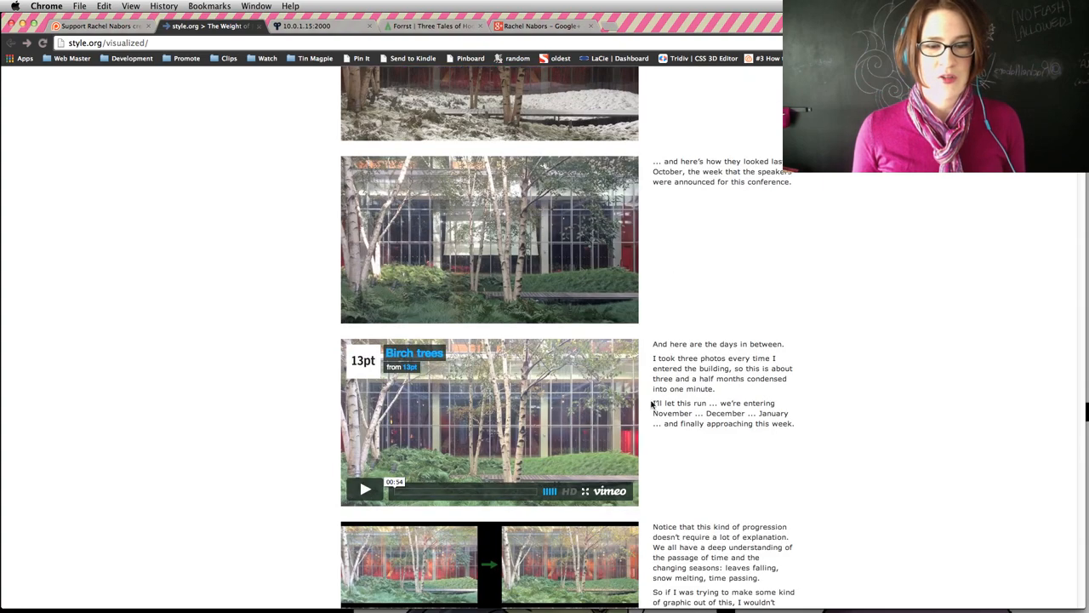
pyautogui.scroll(-3)
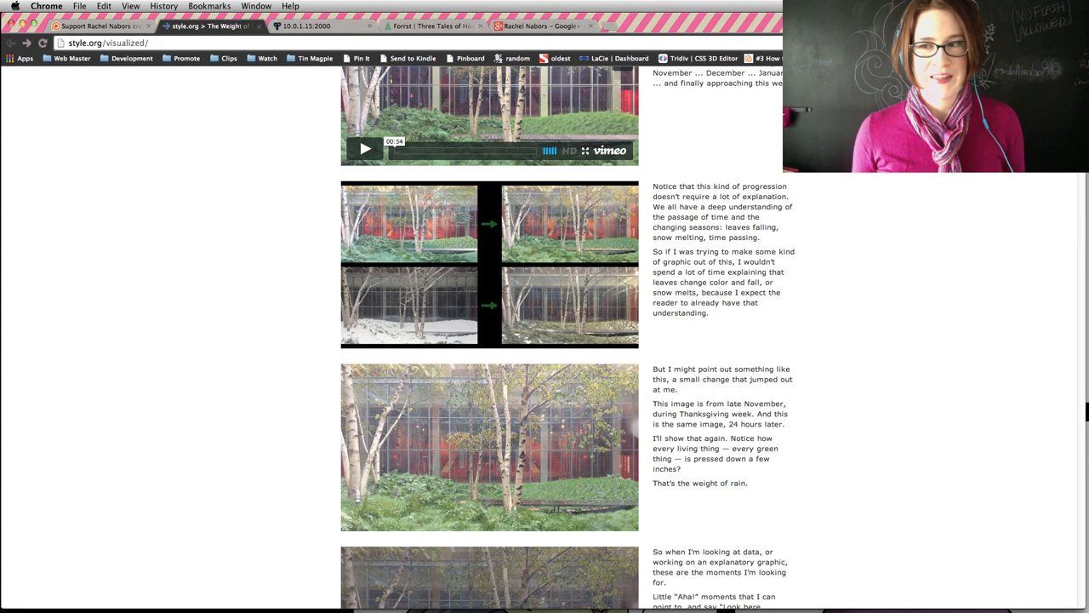
pyautogui.scroll(3)
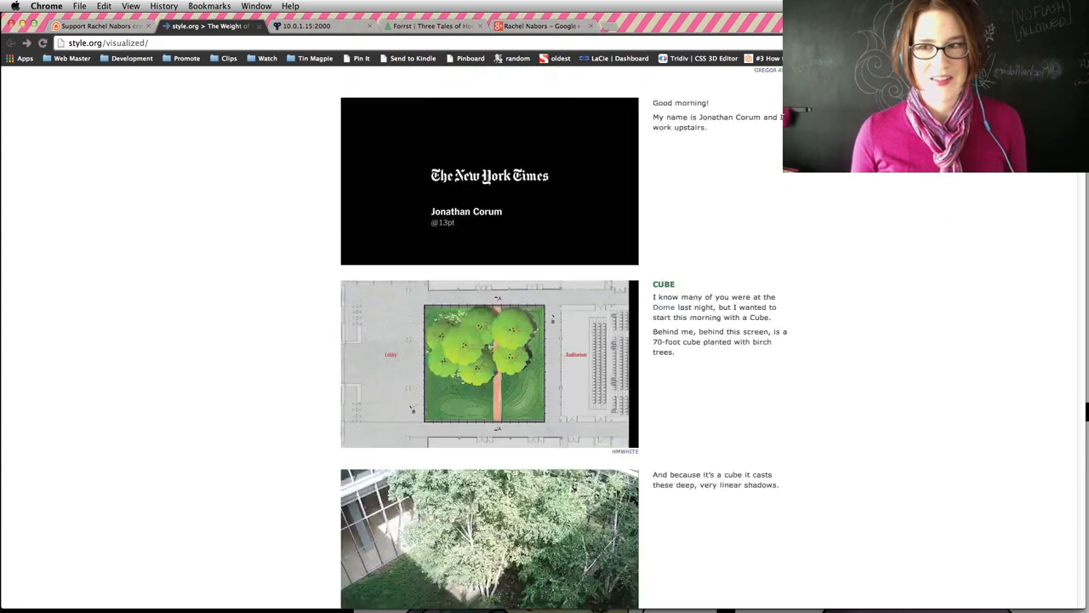
pyautogui.scroll(3)
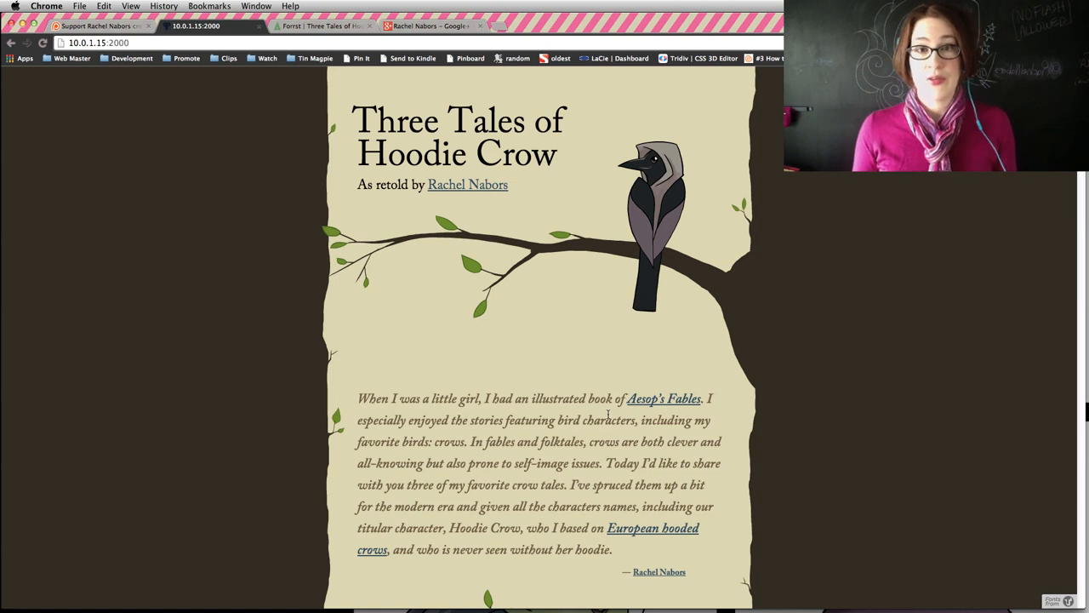
pyautogui.moveTo(658, 436)
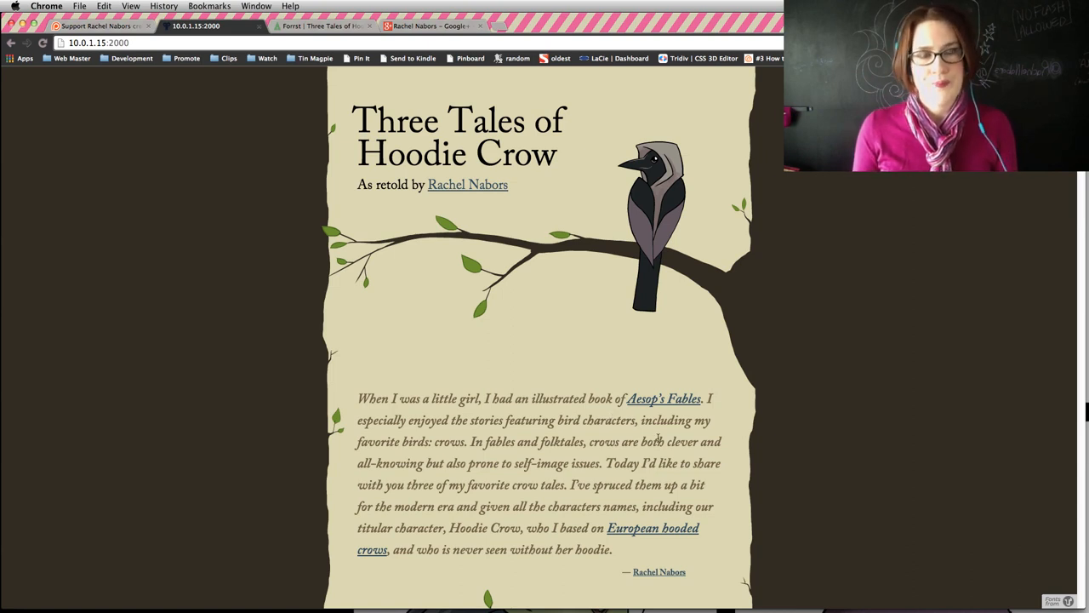
pyautogui.moveTo(555, 361)
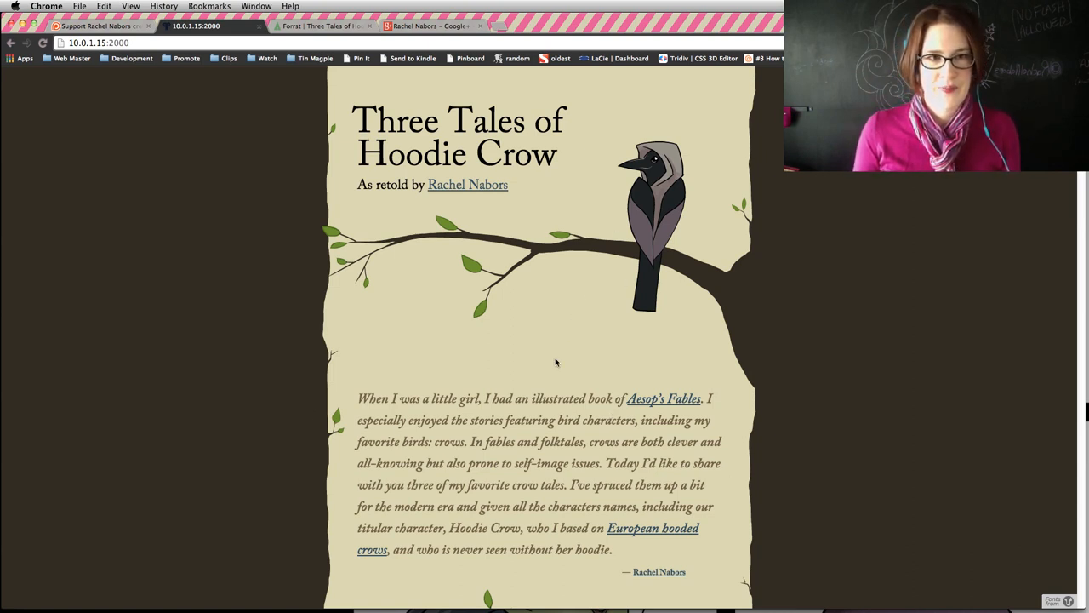
pyautogui.moveTo(357, 58)
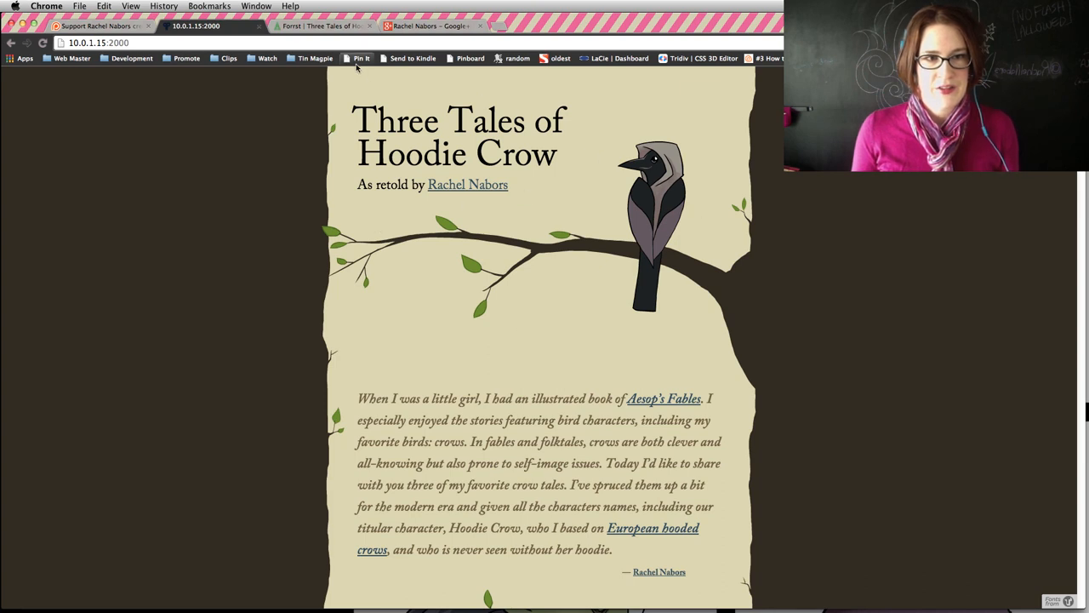
pyautogui.moveTo(666, 260)
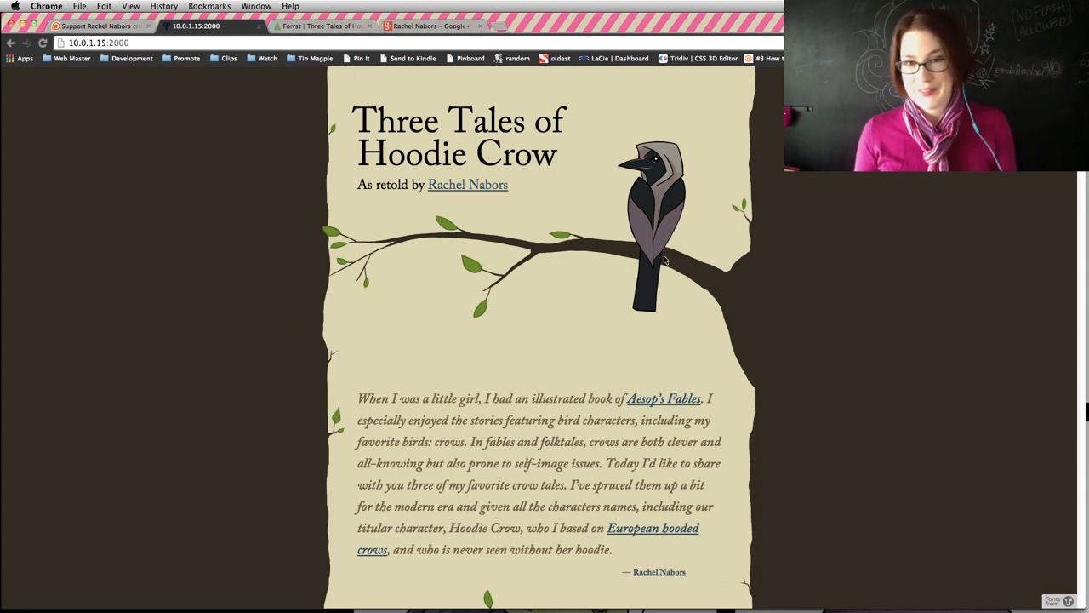
pyautogui.scroll(-3)
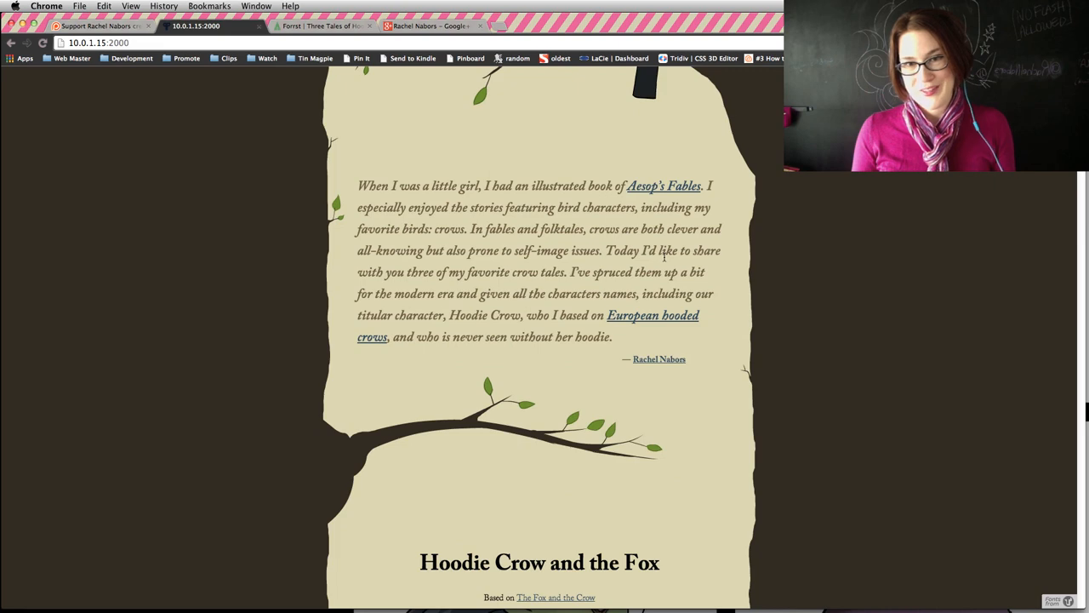
pyautogui.scroll(-3)
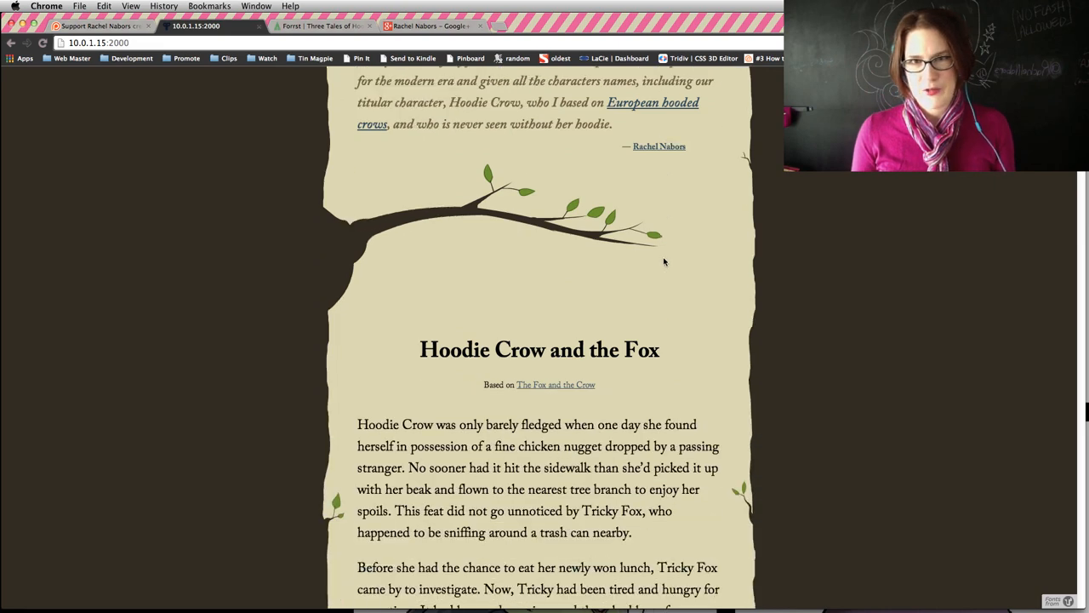
pyautogui.scroll(-3)
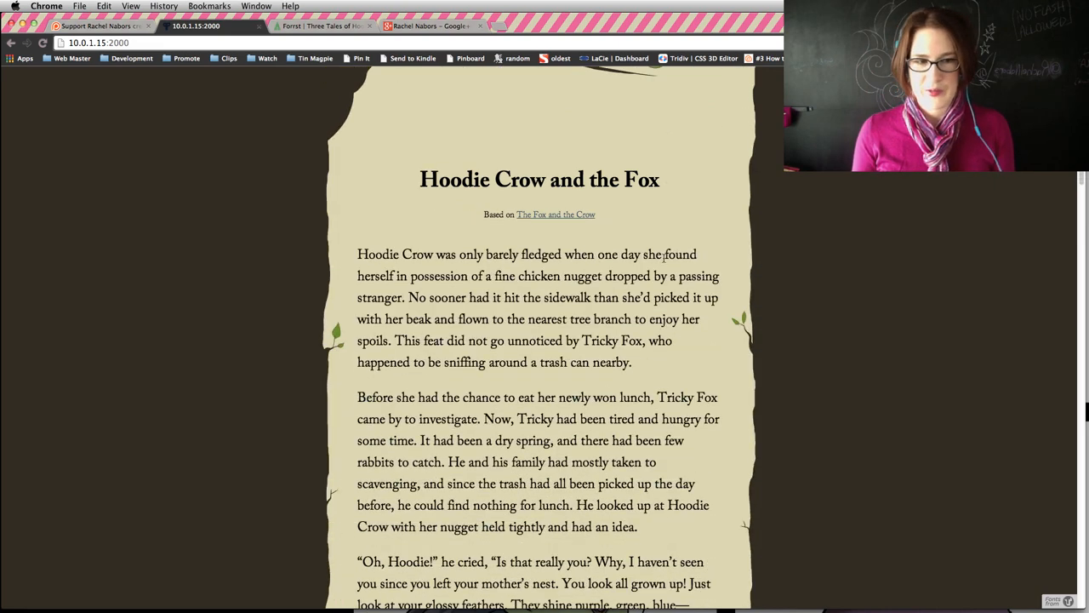
pyautogui.scroll(-3)
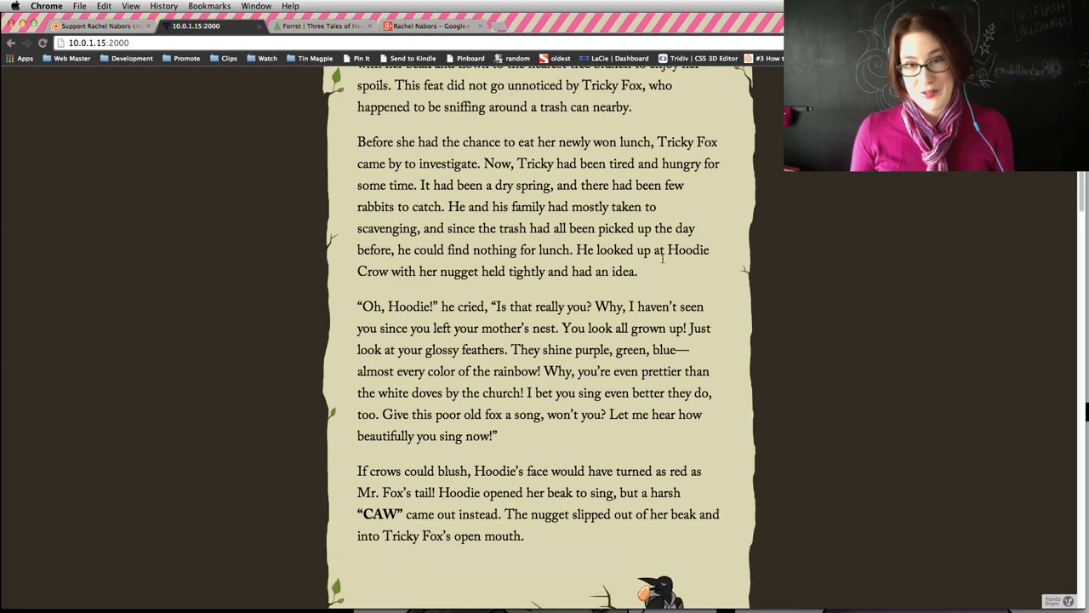
pyautogui.scroll(-3)
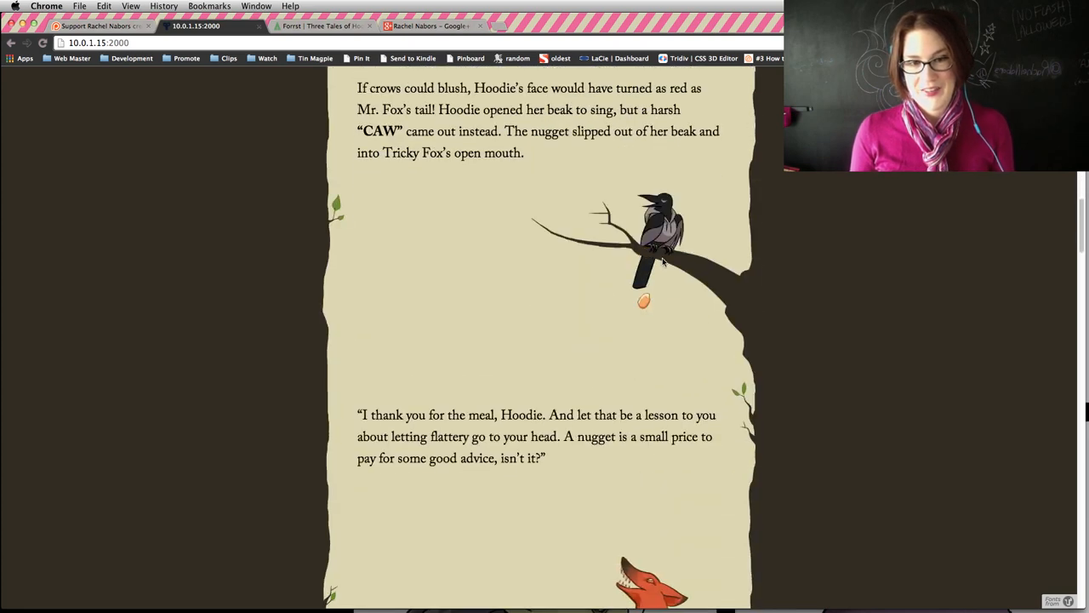
pyautogui.scroll(-3)
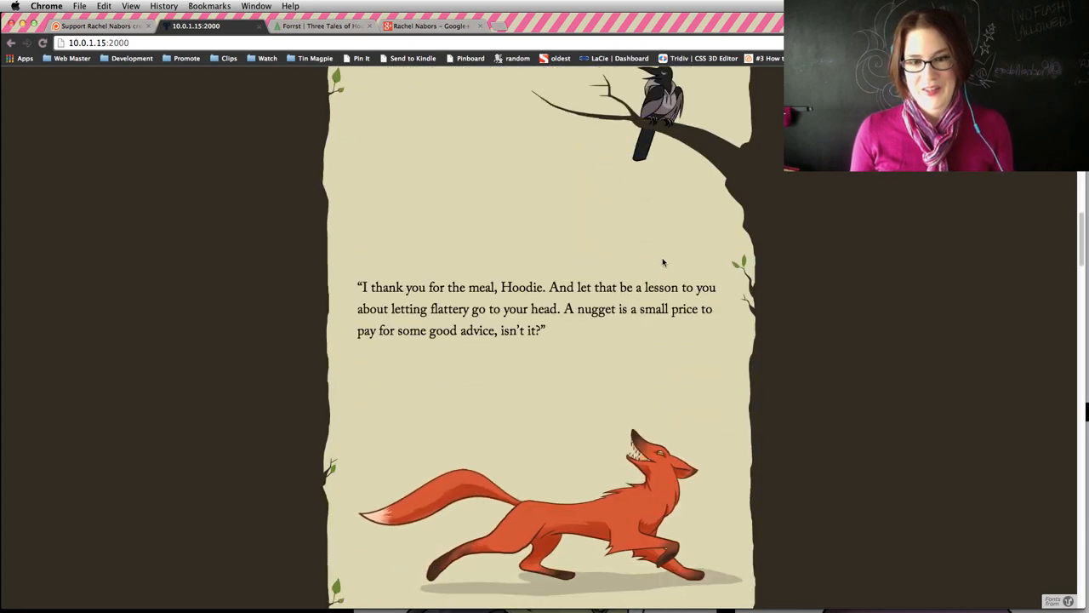
pyautogui.scroll(-3)
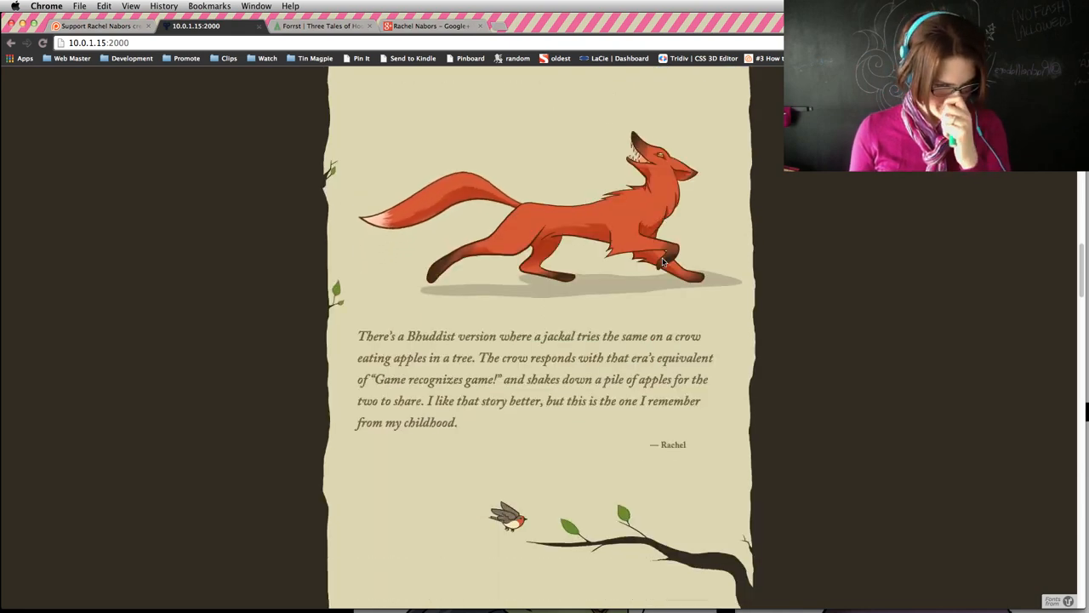
pyautogui.scroll(-3)
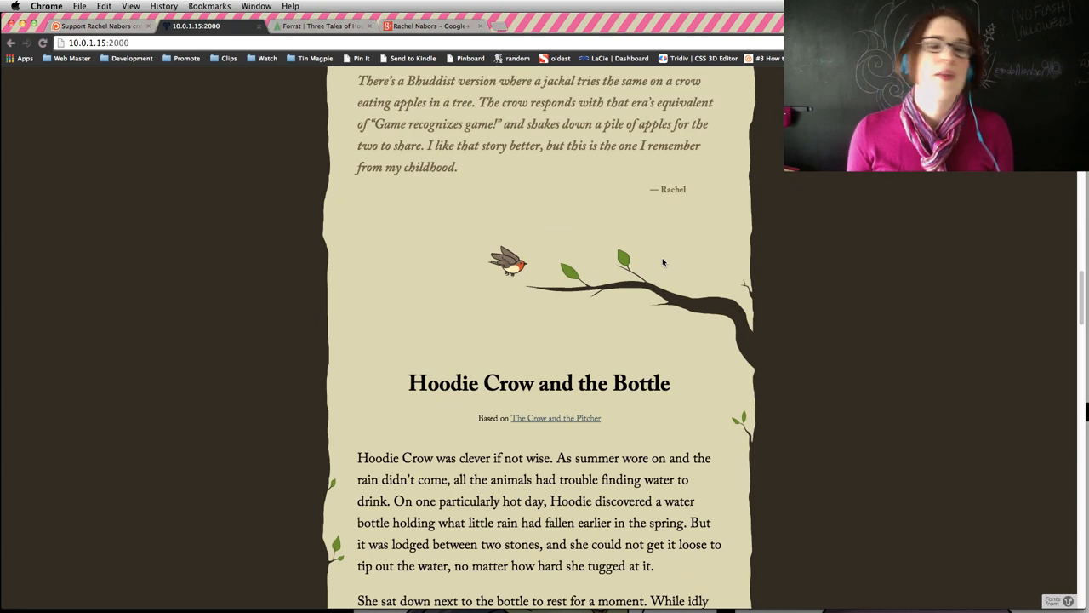
pyautogui.scroll(-3)
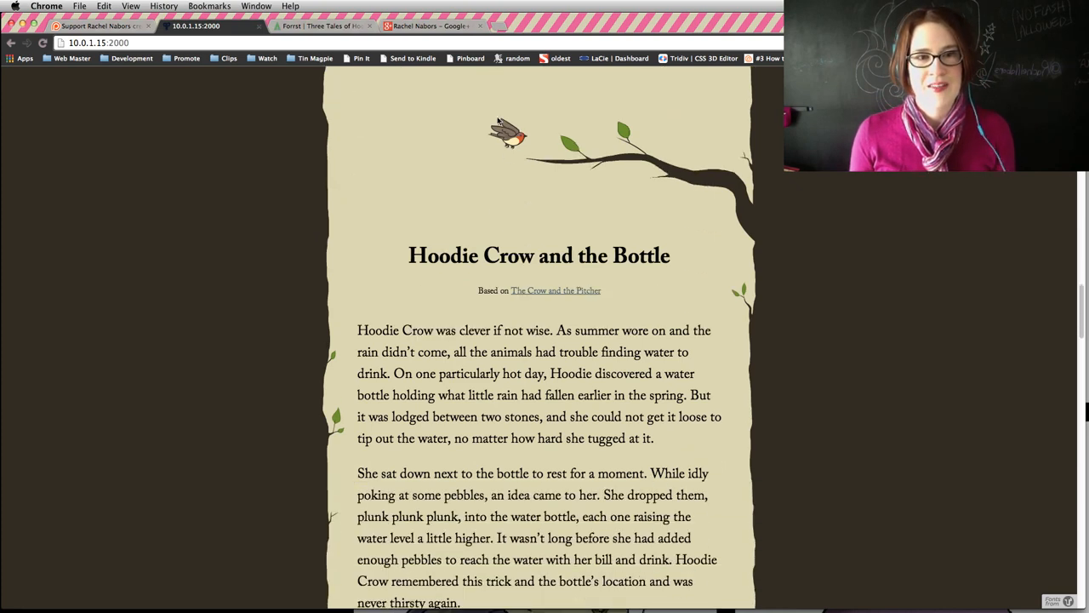
pyautogui.scroll(-3)
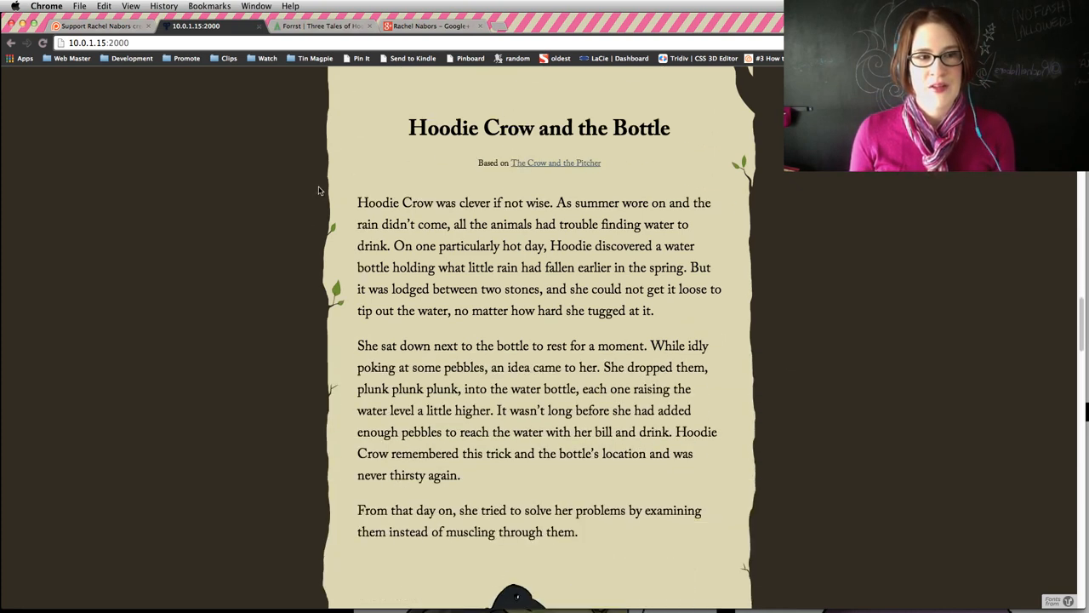
pyautogui.scroll(-3)
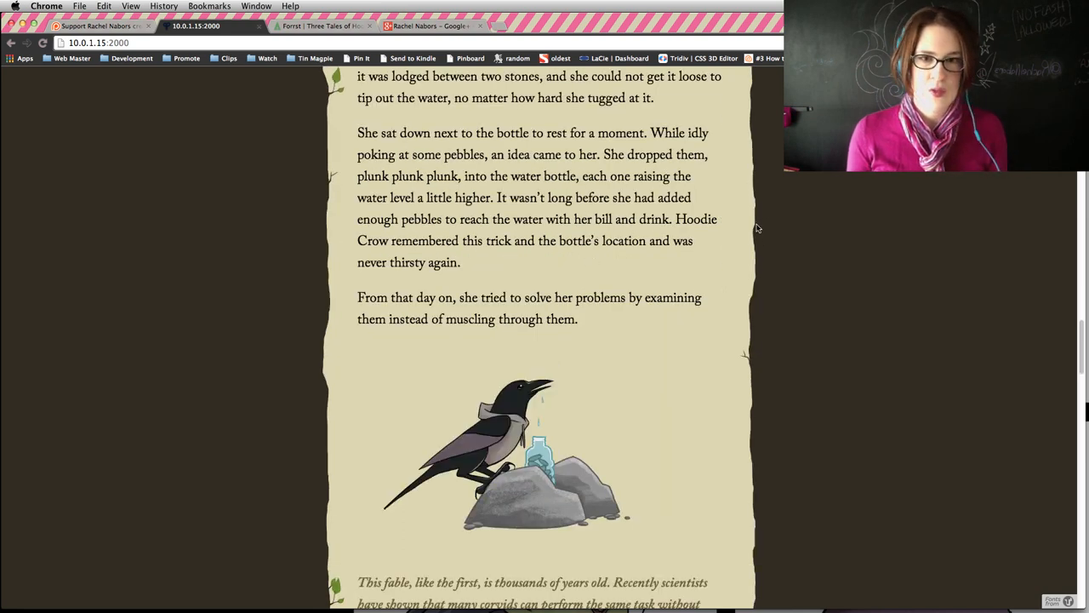
pyautogui.moveTo(314, 167)
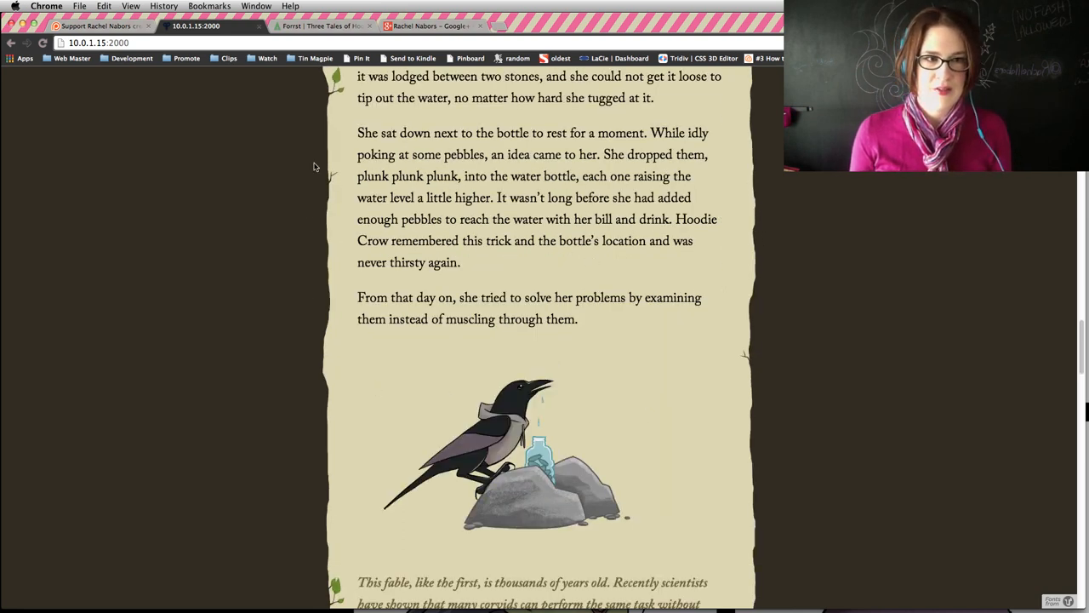
pyautogui.scroll(-3)
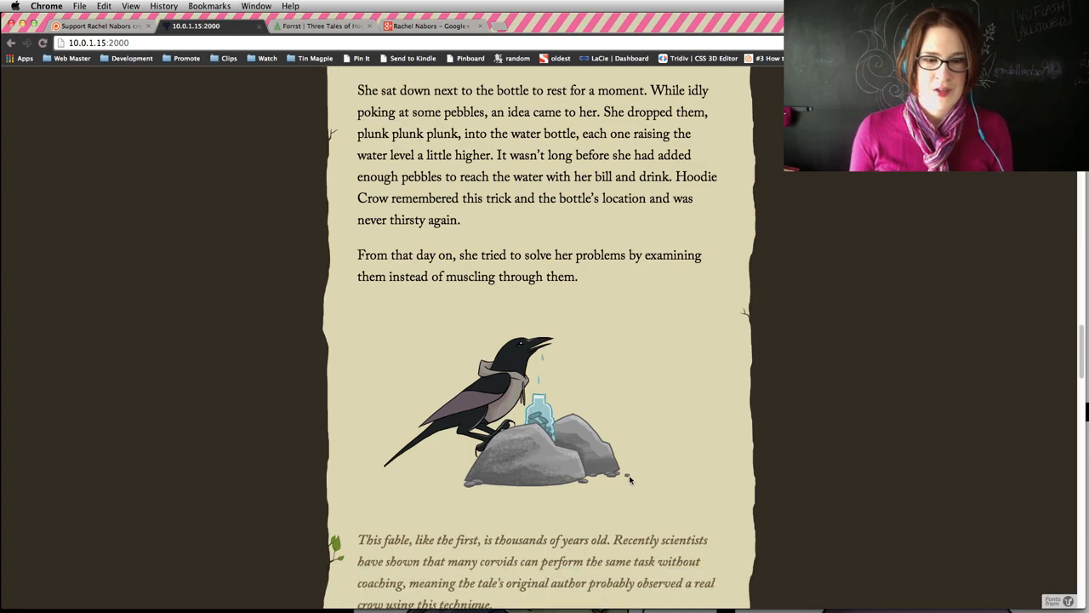
pyautogui.scroll(-3)
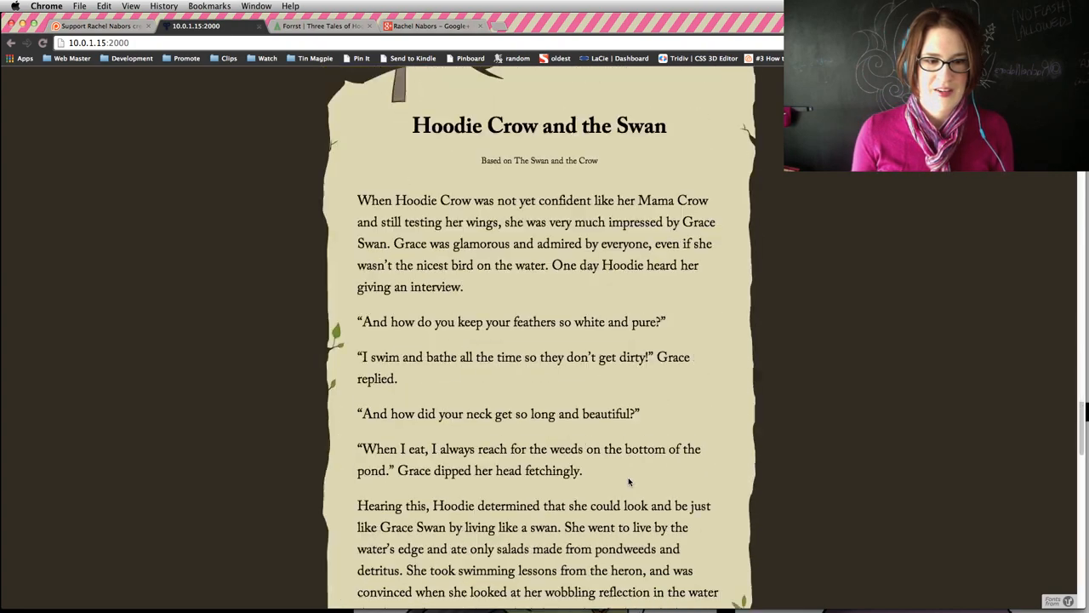
pyautogui.scroll(-3)
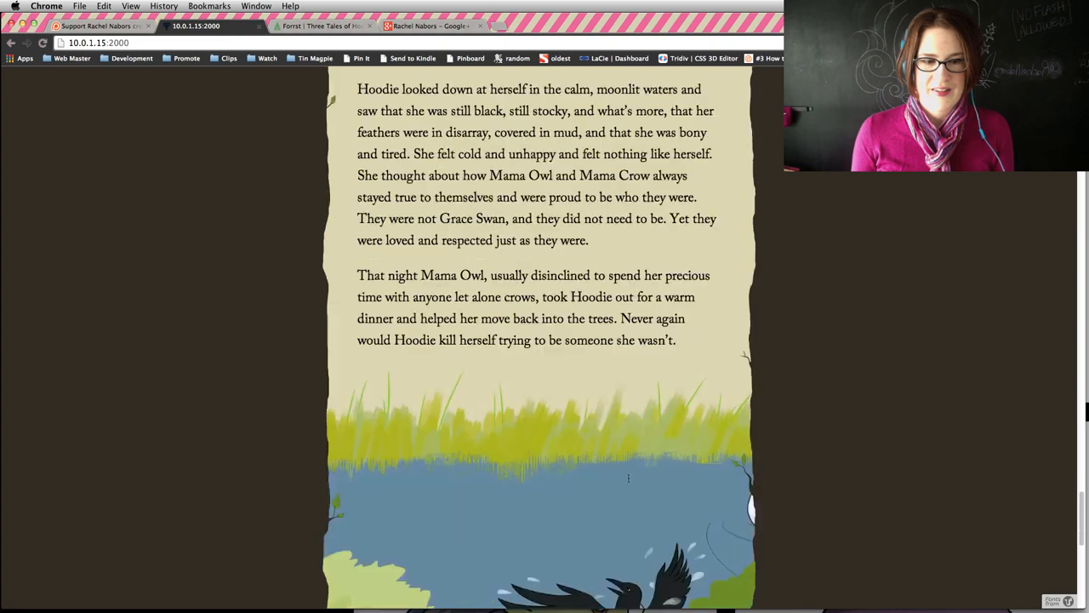
pyautogui.scroll(3)
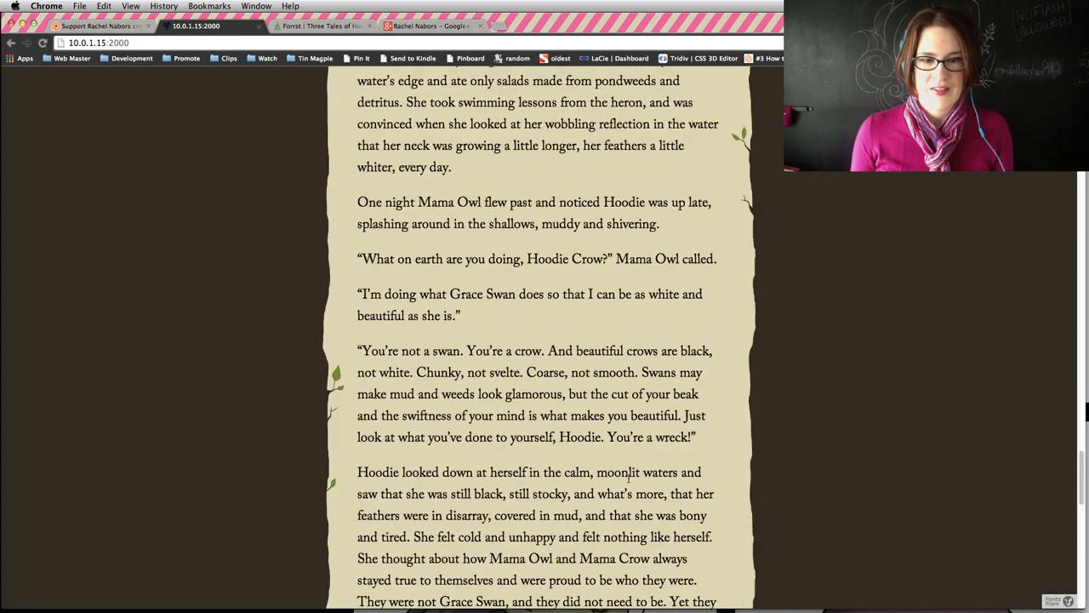
pyautogui.scroll(3)
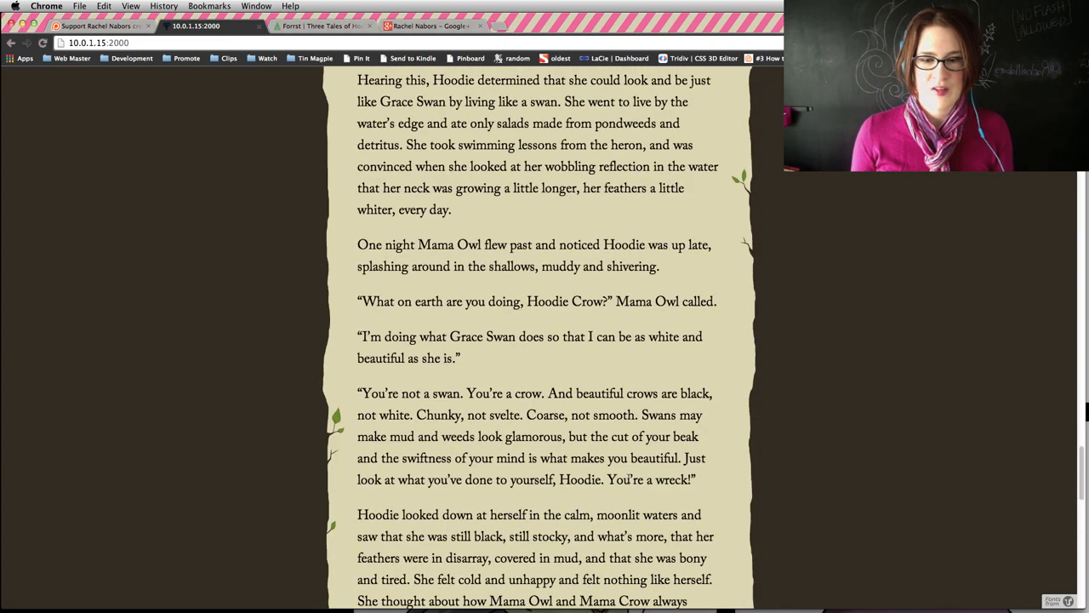
pyautogui.scroll(-3)
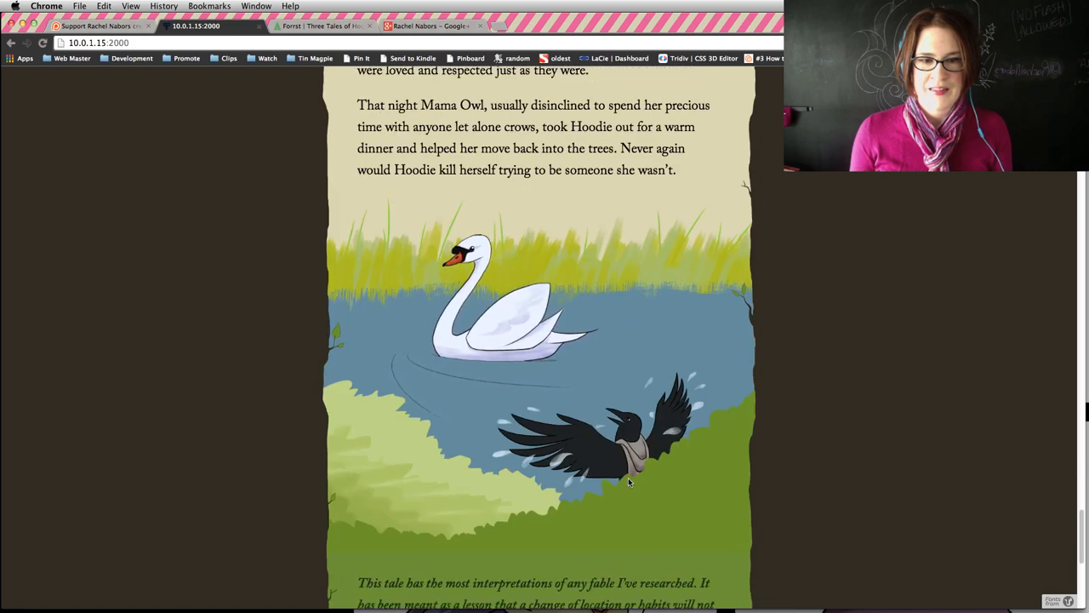
pyautogui.scroll(-3)
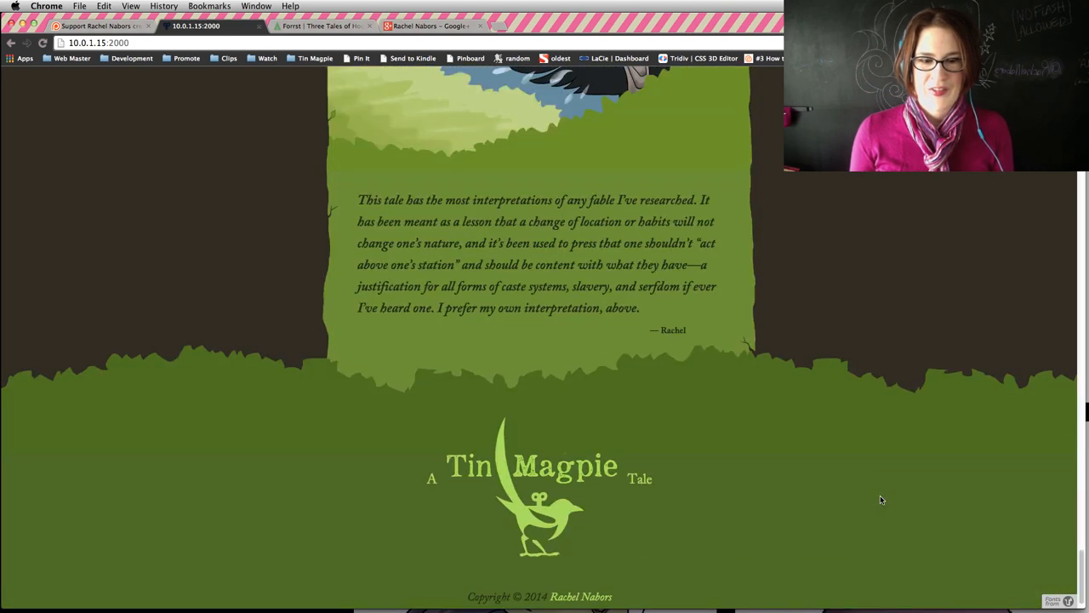
pyautogui.moveTo(815, 339)
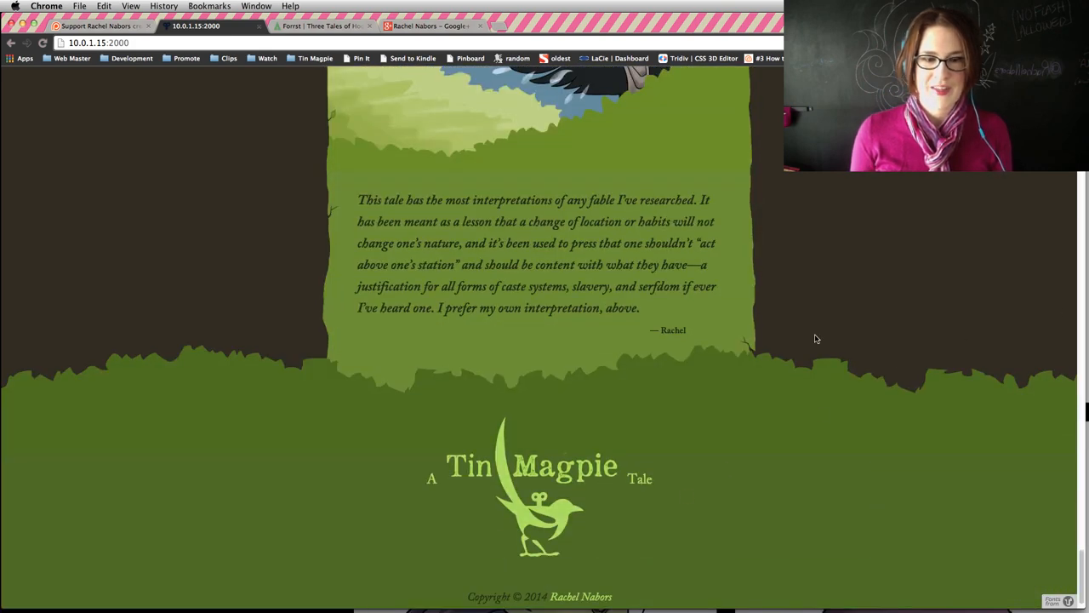
pyautogui.moveTo(565, 168)
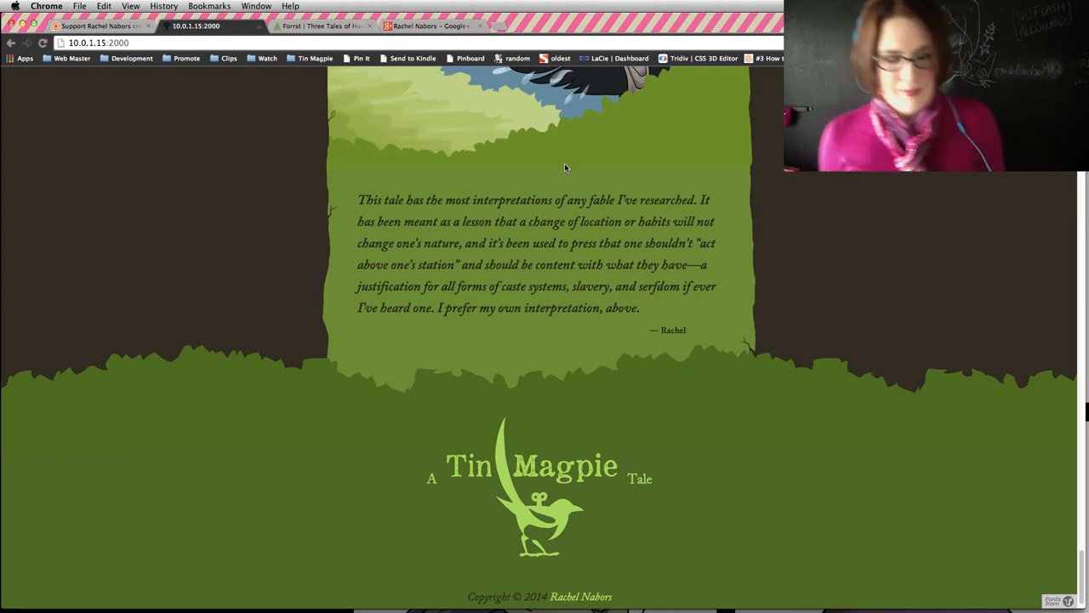
pyautogui.scroll(3)
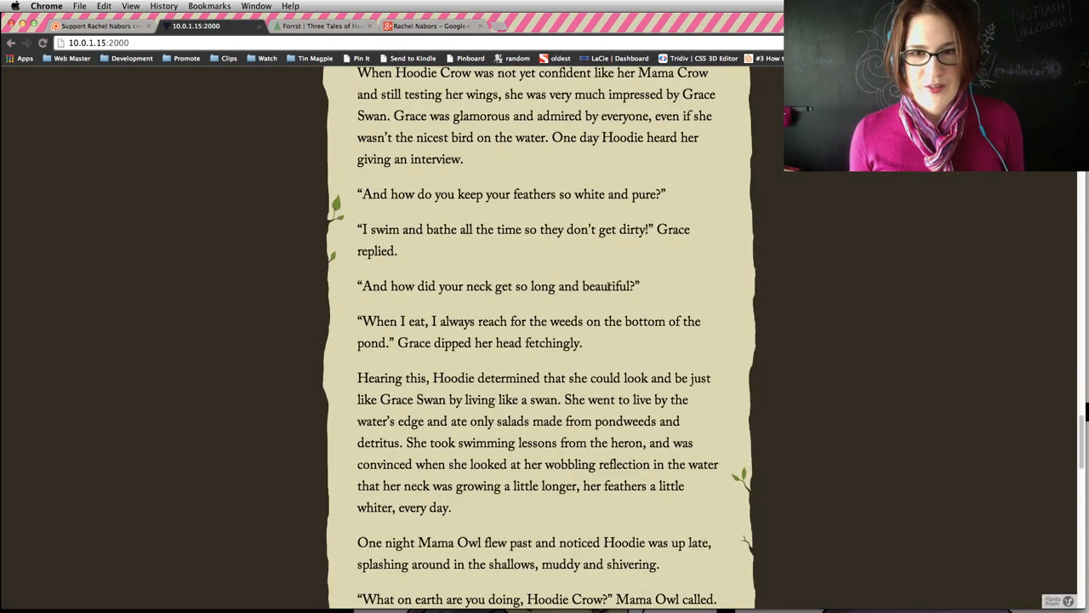
# Inspect the div.forest element and scroll its styles listing bark, twig and leaves backgrounds.
pyautogui.rightClick(540, 374)
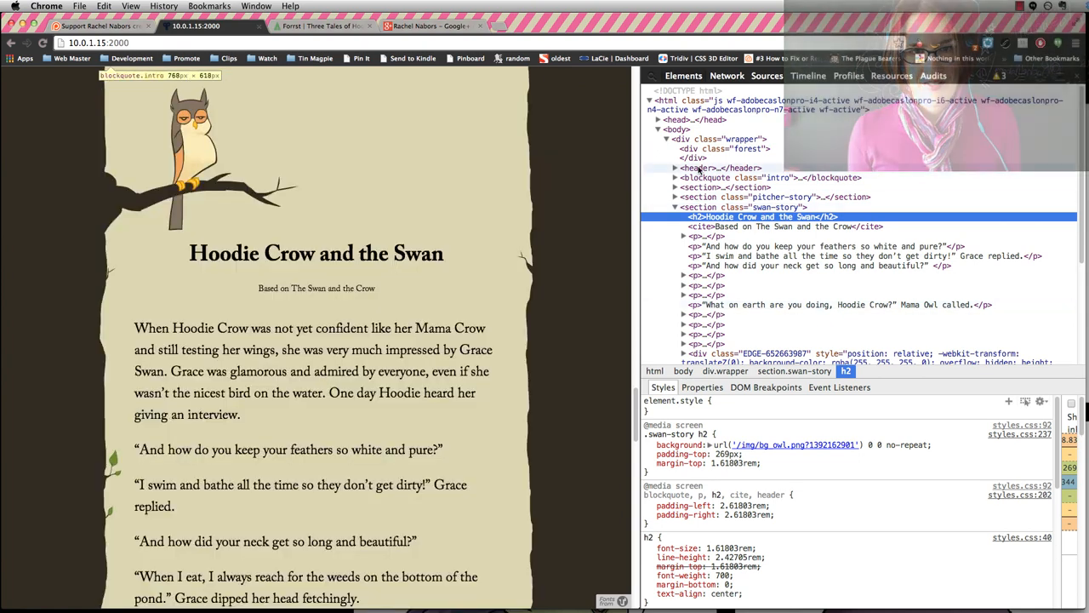
pyautogui.click(723, 149)
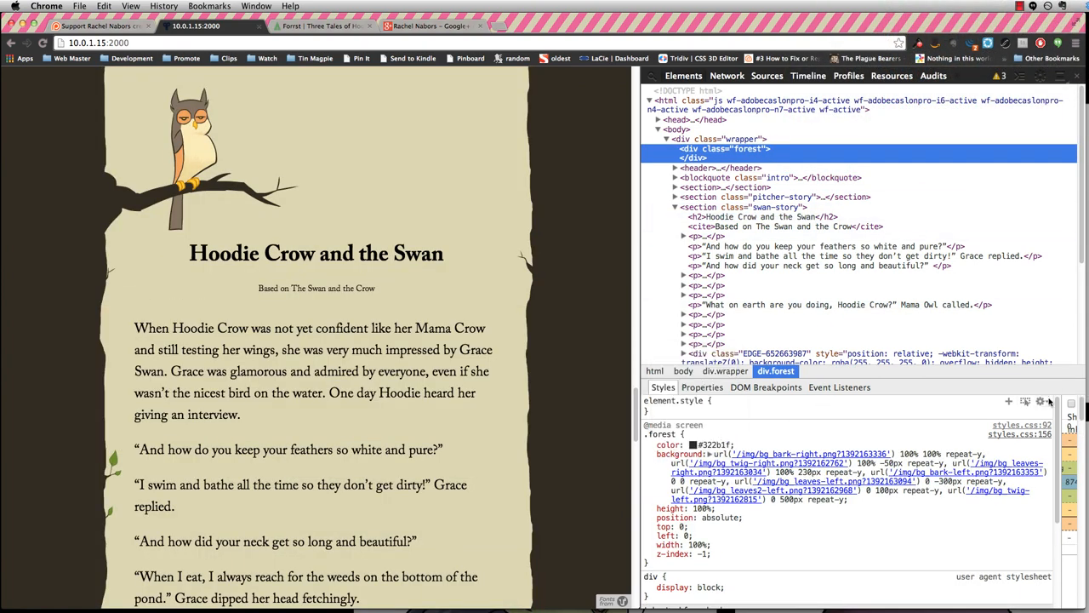
pyautogui.scroll(-3)
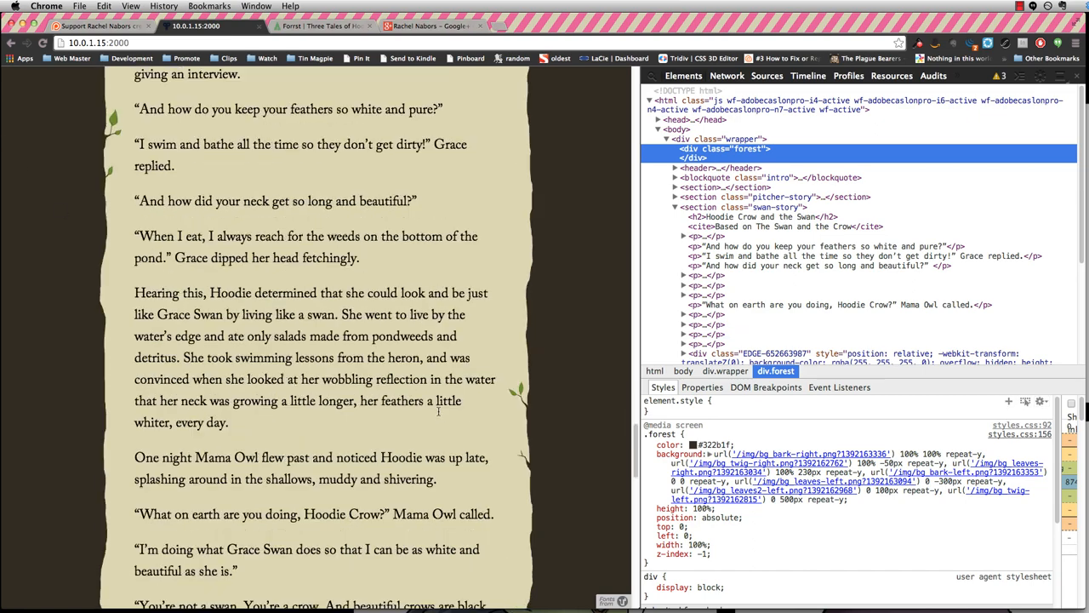
pyautogui.scroll(-3)
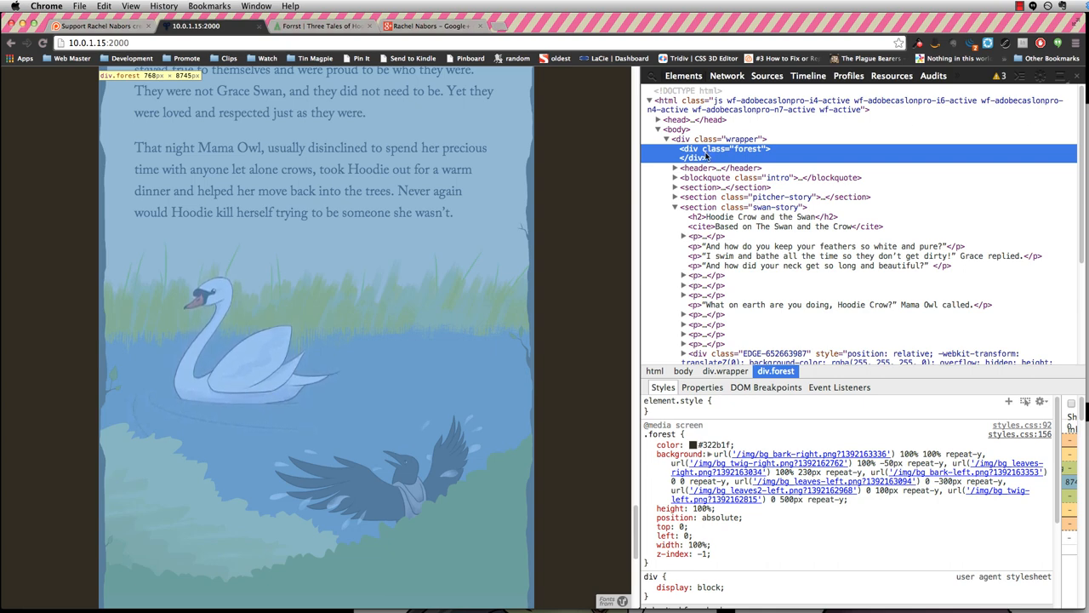
pyautogui.moveTo(755, 281)
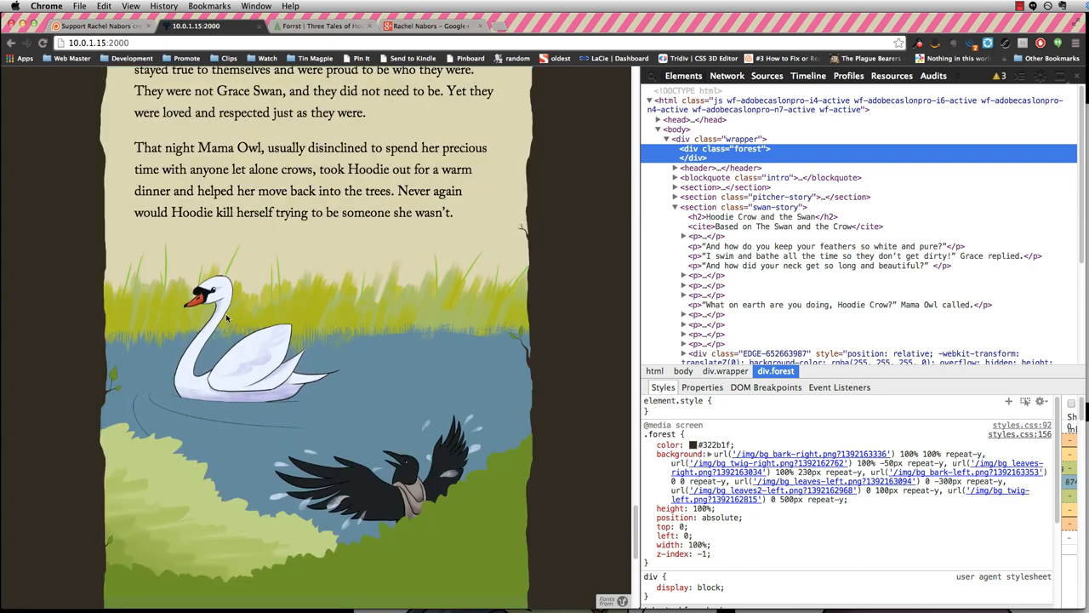
pyautogui.scroll(-3)
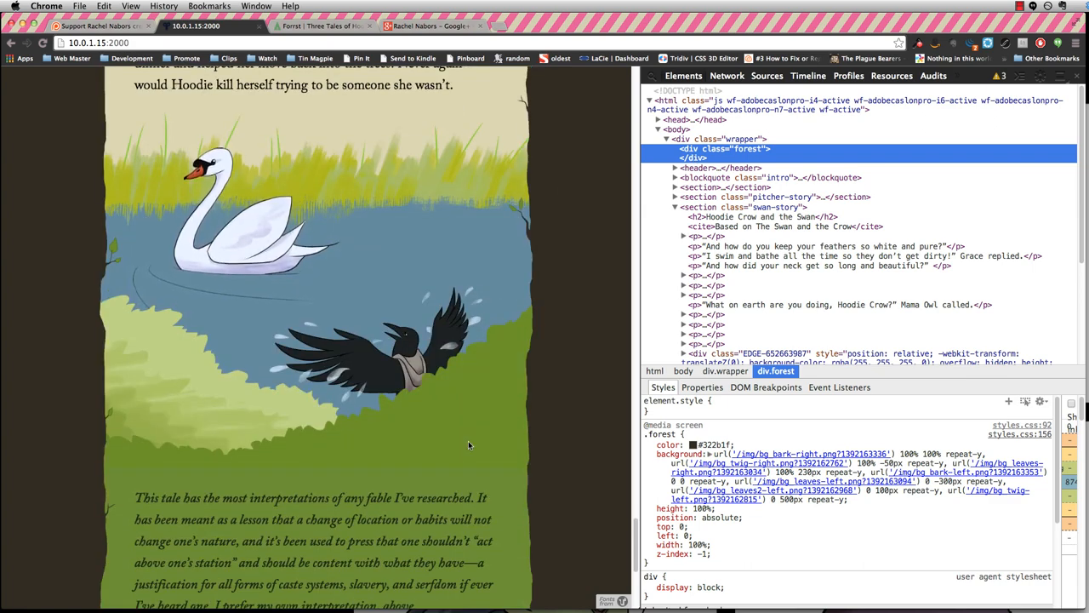
pyautogui.scroll(-3)
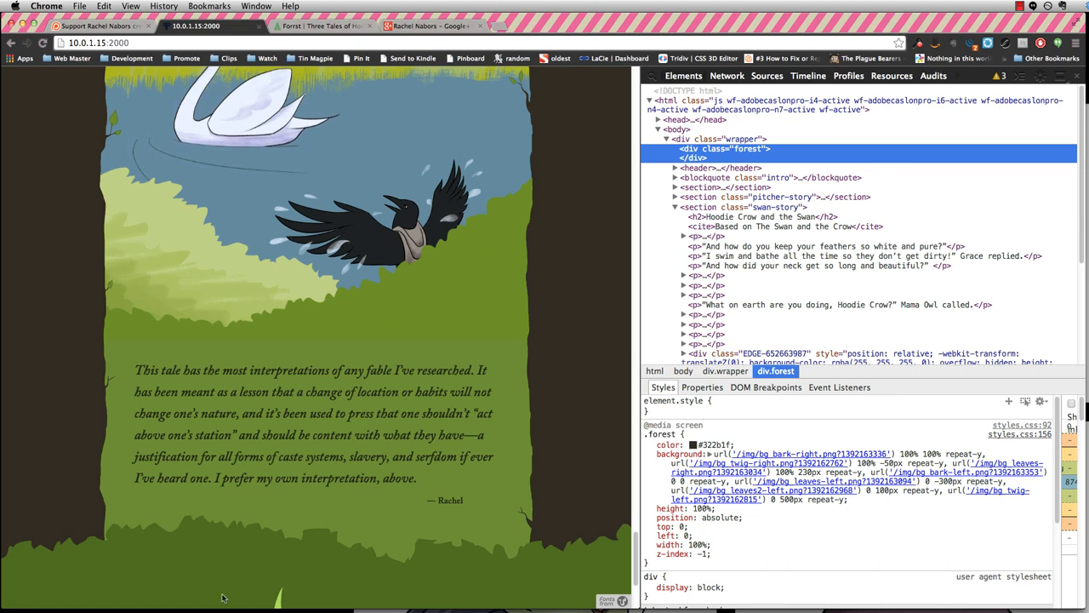
pyautogui.scroll(-3)
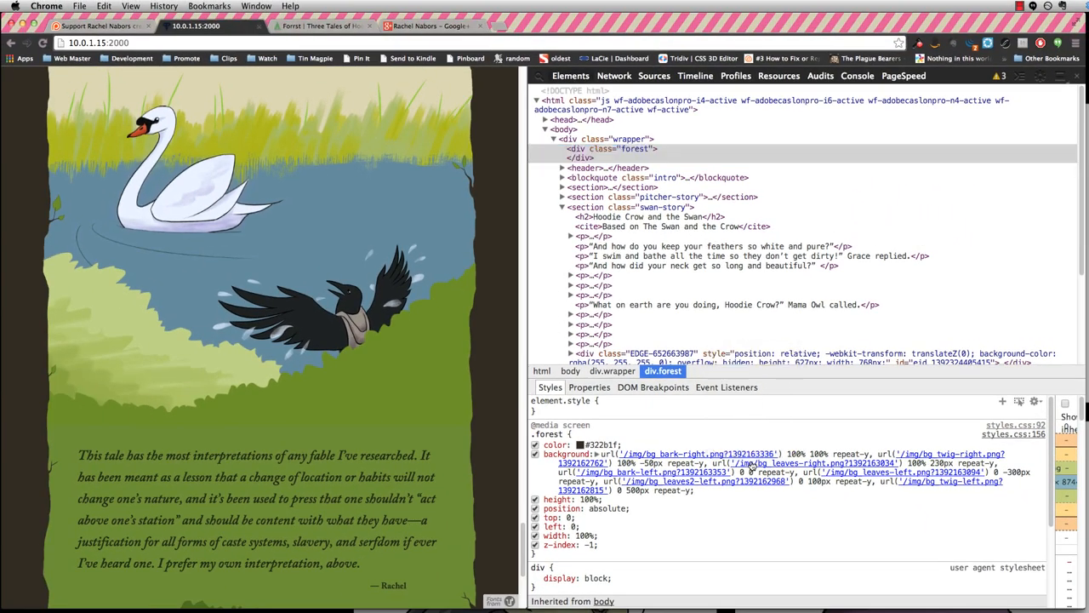
pyautogui.click(779, 76)
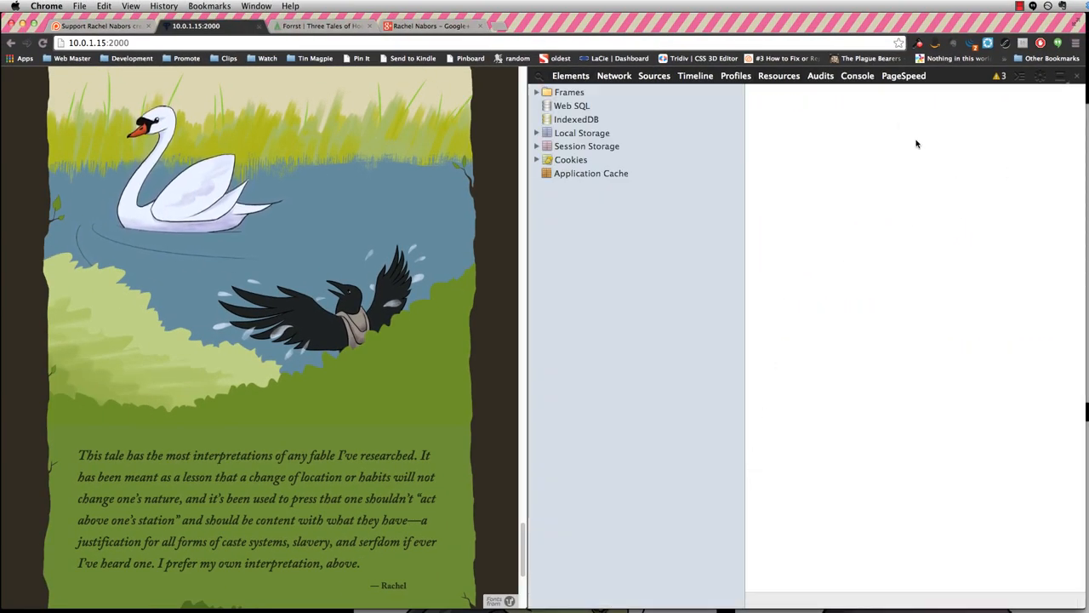
pyautogui.click(570, 76)
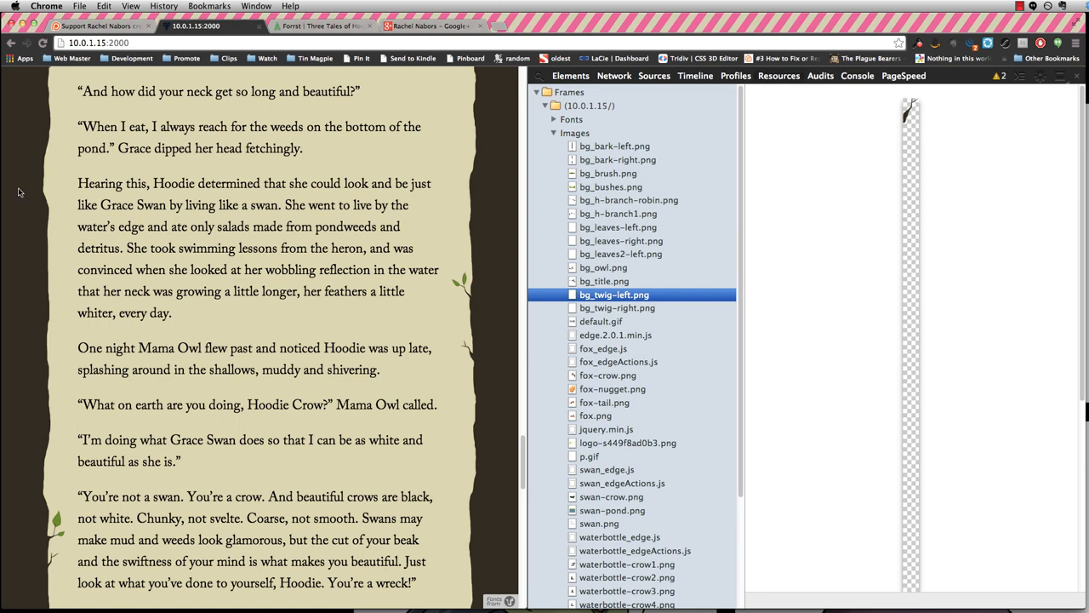
pyautogui.moveTo(50, 572)
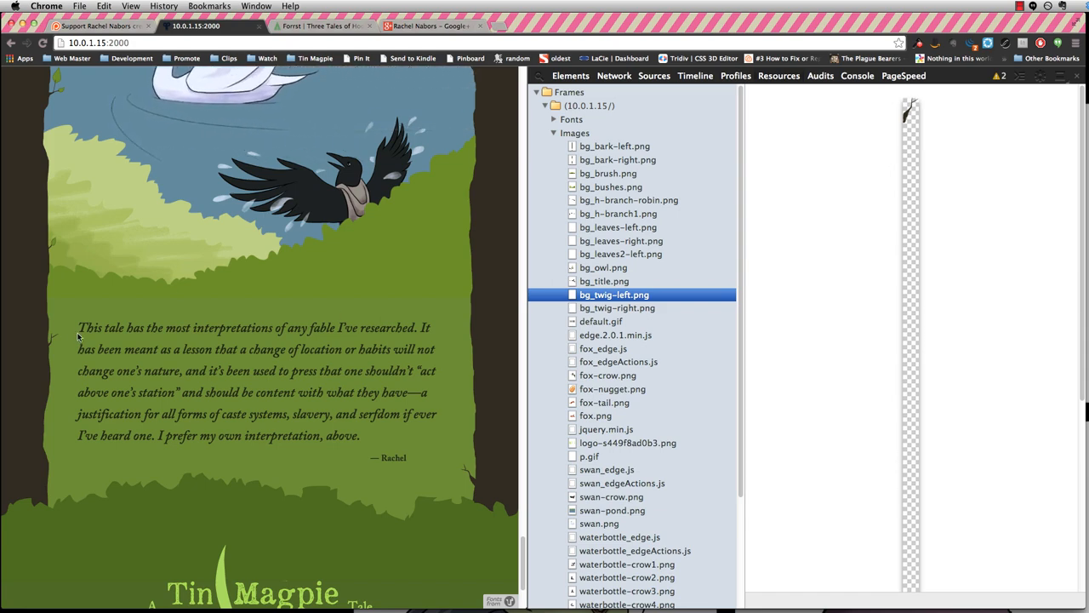
pyautogui.scroll(3)
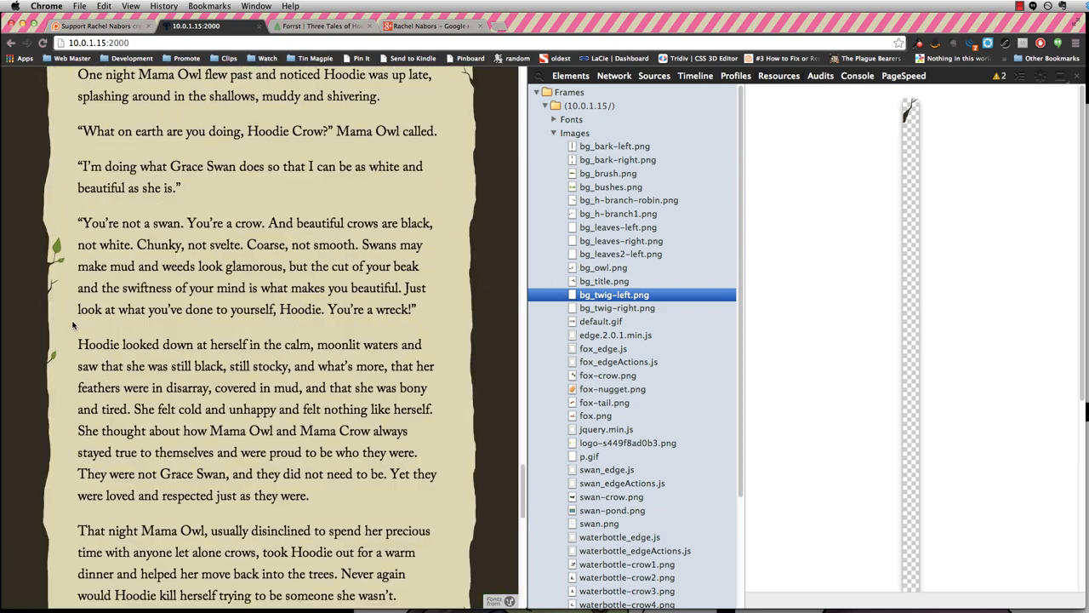
pyautogui.scroll(3)
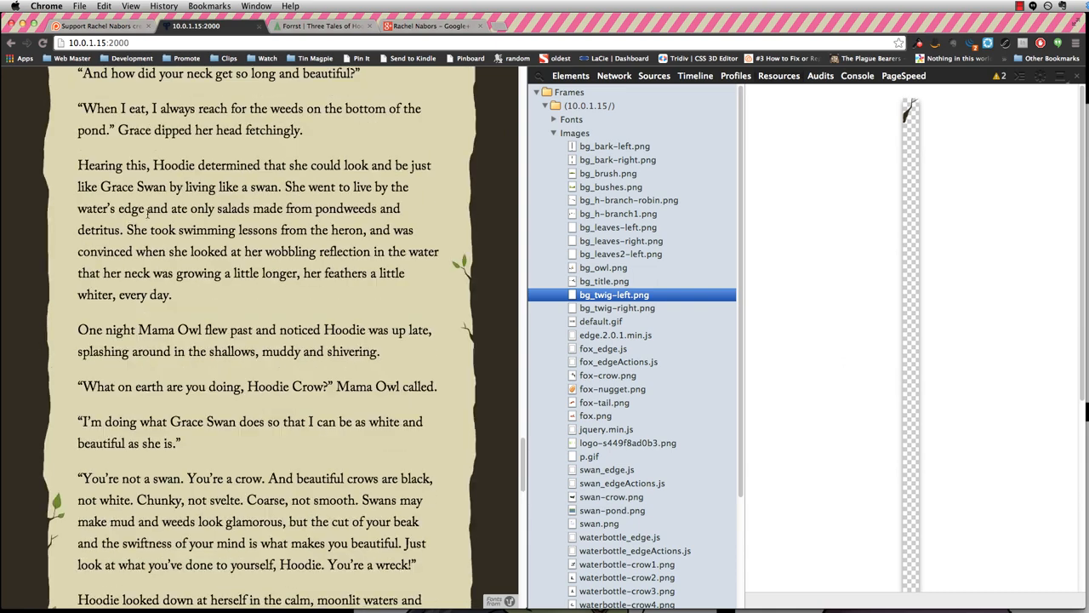
pyautogui.scroll(3)
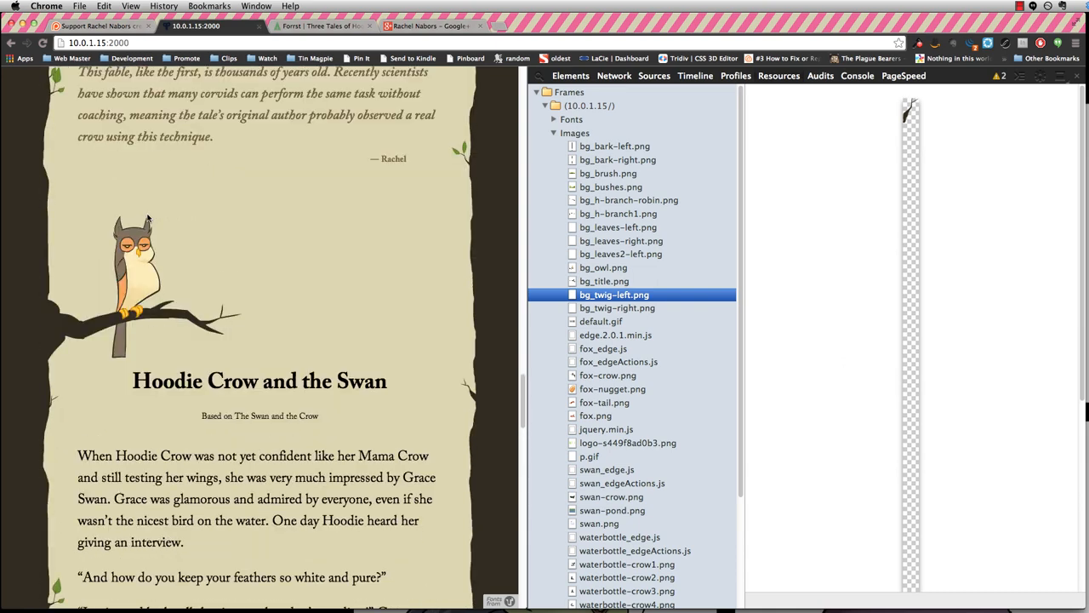
pyautogui.scroll(-3)
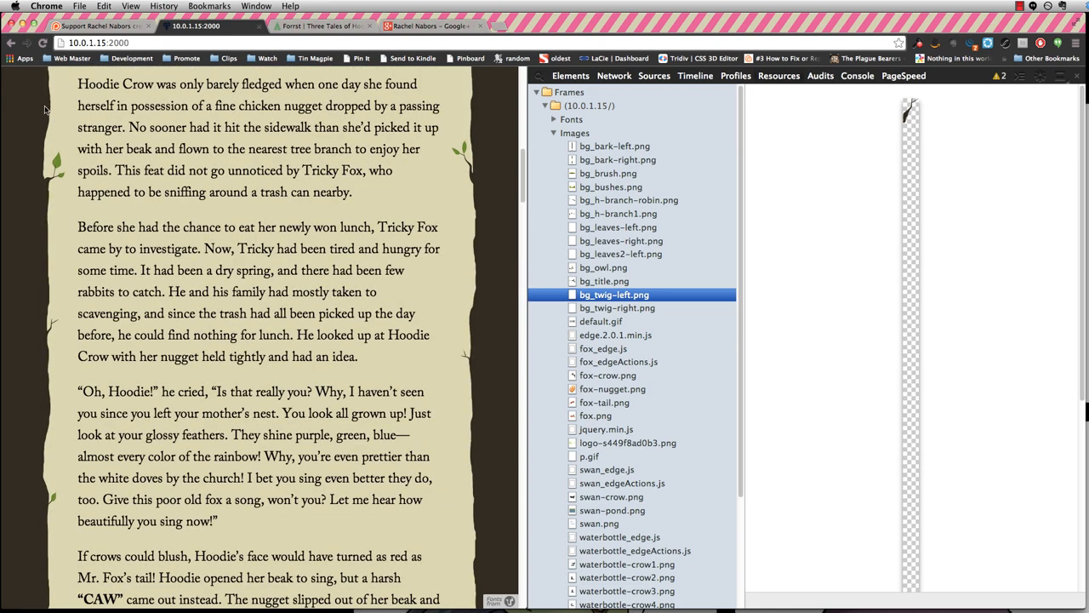
pyautogui.moveTo(381, 112)
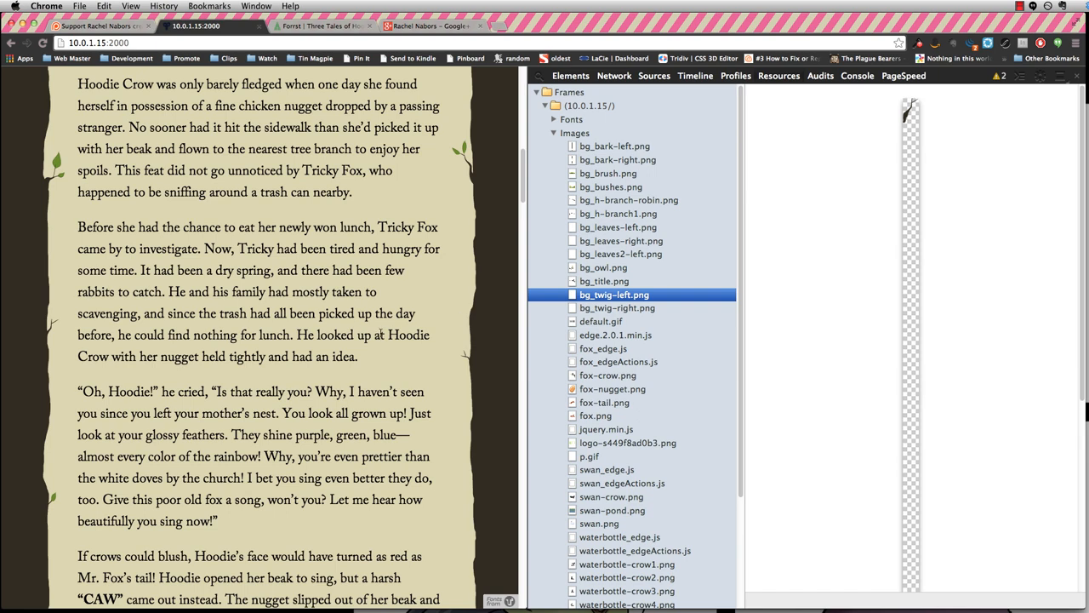
pyautogui.moveTo(659, 145)
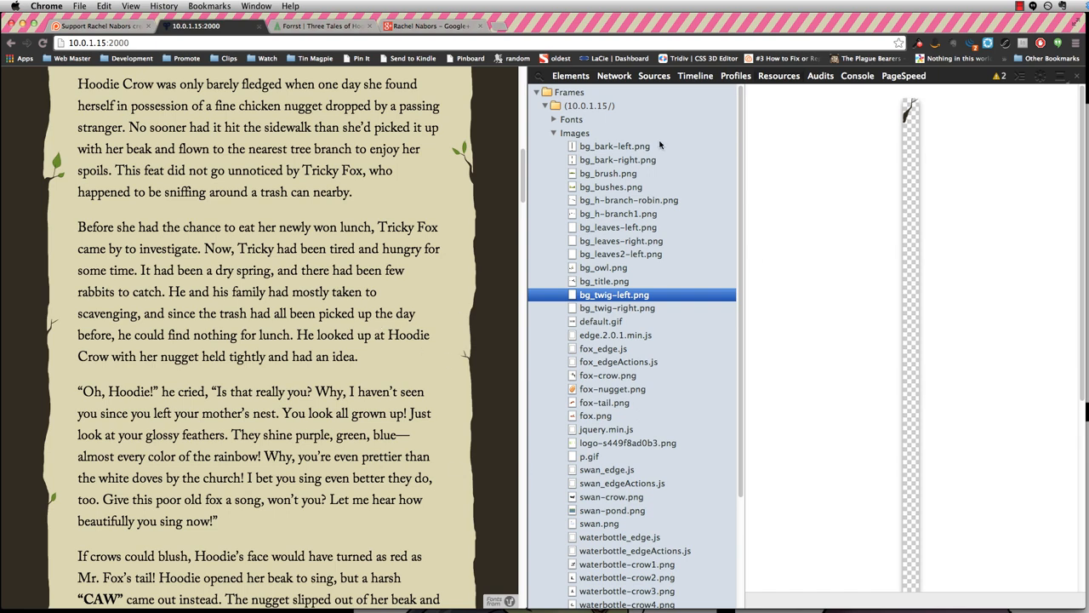
pyautogui.moveTo(580, 70)
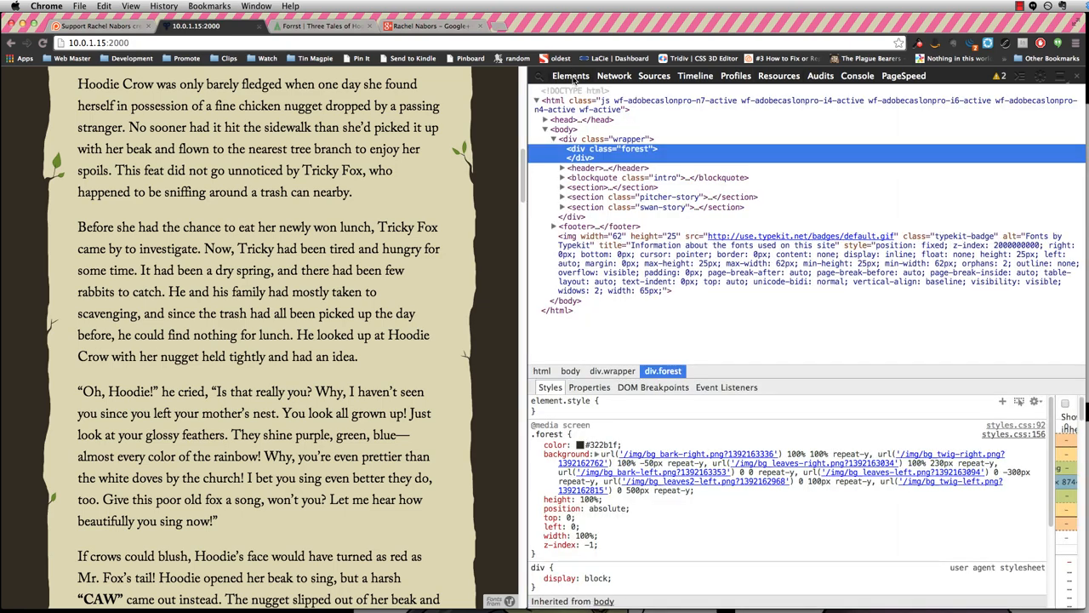
pyautogui.moveTo(767, 331)
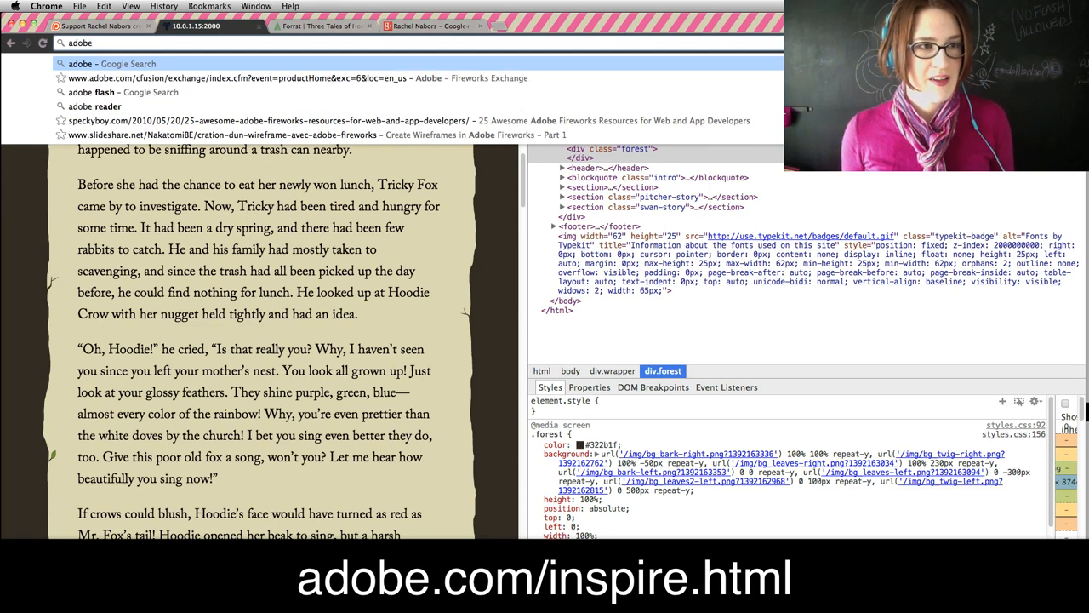
# Switch to the Adobe Inspire February 2014 issue and scroll its article list.
pyautogui.write('/inspire.html')
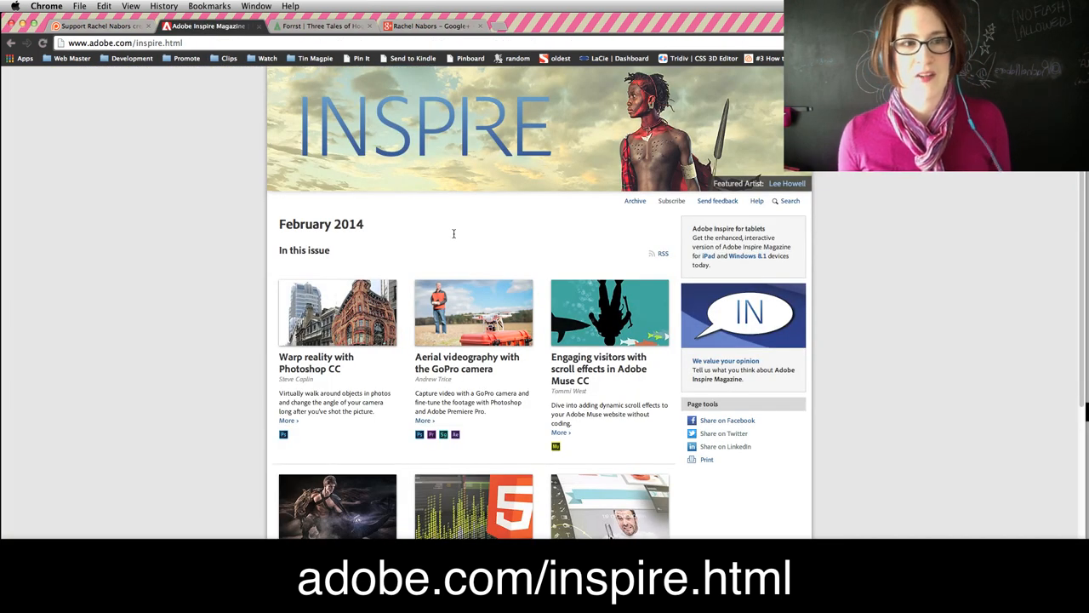
pyautogui.scroll(-3)
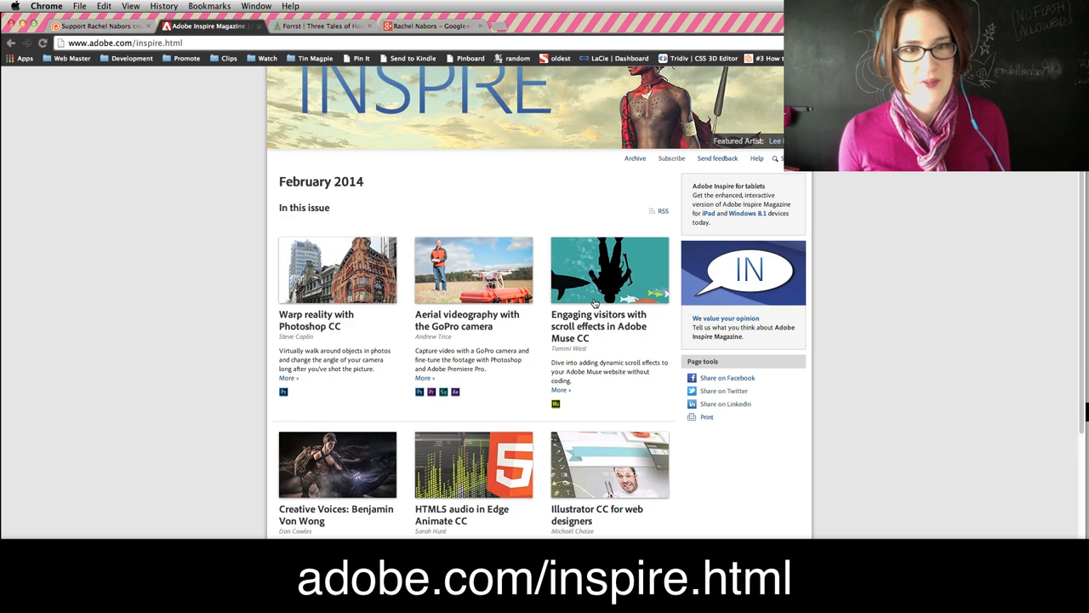
pyautogui.scroll(3)
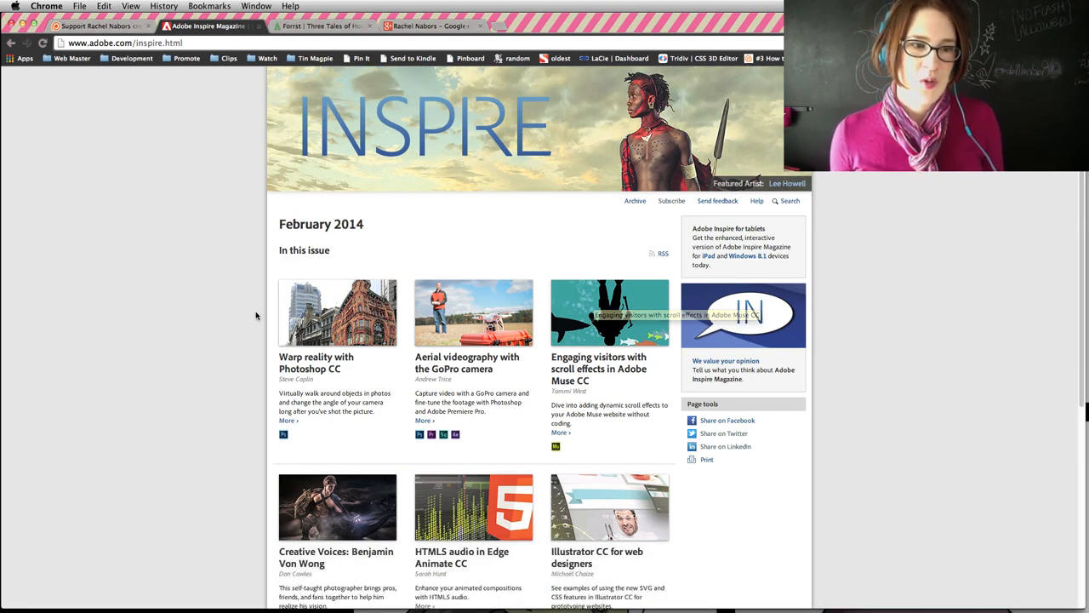
pyautogui.moveTo(217, 413)
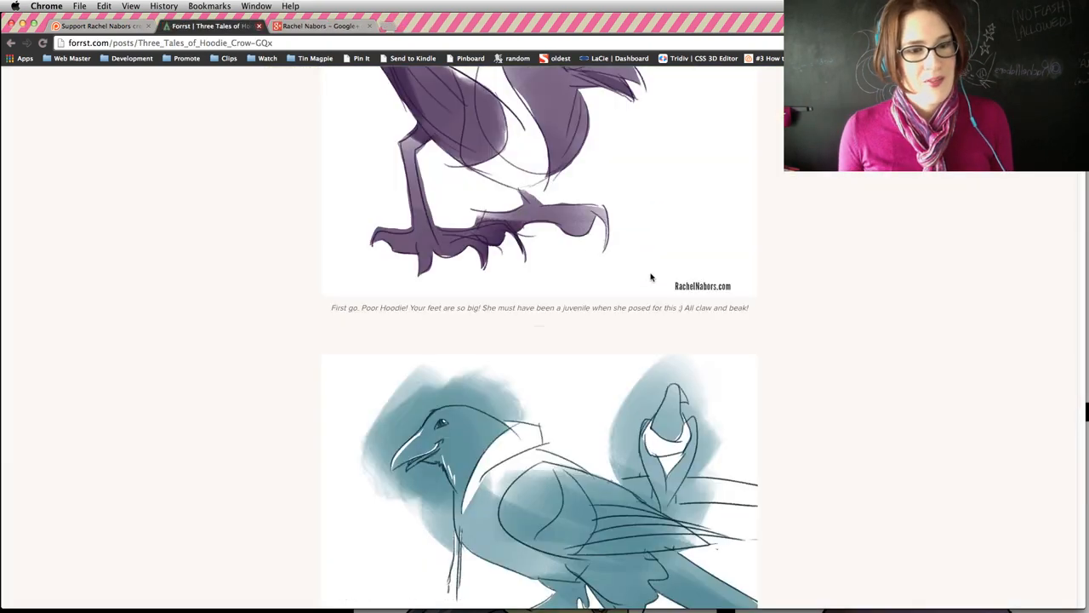
pyautogui.moveTo(652, 286)
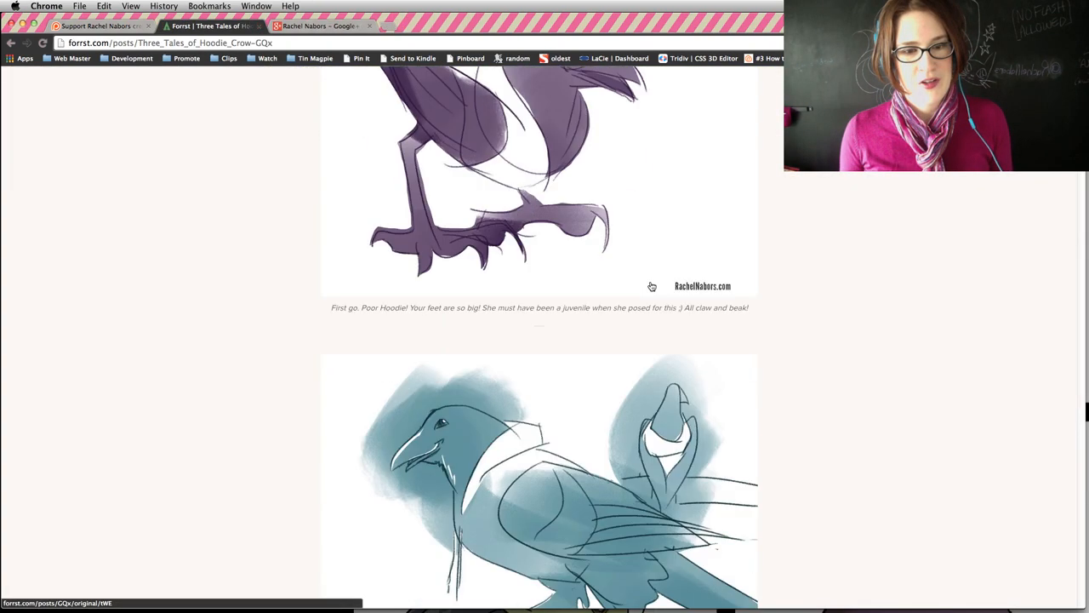
# Scroll the Three Tales of Hoodie Crow post's storyboard sketches, then return to its title.
pyautogui.scroll(-3)
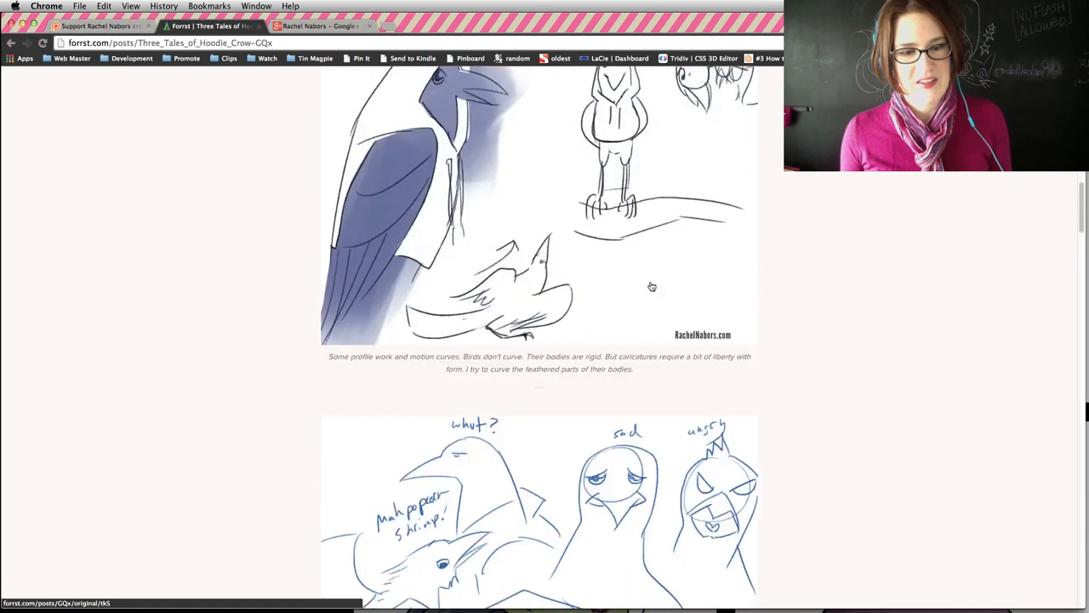
pyautogui.scroll(-3)
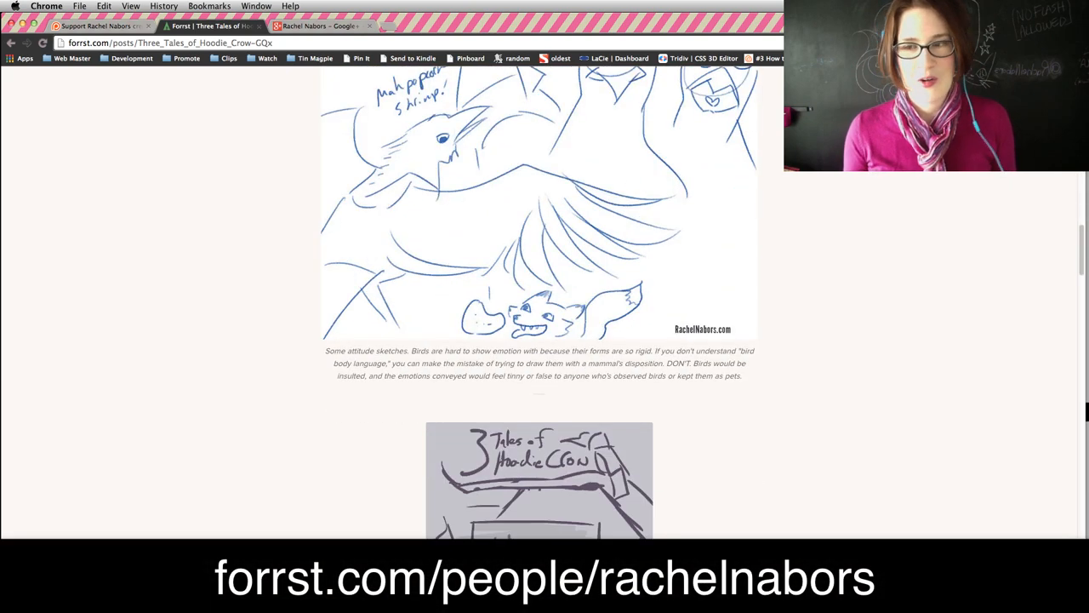
pyautogui.scroll(-3)
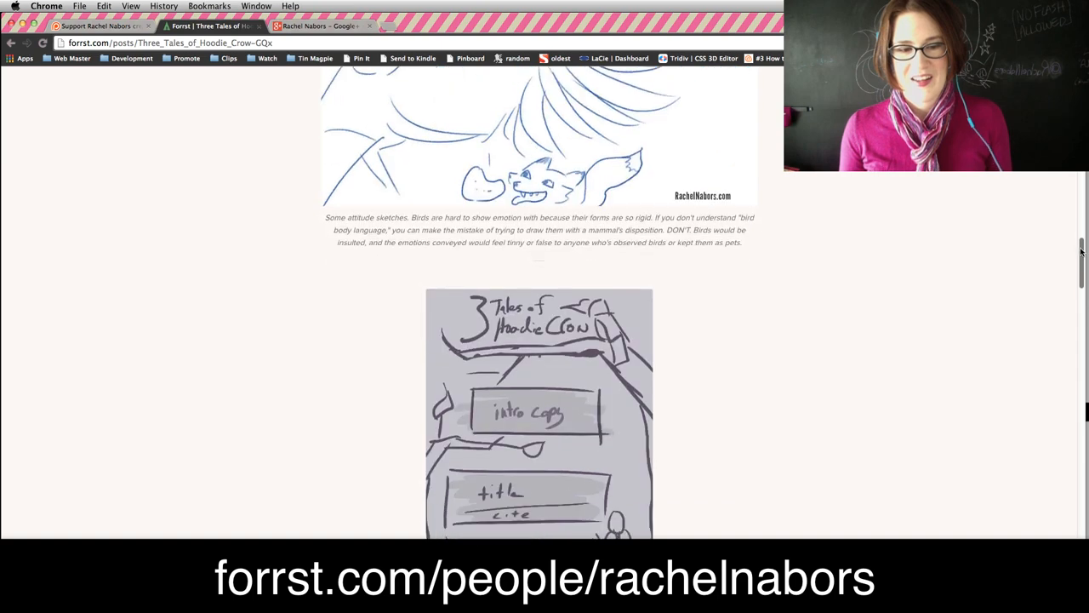
pyautogui.scroll(-3)
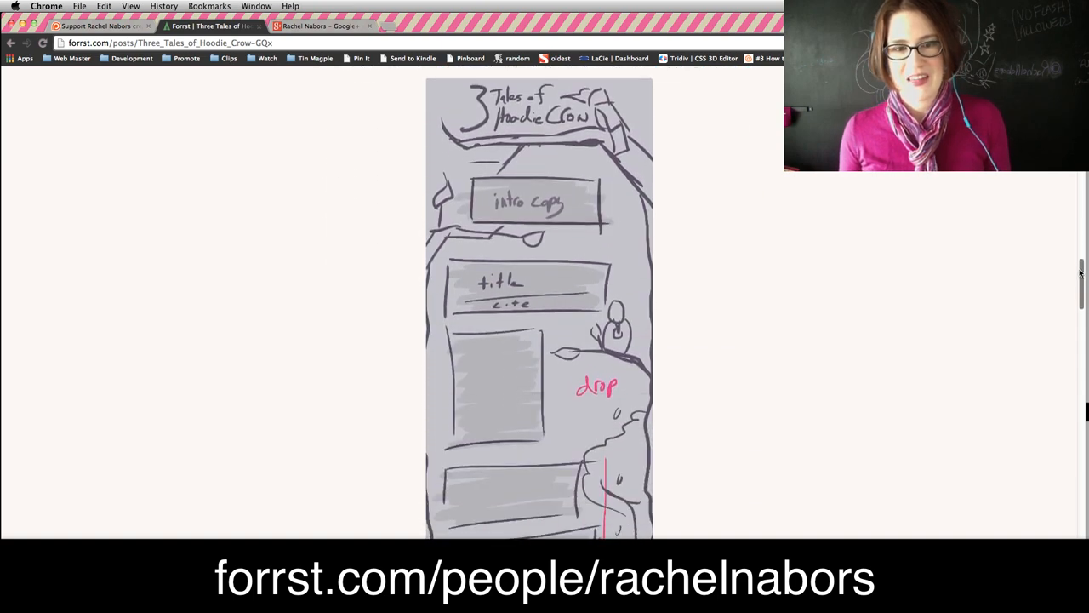
pyautogui.scroll(-3)
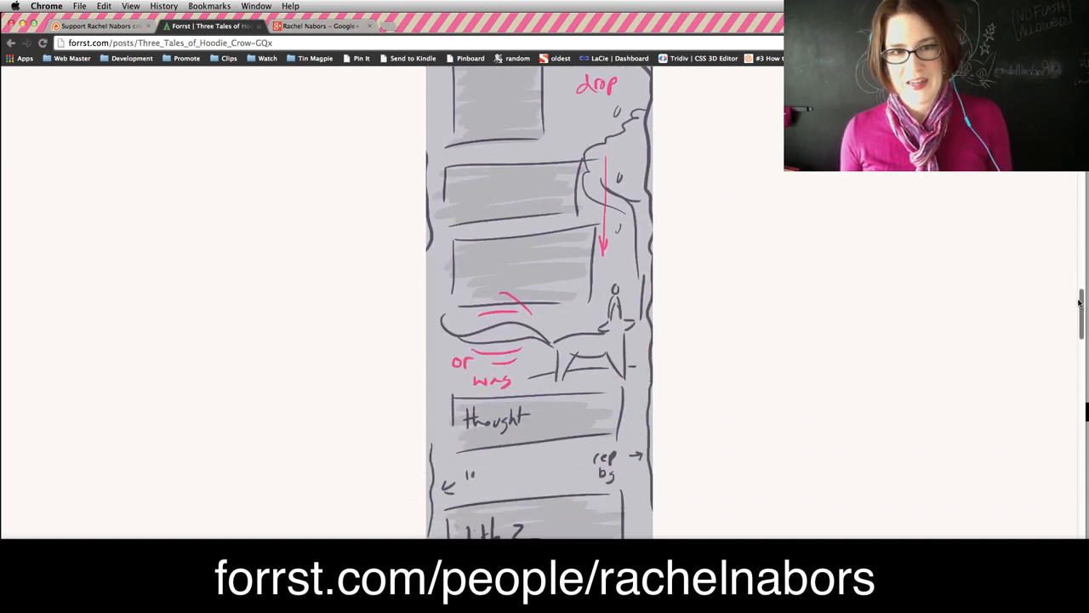
pyautogui.scroll(3)
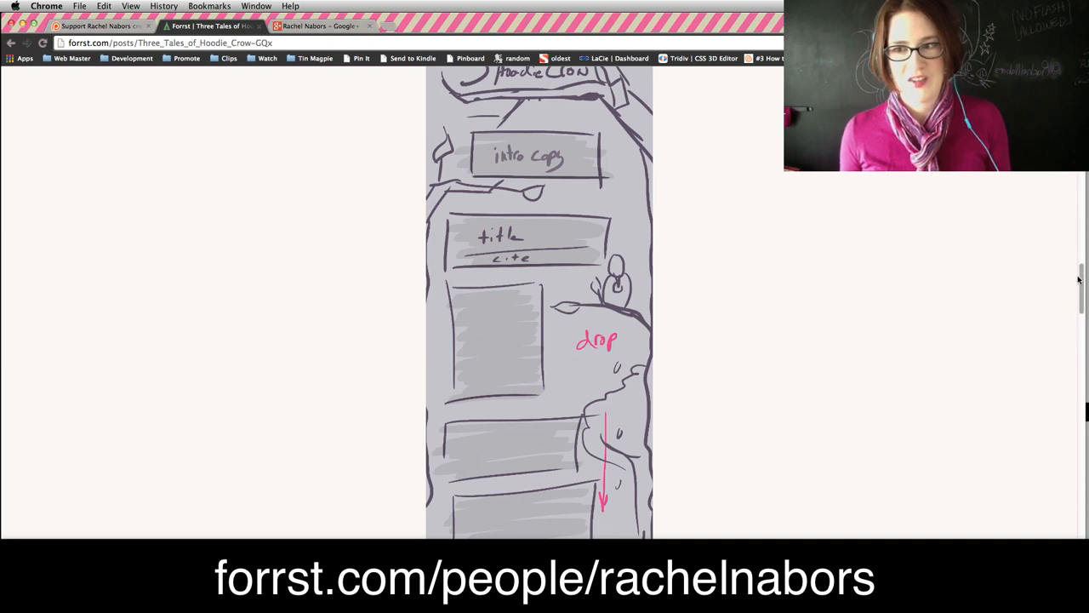
pyautogui.scroll(-3)
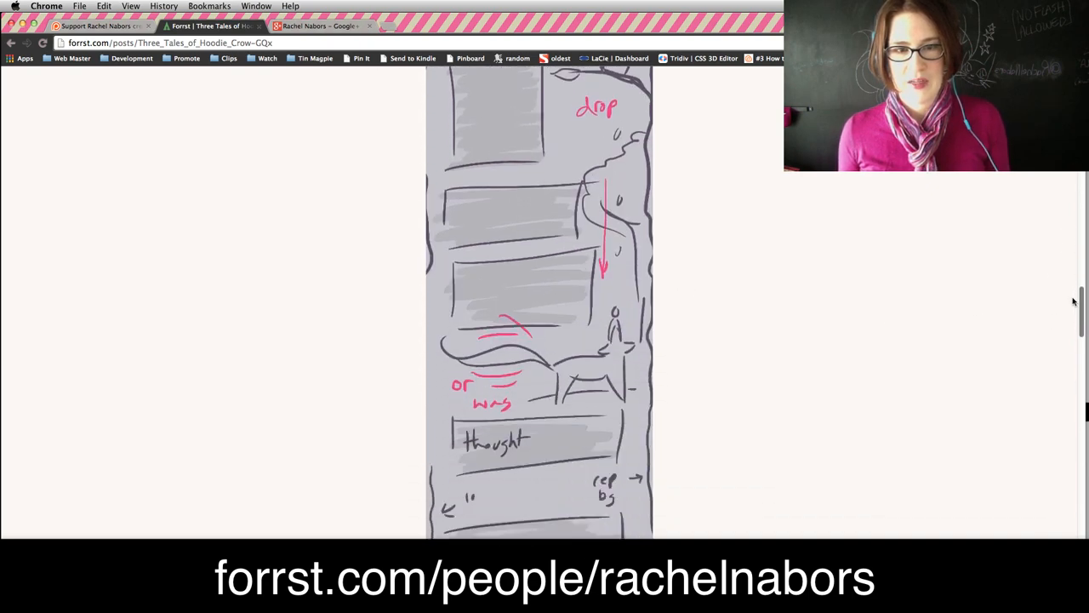
pyautogui.scroll(-3)
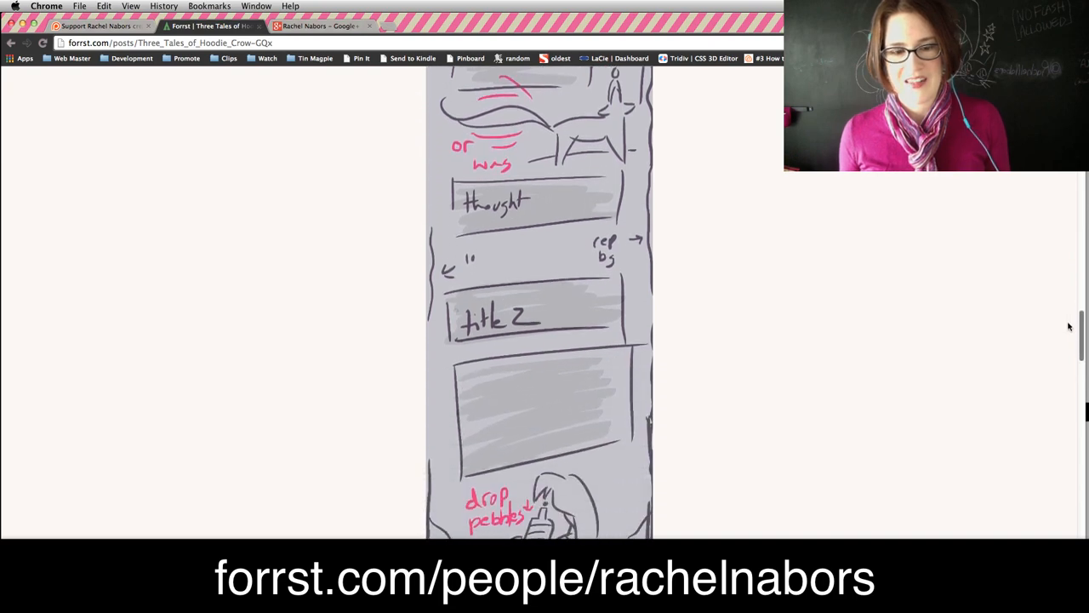
pyautogui.scroll(-3)
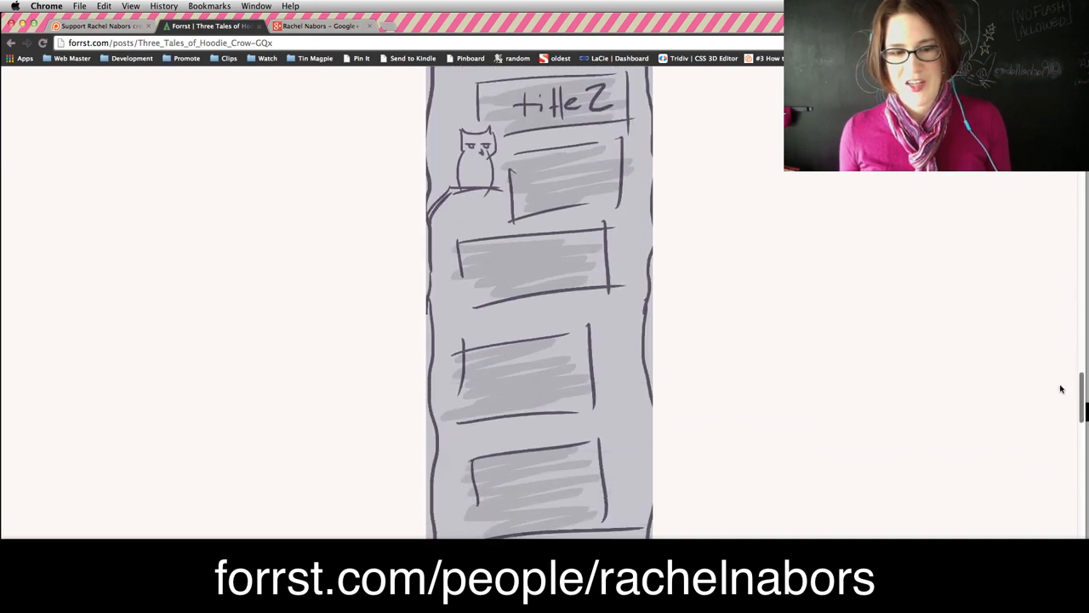
pyautogui.scroll(-3)
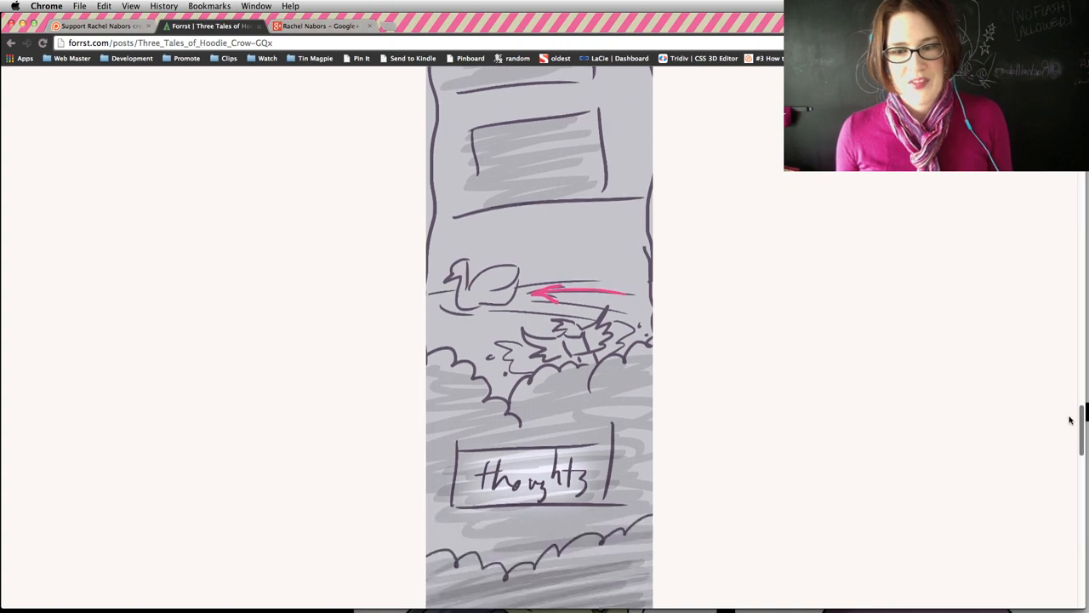
pyautogui.scroll(-3)
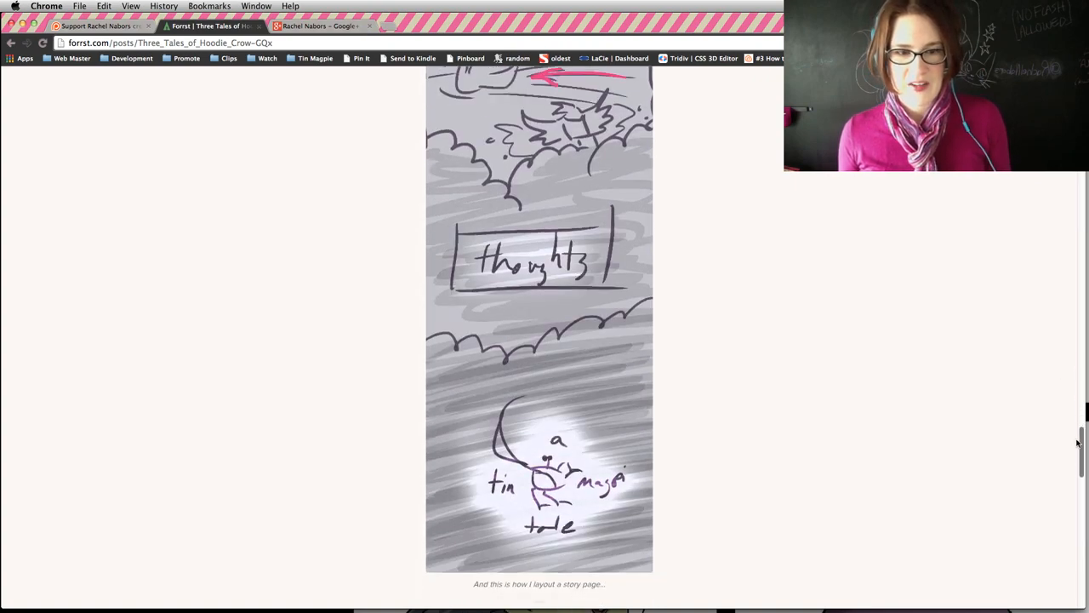
pyautogui.scroll(3)
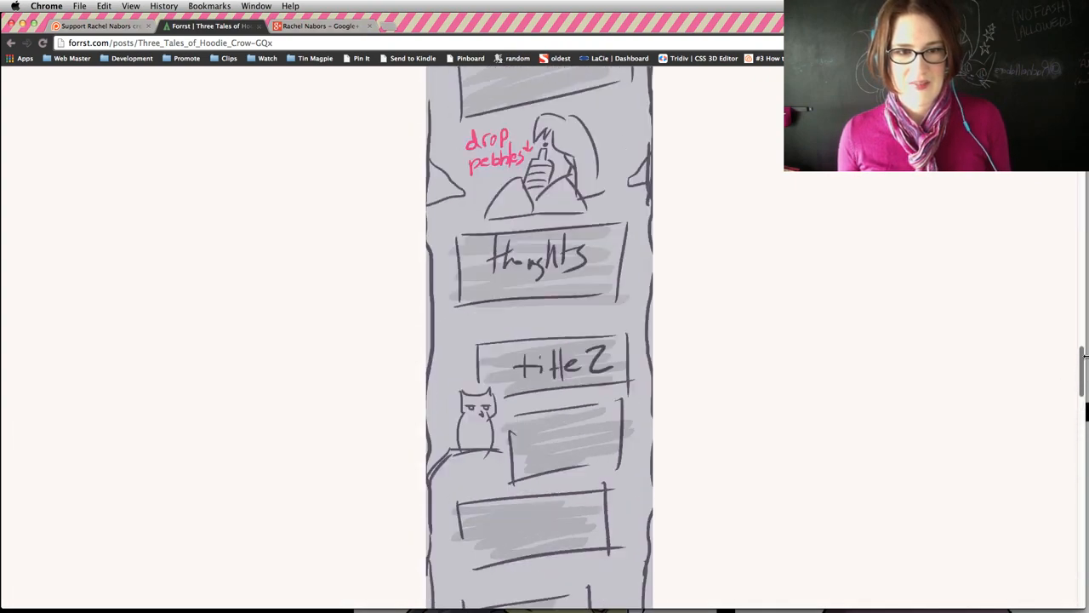
pyautogui.scroll(3)
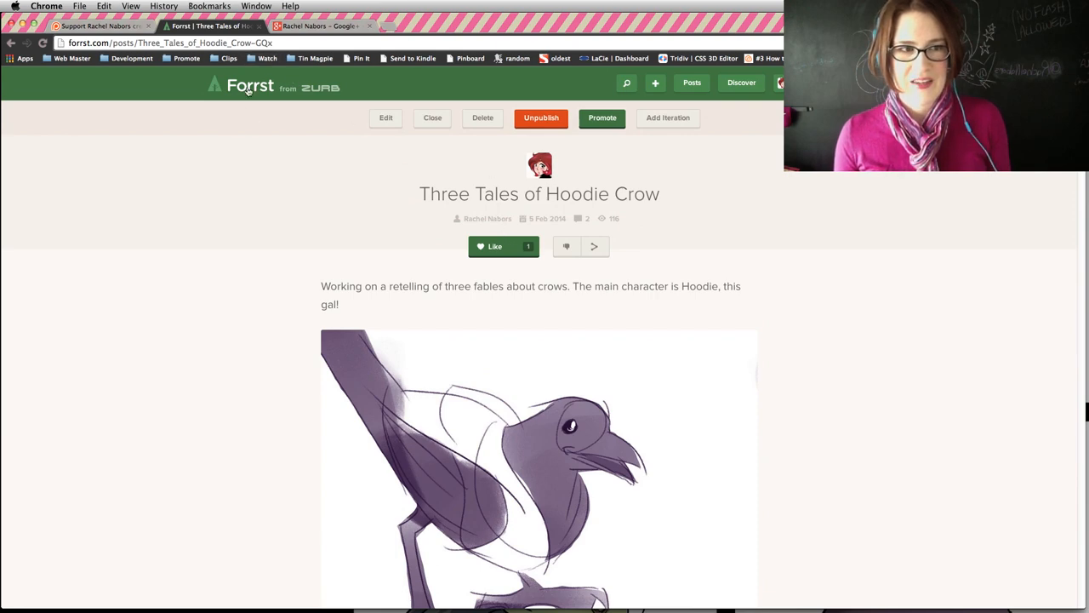
pyautogui.click(319, 25)
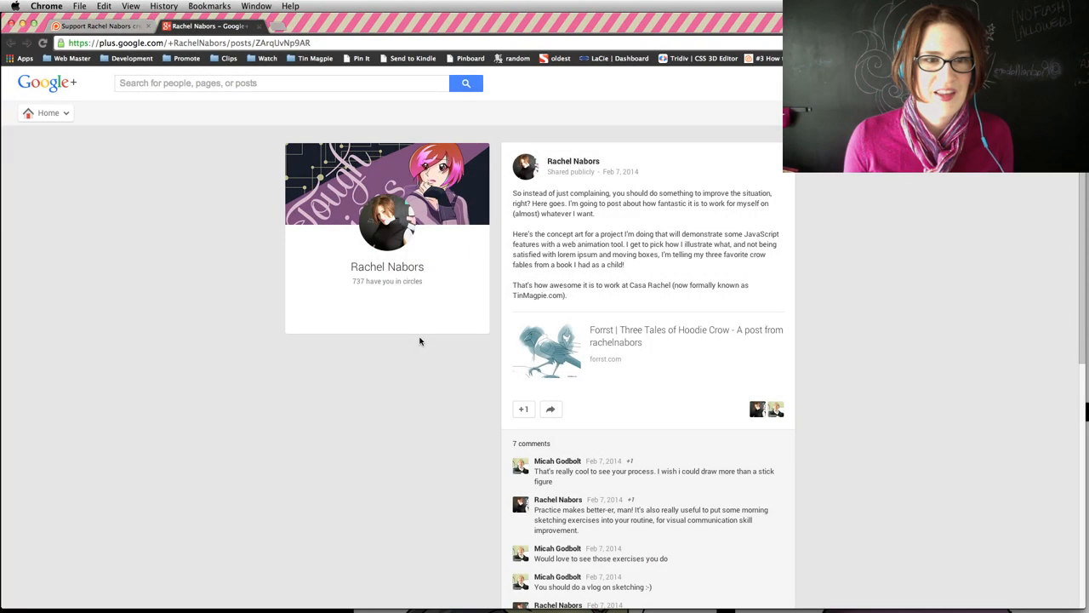
pyautogui.scroll(-3)
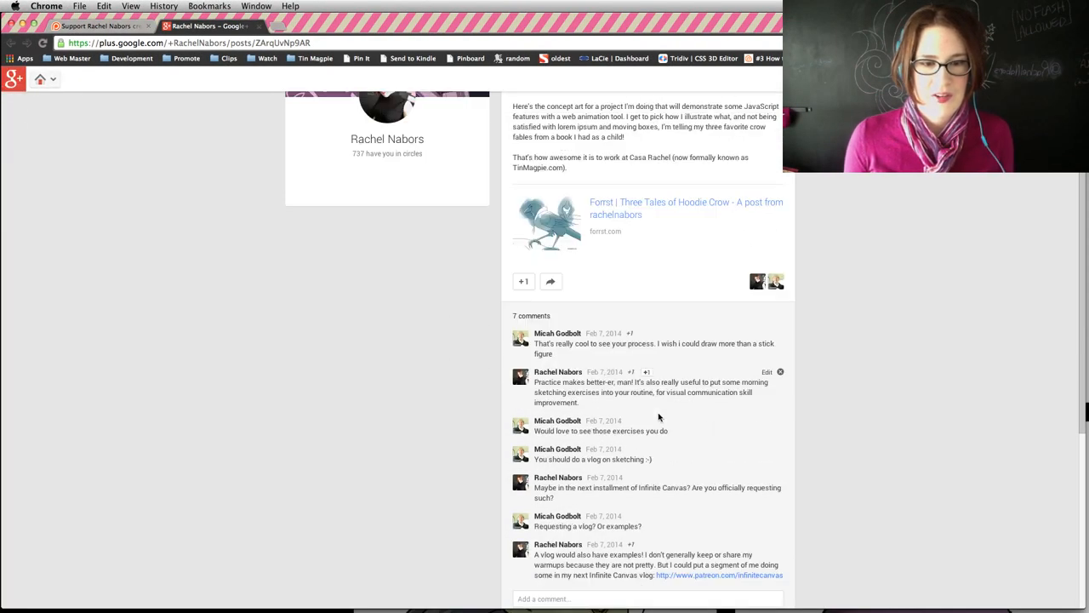
pyautogui.scroll(-3)
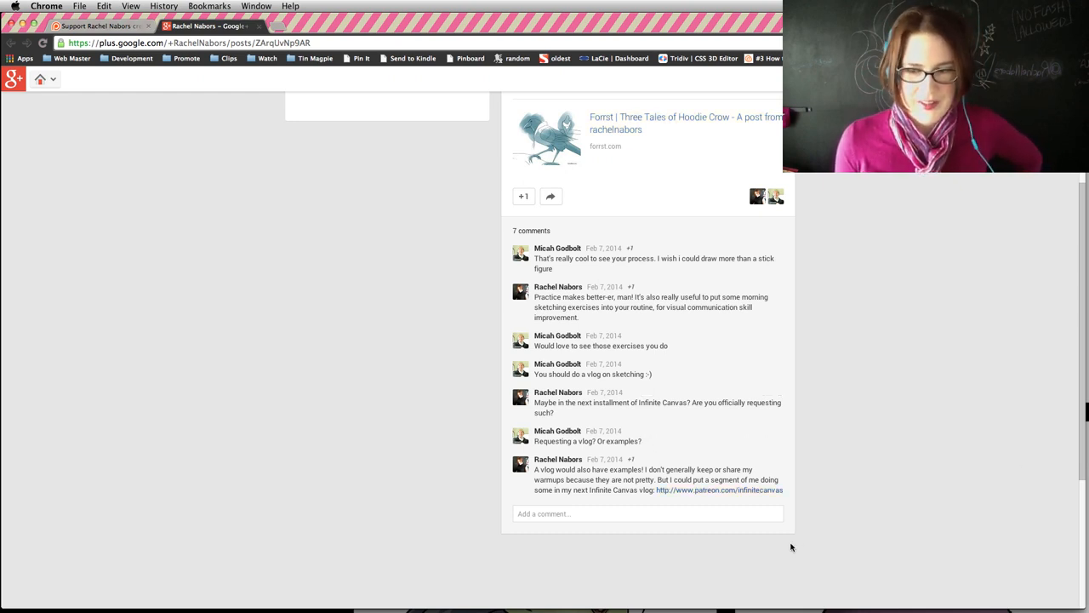
pyautogui.scroll(-3)
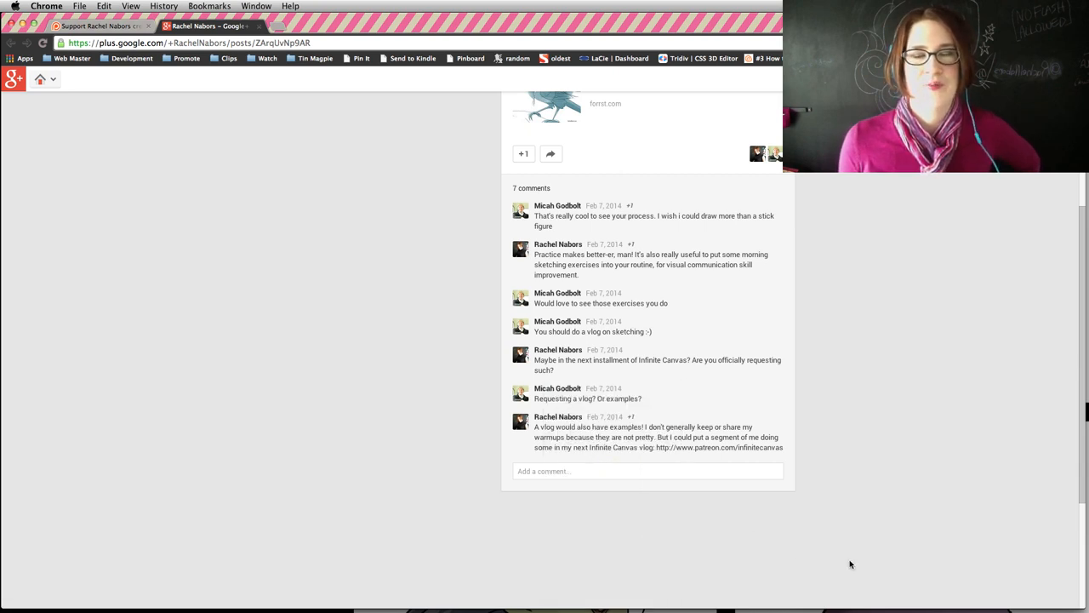
pyautogui.moveTo(840, 555)
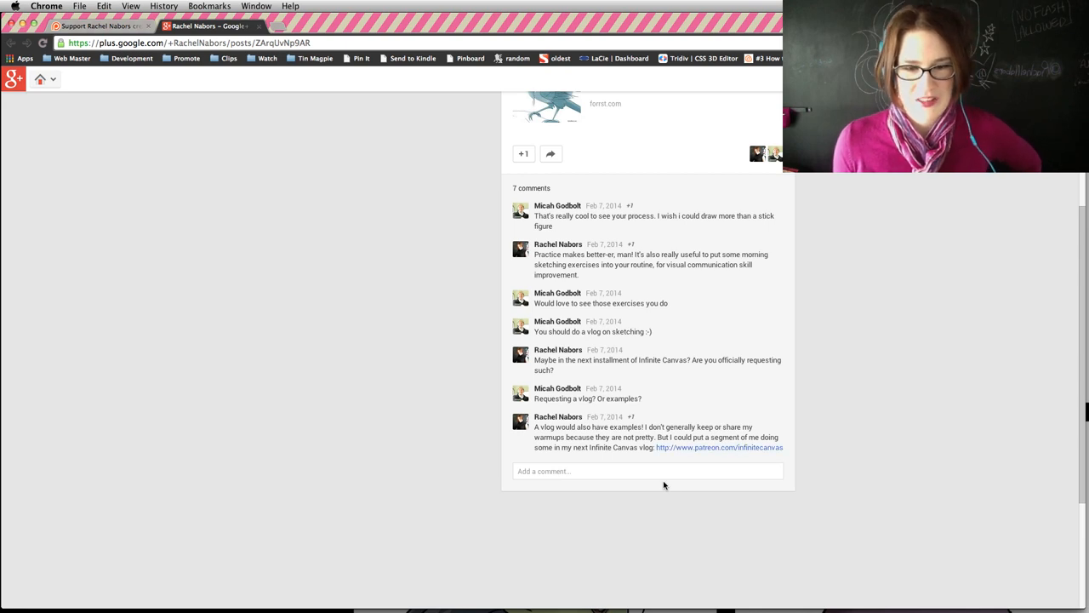
pyautogui.moveTo(692, 496)
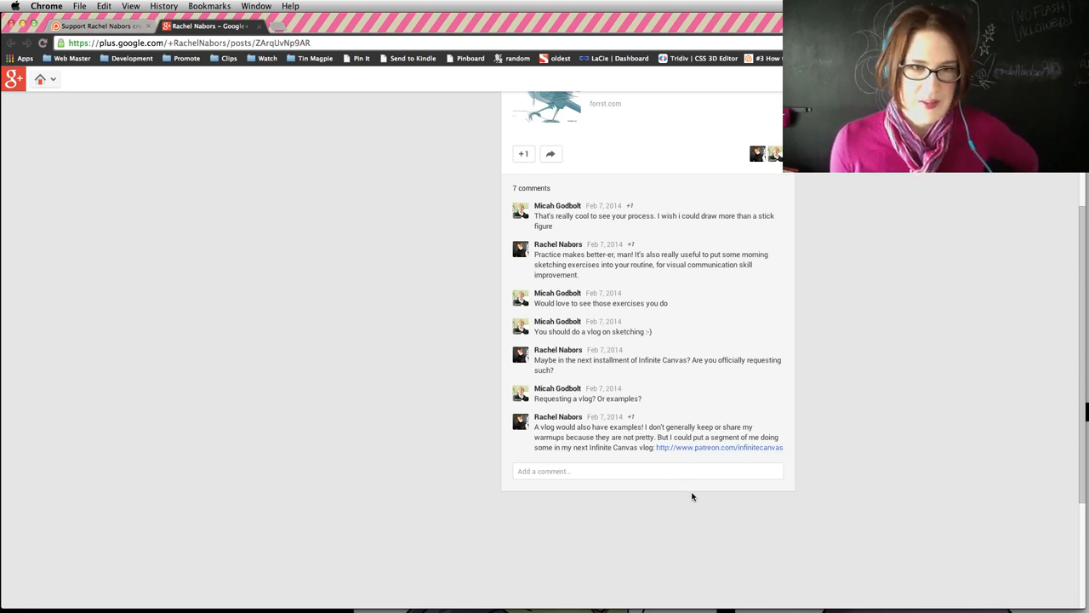
pyautogui.scroll(3)
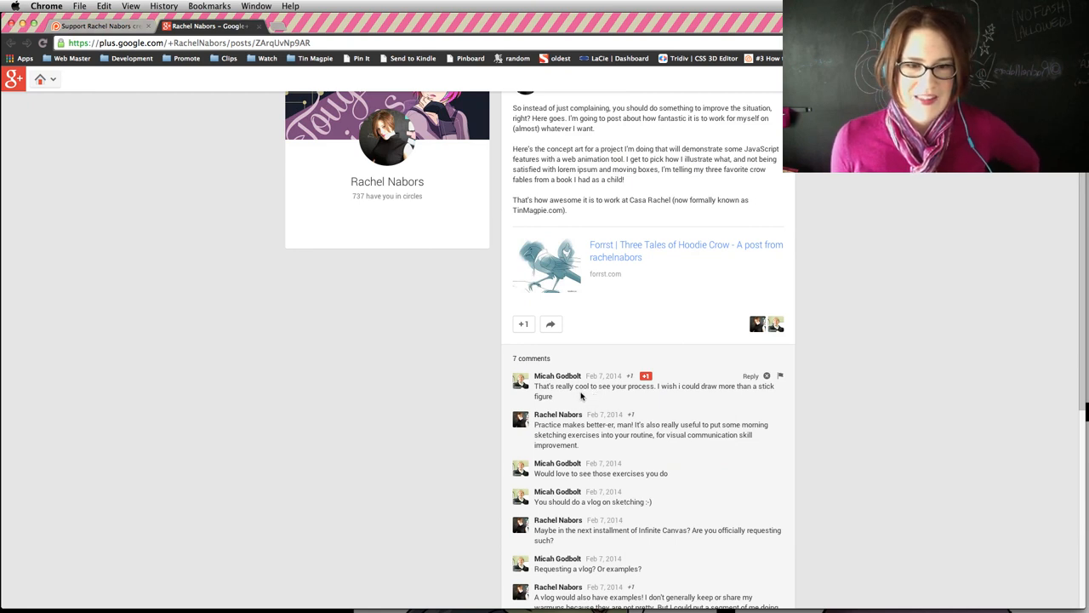
pyautogui.moveTo(562, 394)
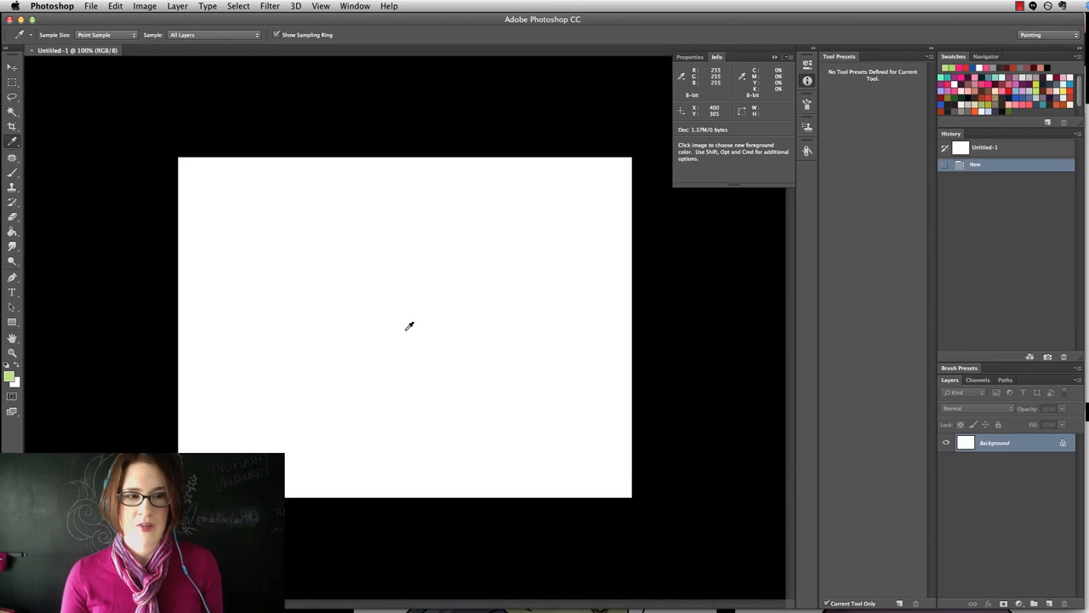
pyautogui.moveTo(331, 353)
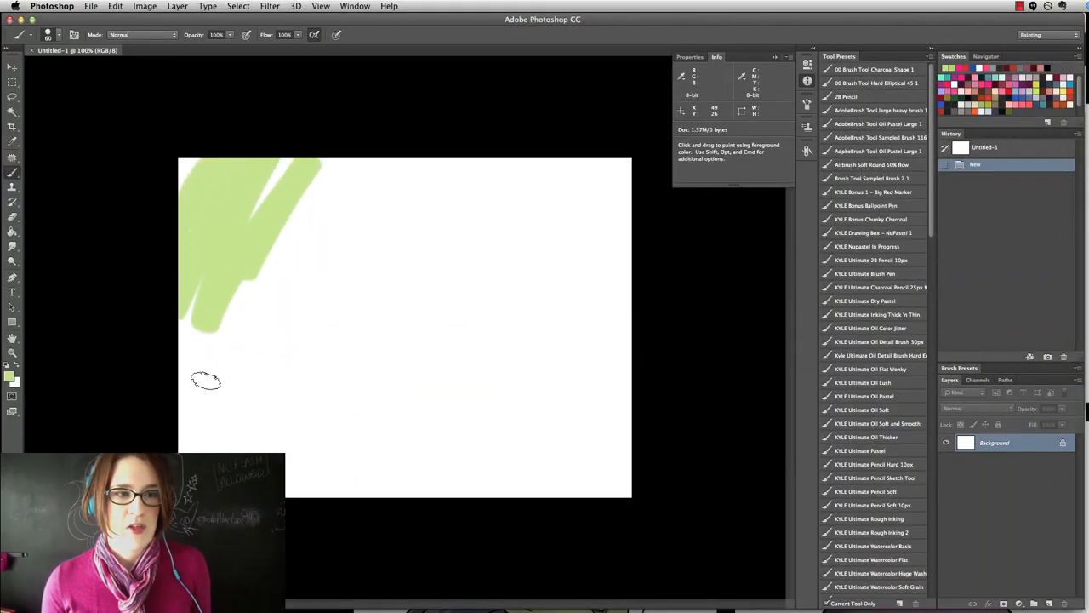
# Scribble broad mint green strokes across the canvas and add a new empty layer.
pyautogui.moveTo(206, 380); pyautogui.dragTo(345, 440)
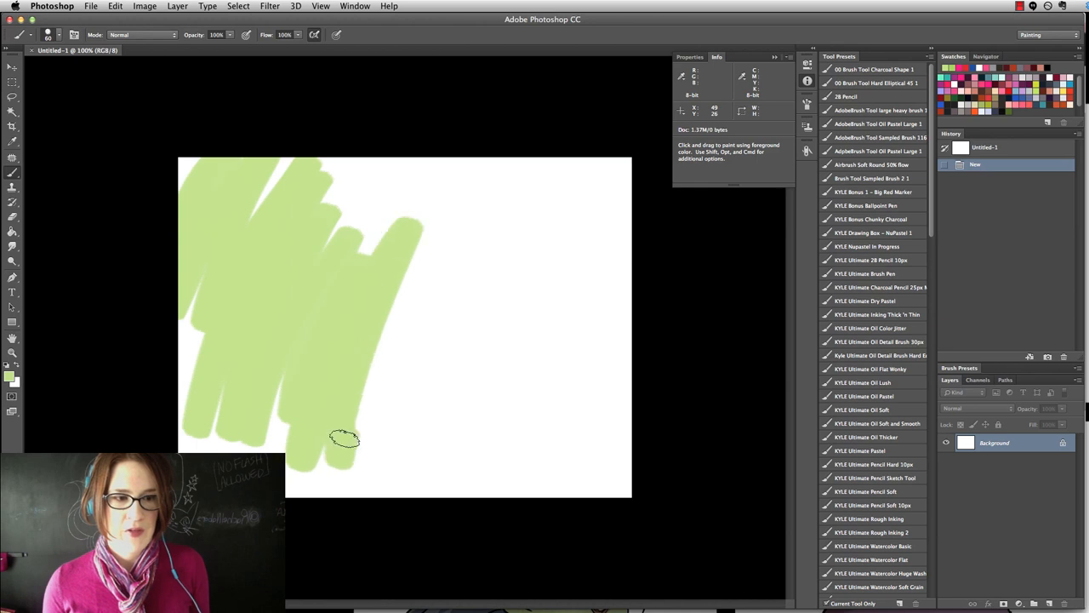
pyautogui.moveTo(357, 438); pyautogui.dragTo(526, 468)
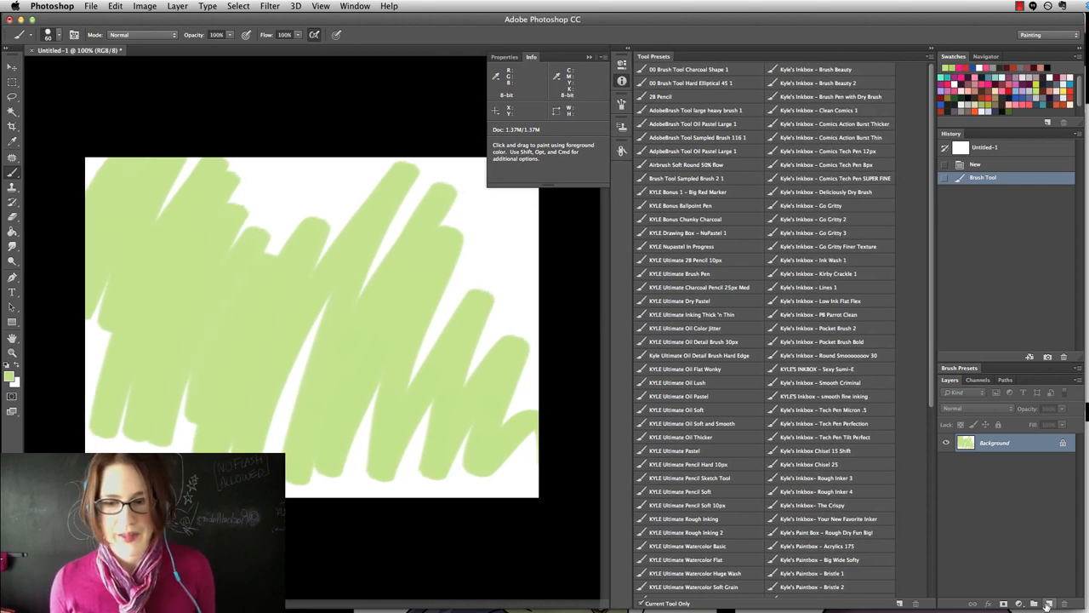
pyautogui.click(1049, 603)
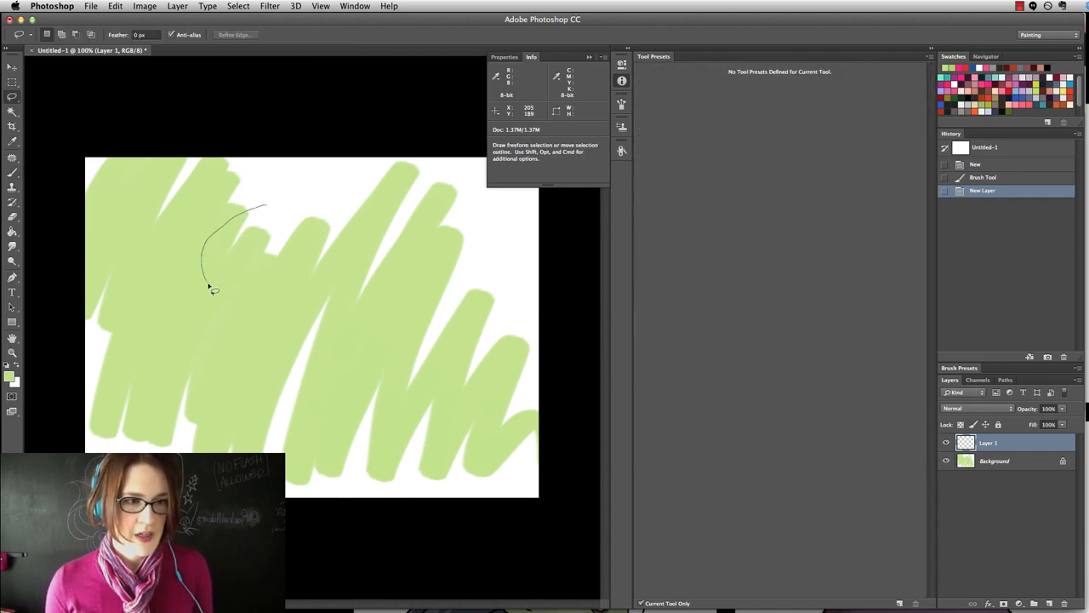
# Lasso a tall, winding tree-trunk-shaped selection on Layer 1.
pyautogui.moveTo(211, 290); pyautogui.dragTo(293, 455)
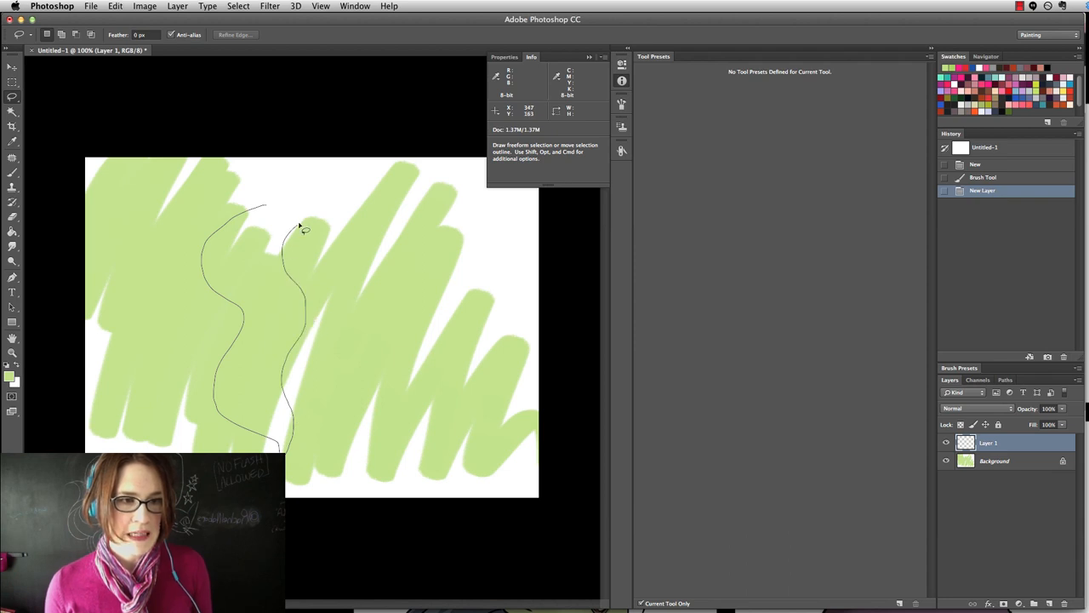
pyautogui.moveTo(302, 230); pyautogui.dragTo(217, 234)
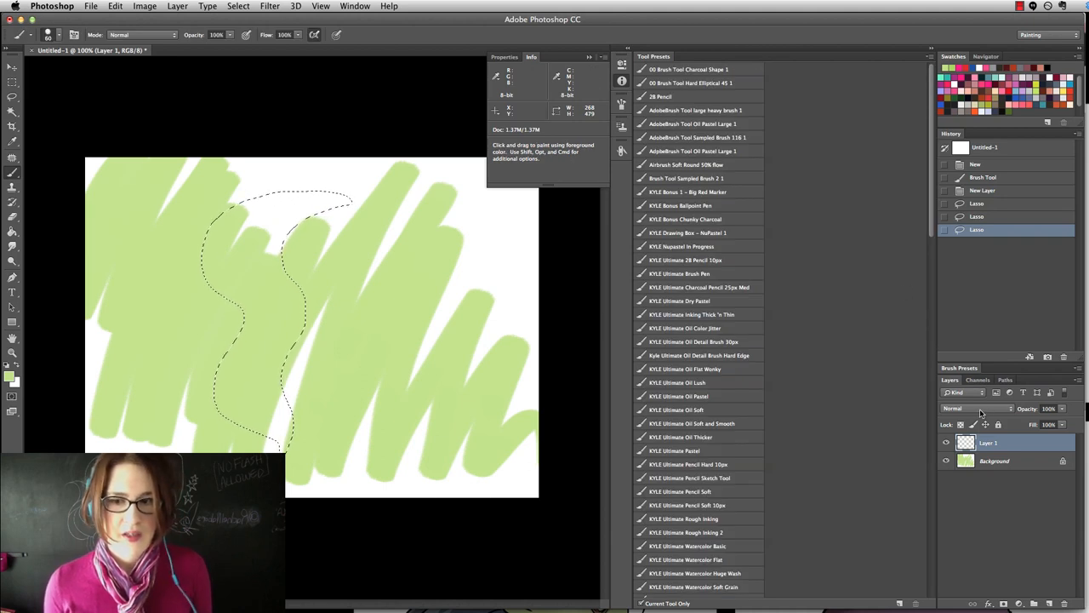
# Set Layer 1's blend mode to Multiply.
pyautogui.click(974, 408)
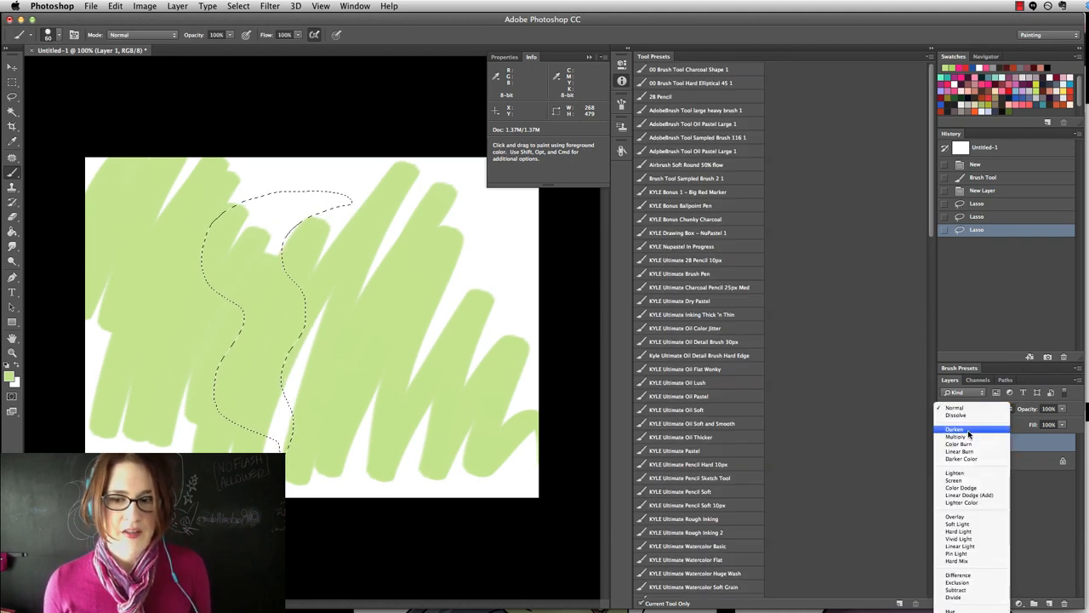
pyautogui.click(957, 436)
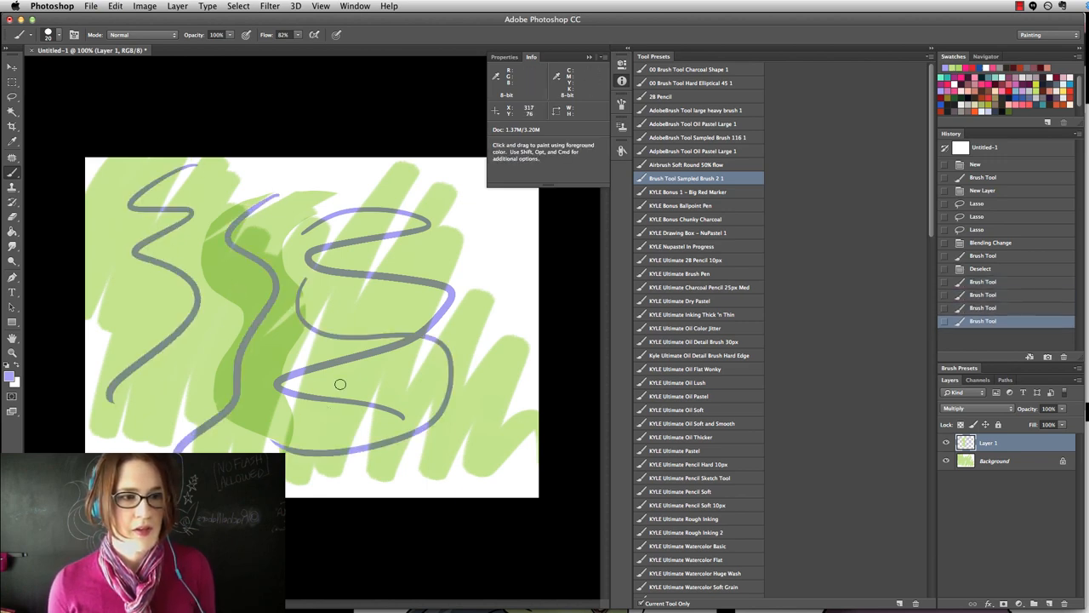
# Paint a purple bracket curve with dots near the top right and arcs near the bottom.
pyautogui.moveTo(502, 217); pyautogui.dragTo(472, 251)
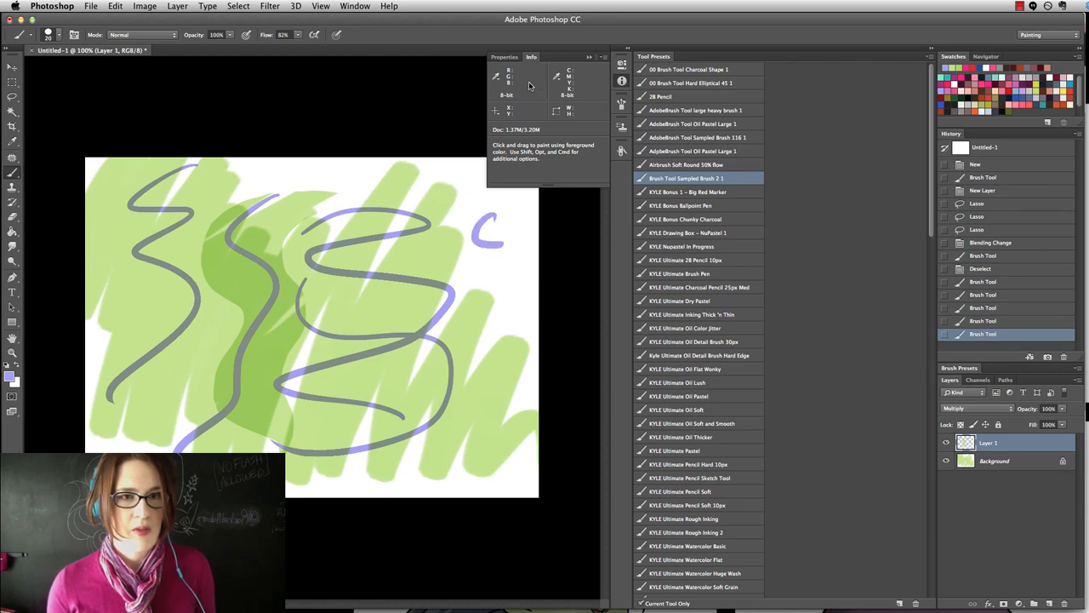
pyautogui.click(593, 61)
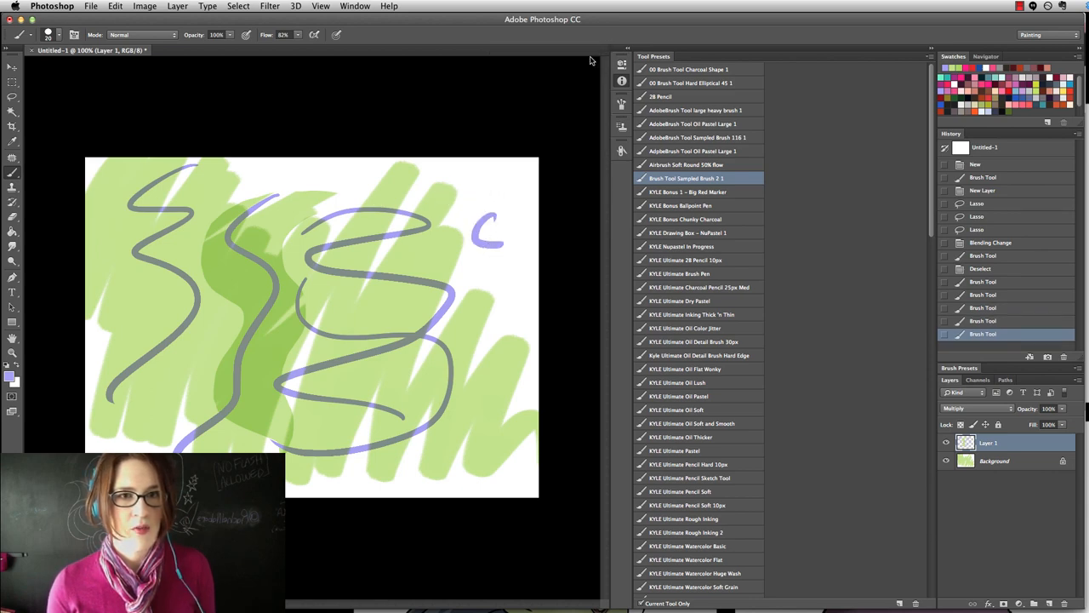
pyautogui.moveTo(515, 217); pyautogui.dragTo(523, 256)
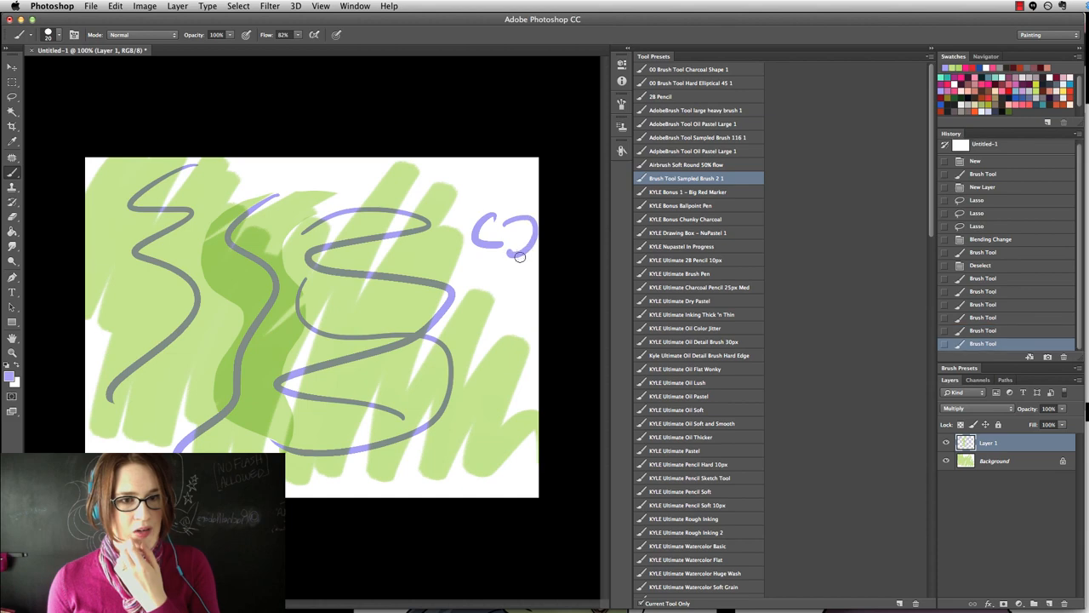
pyautogui.moveTo(519, 256); pyautogui.dragTo(493, 183)
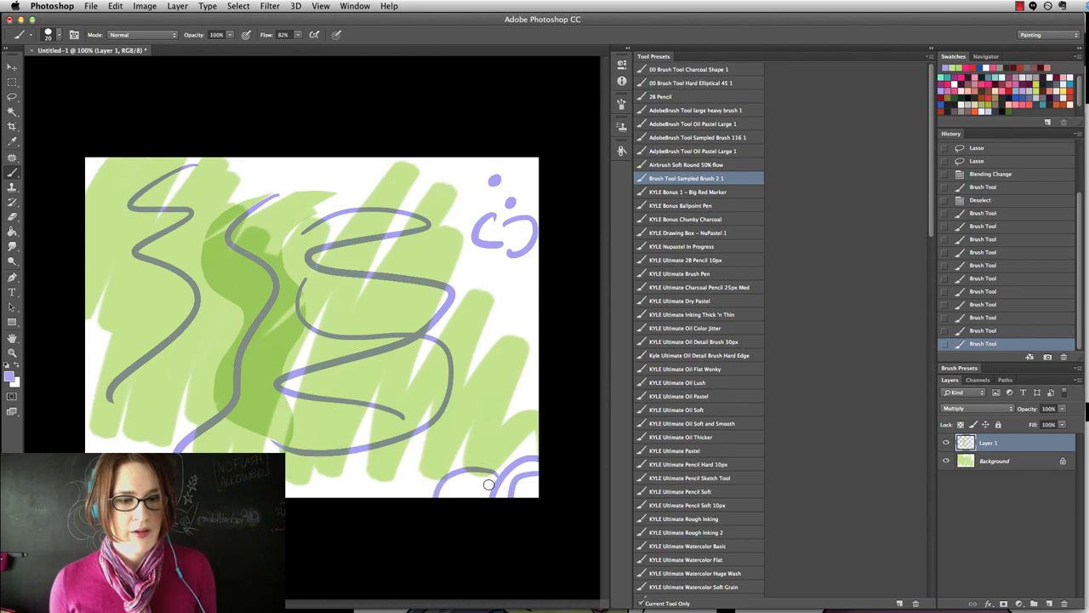
pyautogui.moveTo(490, 485); pyautogui.dragTo(545, 432)
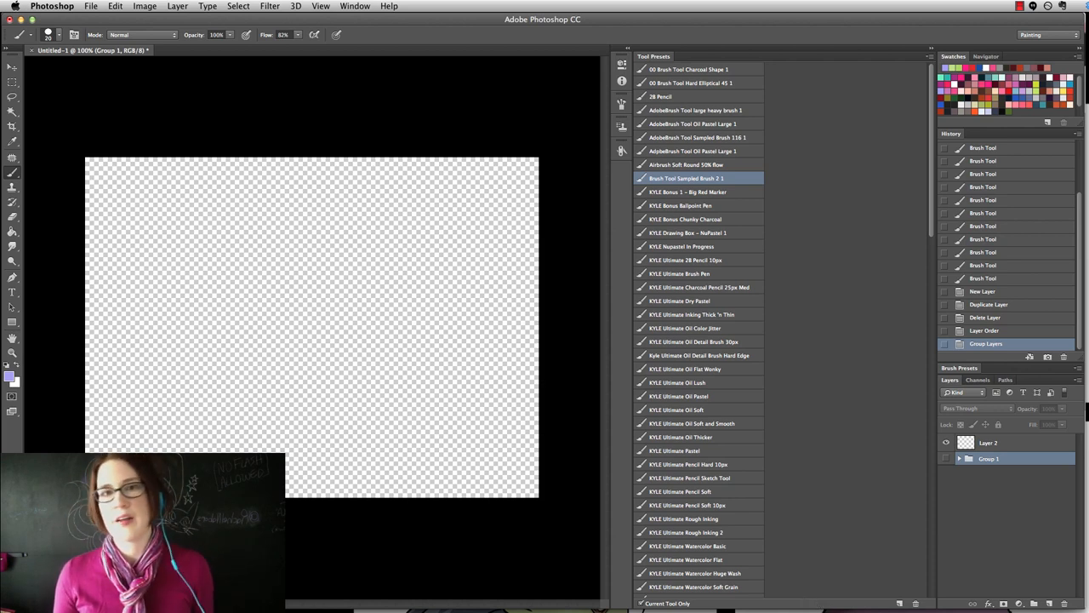
pyautogui.moveTo(422, 282)
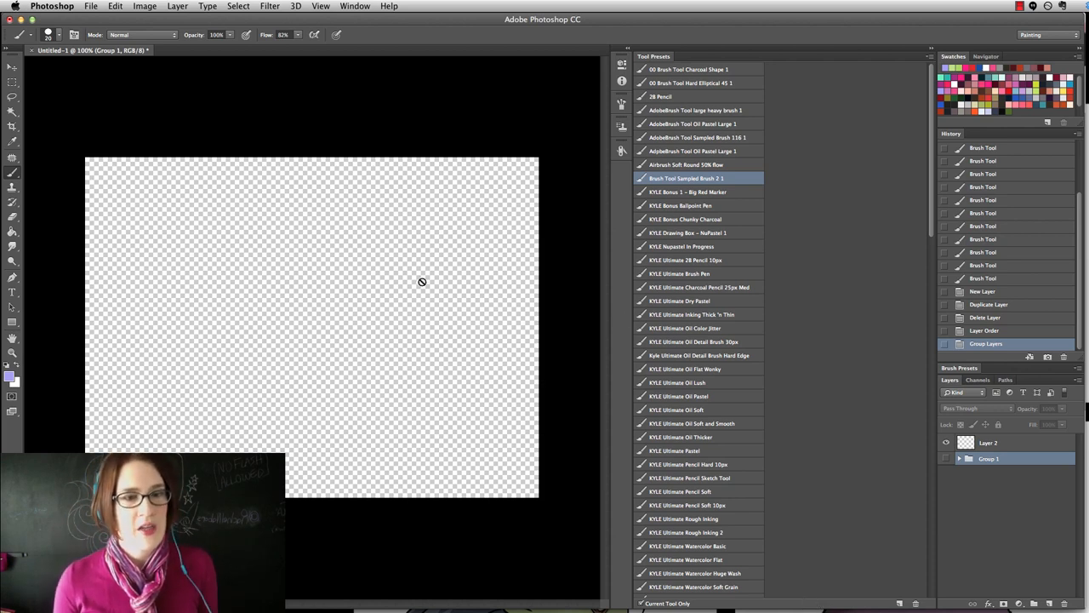
pyautogui.moveTo(401, 260)
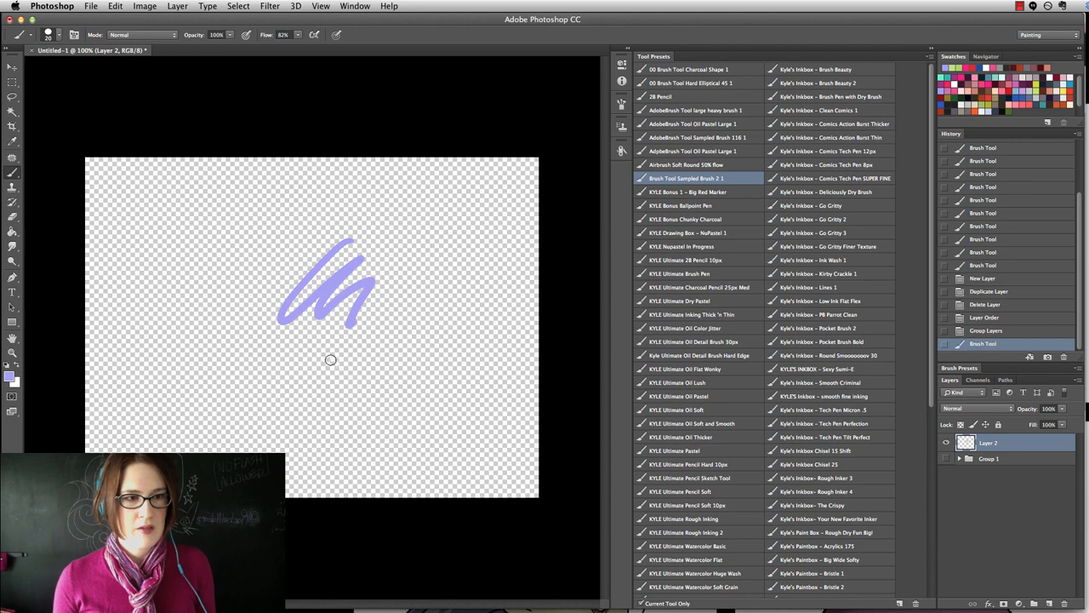
pyautogui.press('Ctrl+Z')
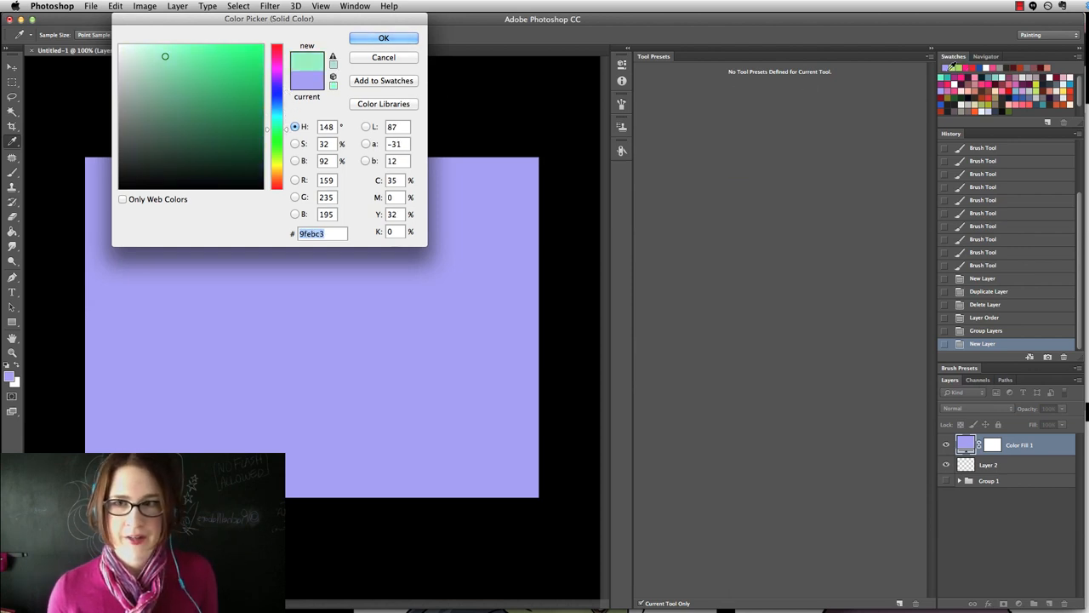
# Pick pale mint #dbf5f1 for the Solid Color fill layer and confirm.
pyautogui.click(277, 85)
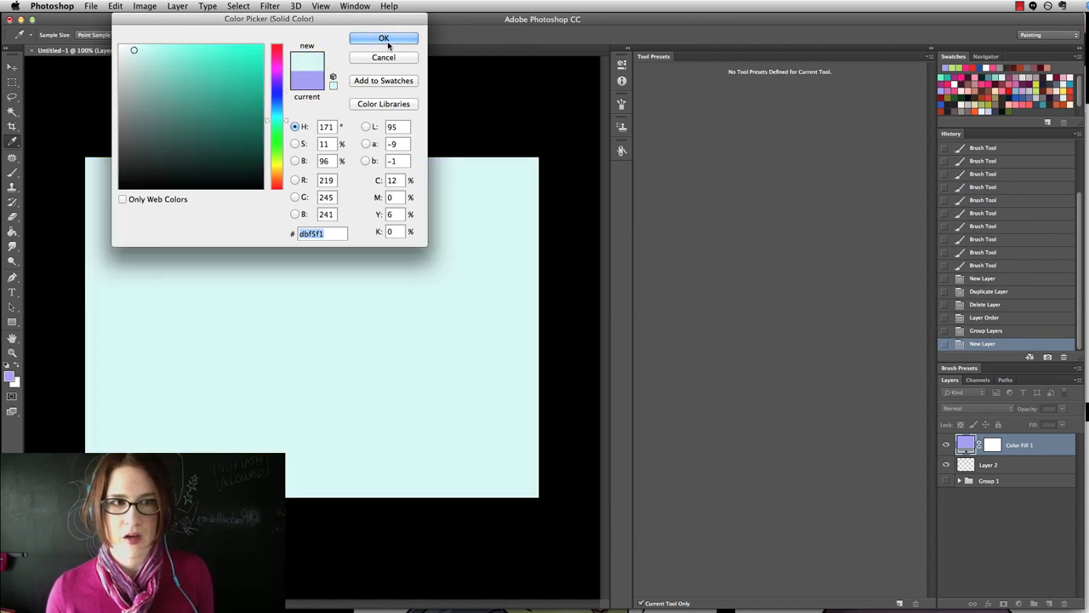
pyautogui.click(383, 38)
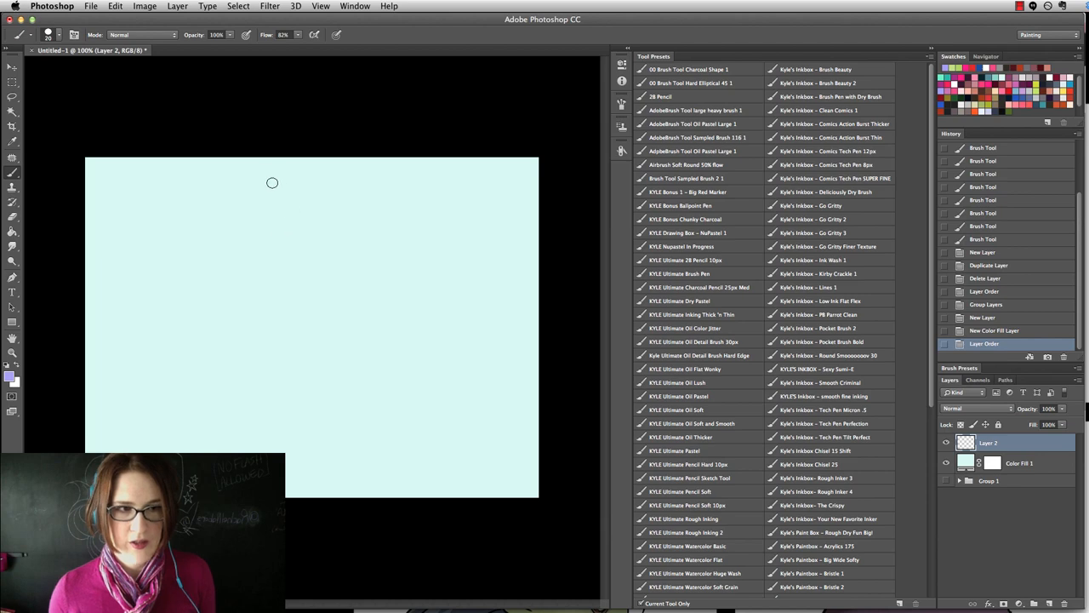
pyautogui.moveTo(249, 307)
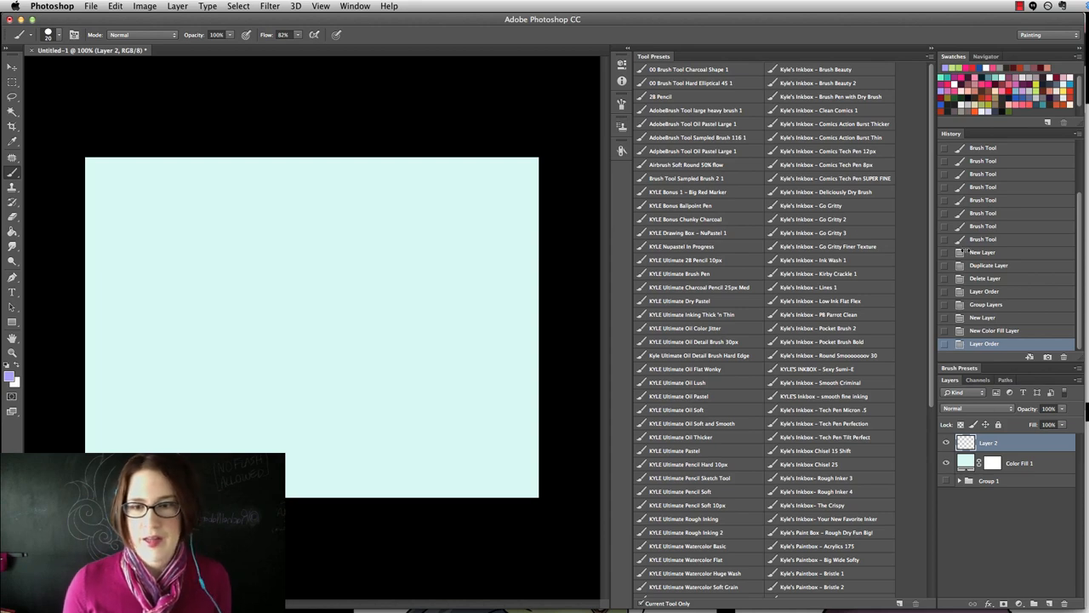
pyautogui.moveTo(864, 328)
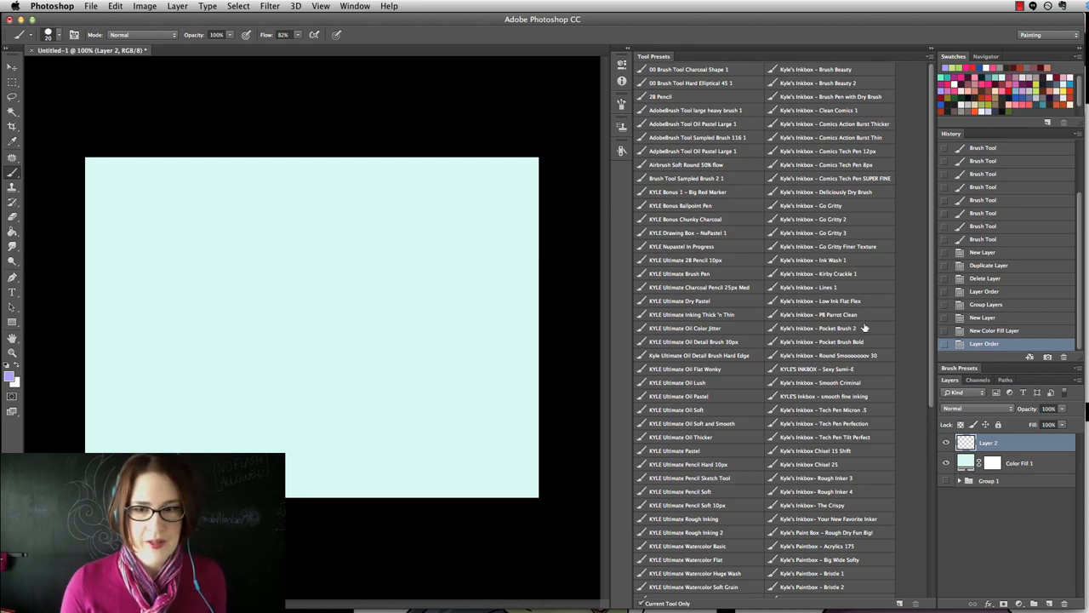
pyautogui.scroll(-3)
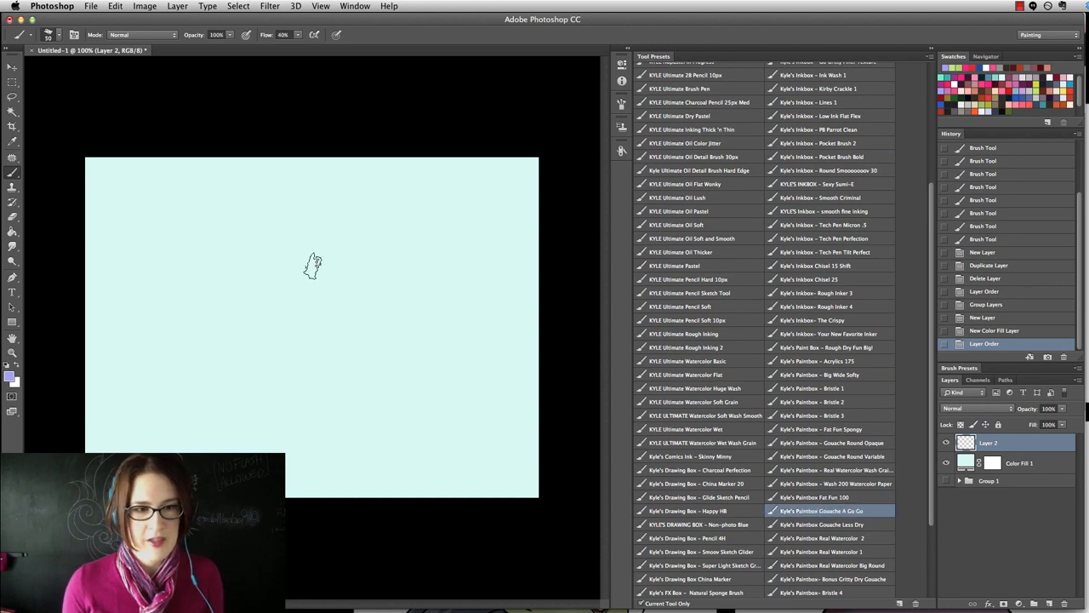
pyautogui.moveTo(198, 234)
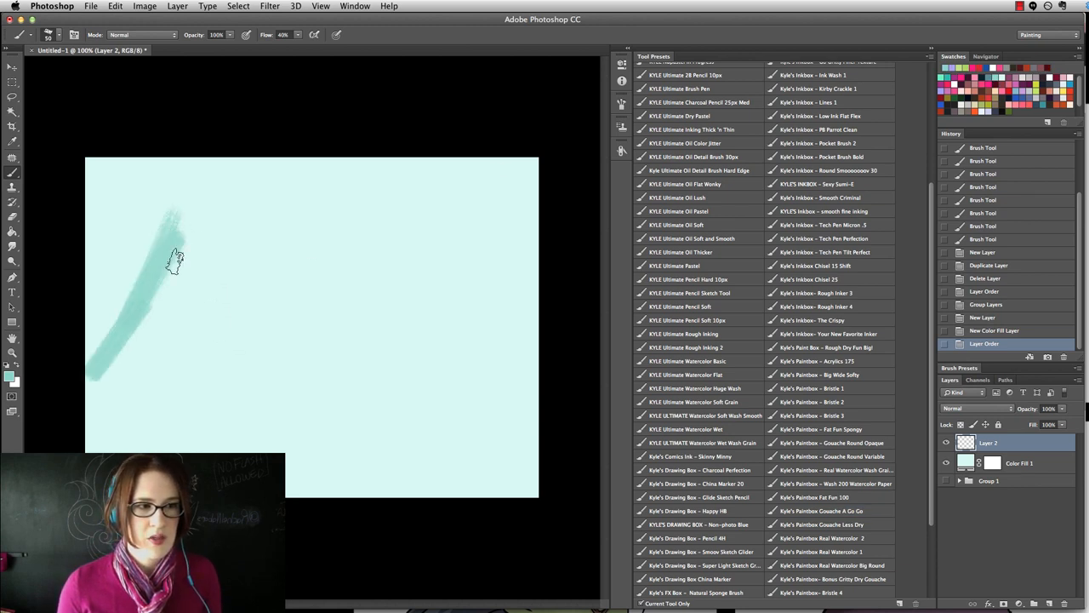
# Paint teal pine tree trunks and branches left to right across the lower canvas.
pyautogui.moveTo(174, 264); pyautogui.dragTo(154, 425)
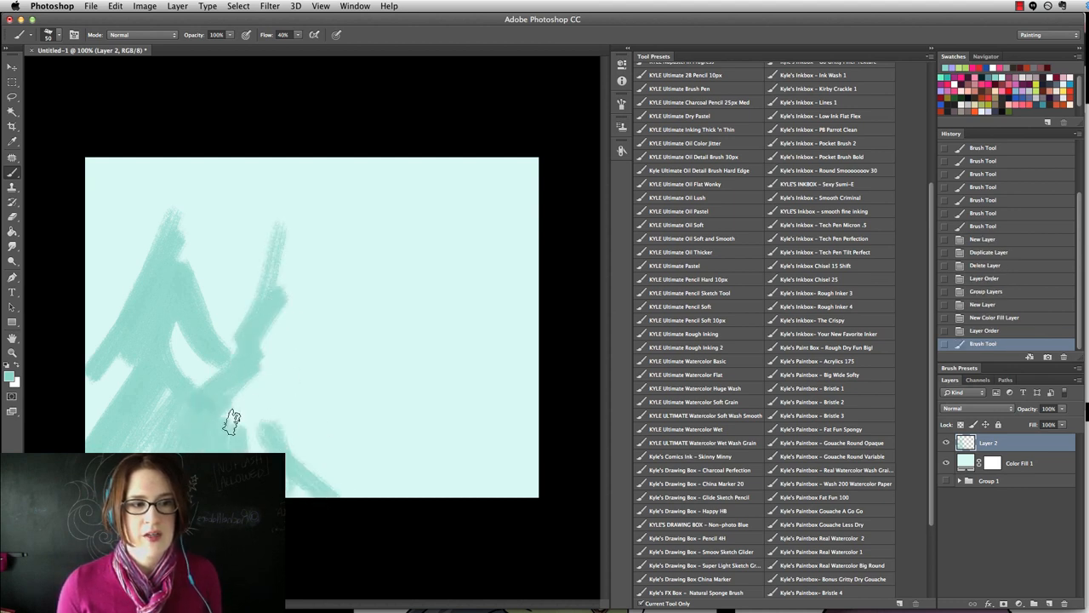
pyautogui.moveTo(234, 421); pyautogui.dragTo(287, 396)
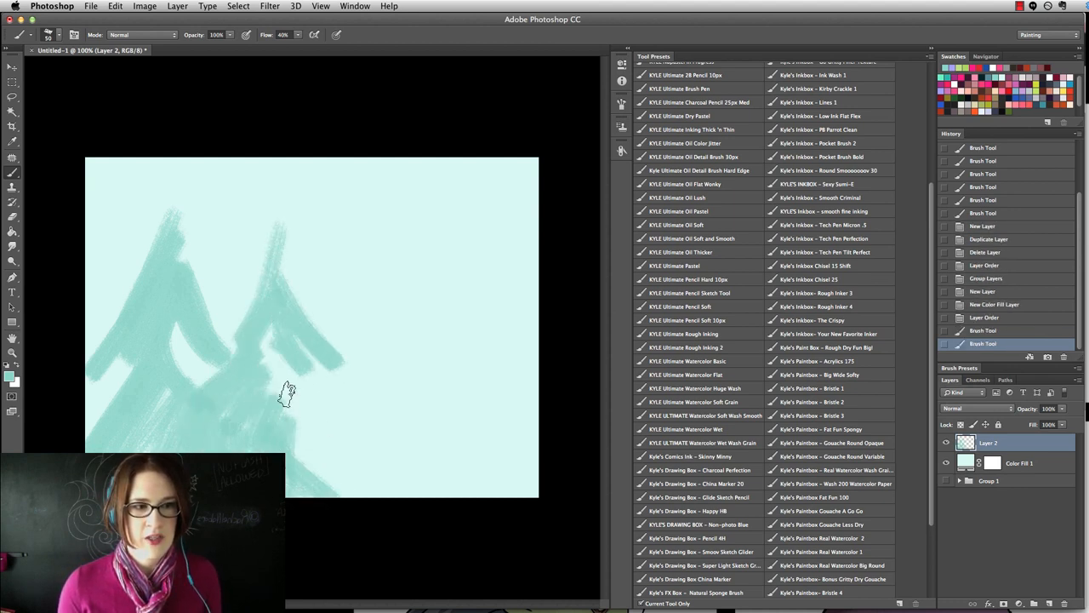
pyautogui.moveTo(288, 393); pyautogui.dragTo(313, 430)
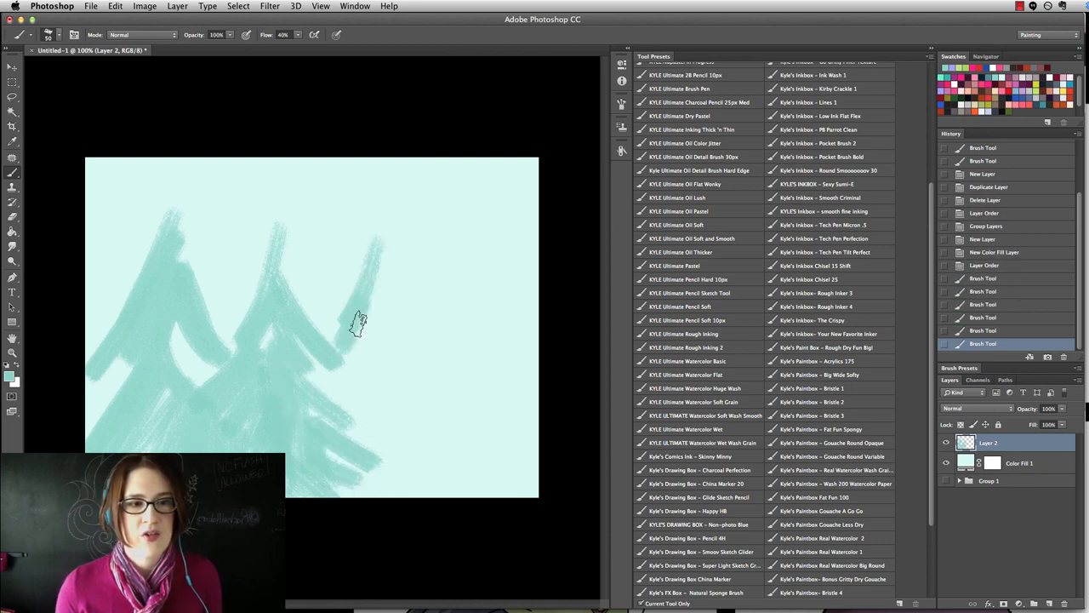
pyautogui.moveTo(358, 341); pyautogui.dragTo(361, 413)
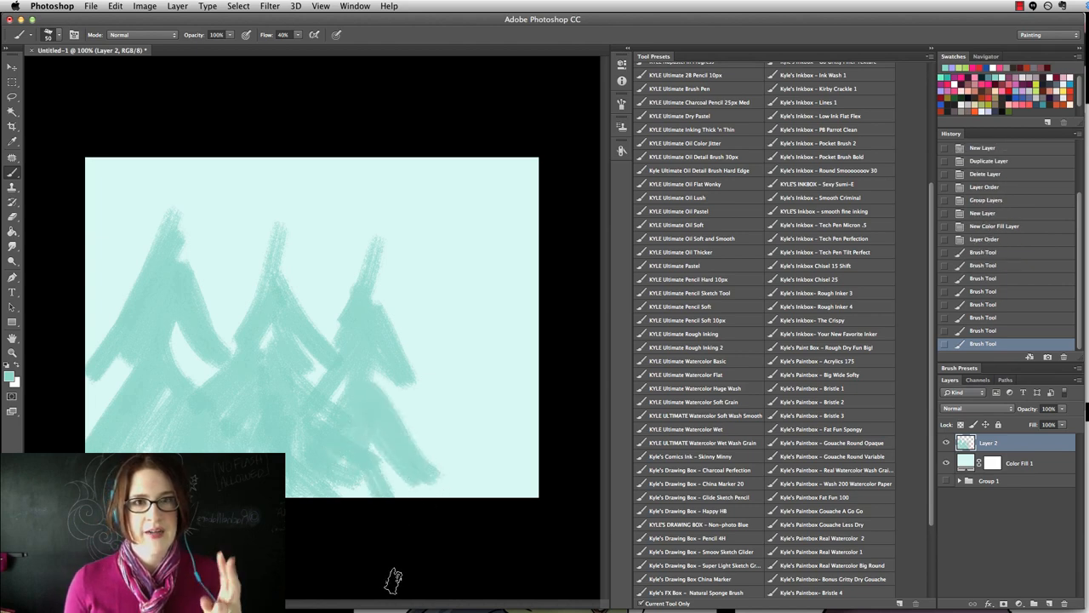
pyautogui.moveTo(432, 227)
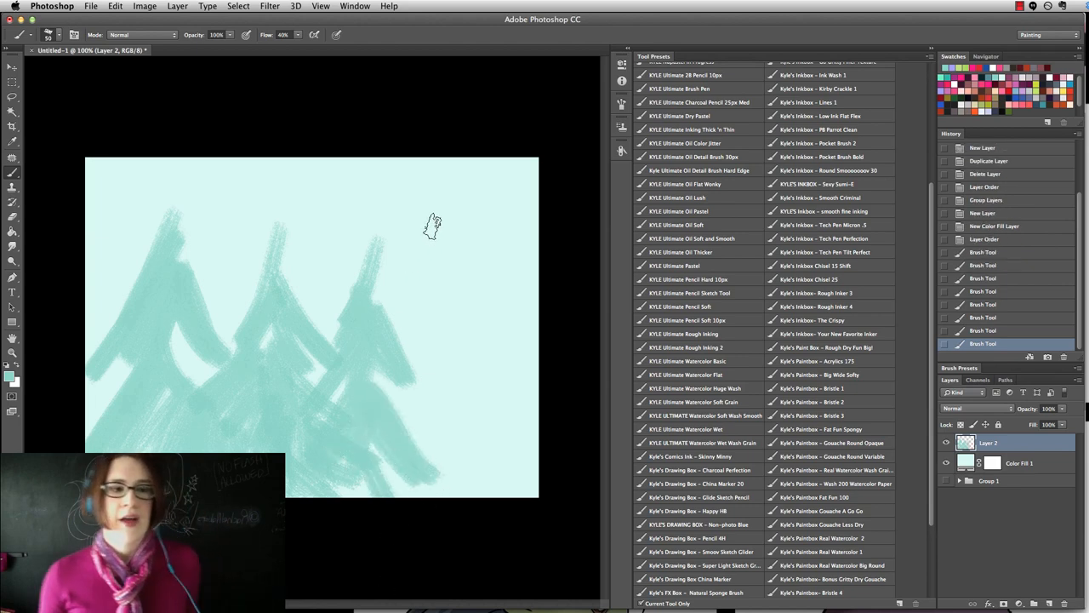
pyautogui.moveTo(475, 259)
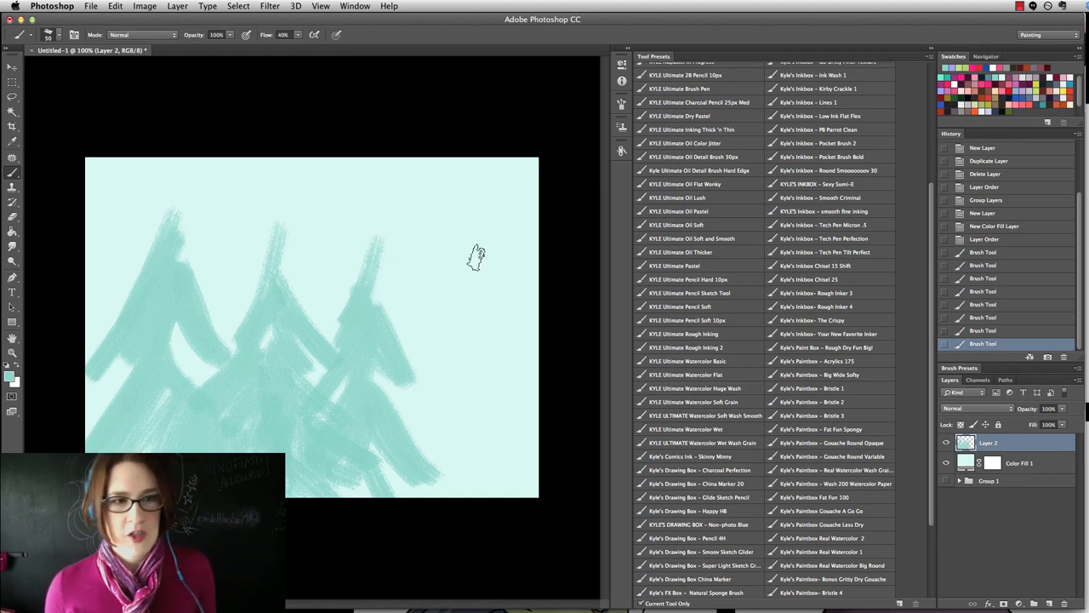
pyautogui.moveTo(470, 189)
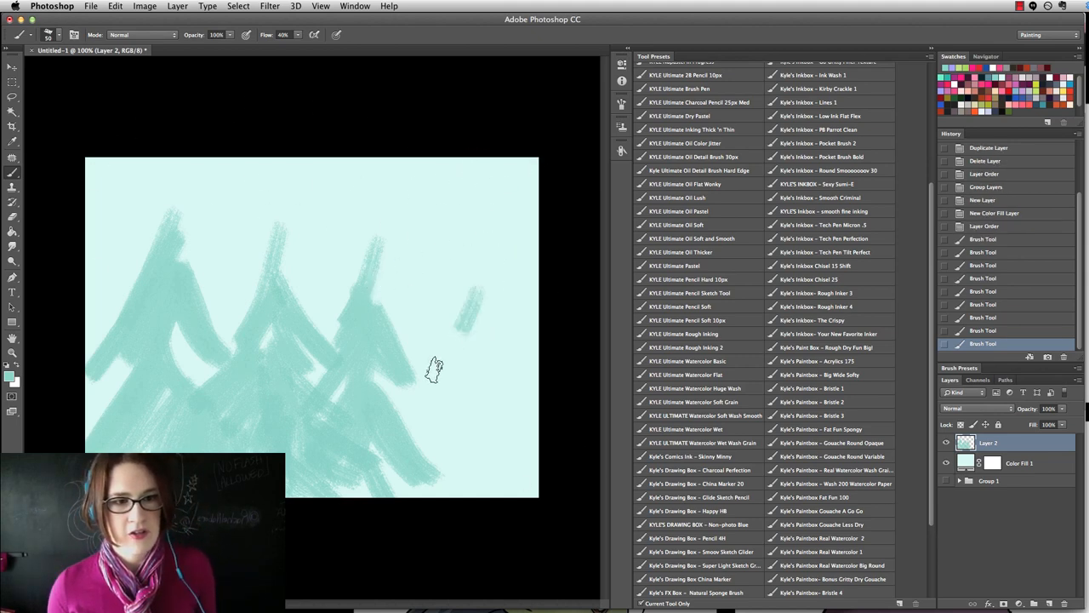
pyautogui.moveTo(434, 370); pyautogui.dragTo(423, 426)
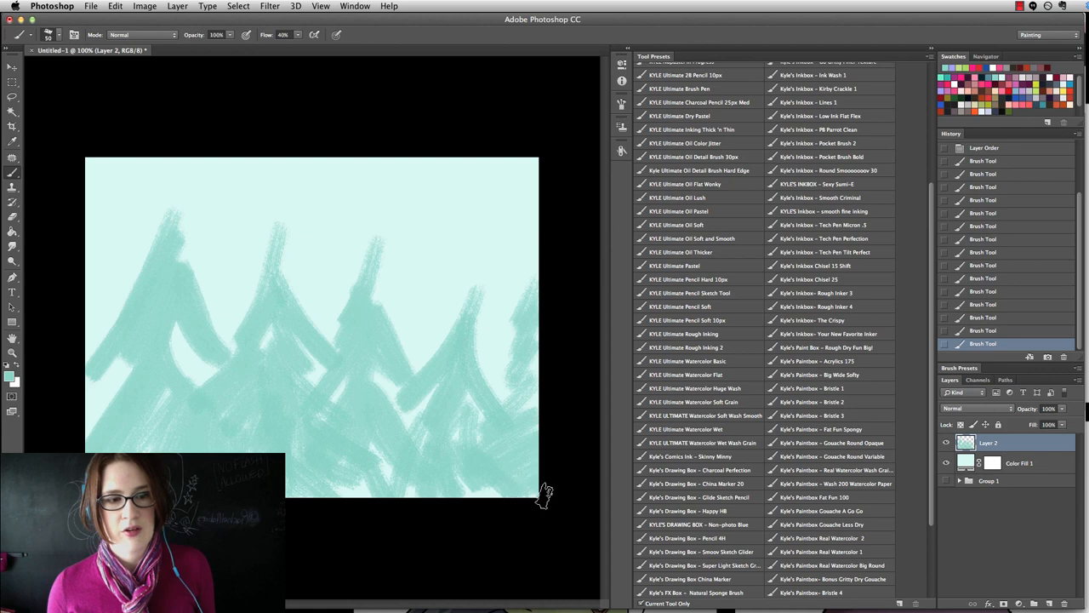
pyautogui.moveTo(179, 162)
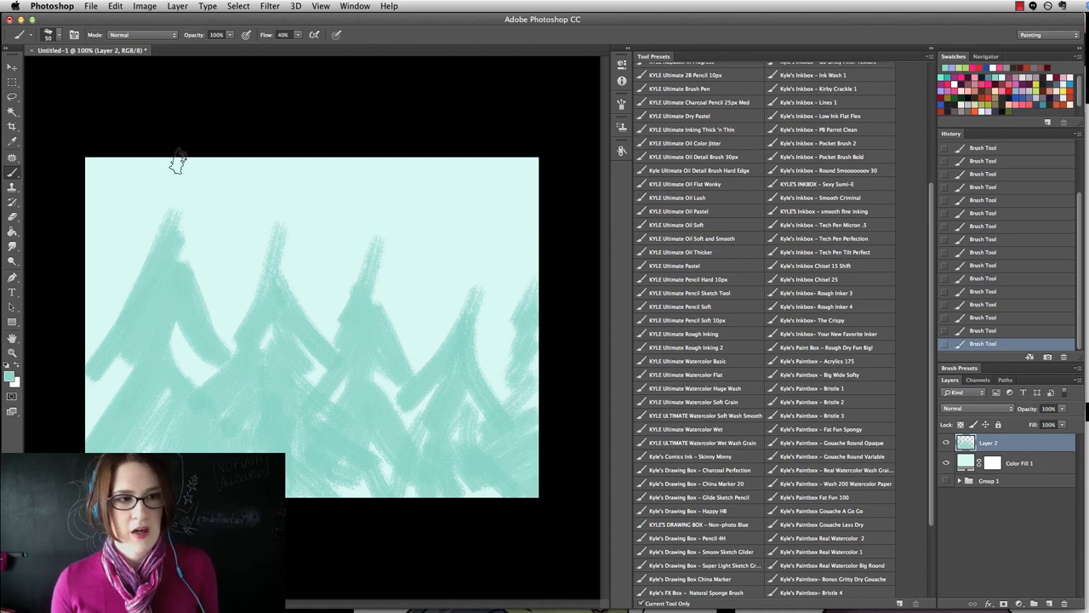
pyautogui.moveTo(224, 415)
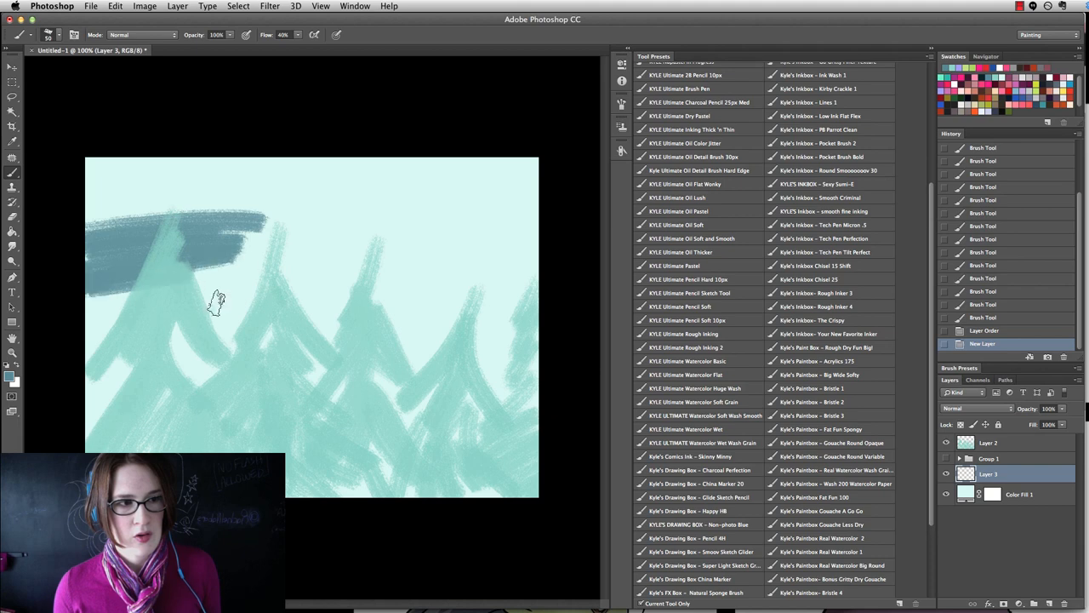
# Paint dark blue-grey distant pines behind the teal trees across the left, middle and right.
pyautogui.moveTo(217, 302); pyautogui.dragTo(205, 426)
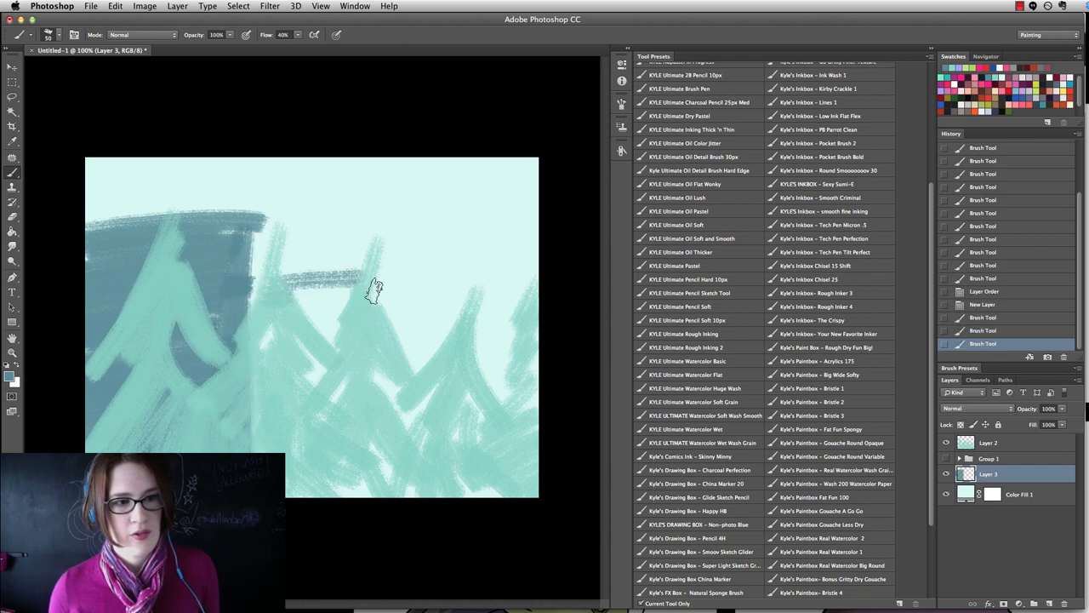
pyautogui.moveTo(375, 290); pyautogui.dragTo(311, 400)
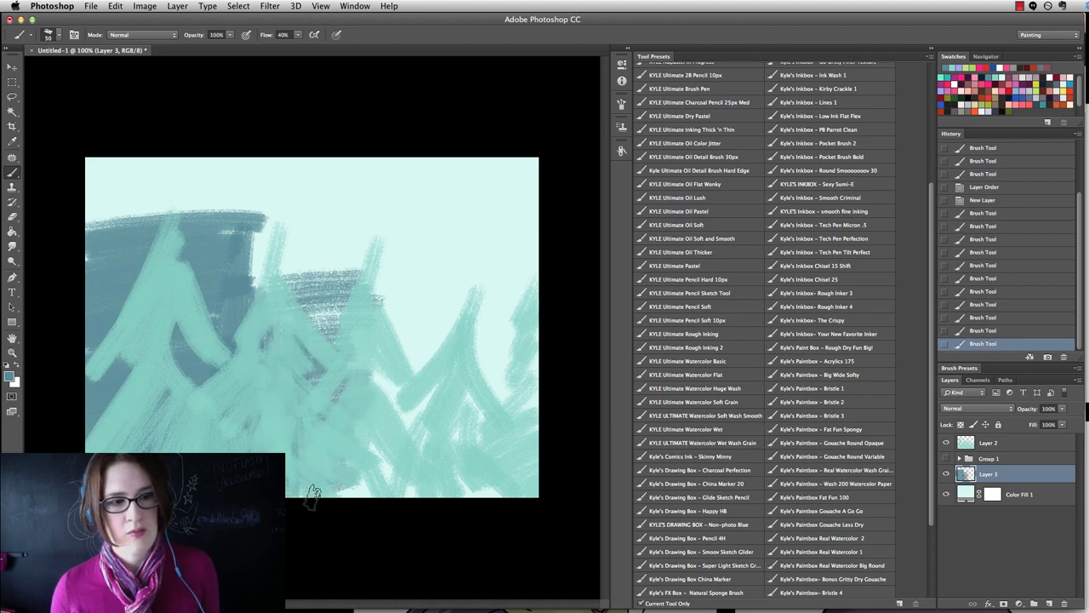
pyautogui.moveTo(314, 498); pyautogui.dragTo(371, 506)
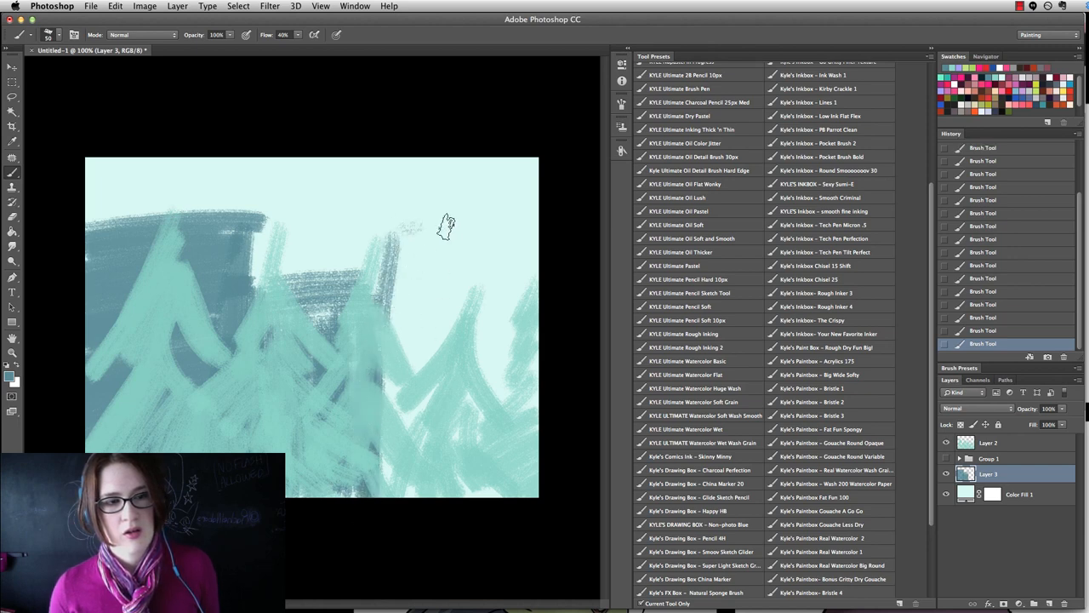
pyautogui.moveTo(443, 229); pyautogui.dragTo(430, 345)
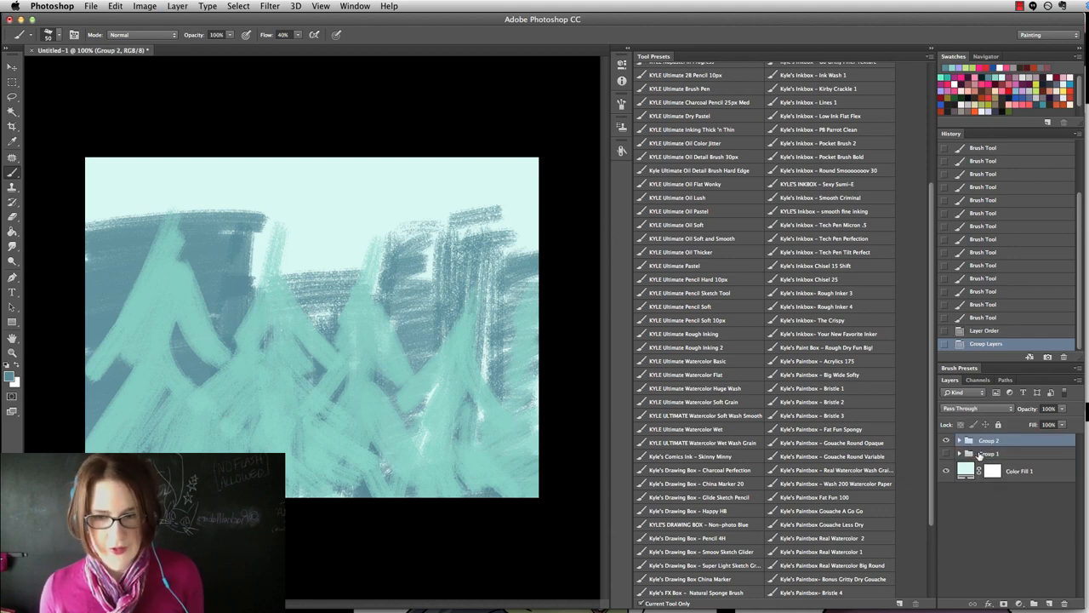
# Hide the pine group and ink a dark hatched shape down the left edge with Sexy Sumi-E.
pyautogui.click(1050, 602)
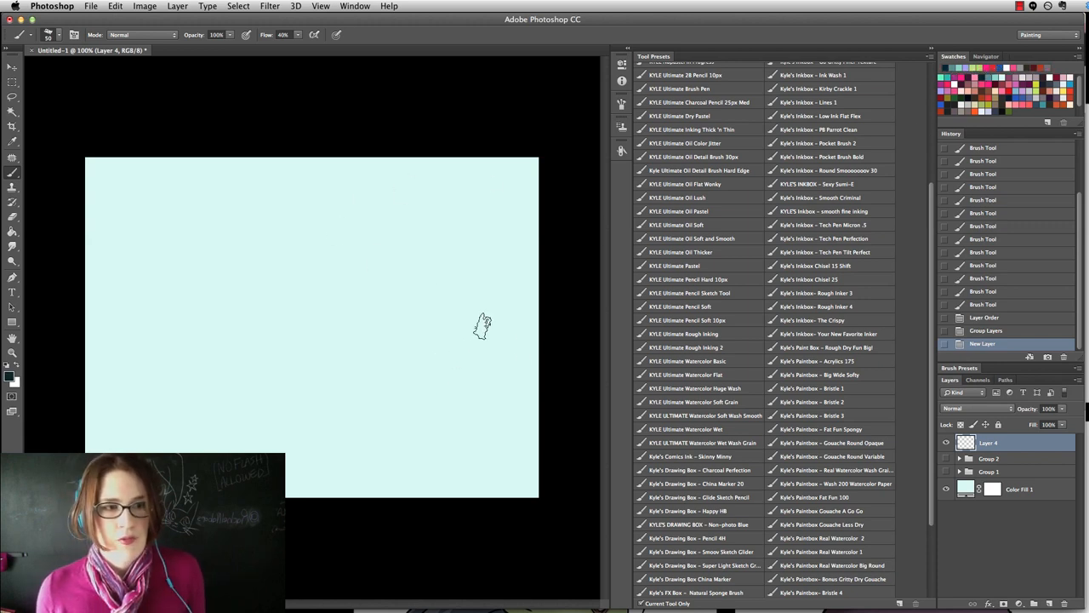
pyautogui.moveTo(421, 300)
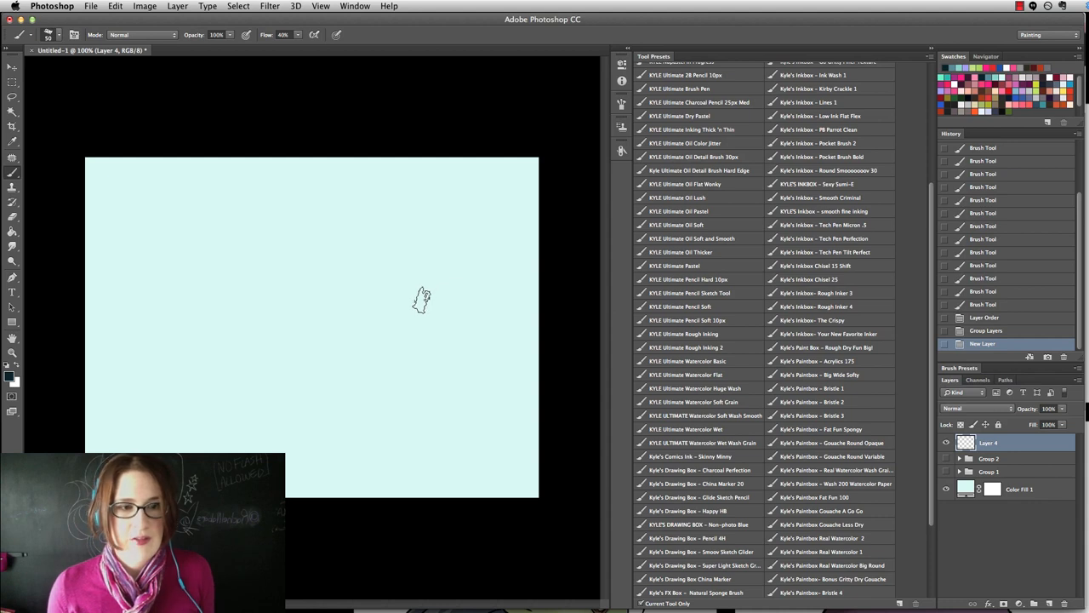
pyautogui.click(815, 183)
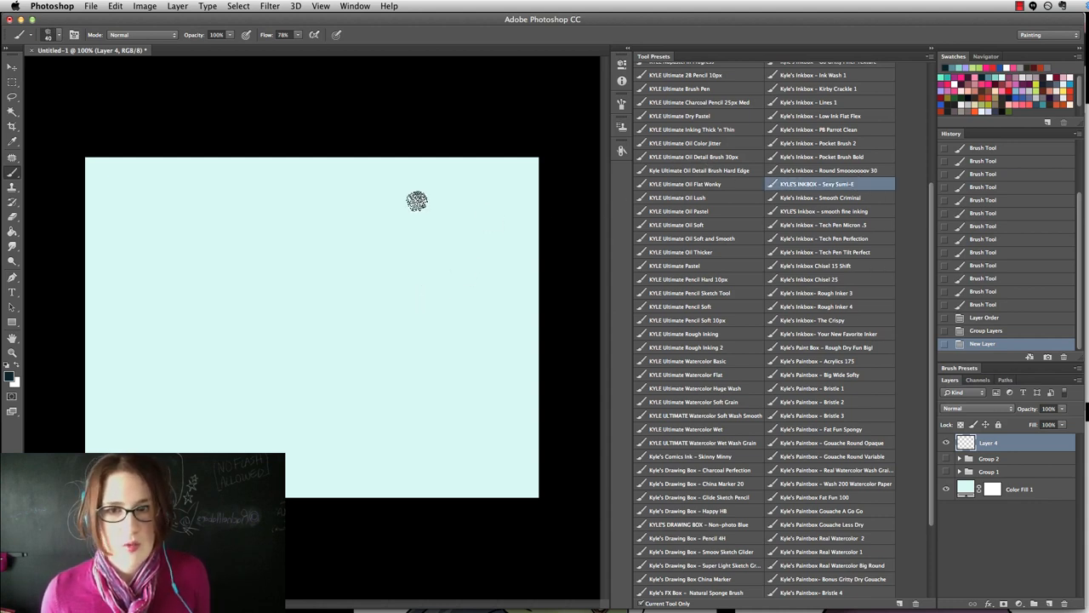
pyautogui.moveTo(227, 264)
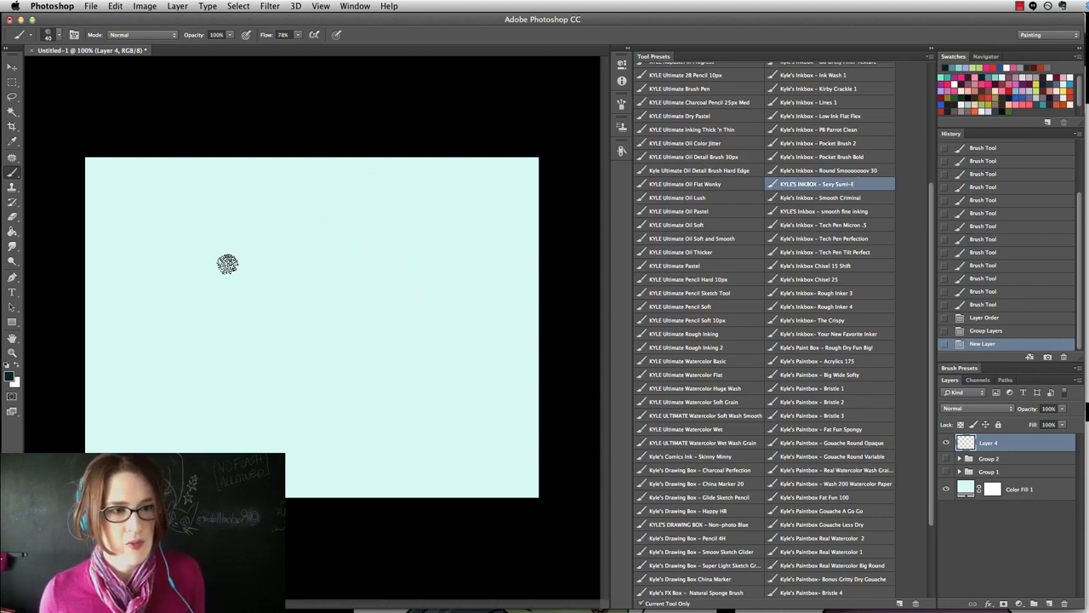
pyautogui.moveTo(188, 293)
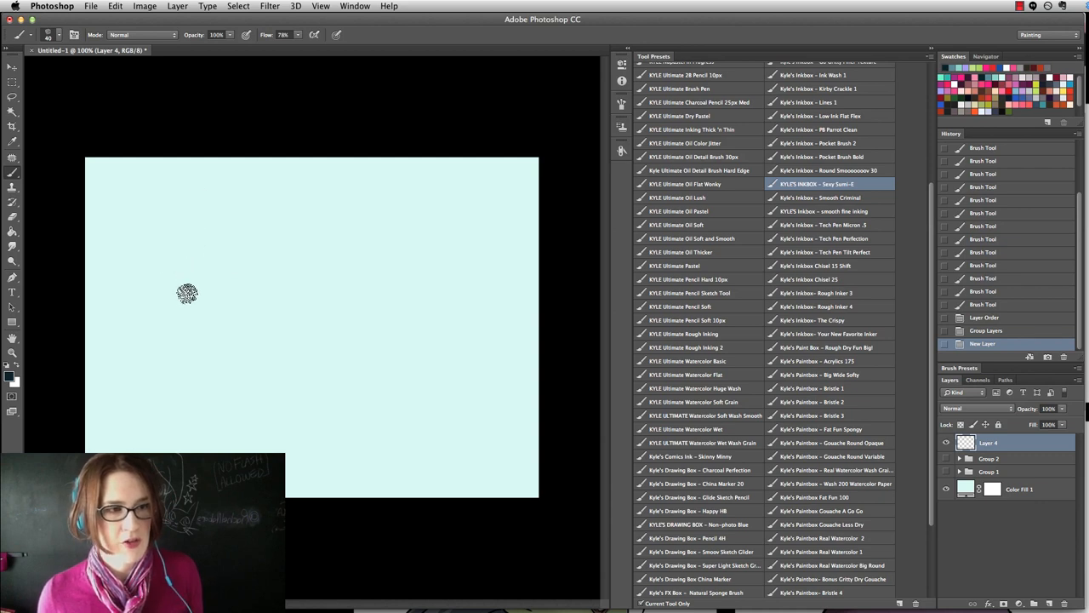
pyautogui.moveTo(194, 162); pyautogui.dragTo(209, 237)
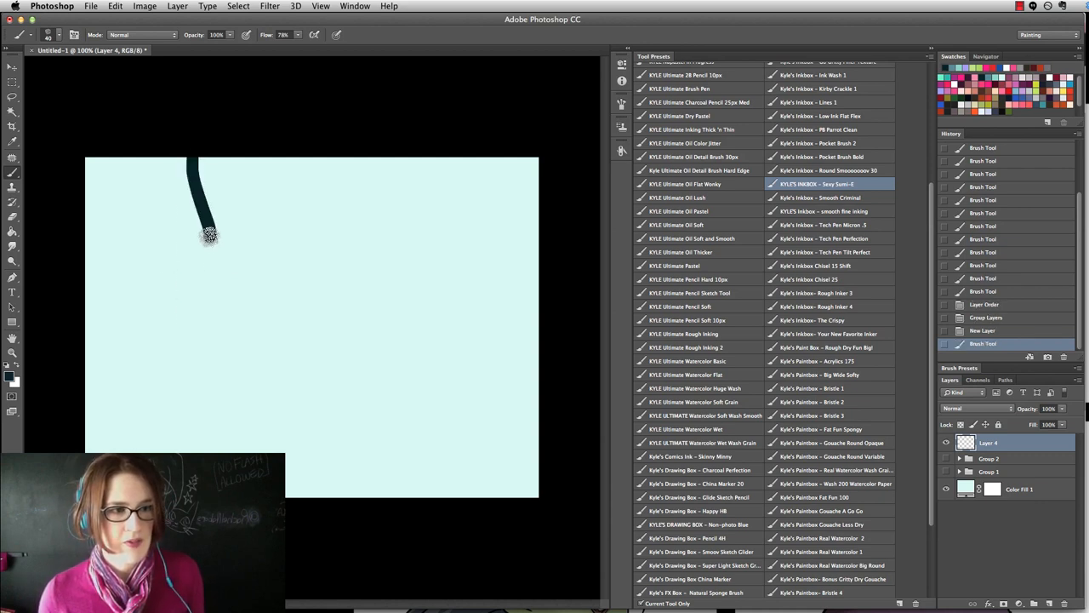
pyautogui.moveTo(210, 236); pyautogui.dragTo(127, 400)
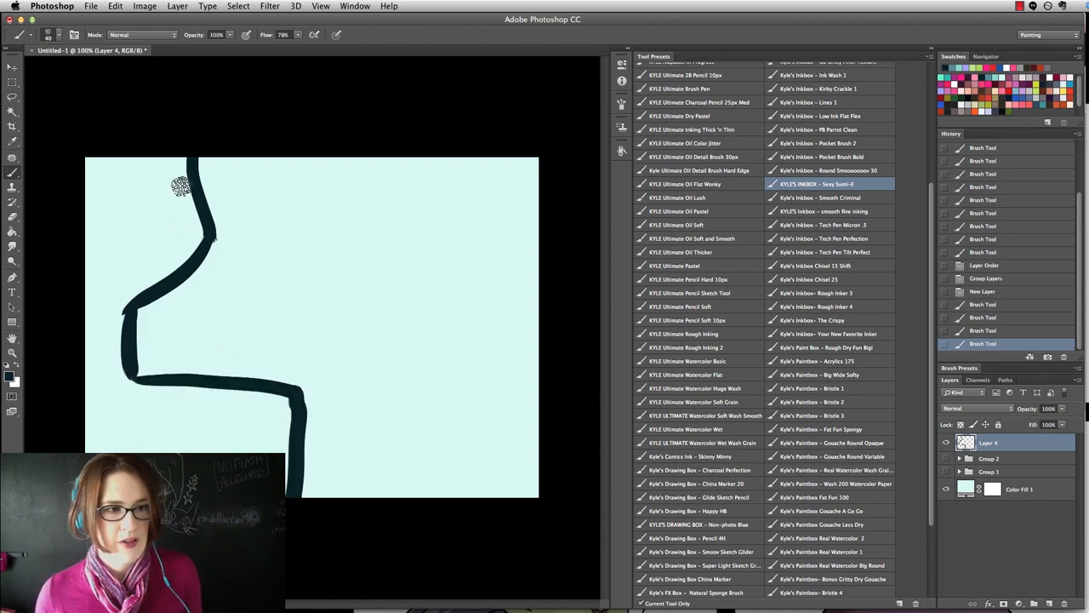
pyautogui.moveTo(183, 183); pyautogui.dragTo(98, 298)
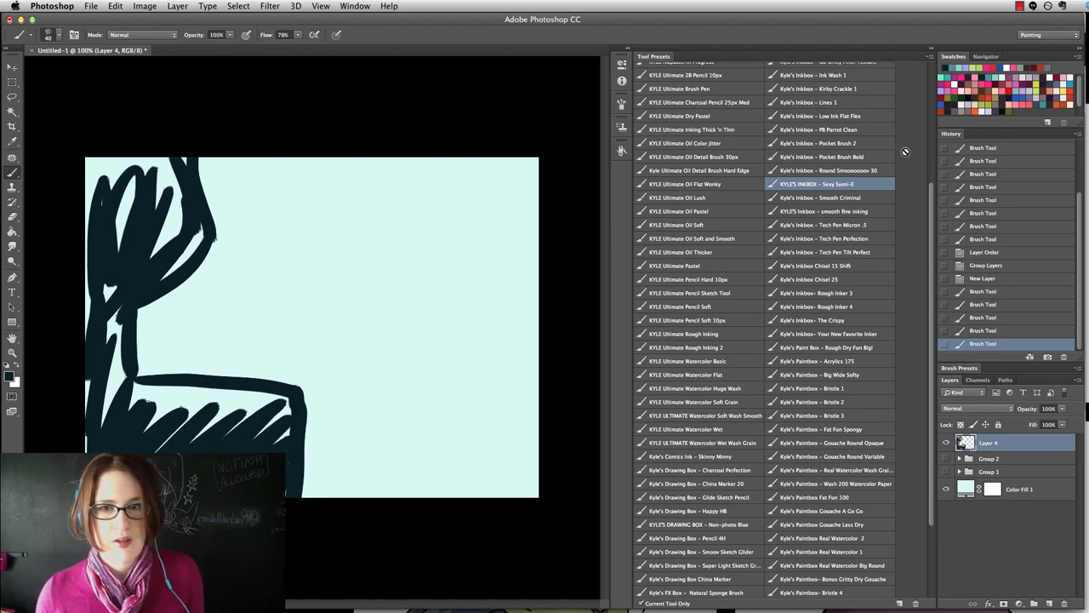
pyautogui.moveTo(424, 234)
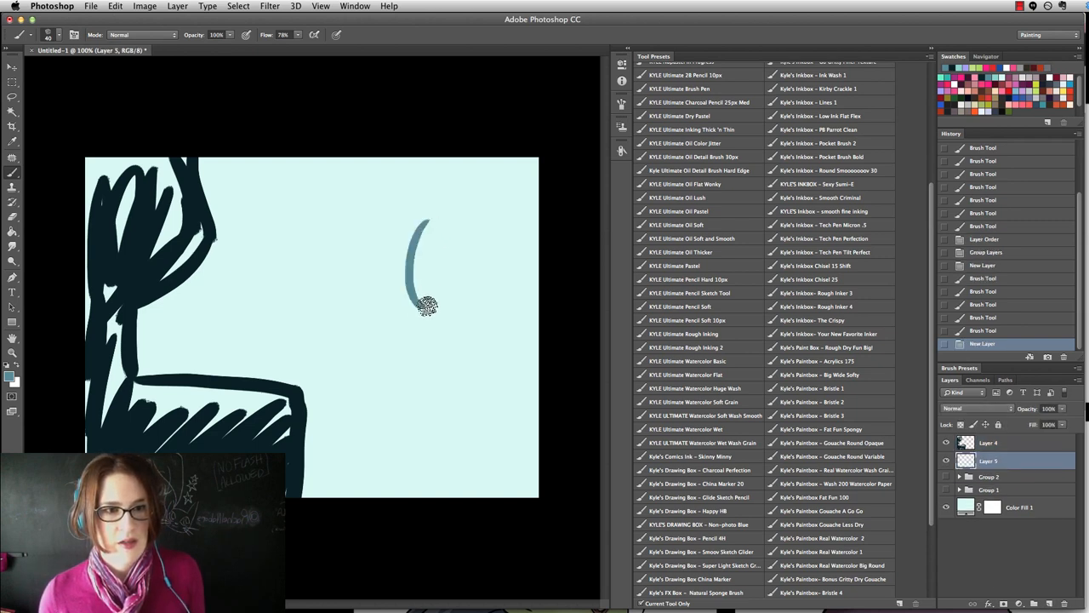
# Brush a sad face, a bowl with spoon, and a cereal box in blue-grey.
pyautogui.moveTo(426, 307); pyautogui.dragTo(412, 247)
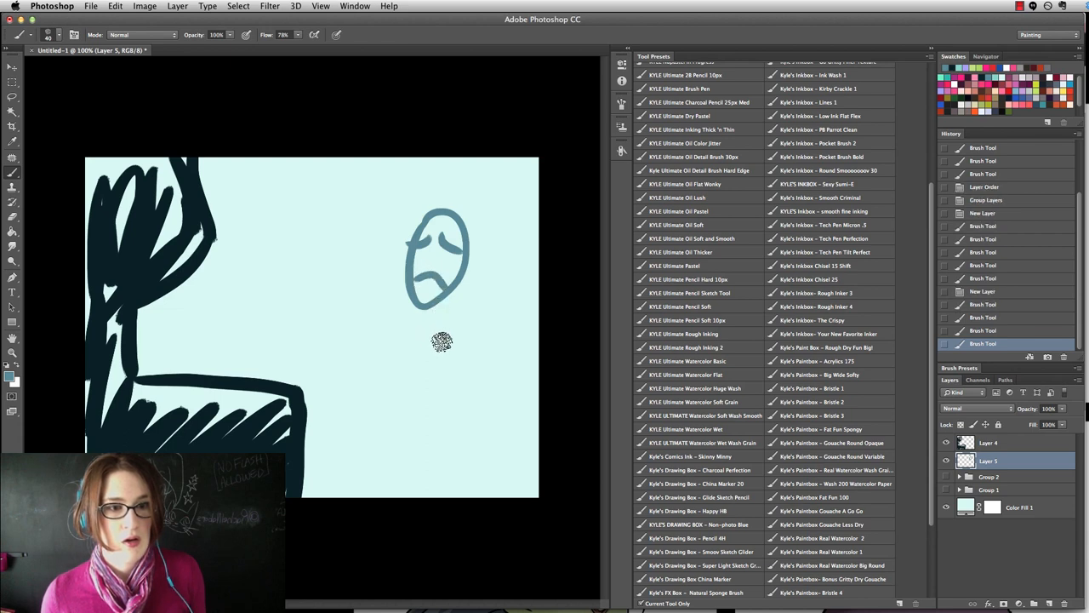
pyautogui.moveTo(381, 368)
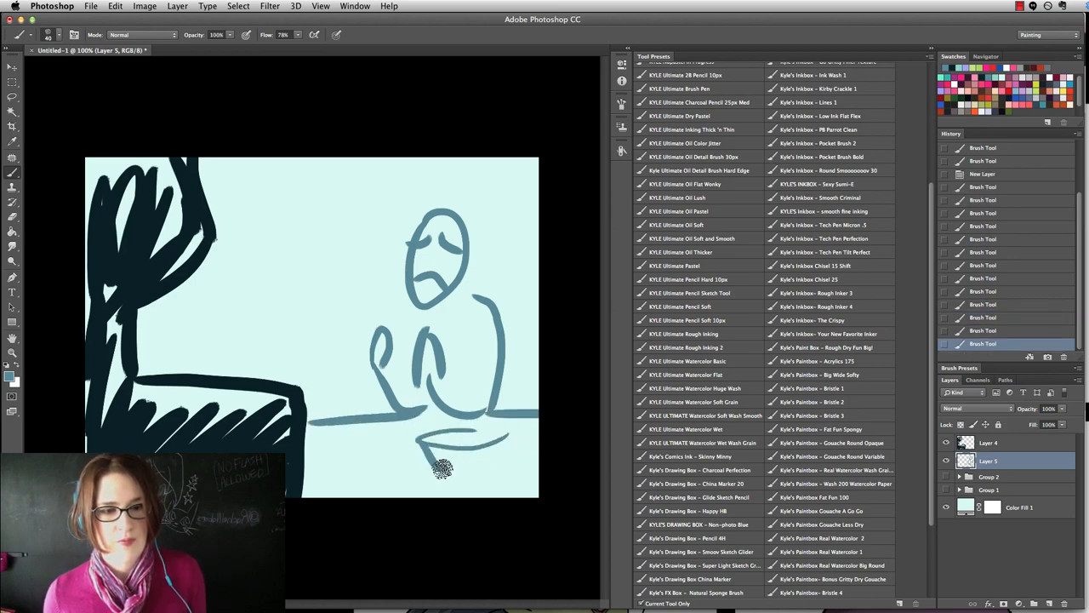
pyautogui.moveTo(442, 468); pyautogui.dragTo(374, 440)
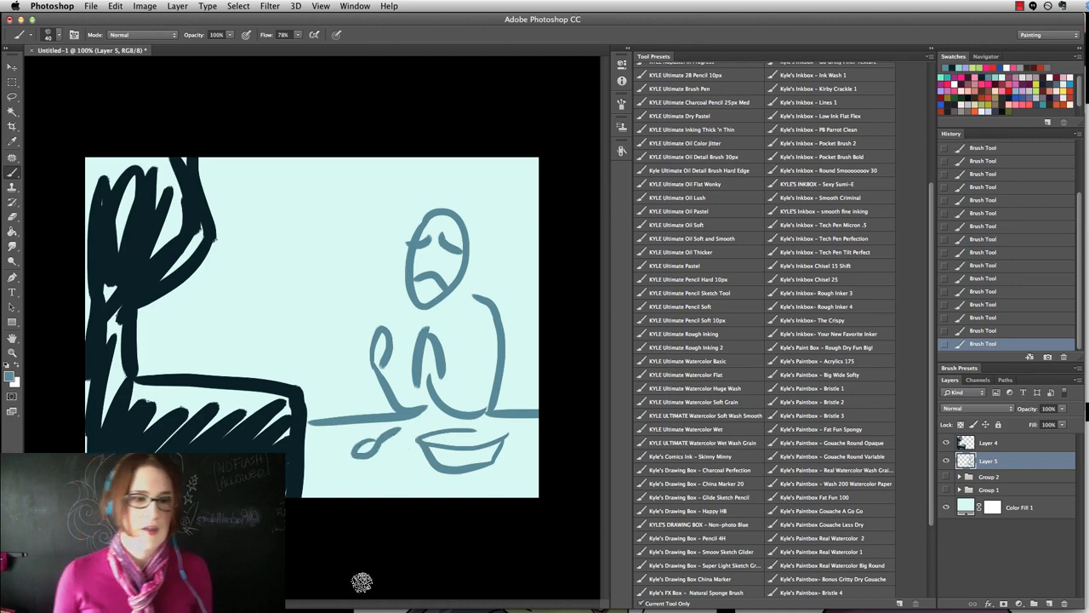
pyautogui.moveTo(308, 311)
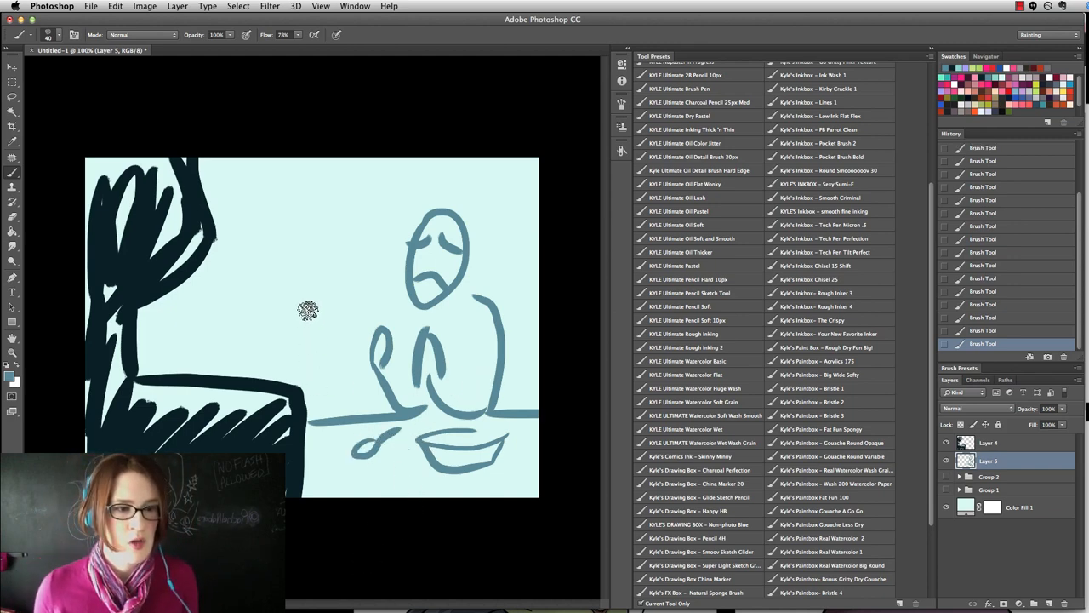
pyautogui.moveTo(306, 311); pyautogui.dragTo(336, 422)
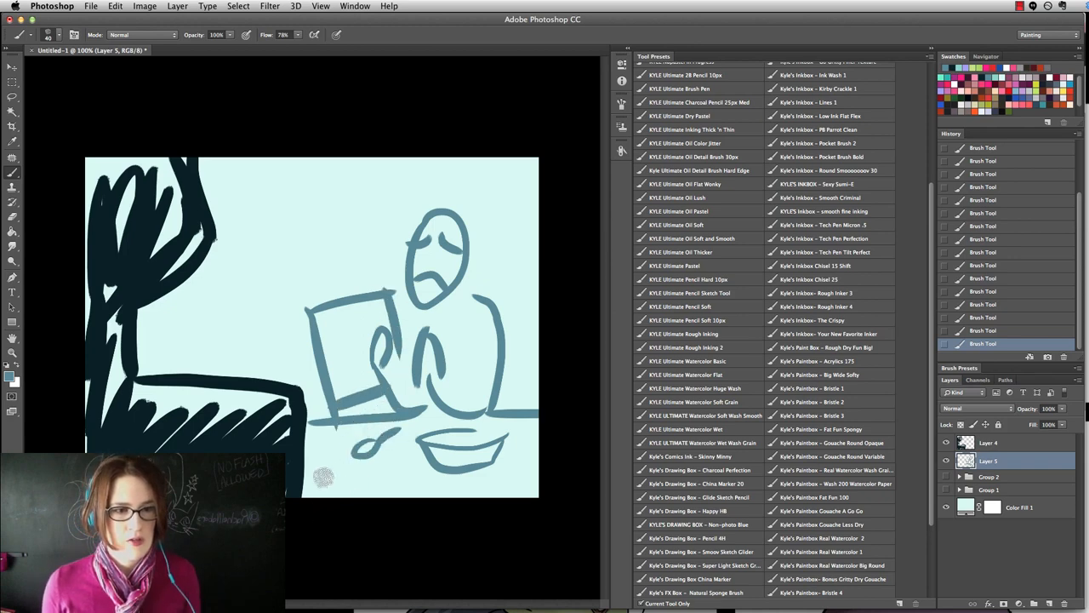
pyautogui.moveTo(332, 319)
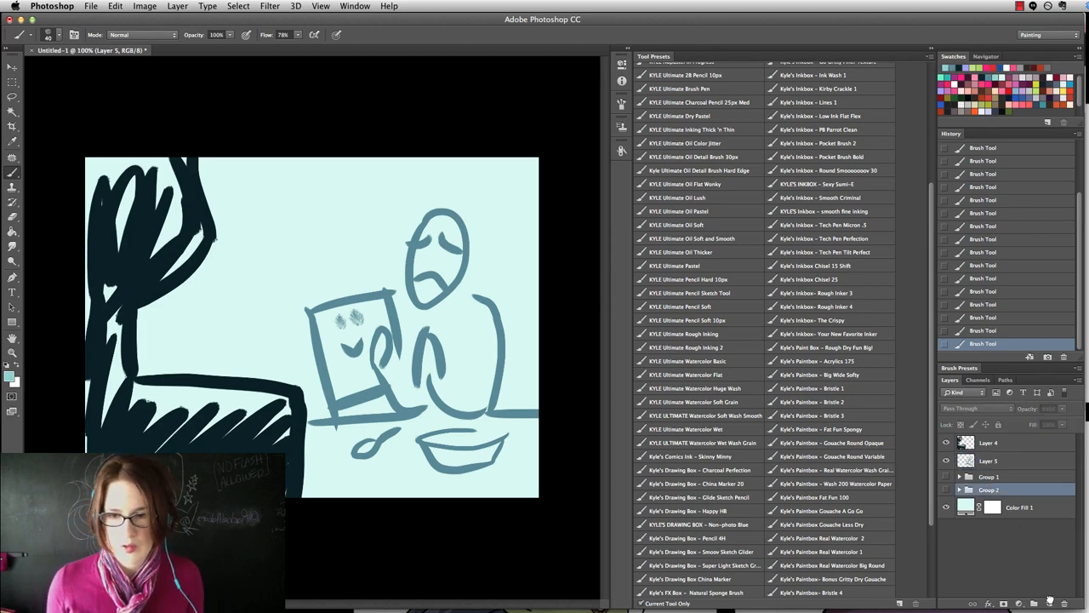
# On a new layer under the line art, paint pale teal over figure, box and table, tidying edges.
pyautogui.click(1034, 602)
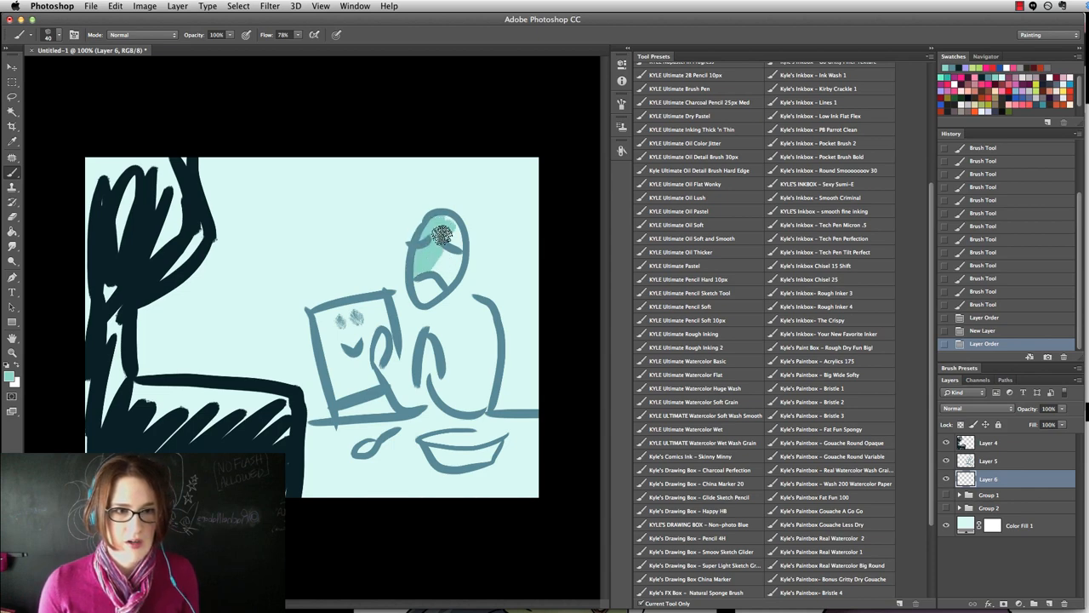
pyautogui.moveTo(443, 239); pyautogui.dragTo(447, 387)
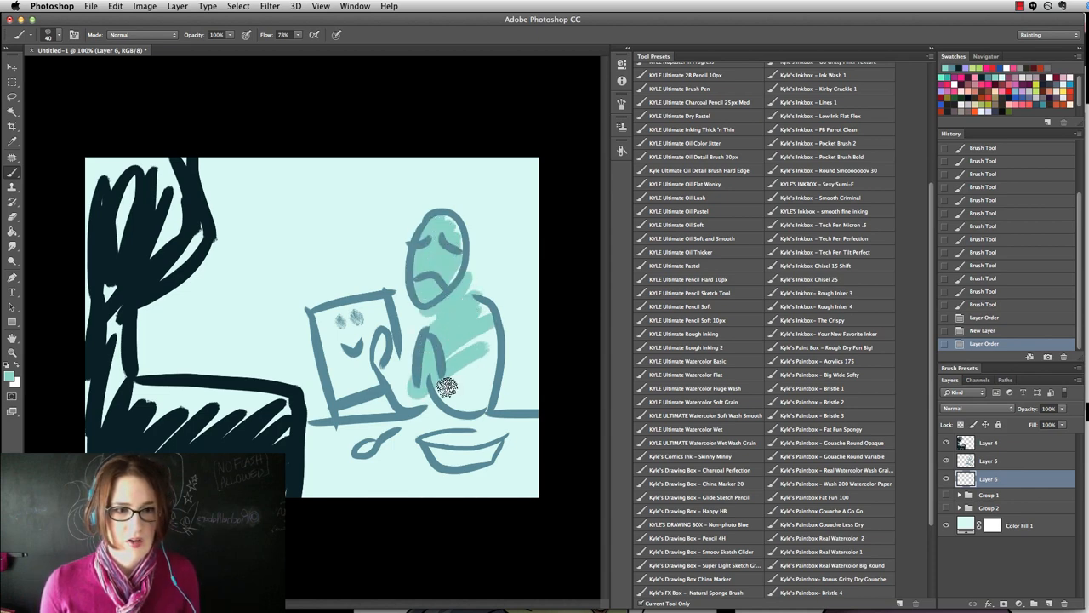
pyautogui.moveTo(447, 387); pyautogui.dragTo(454, 498)
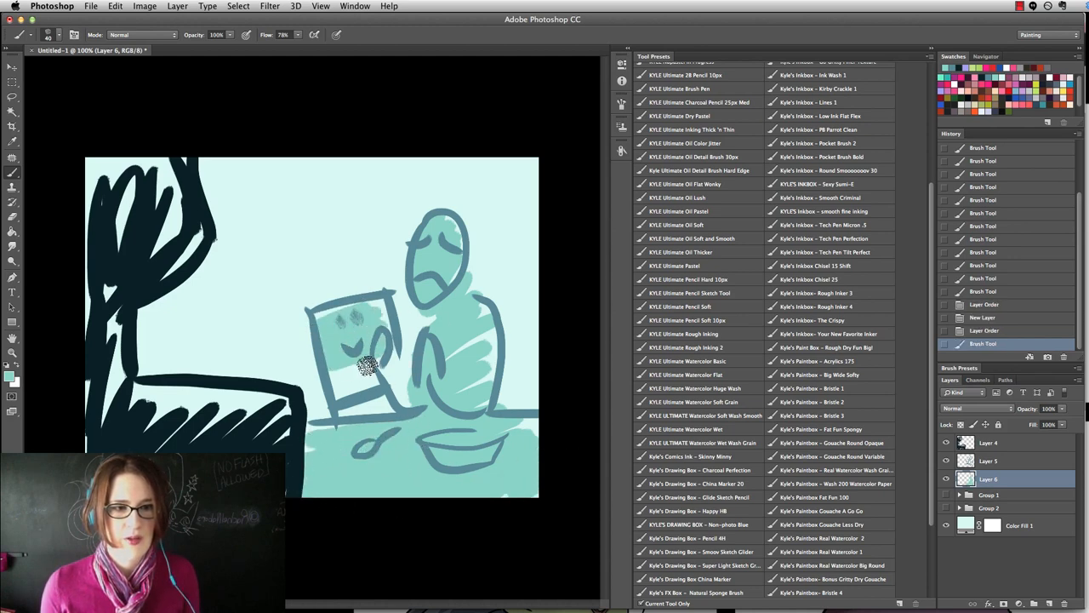
pyautogui.moveTo(366, 366); pyautogui.dragTo(477, 387)
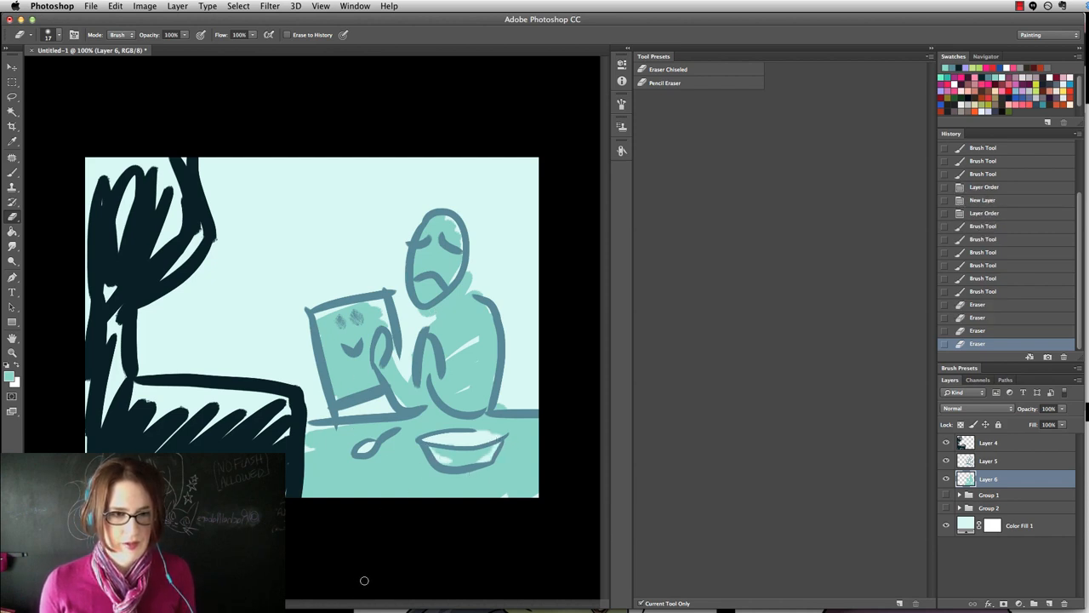
# Fill the left foreground shape solid near-black on Layer 4, then select the panel layers.
pyautogui.click(988, 442)
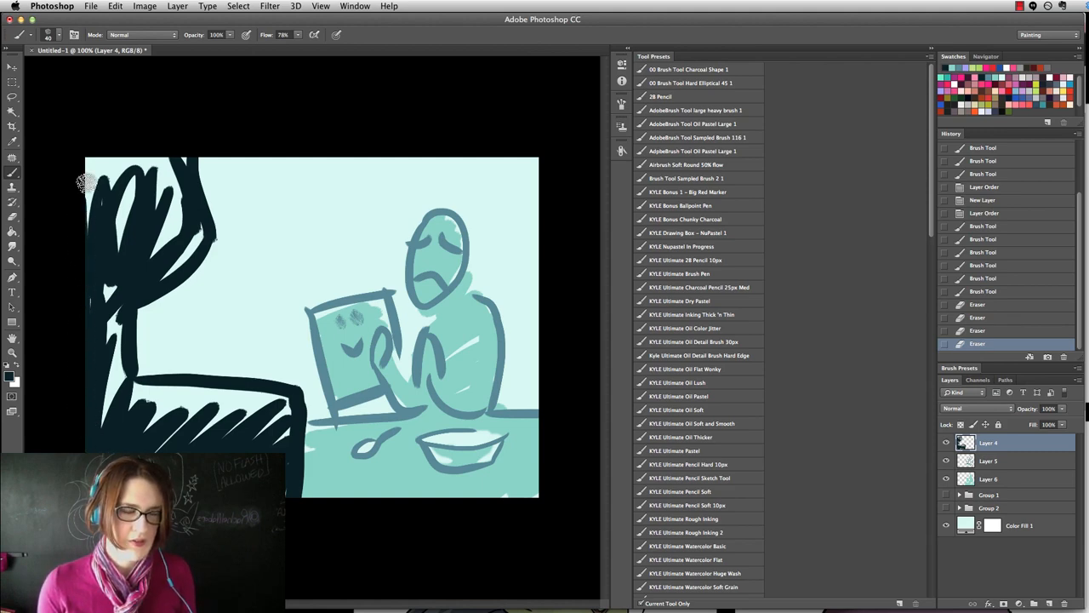
pyautogui.moveTo(93, 183); pyautogui.dragTo(158, 153)
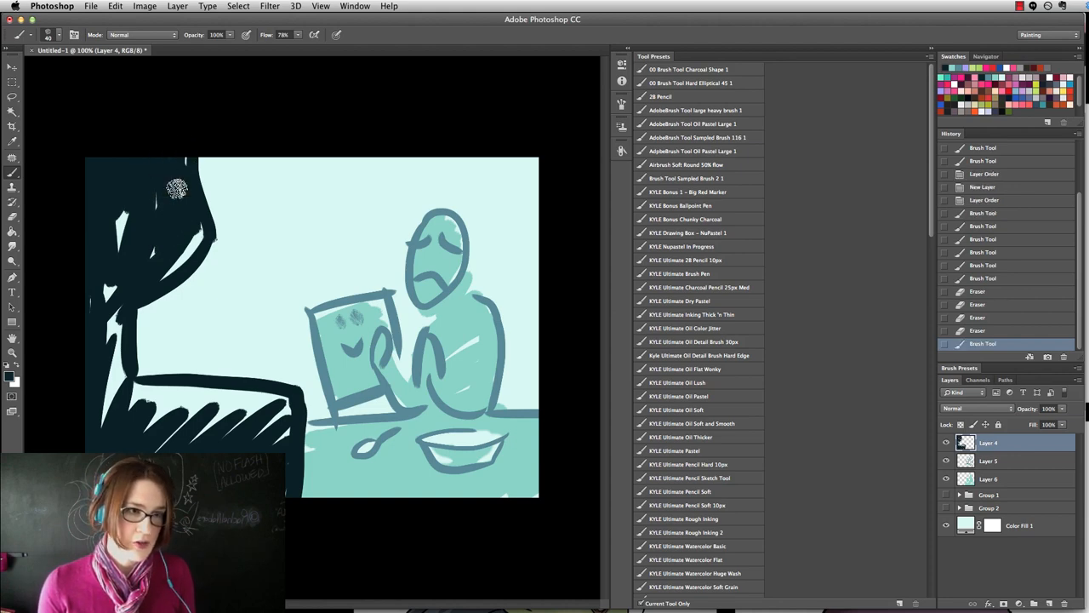
pyautogui.moveTo(176, 187); pyautogui.dragTo(101, 296)
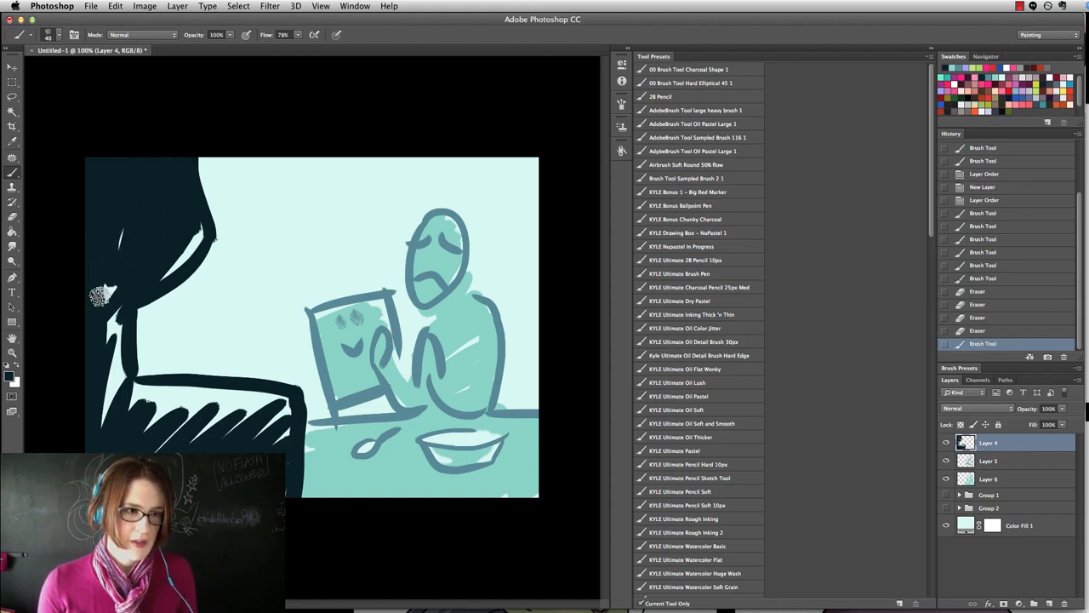
pyautogui.moveTo(101, 297); pyautogui.dragTo(101, 363)
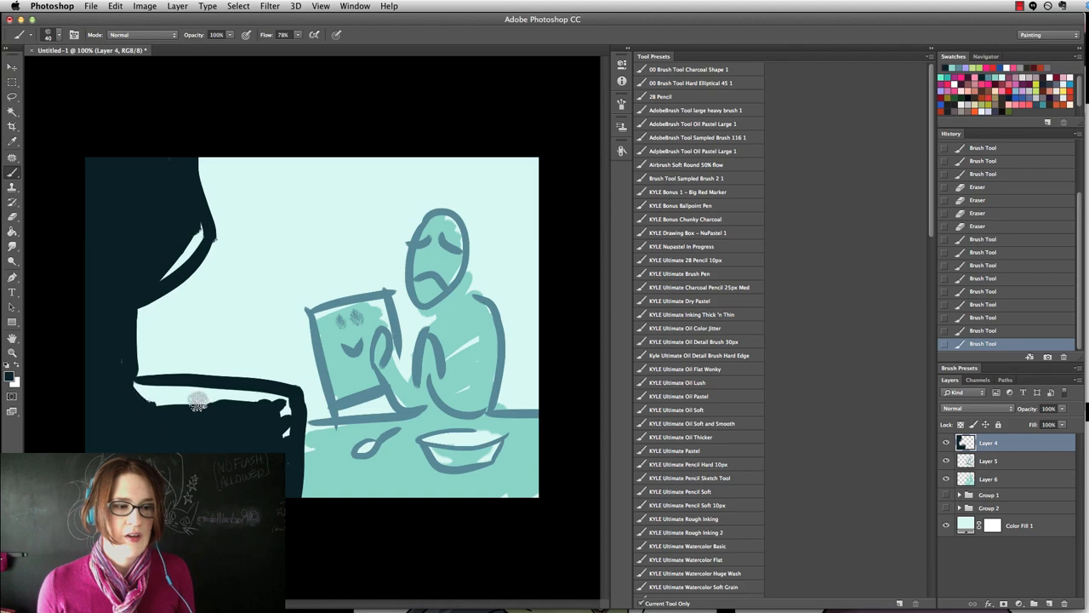
pyautogui.click(196, 400)
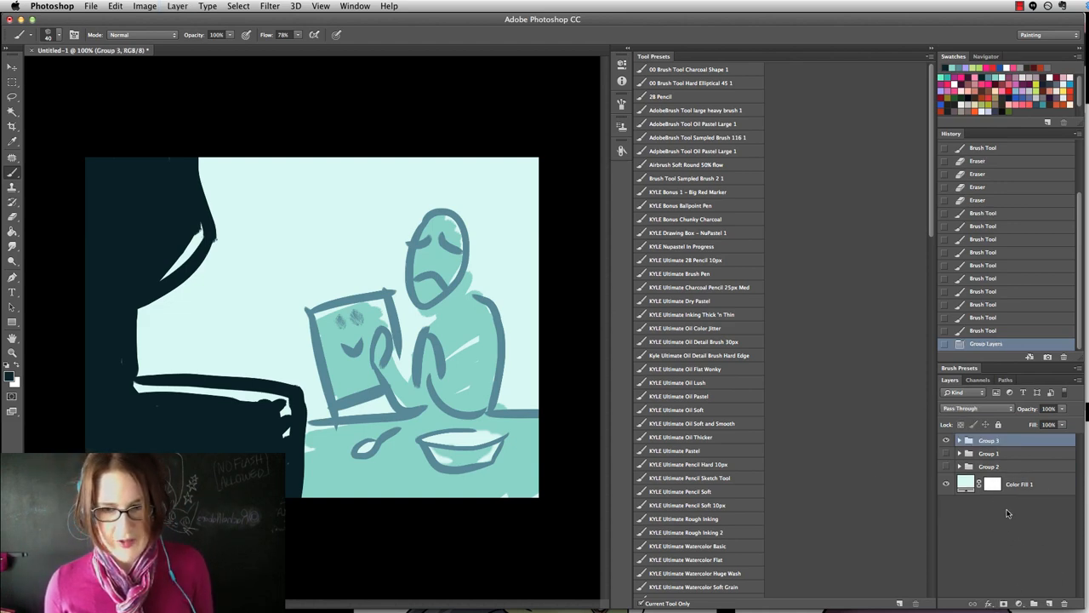
# Hide the breakfast group and draw two dark eyes, a brow and the nose curve.
pyautogui.click(945, 440)
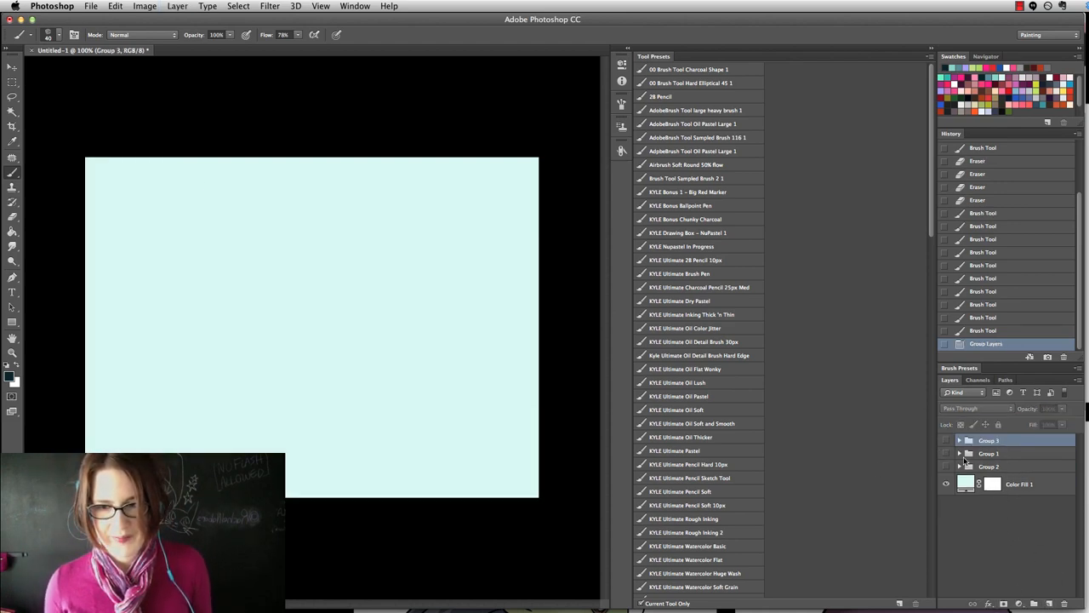
pyautogui.moveTo(240, 327); pyautogui.dragTo(285, 264)
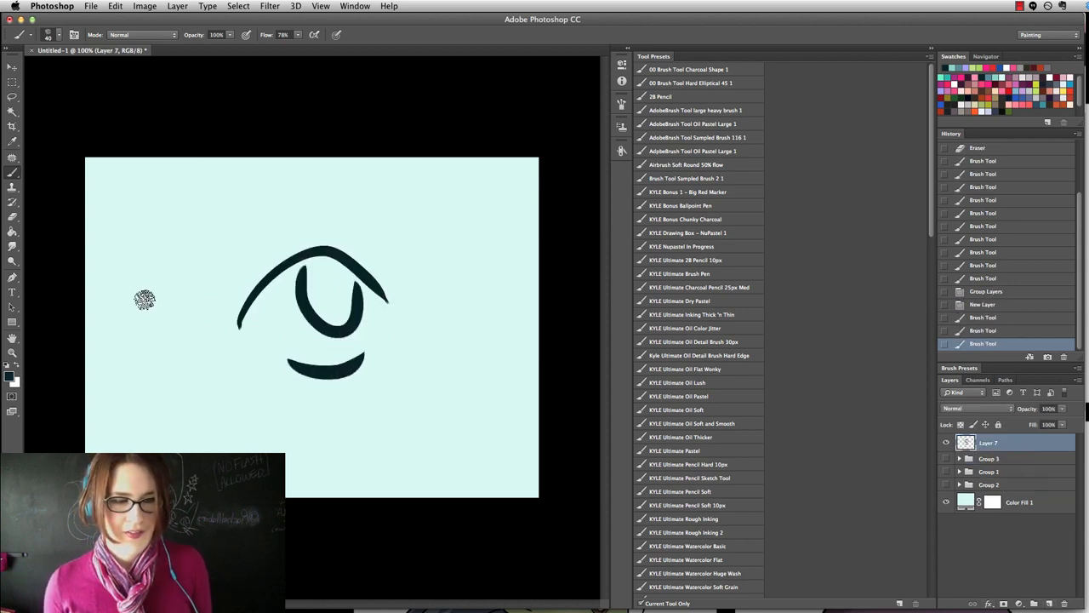
pyautogui.moveTo(115, 294); pyautogui.dragTo(149, 370)
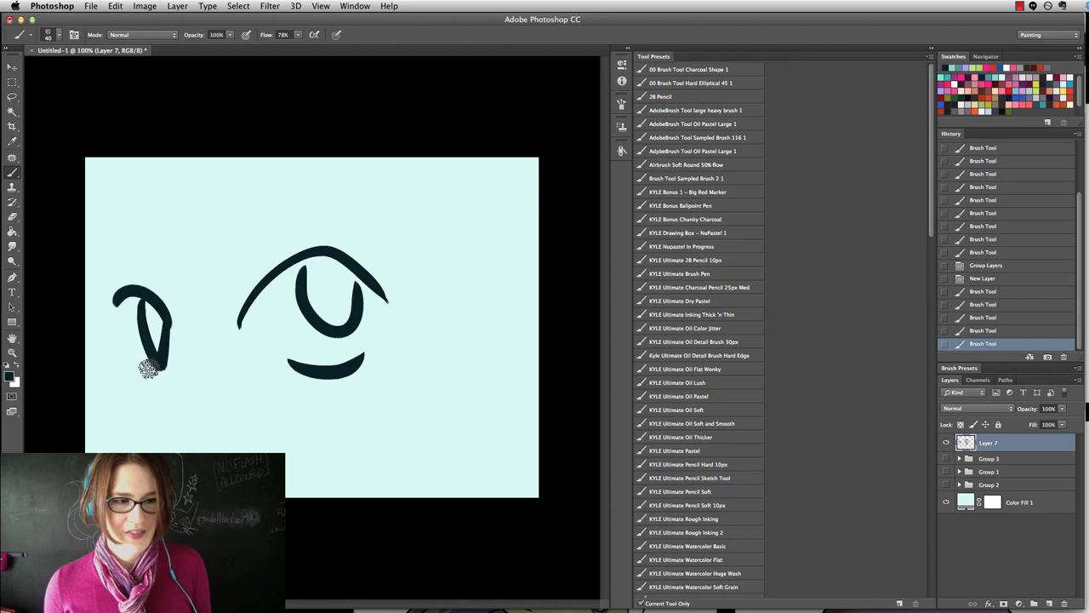
pyautogui.moveTo(170, 357); pyautogui.dragTo(204, 443)
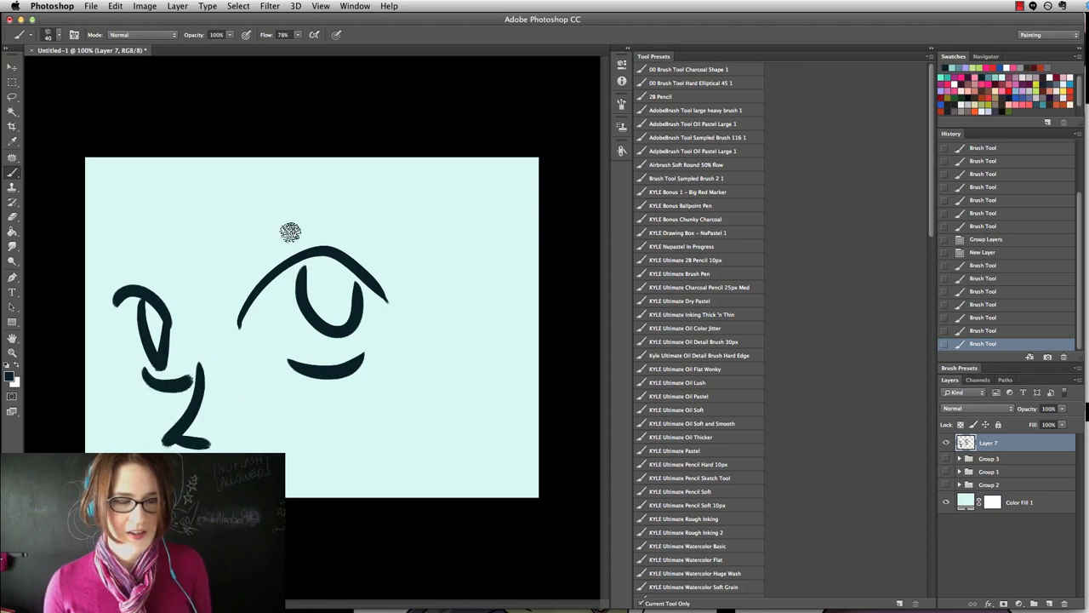
pyautogui.moveTo(246, 223)
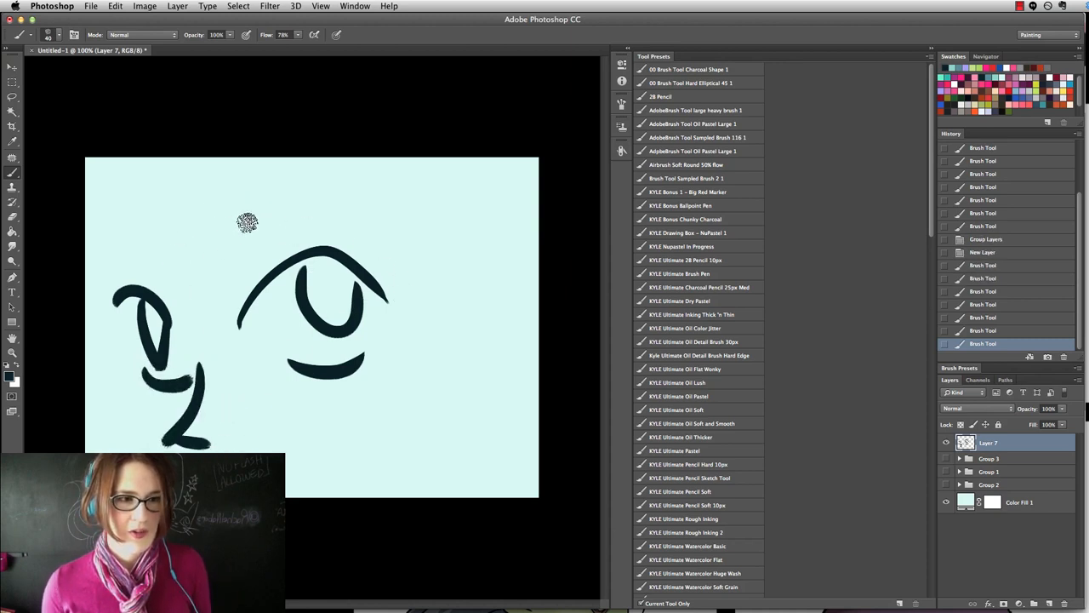
# Sweep in hair and face outline curves and block in dark shadows along the bottom.
pyautogui.moveTo(247, 223); pyautogui.dragTo(121, 364)
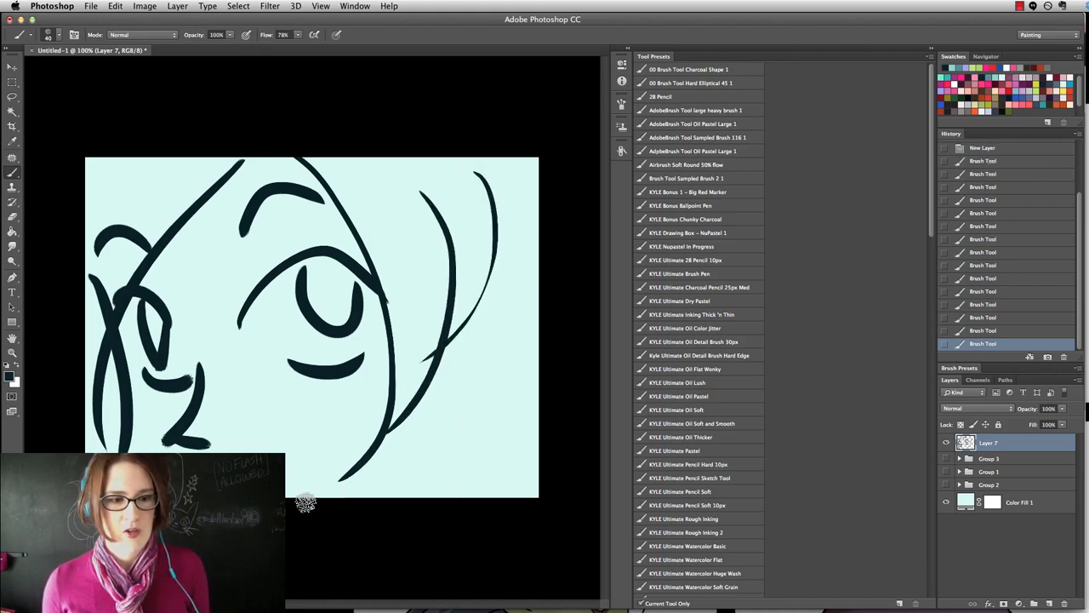
pyautogui.moveTo(306, 502); pyautogui.dragTo(494, 357)
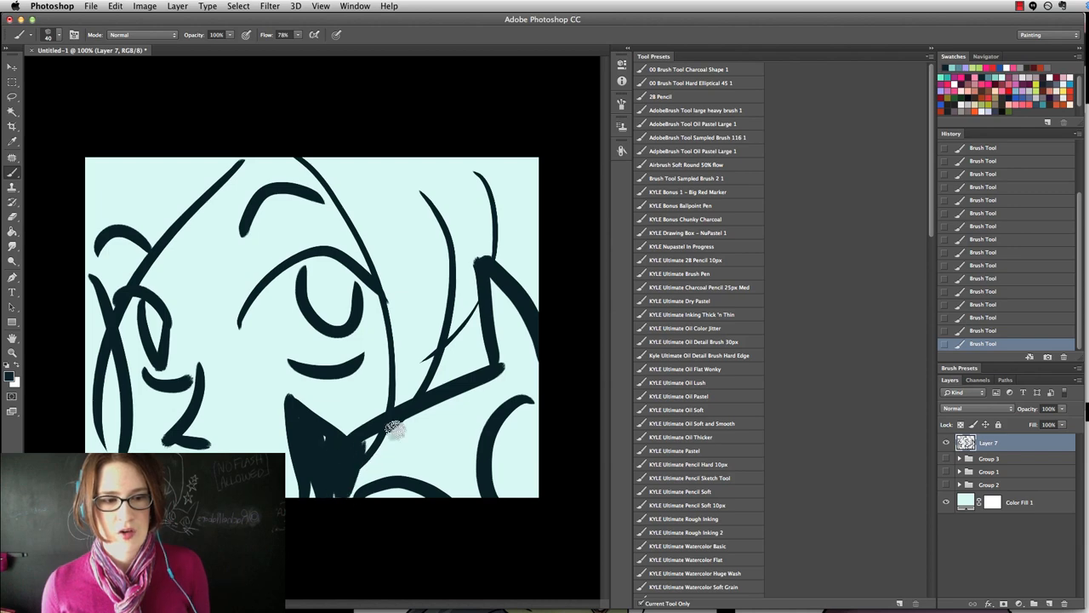
pyautogui.moveTo(392, 430); pyautogui.dragTo(510, 443)
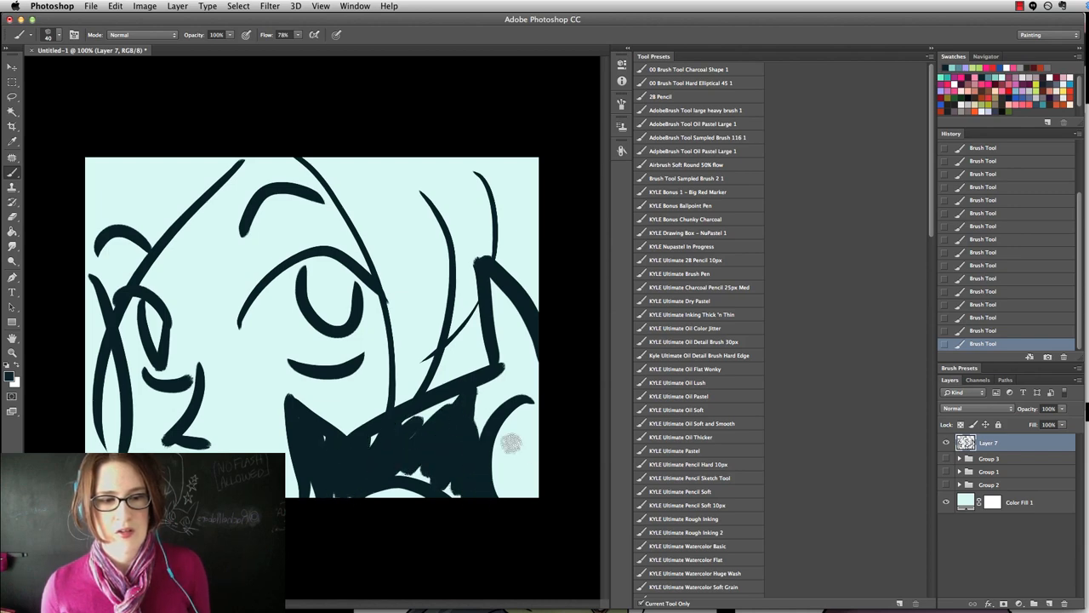